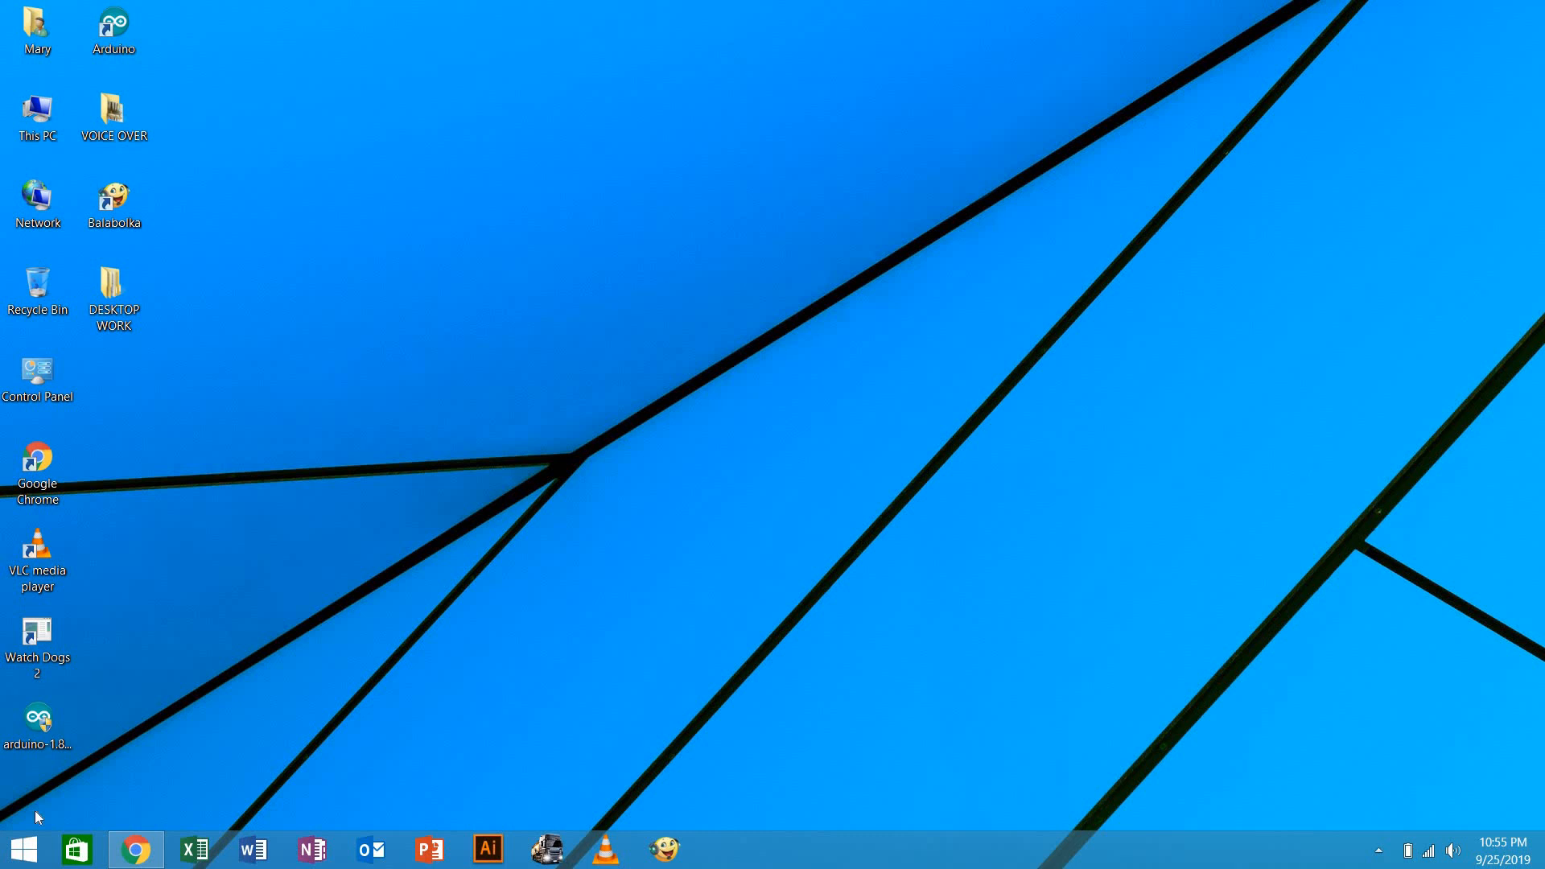
pyautogui.moveTo(342, 381)
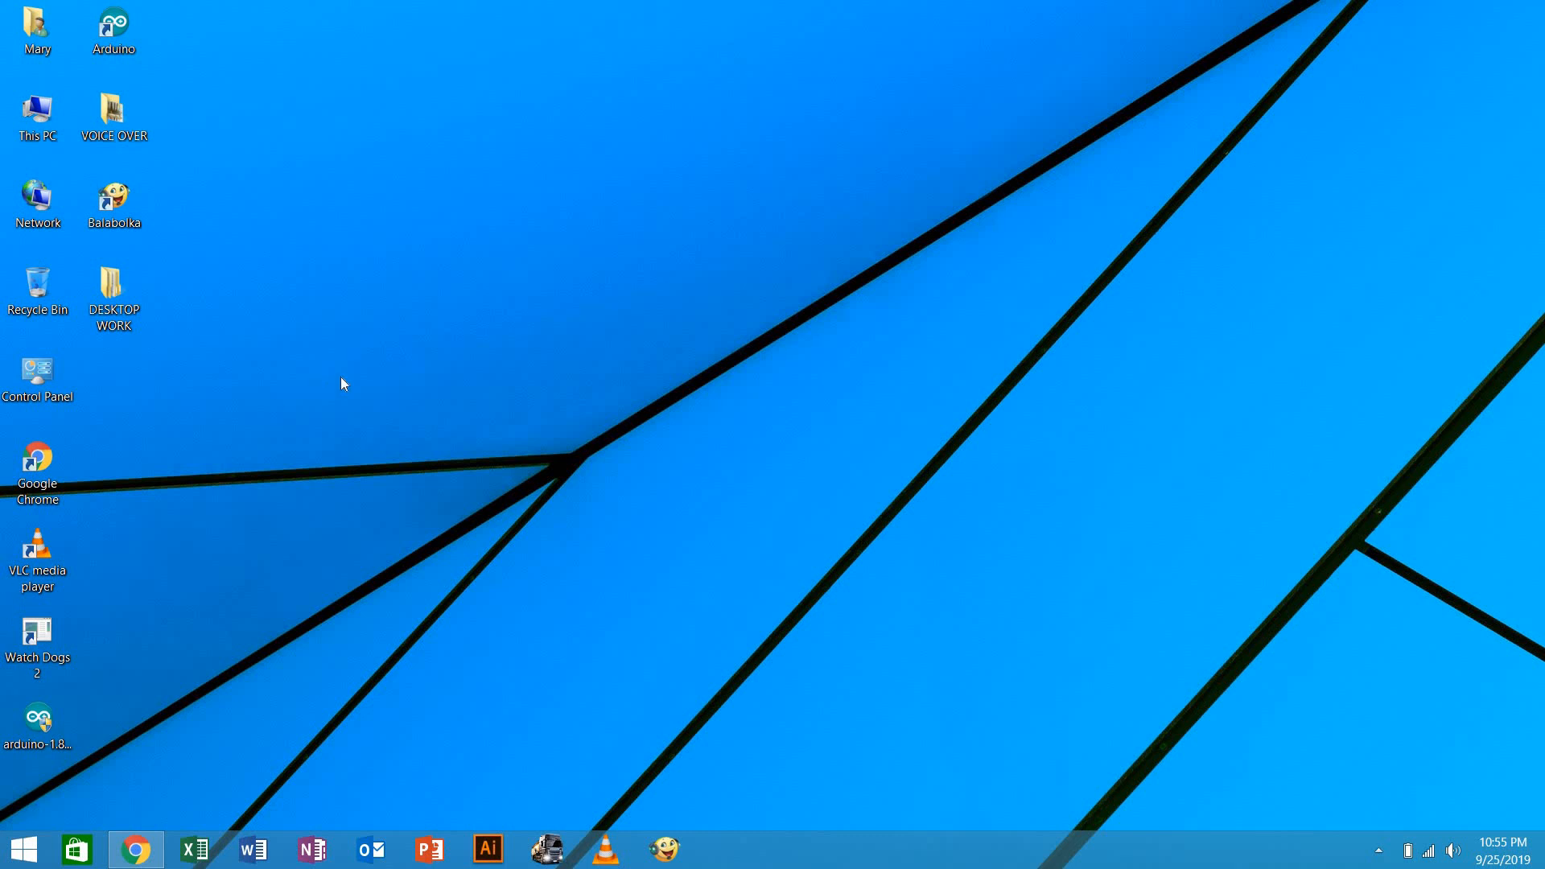
# Show This PC's Properties: Windows Embedded 8.1 Industry Pro, Intel i3-4030U, 4.00 GB RAM
pyautogui.click(36, 113)
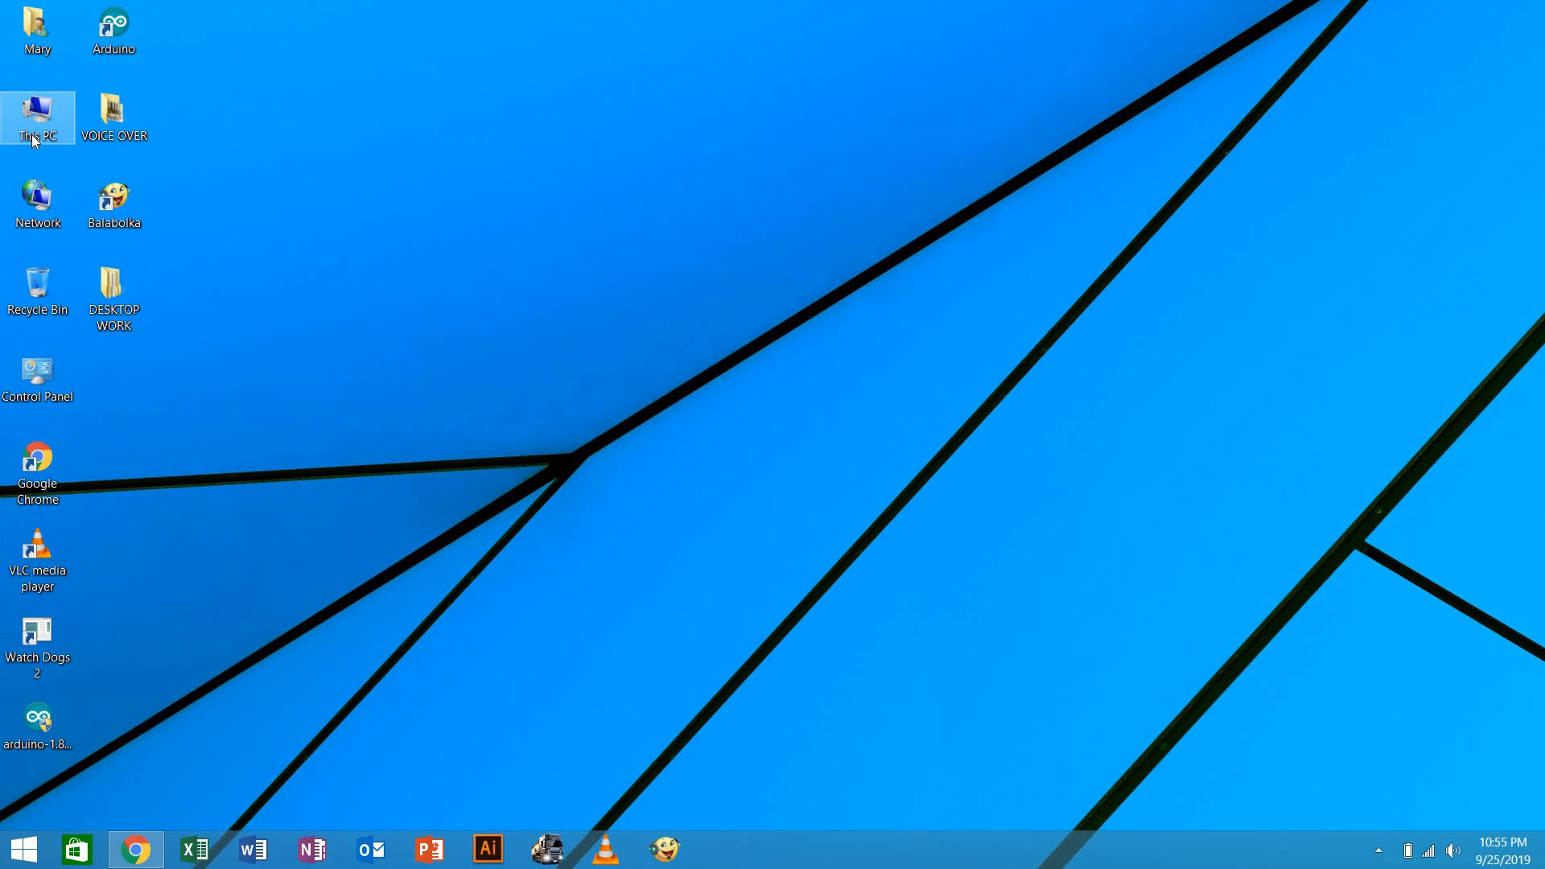
pyautogui.rightClick(36, 110)
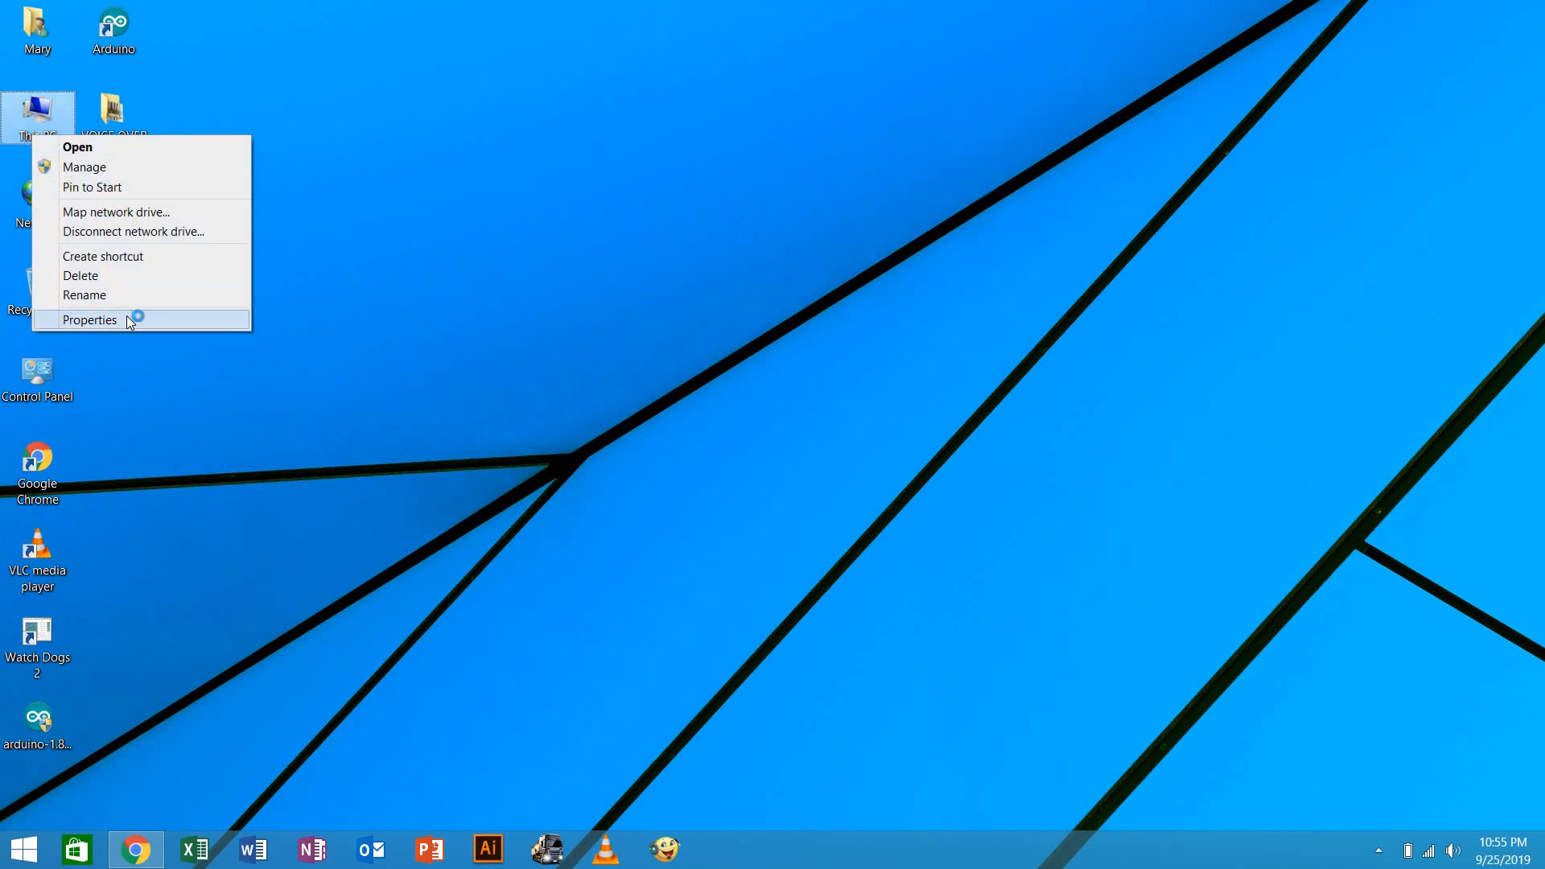
pyautogui.click(89, 319)
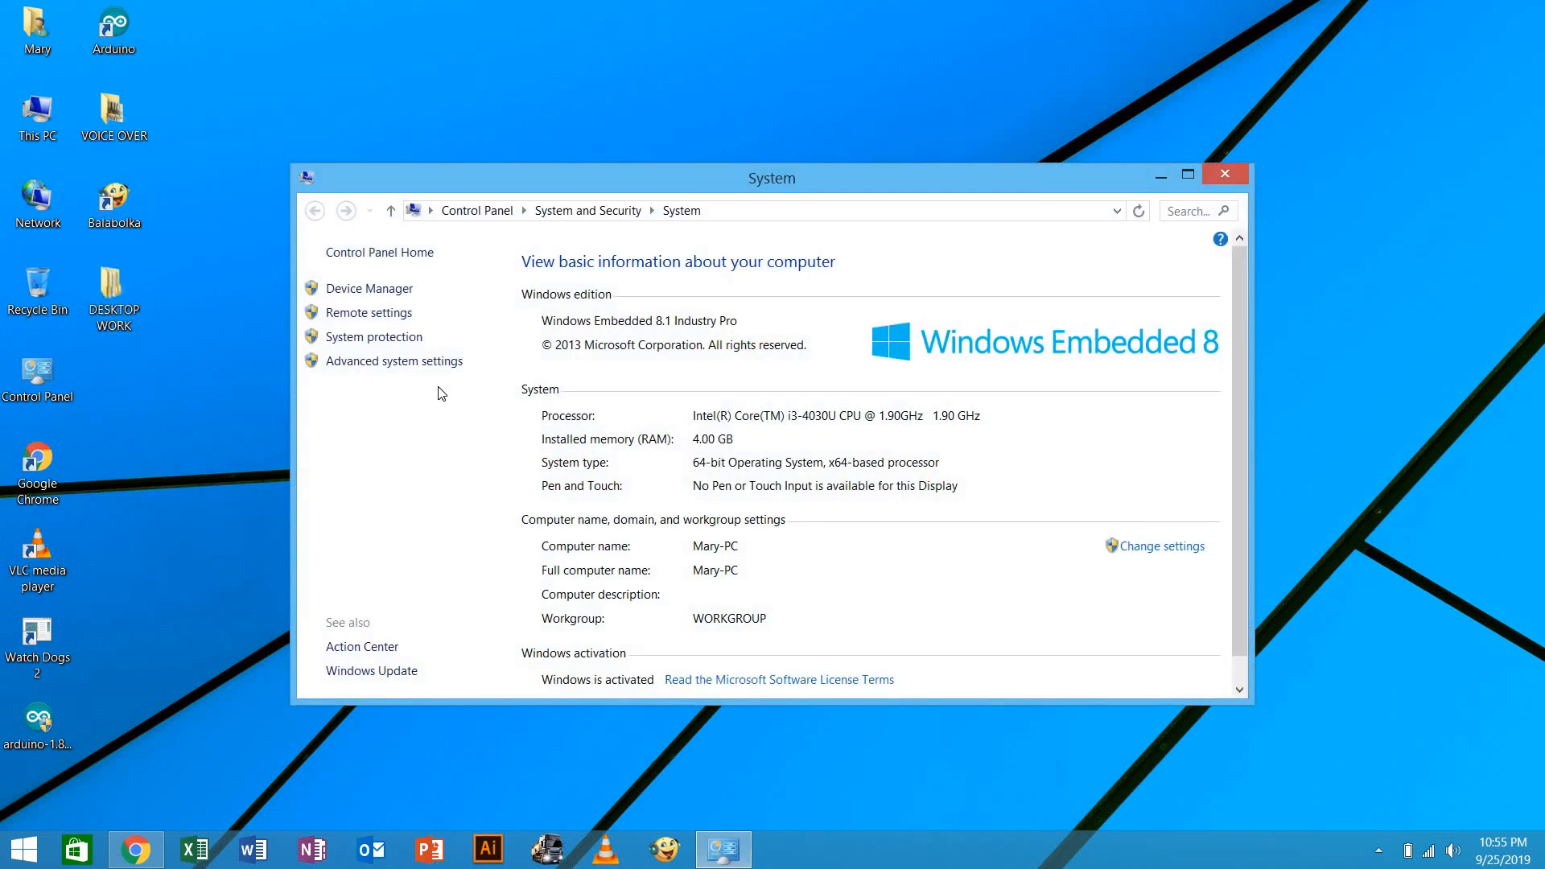
pyautogui.moveTo(668, 430)
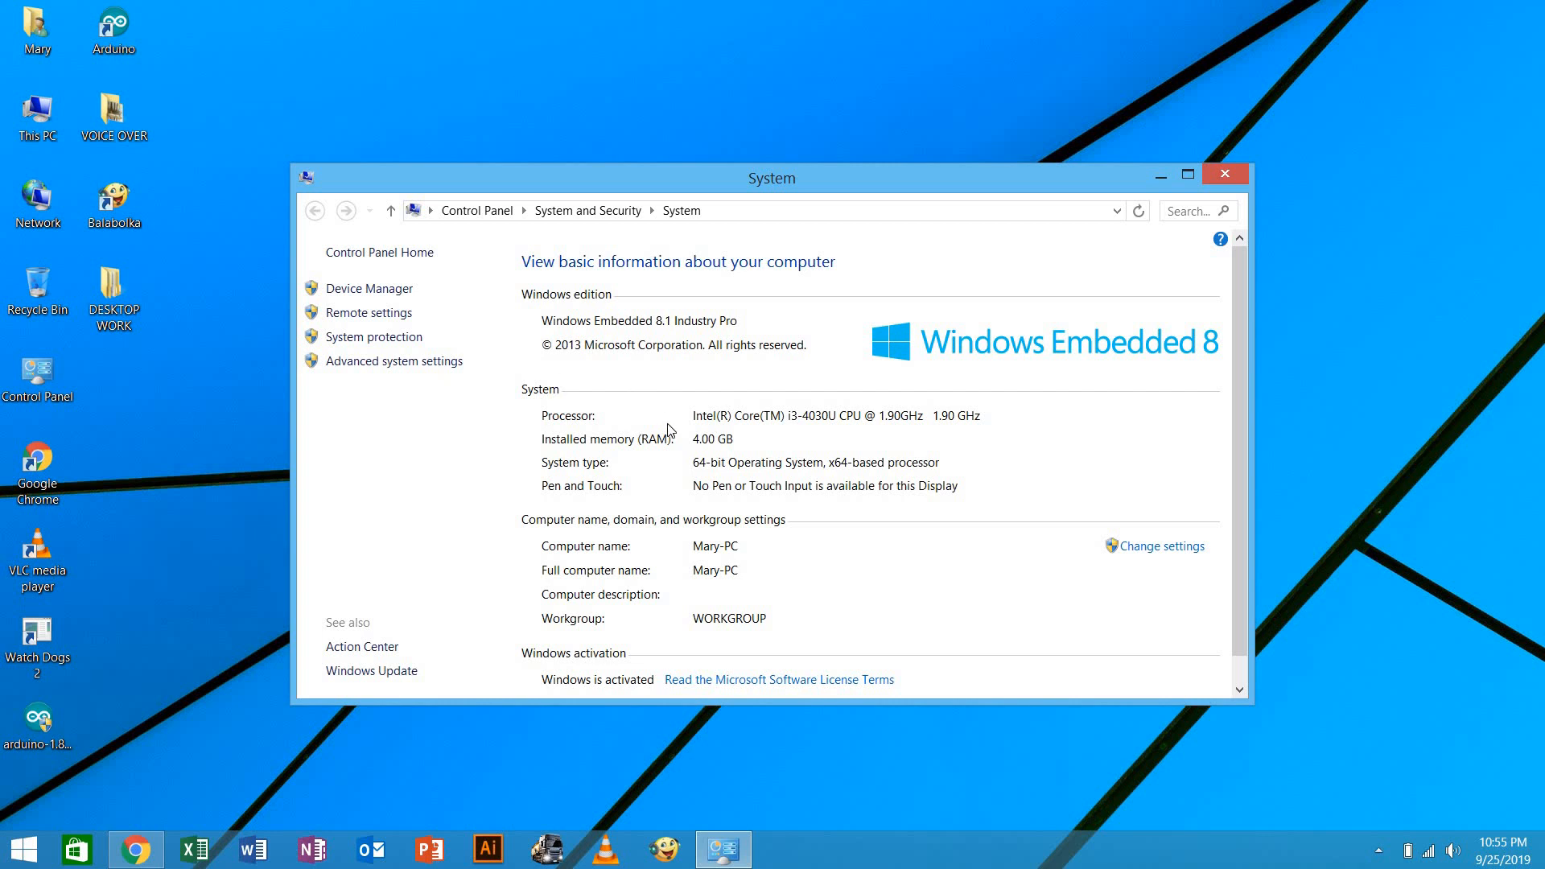
pyautogui.moveTo(615, 347)
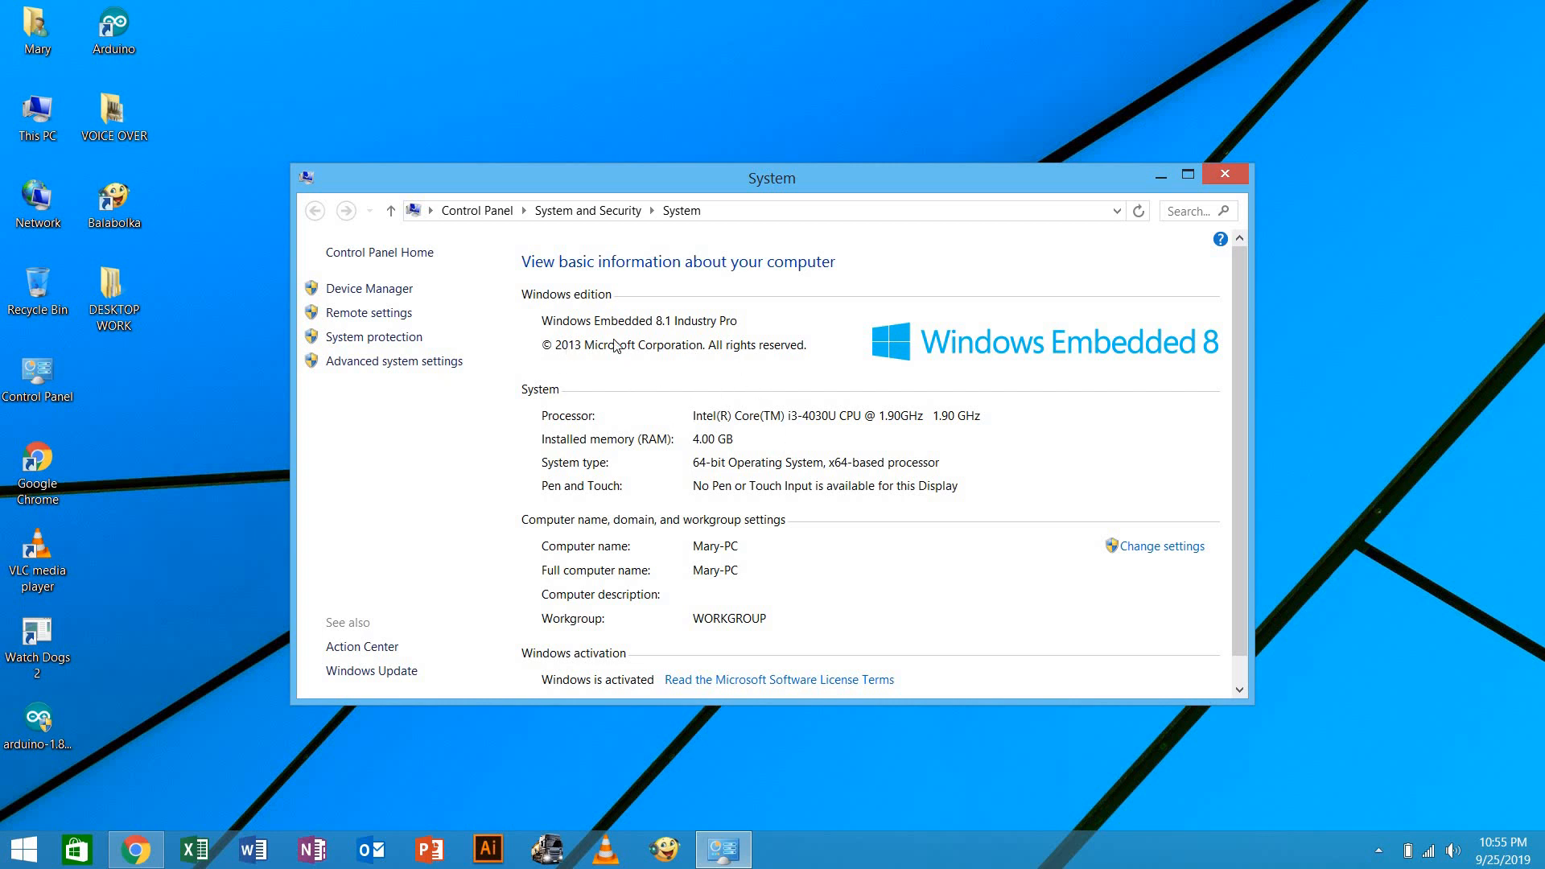
pyautogui.moveTo(826, 449)
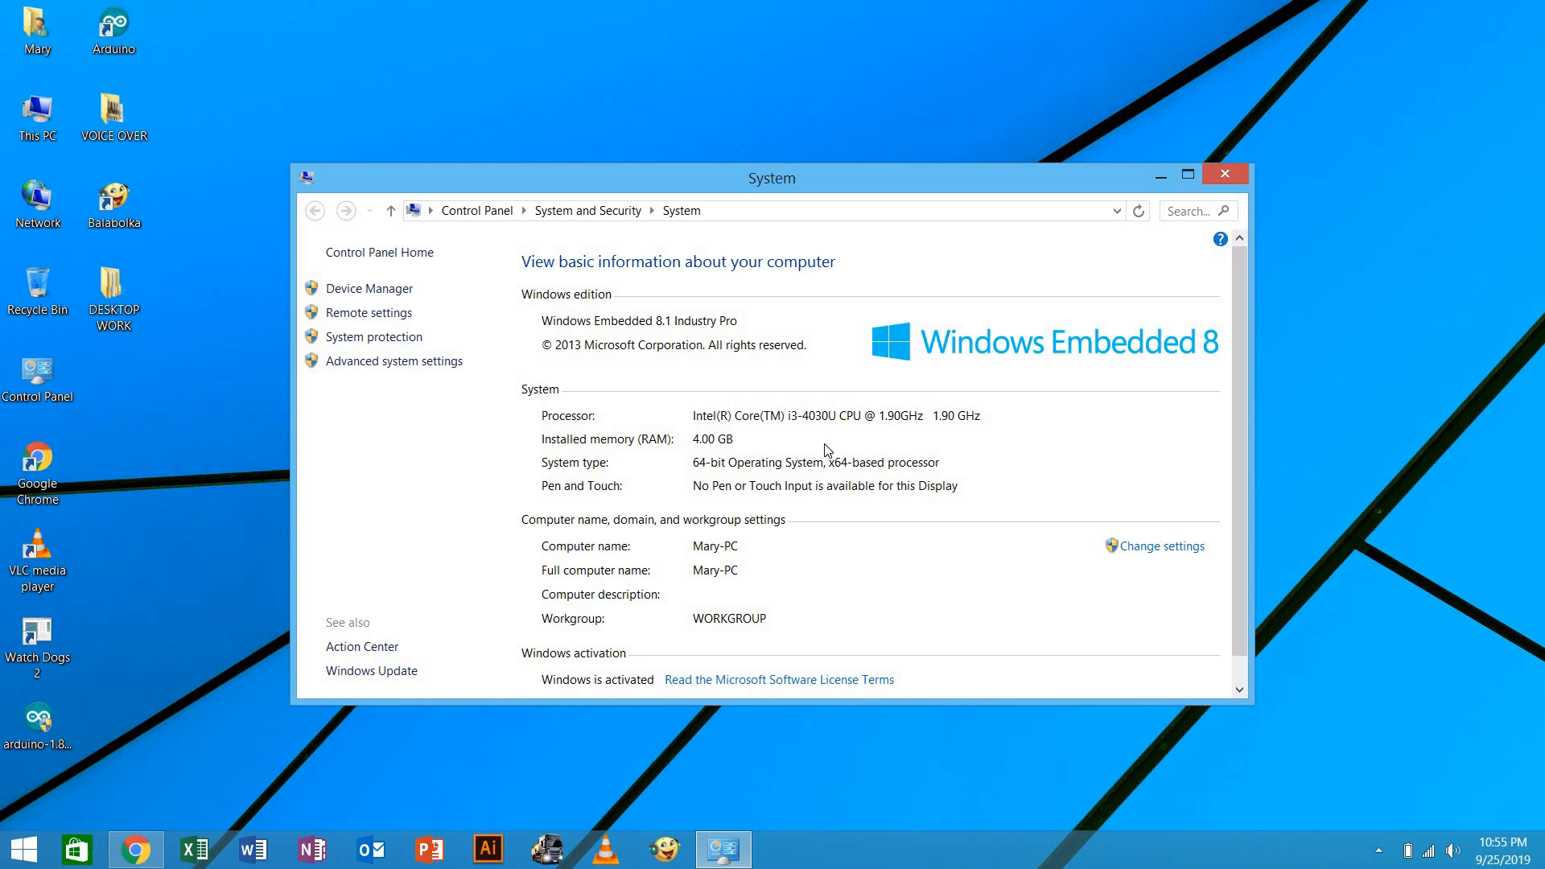
pyautogui.moveTo(856, 430)
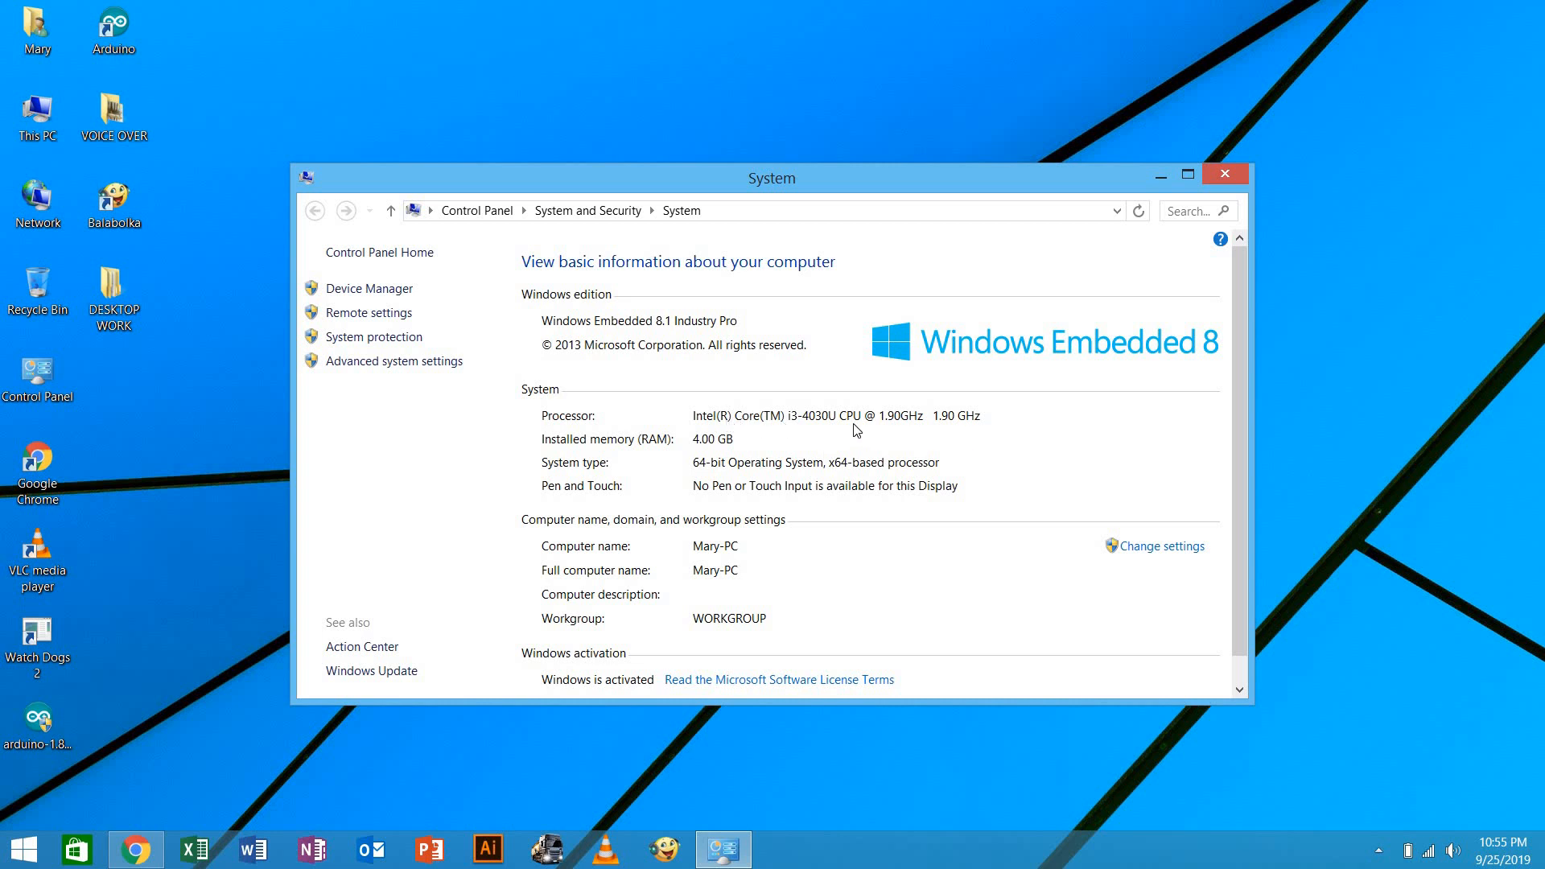
pyautogui.moveTo(816, 441)
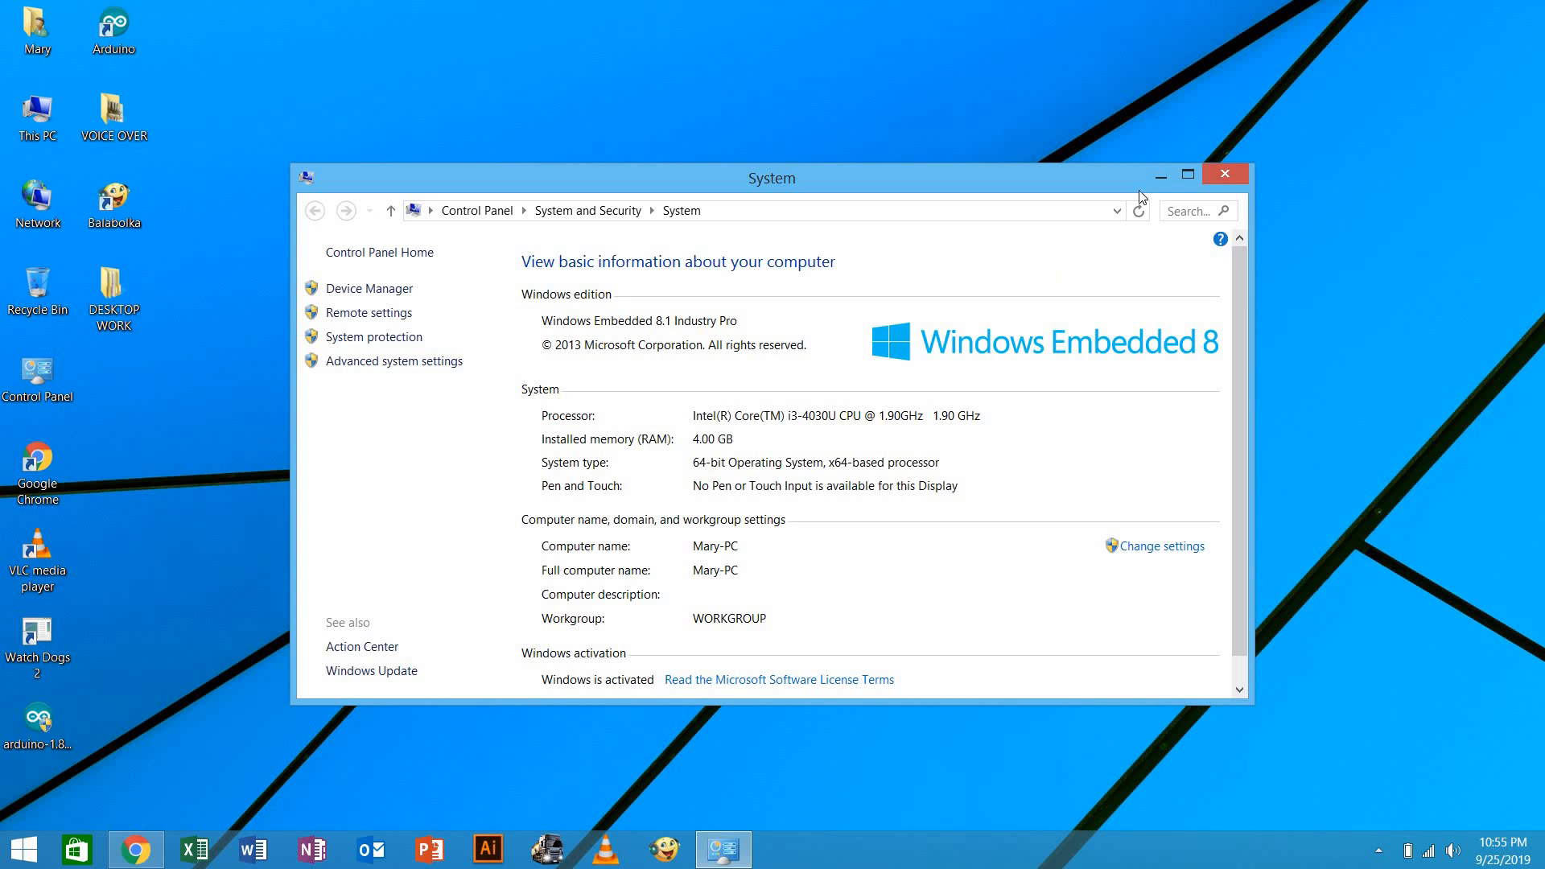
pyautogui.moveTo(1225, 173)
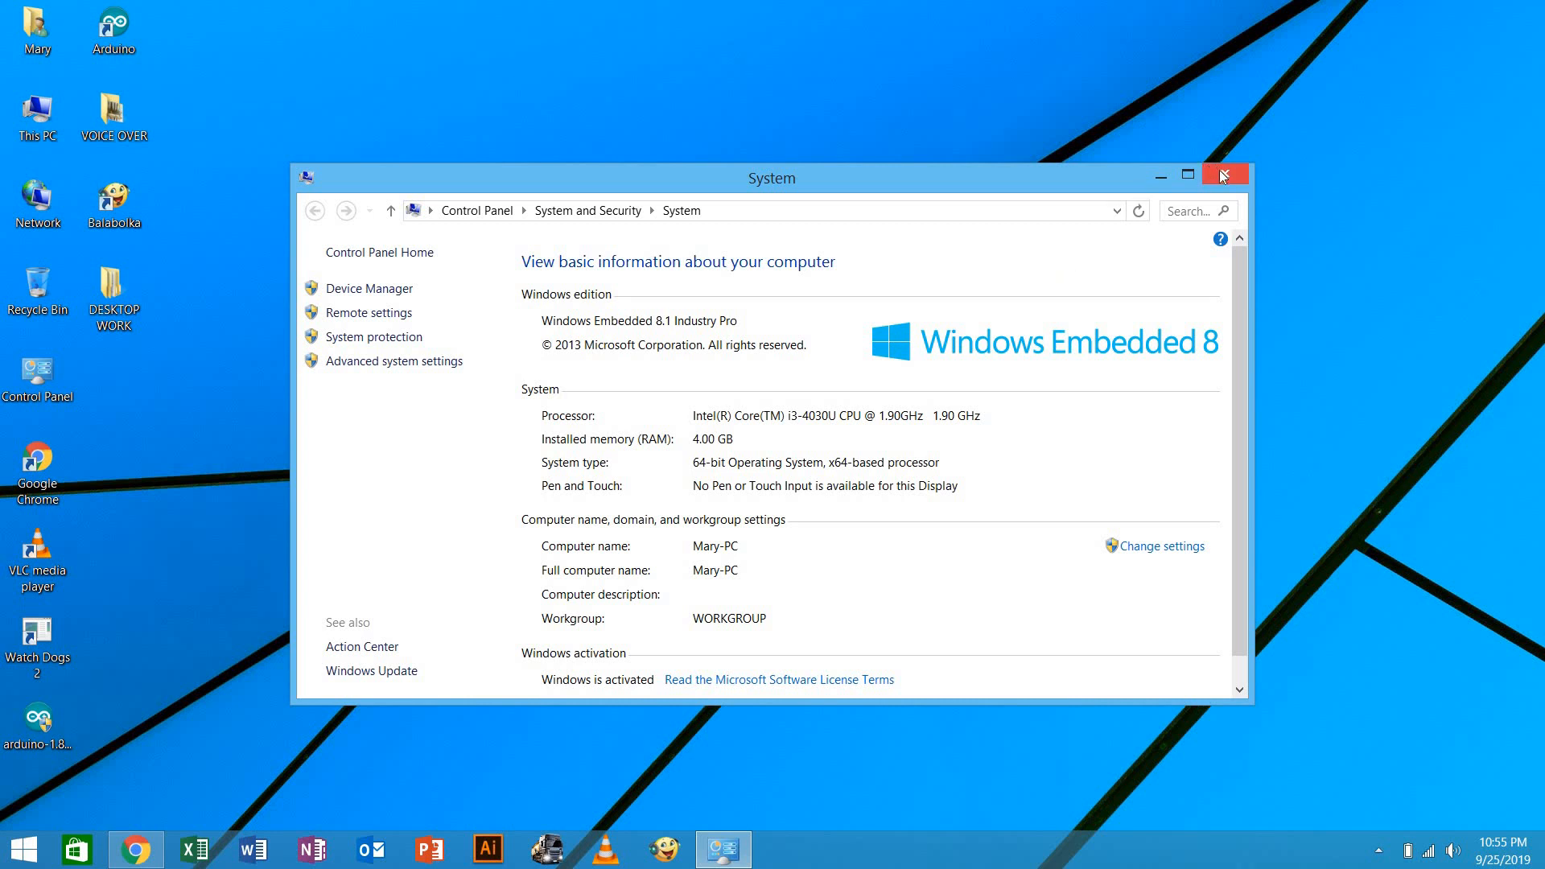
# Close the System window and enter %temp% into the Run dialog
pyautogui.click(1223, 174)
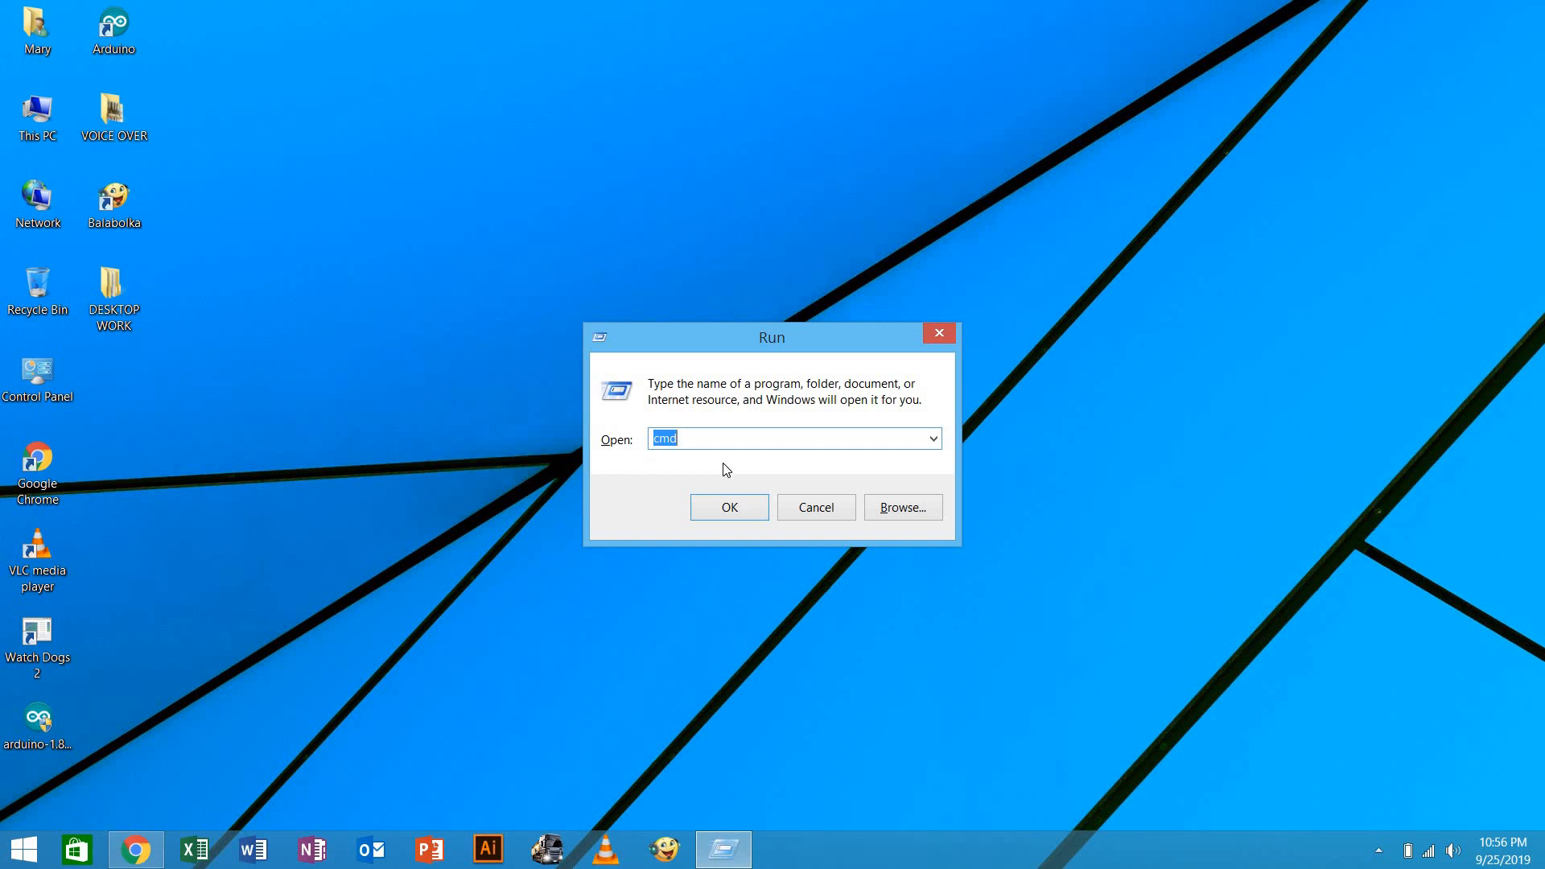
pyautogui.moveTo(750, 446)
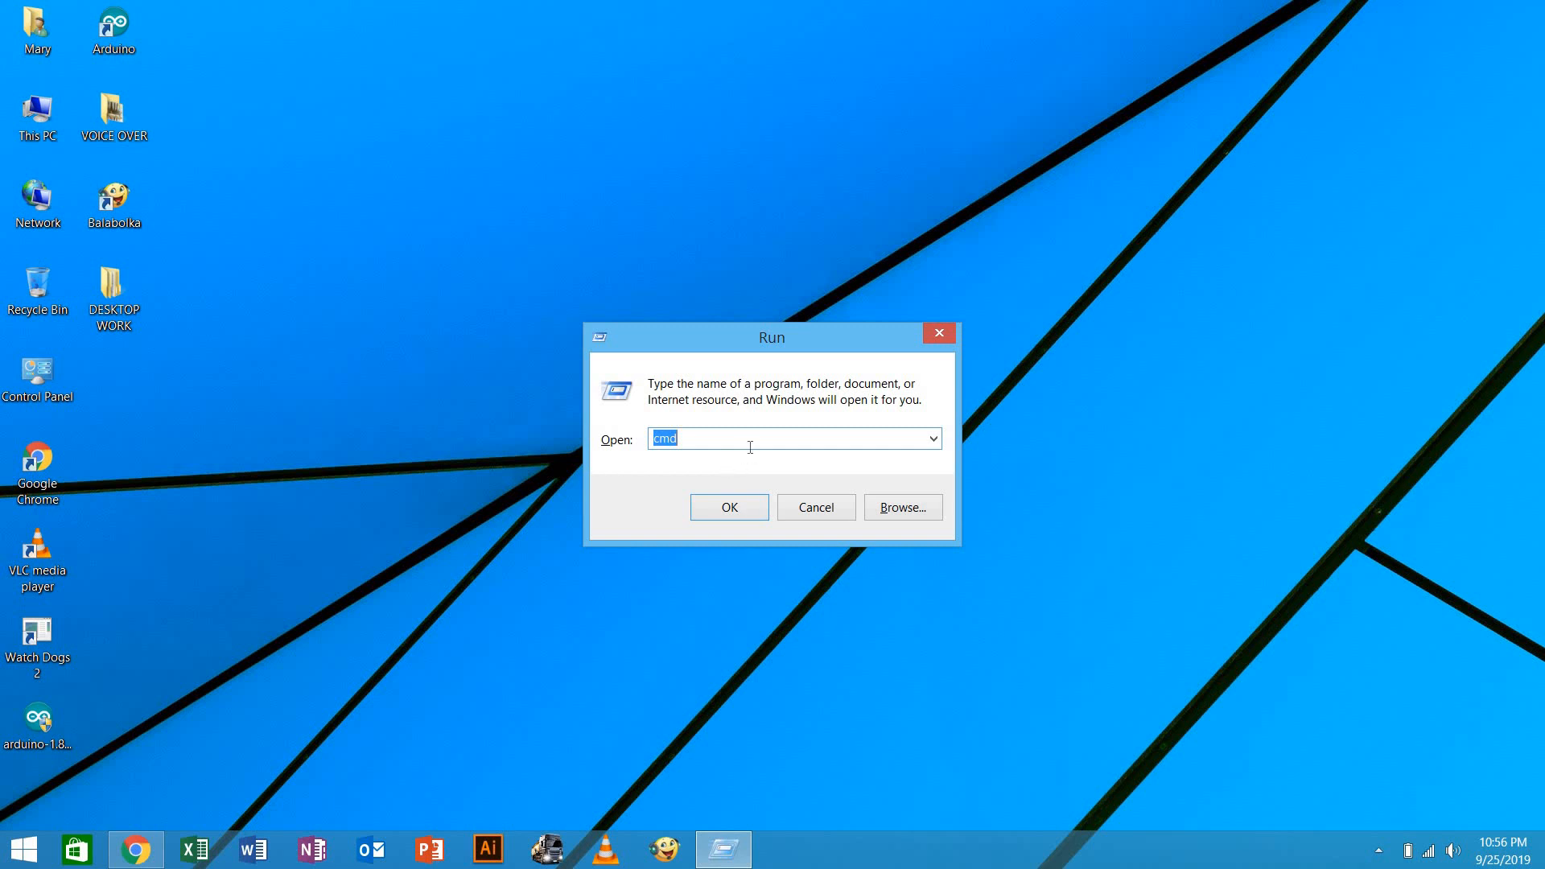
pyautogui.write('%')
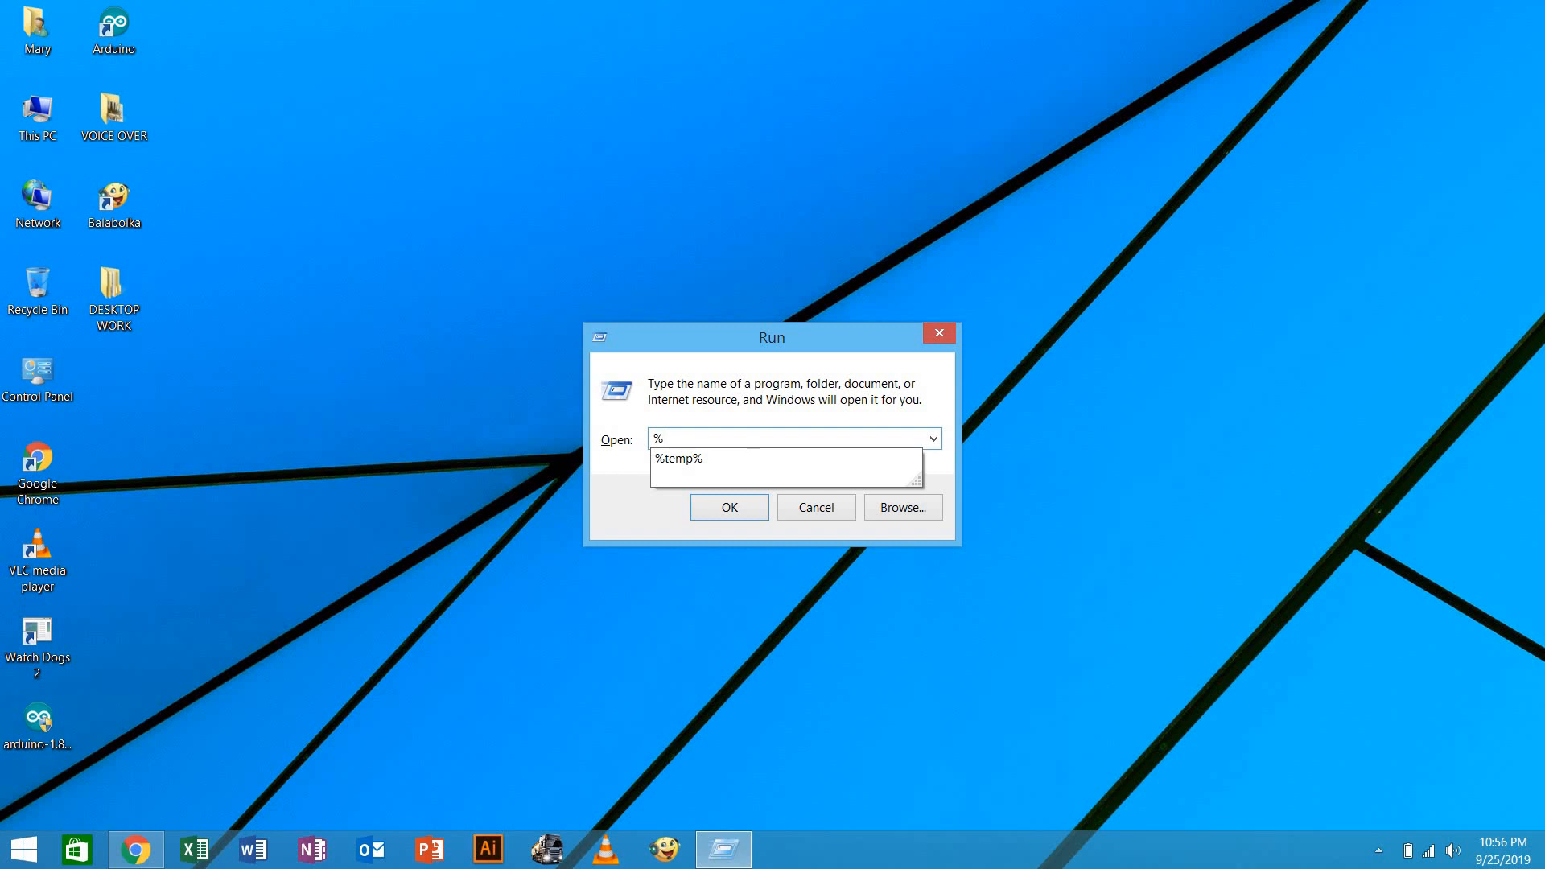
pyautogui.write('temp')
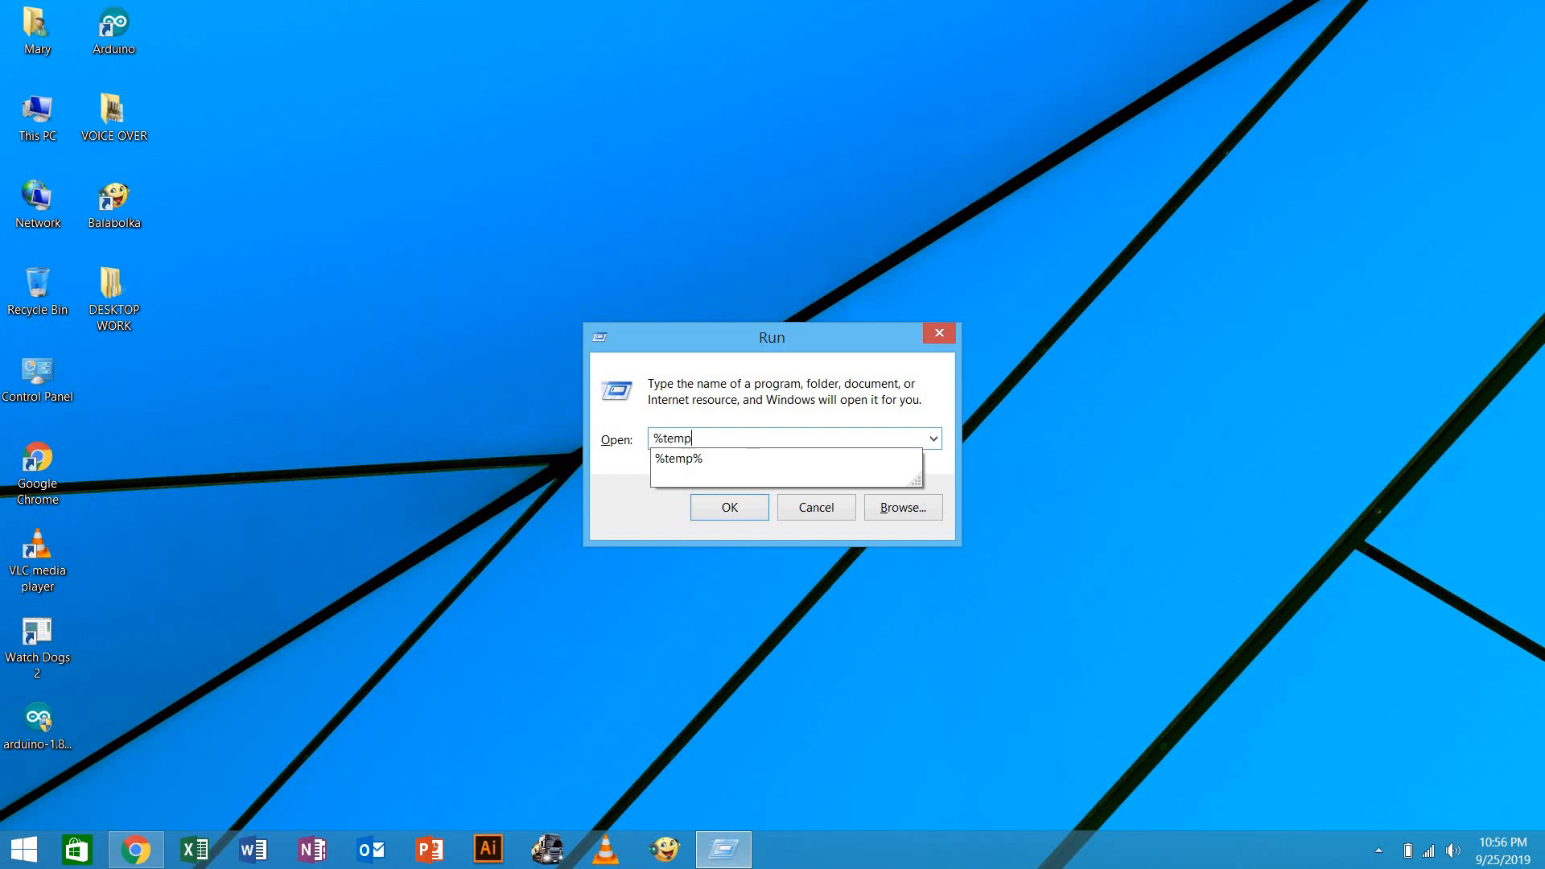
pyautogui.click(677, 459)
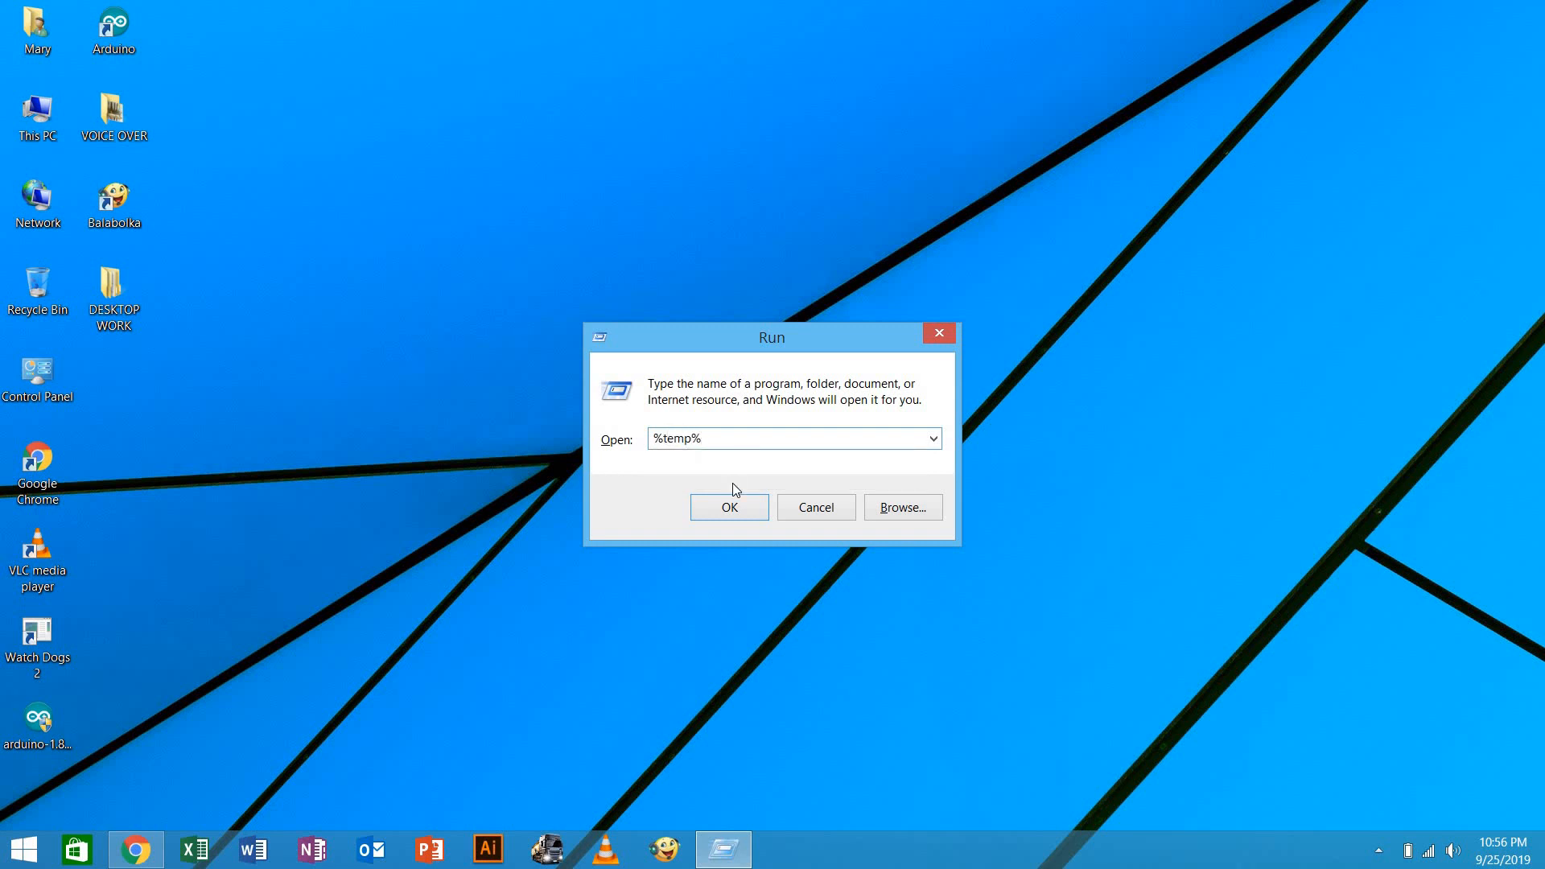
# Open the Temp folder, select all 544 items and view their properties (1,691 files, 26.7 GB)
pyautogui.click(729, 507)
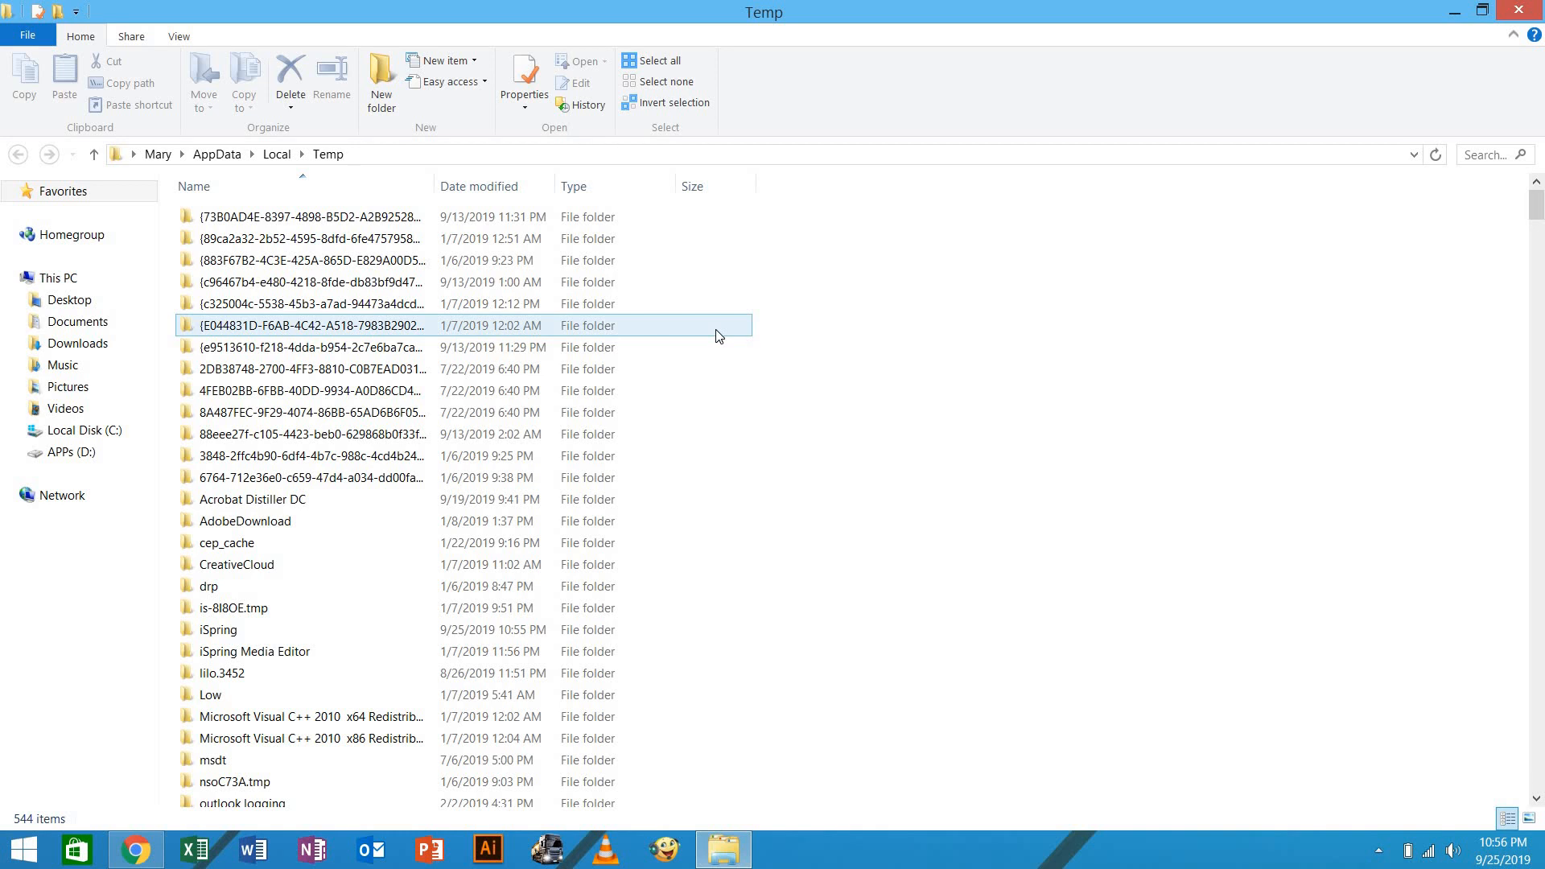
pyautogui.click(634, 61)
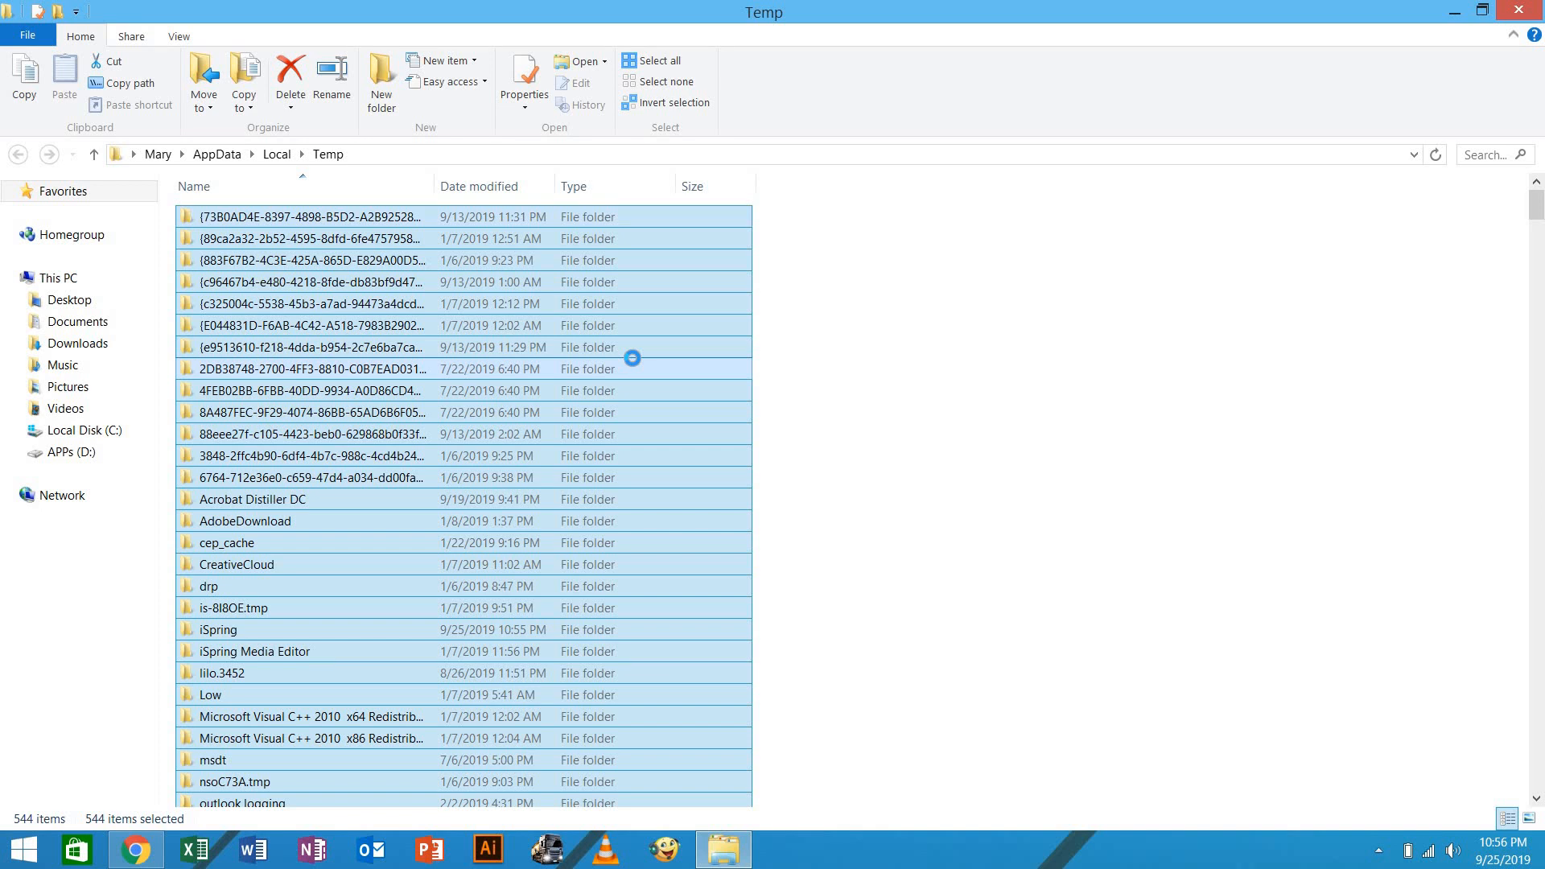
pyautogui.rightClick(631, 357)
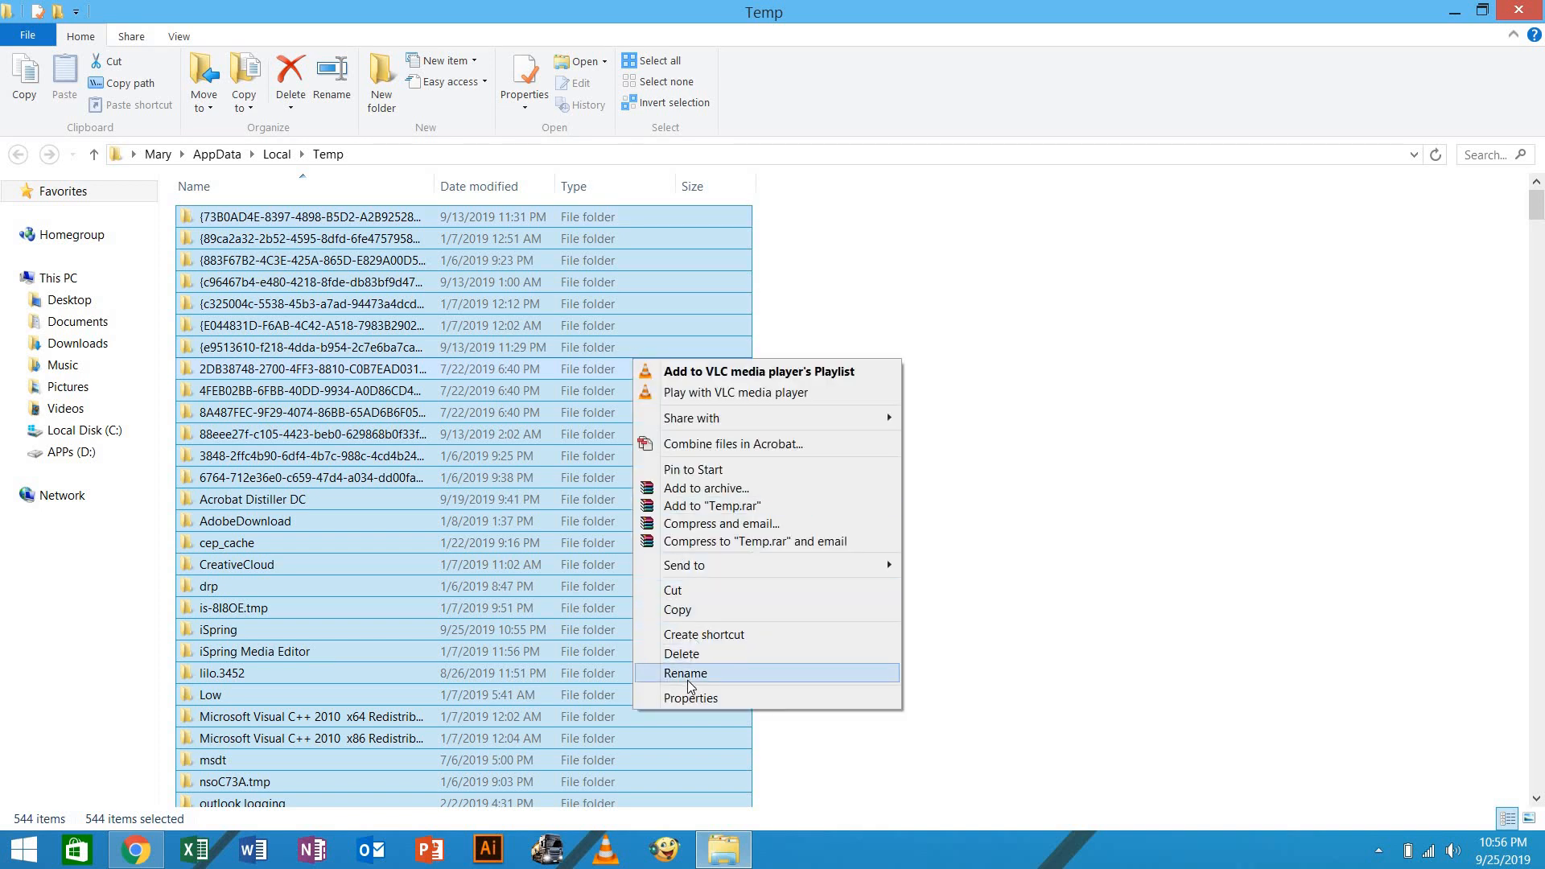
pyautogui.click(692, 702)
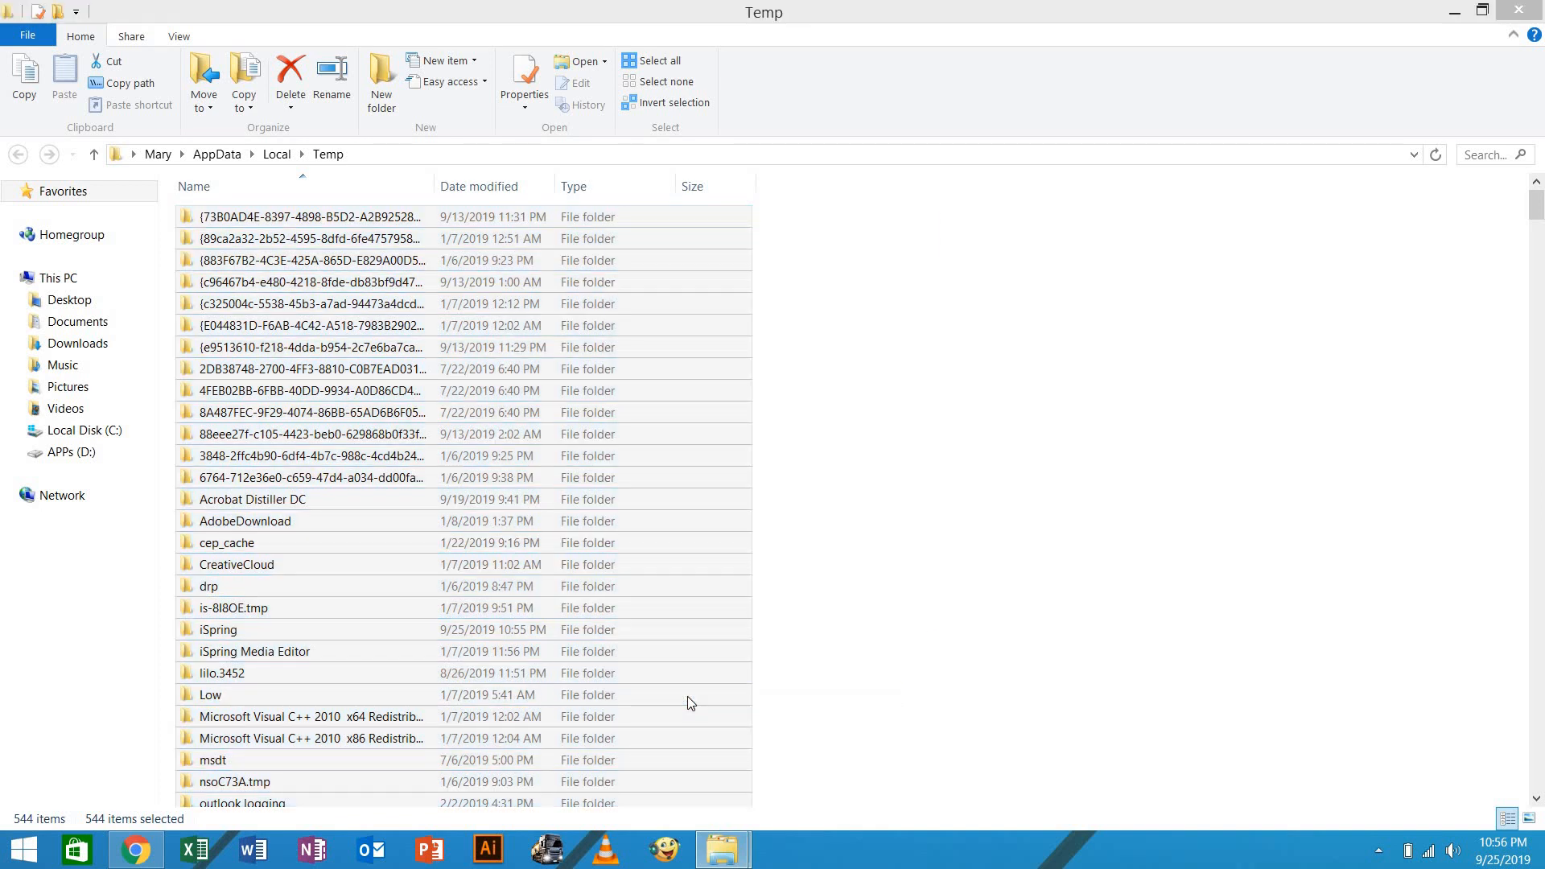
pyautogui.click(524, 73)
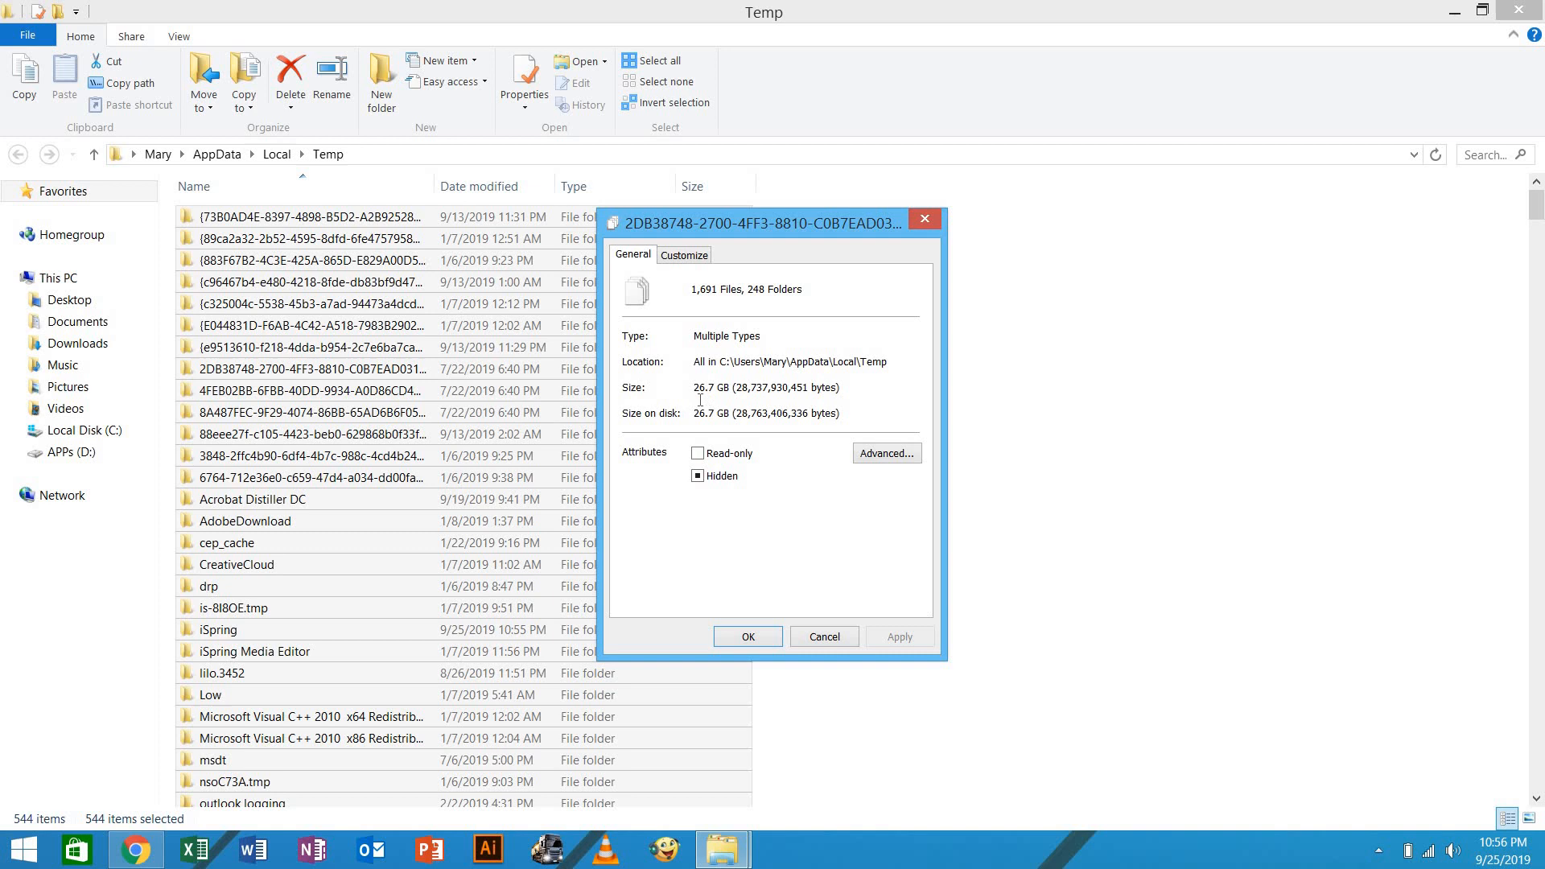
pyautogui.moveTo(844, 332)
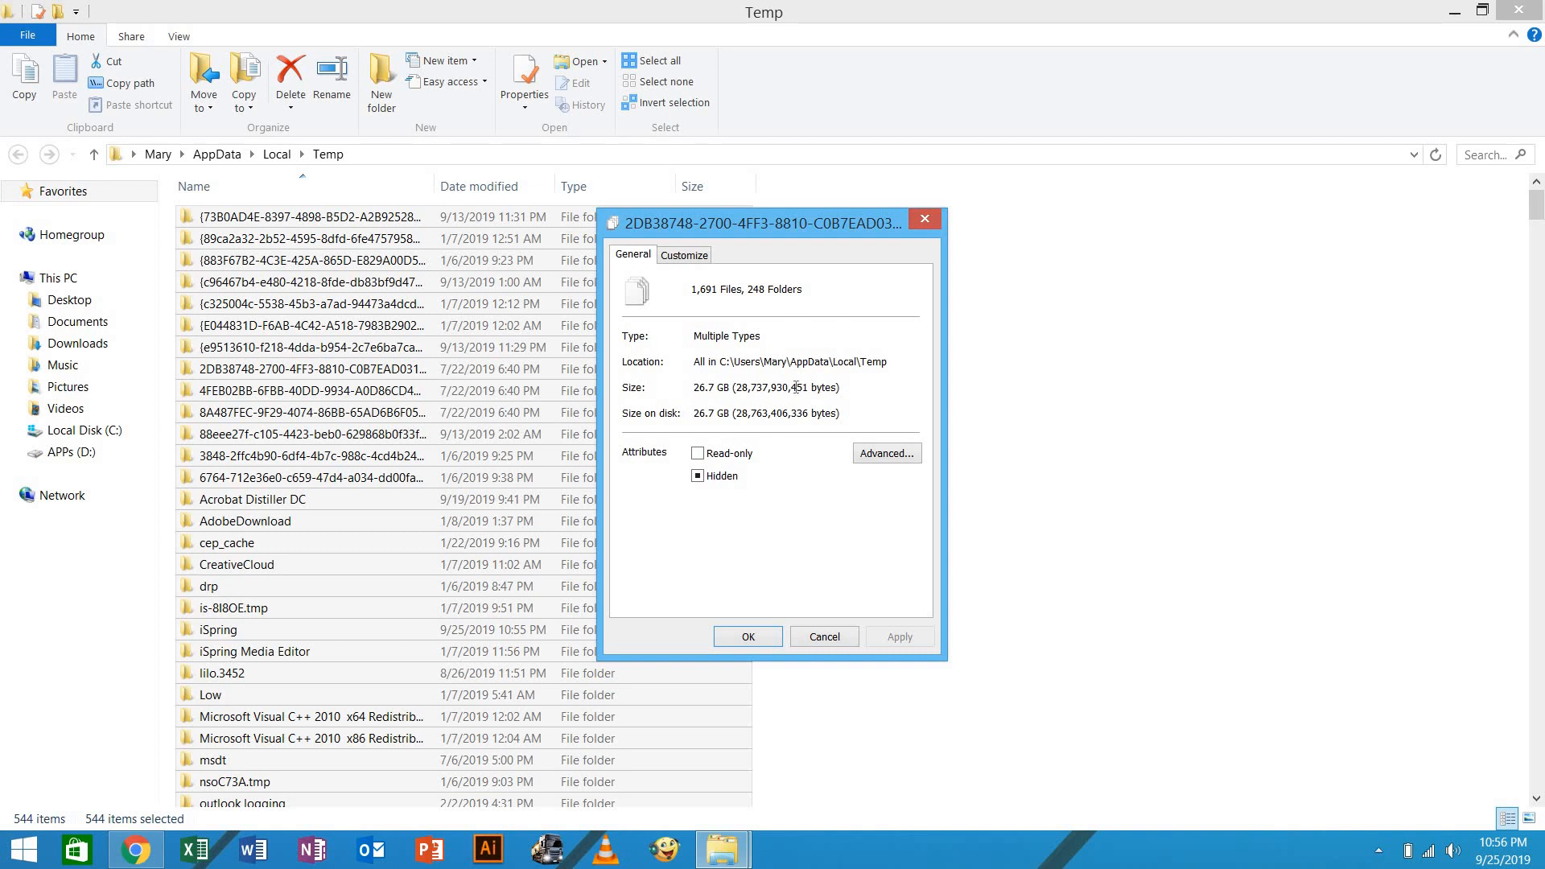
pyautogui.moveTo(837, 602)
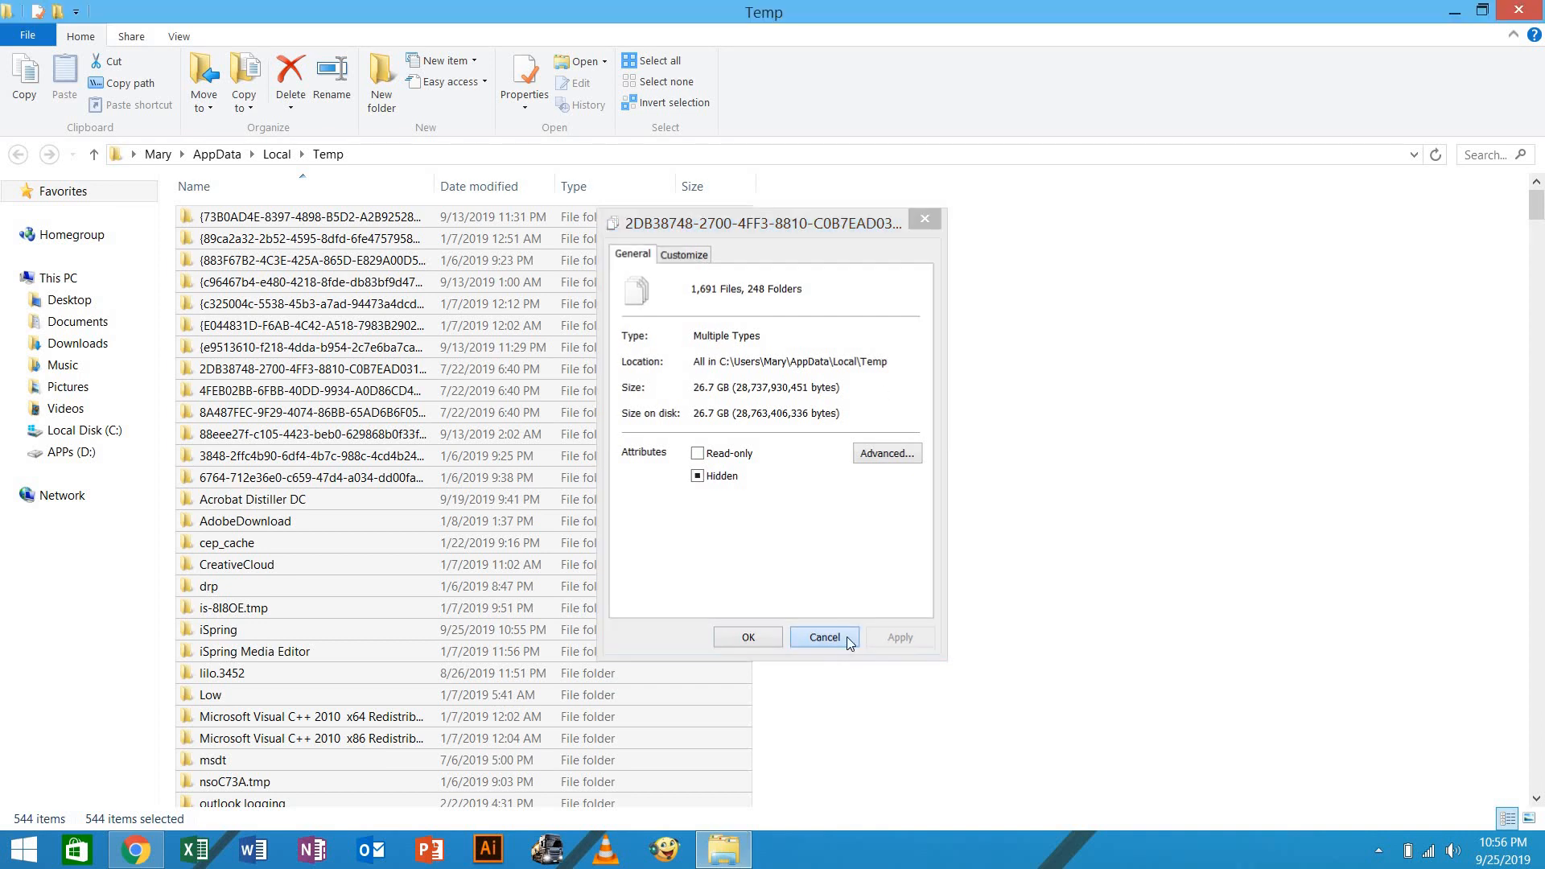
# Dismiss the Temp properties, open This PC and briefly check its system information
pyautogui.click(824, 637)
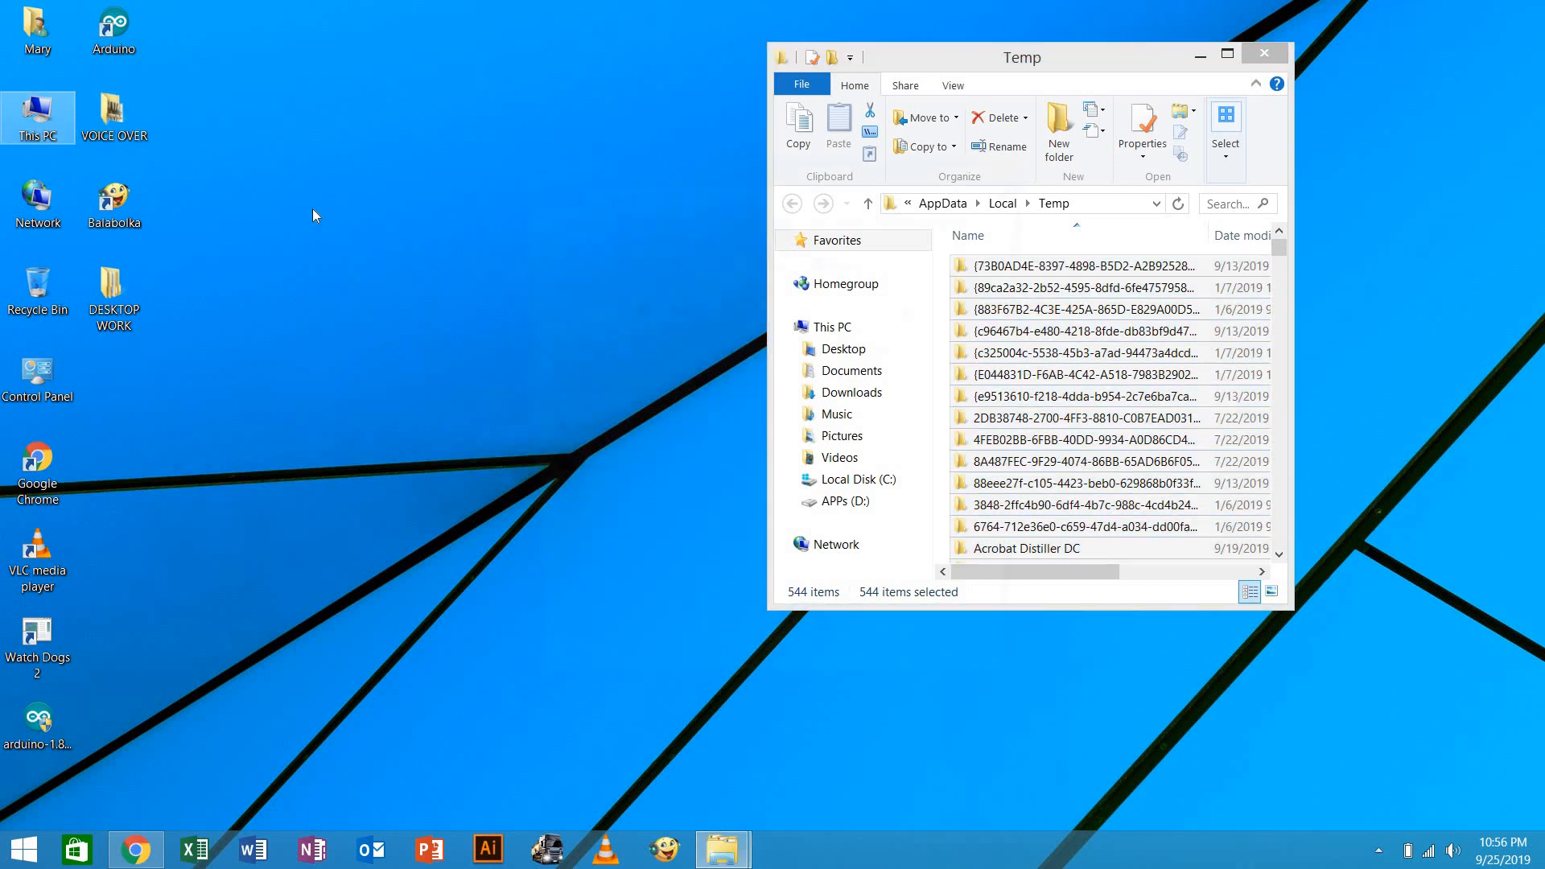
pyautogui.doubleClick(38, 108)
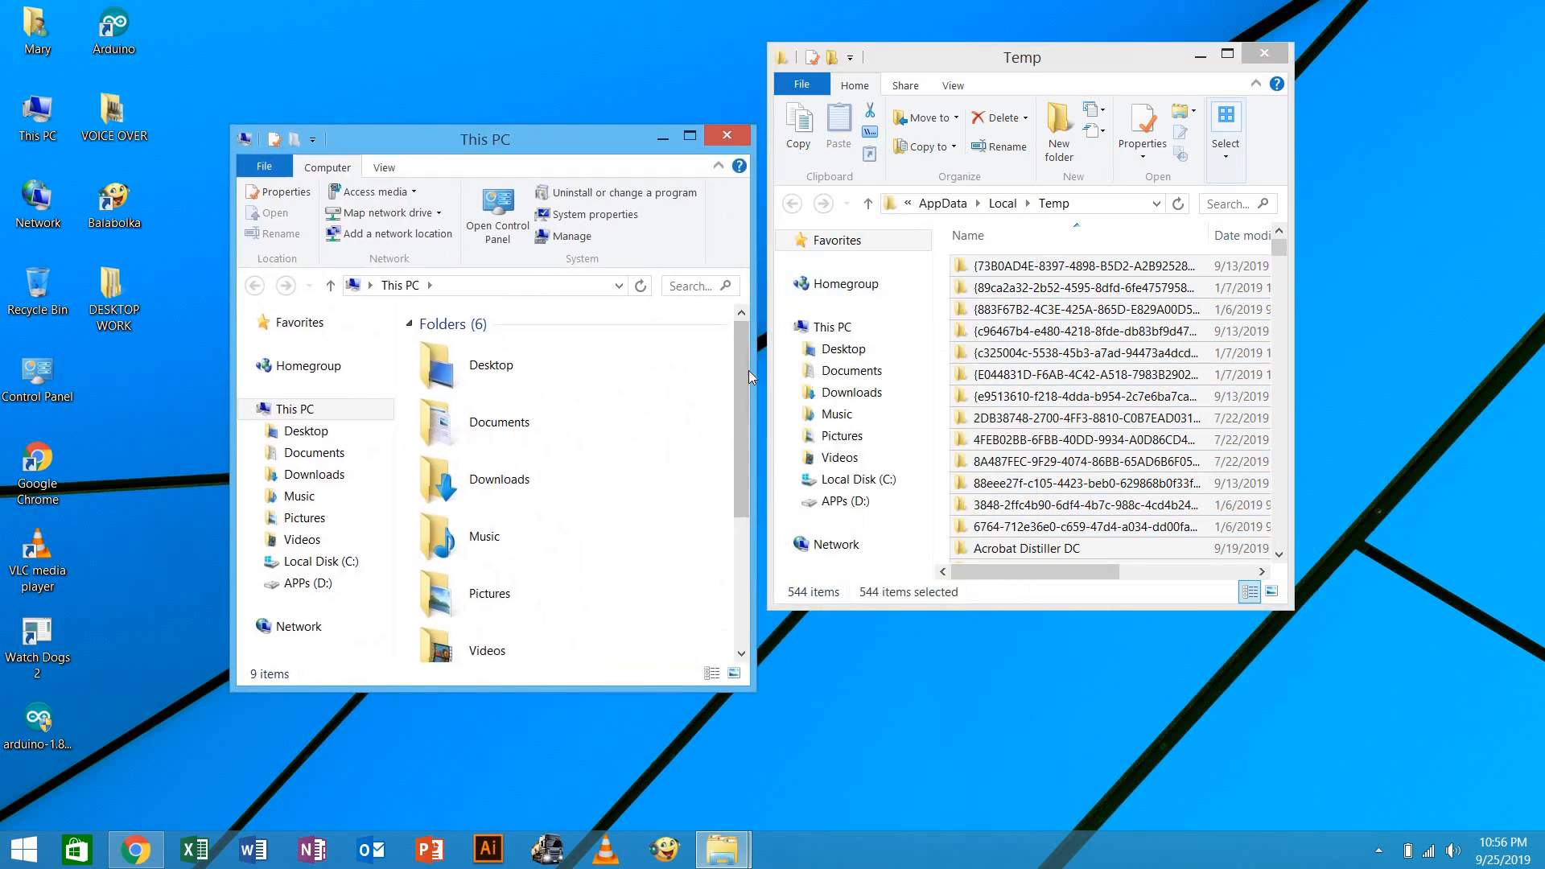
pyautogui.scroll(-3)
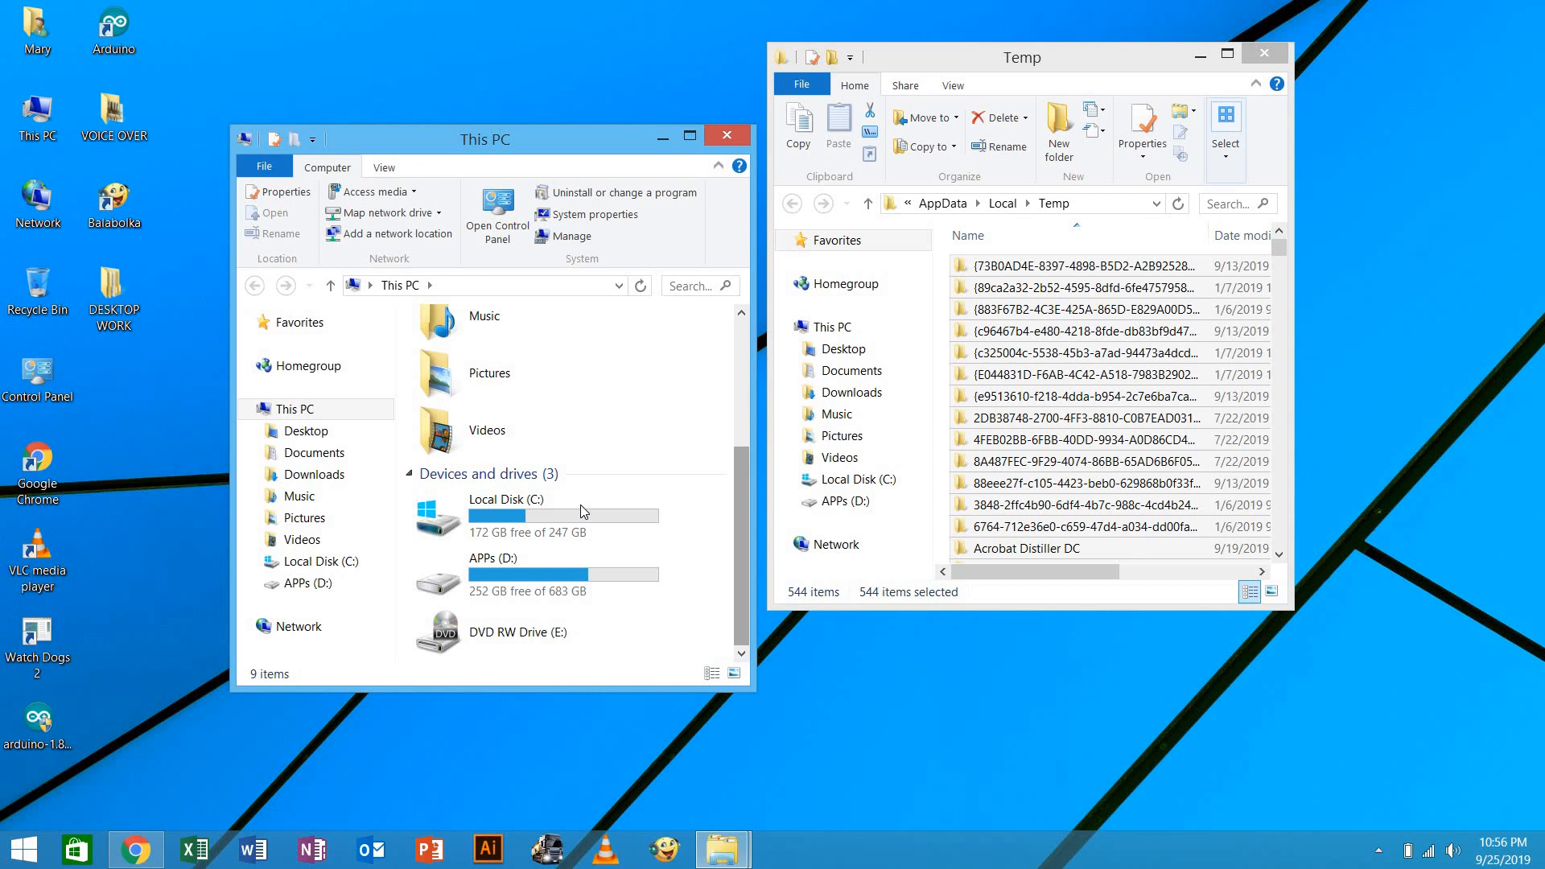
pyautogui.rightClick(583, 509)
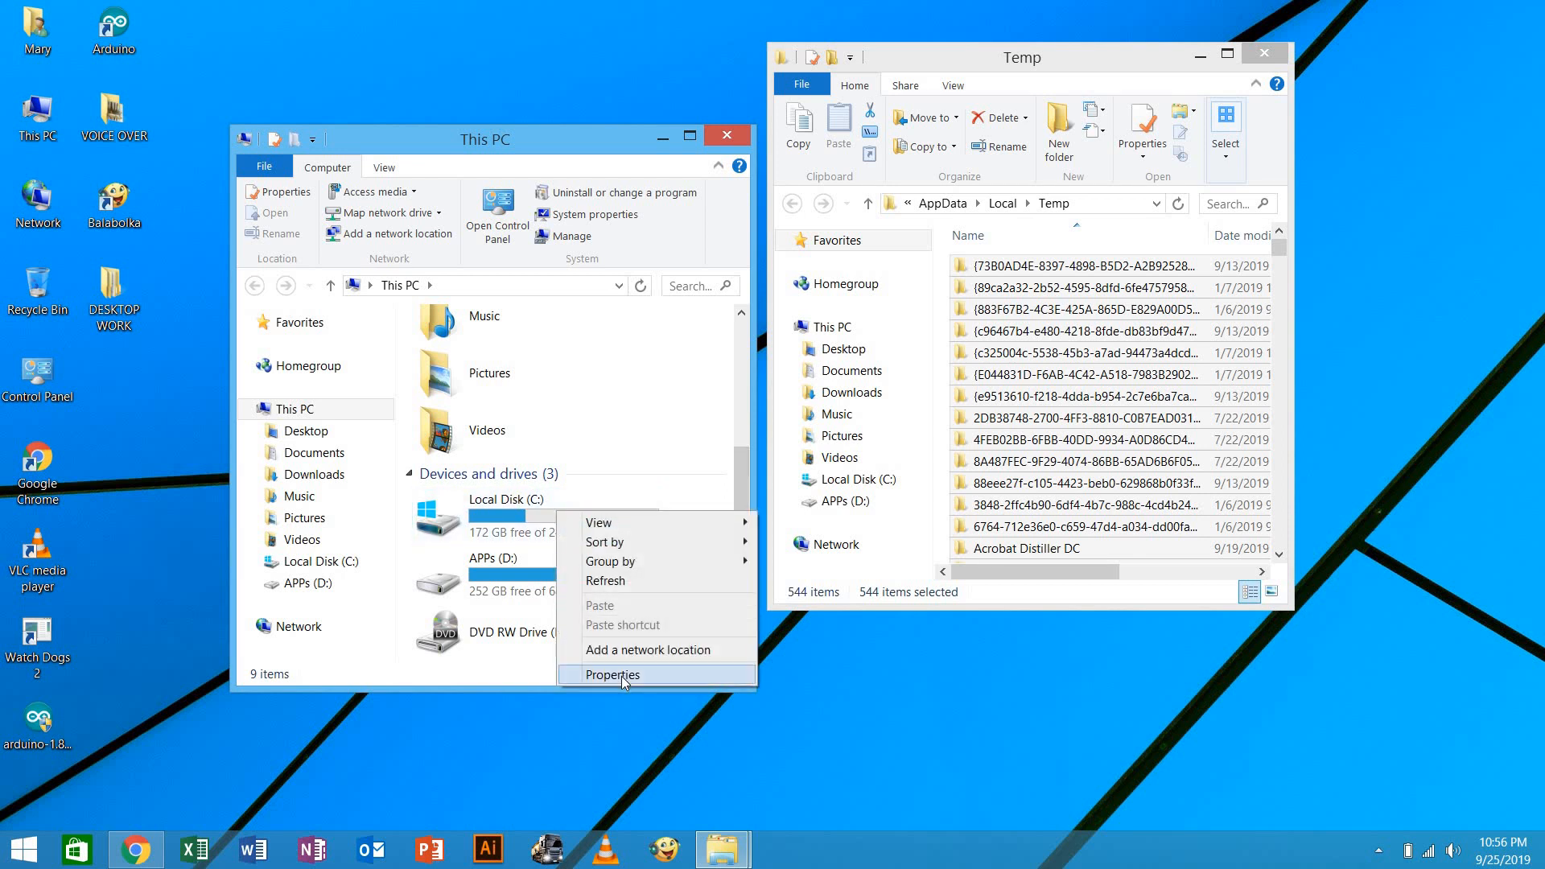
pyautogui.click(612, 674)
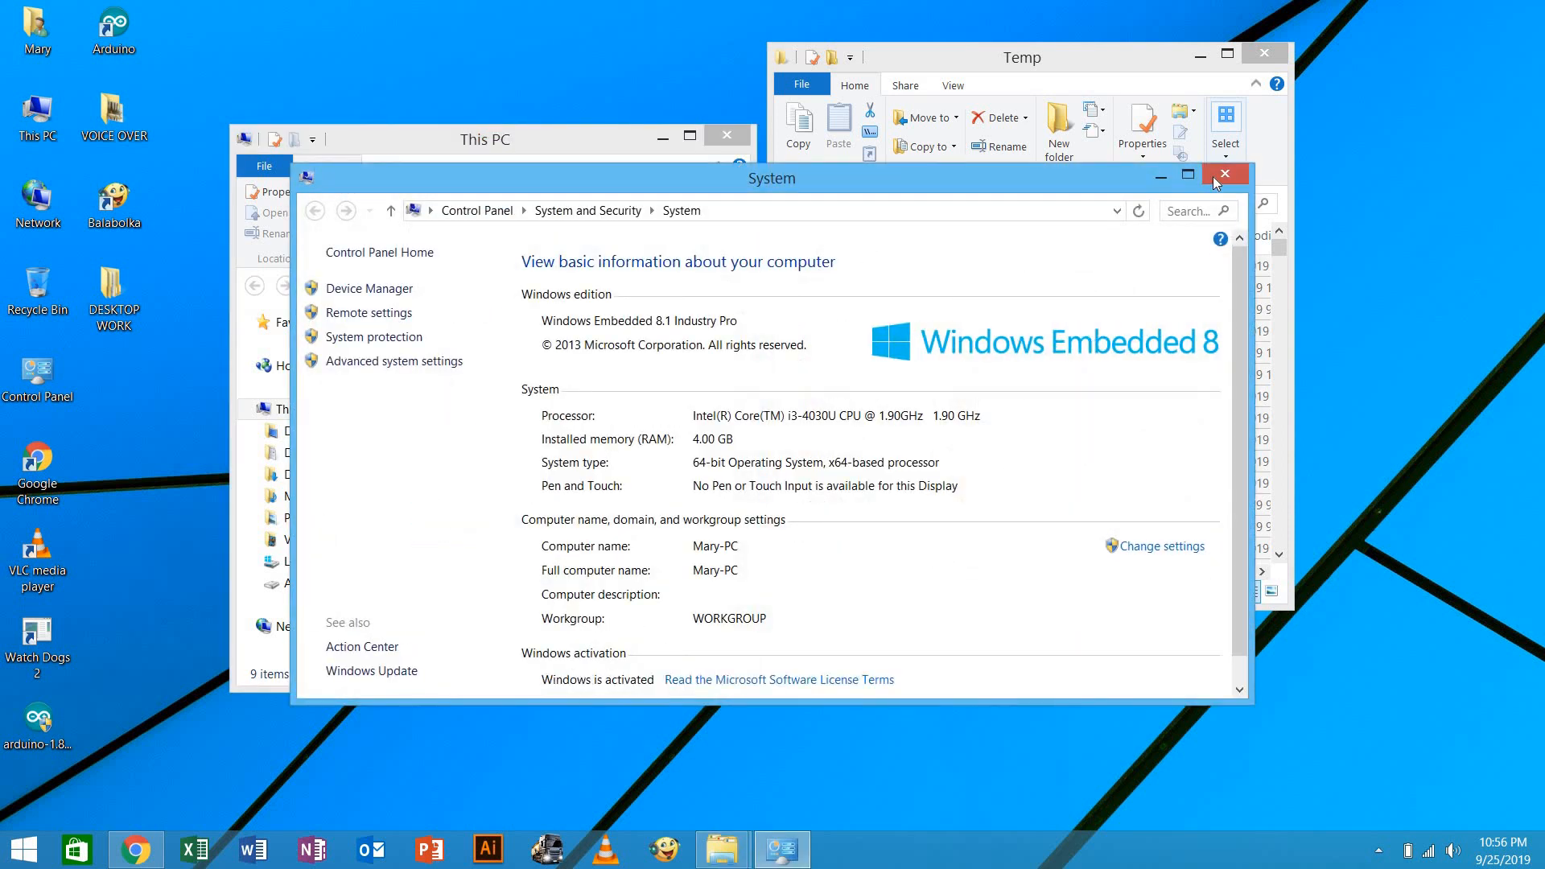
pyautogui.click(16, 846)
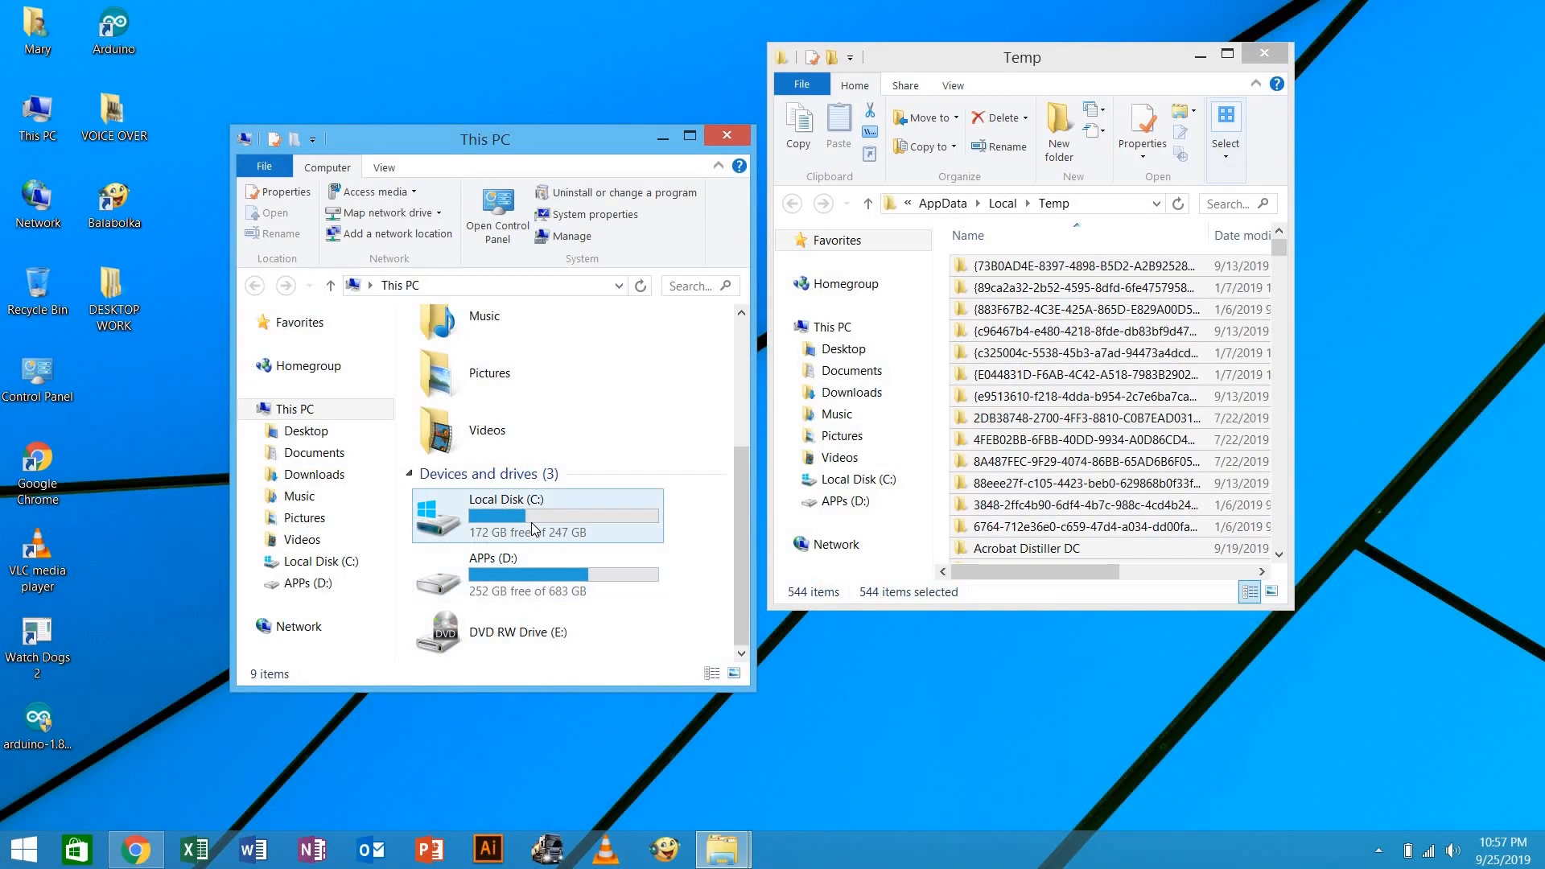
# Show Local Disk (C:) properties (172 GB free) beside the Temp folder with one item selected
pyautogui.rightClick(533, 515)
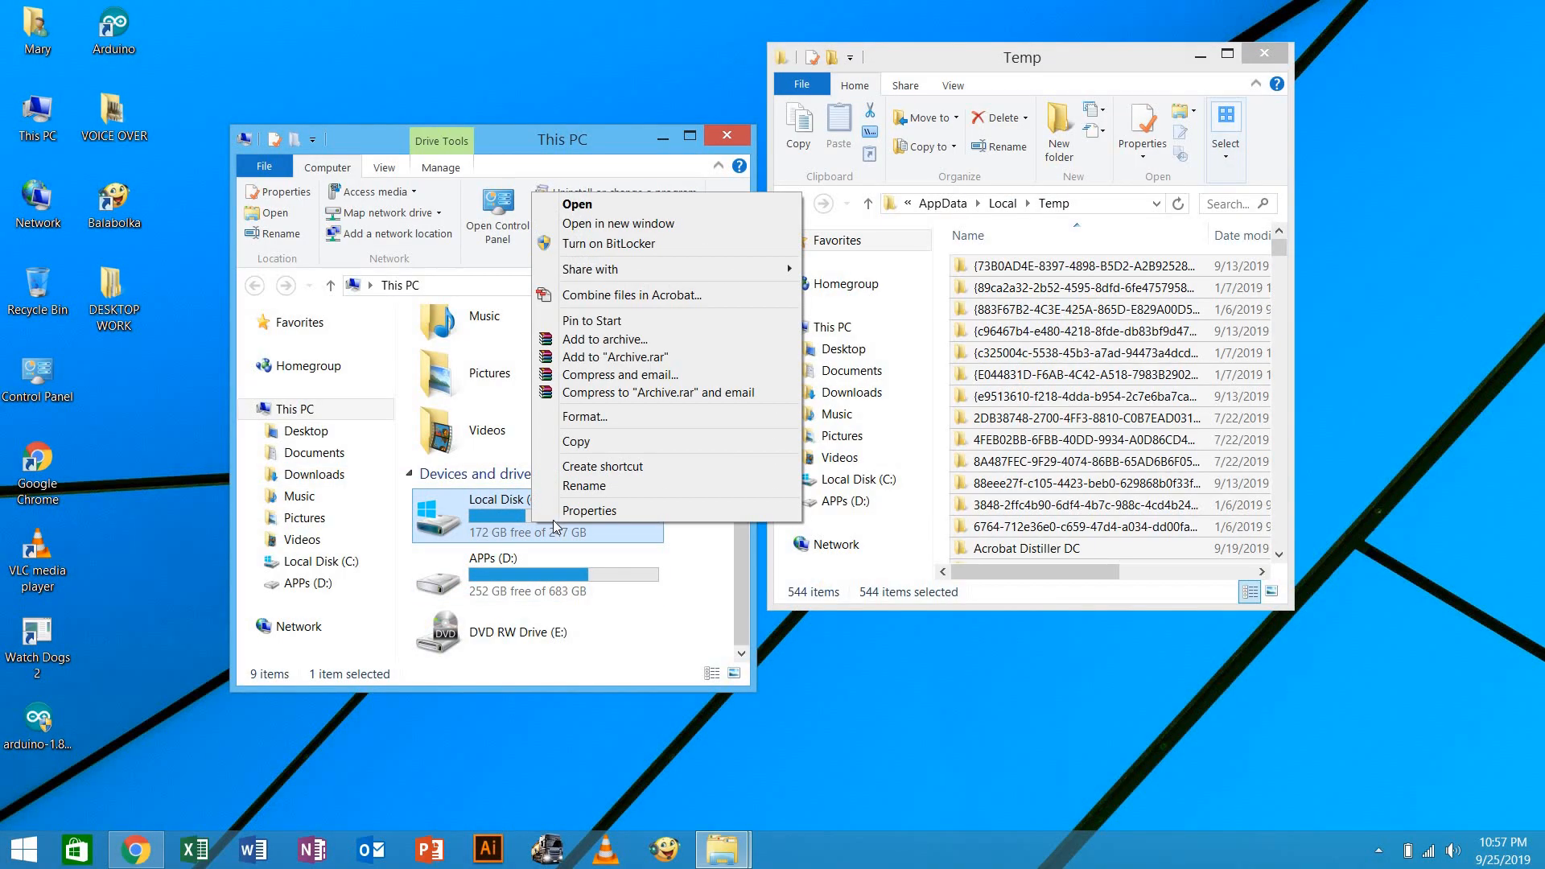
pyautogui.click(589, 510)
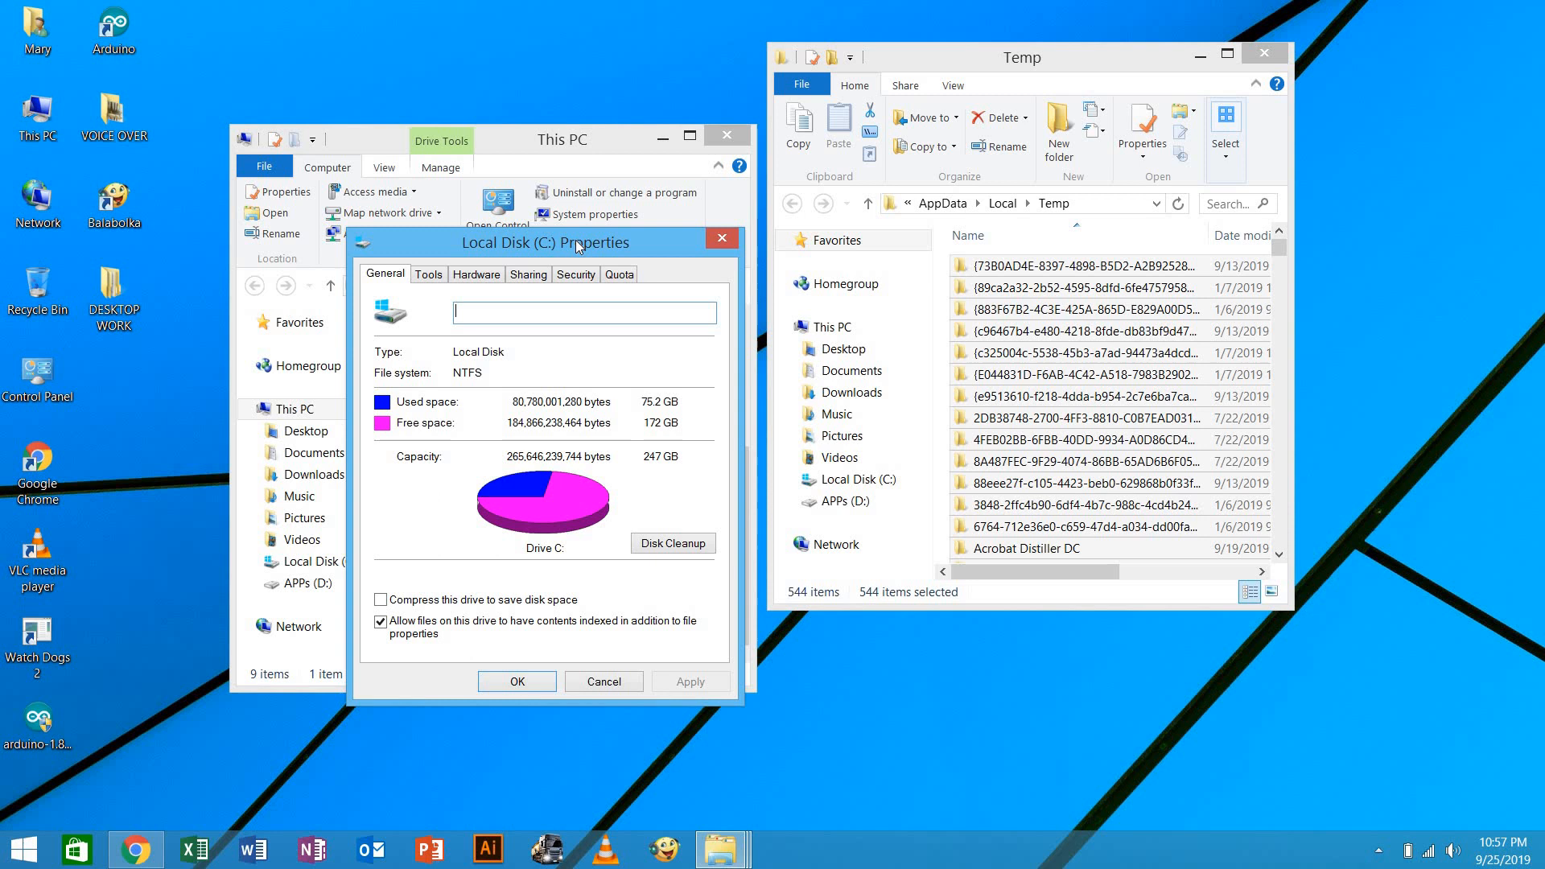
pyautogui.moveTo(653, 372)
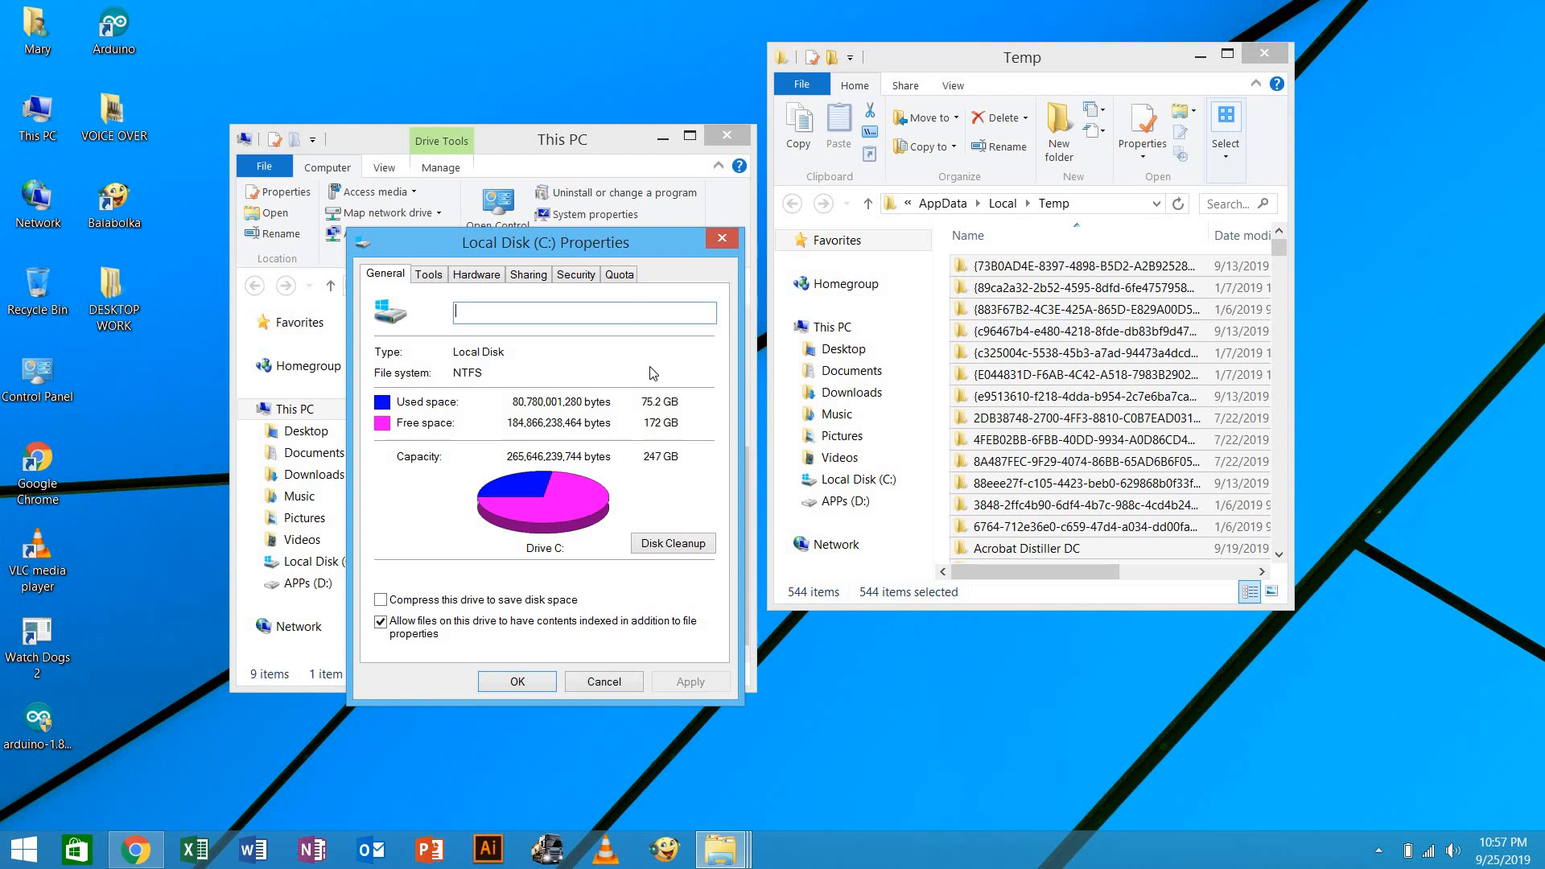
pyautogui.moveTo(665, 421)
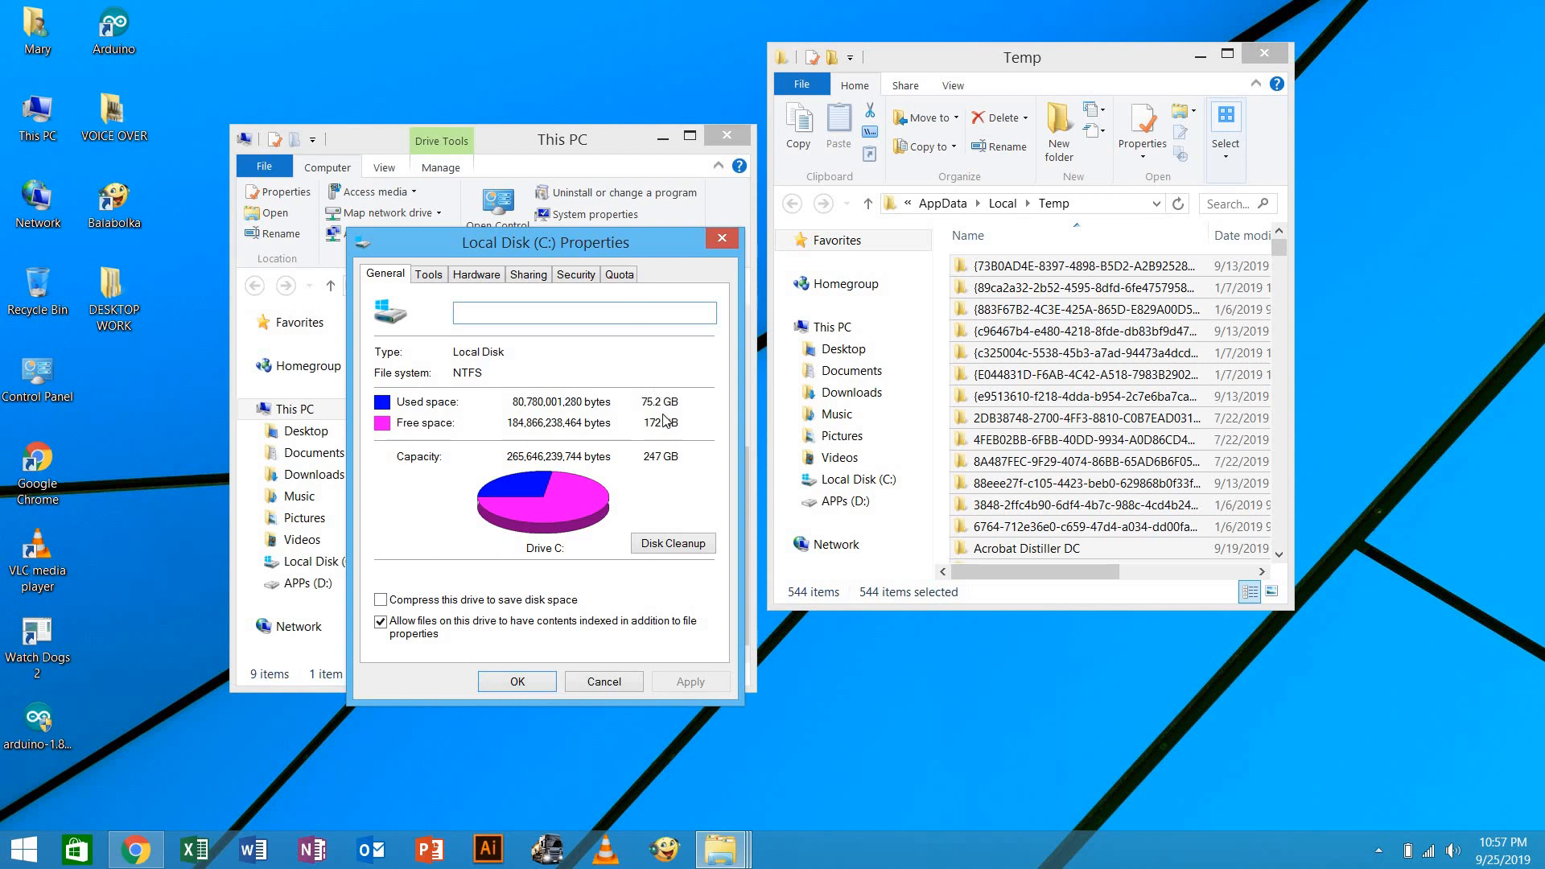
pyautogui.moveTo(1011, 454)
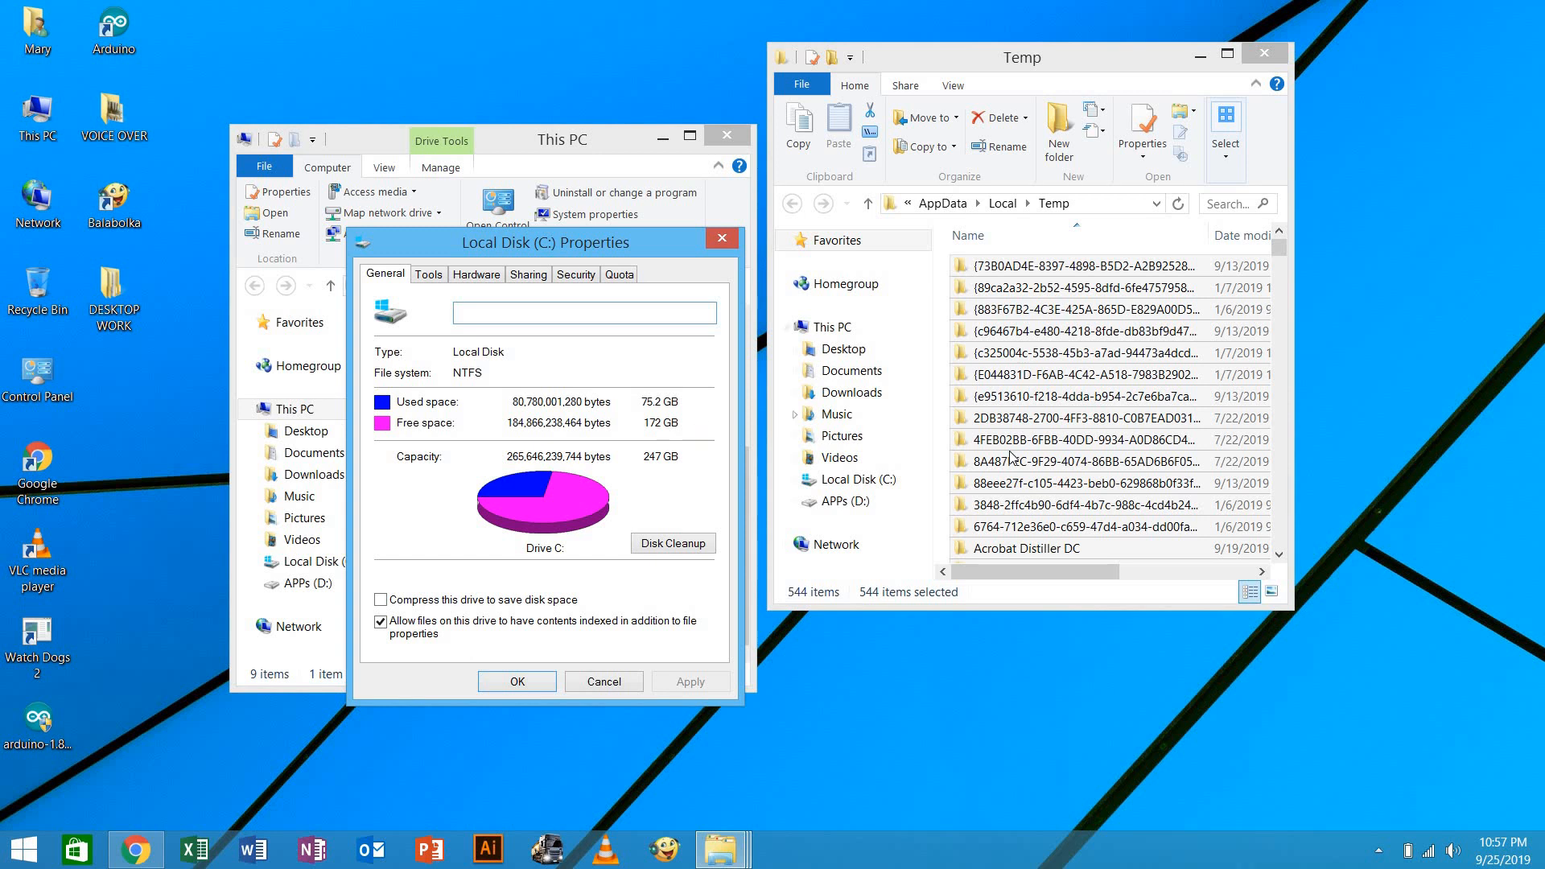
pyautogui.click(1088, 439)
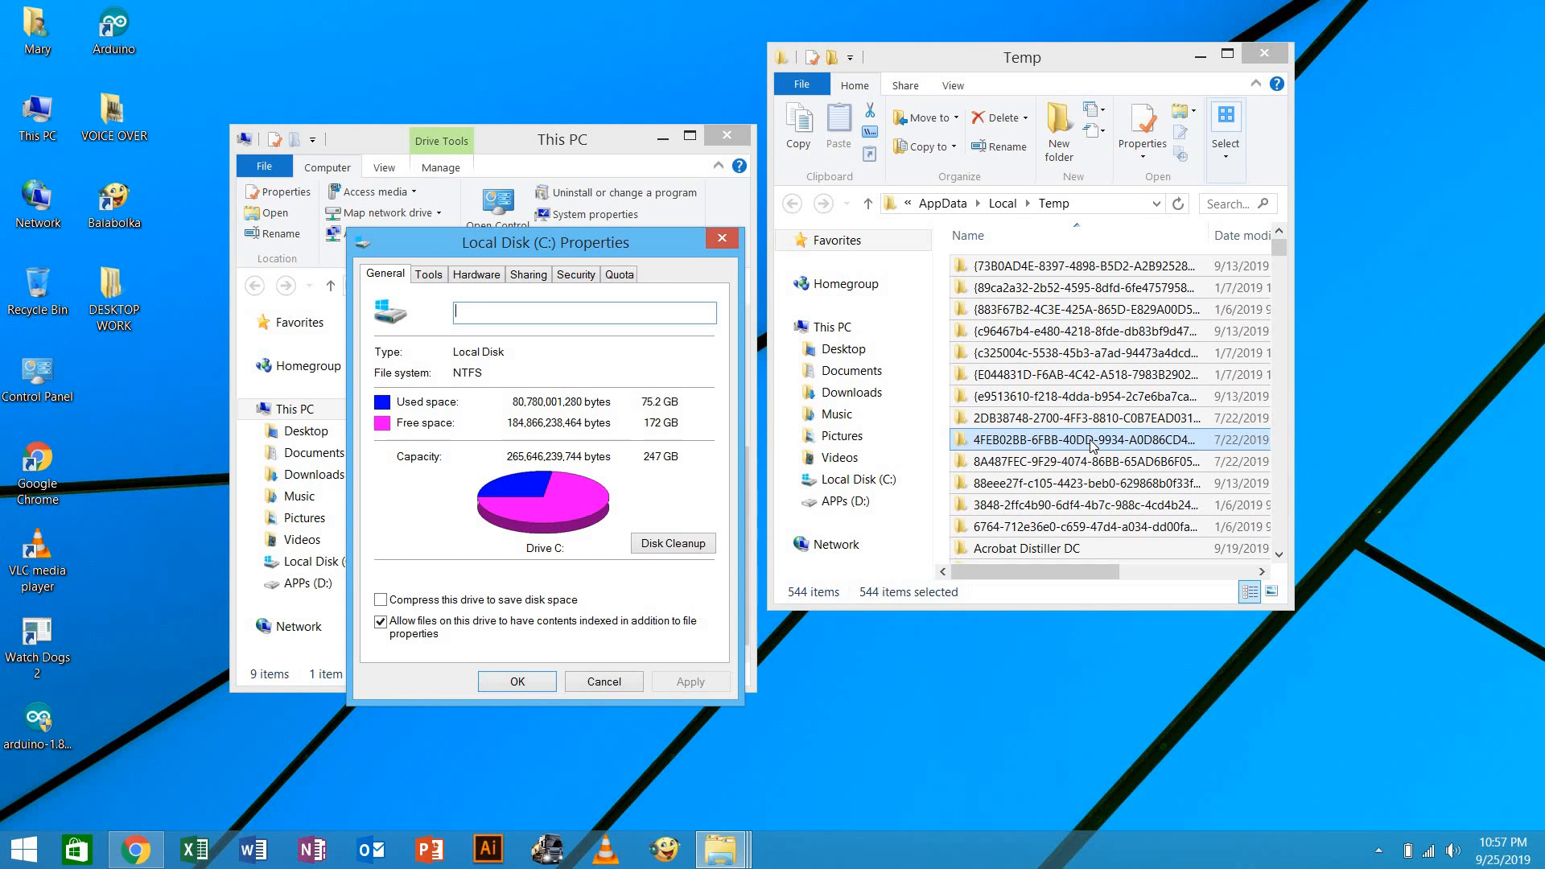
pyautogui.moveTo(1092, 432)
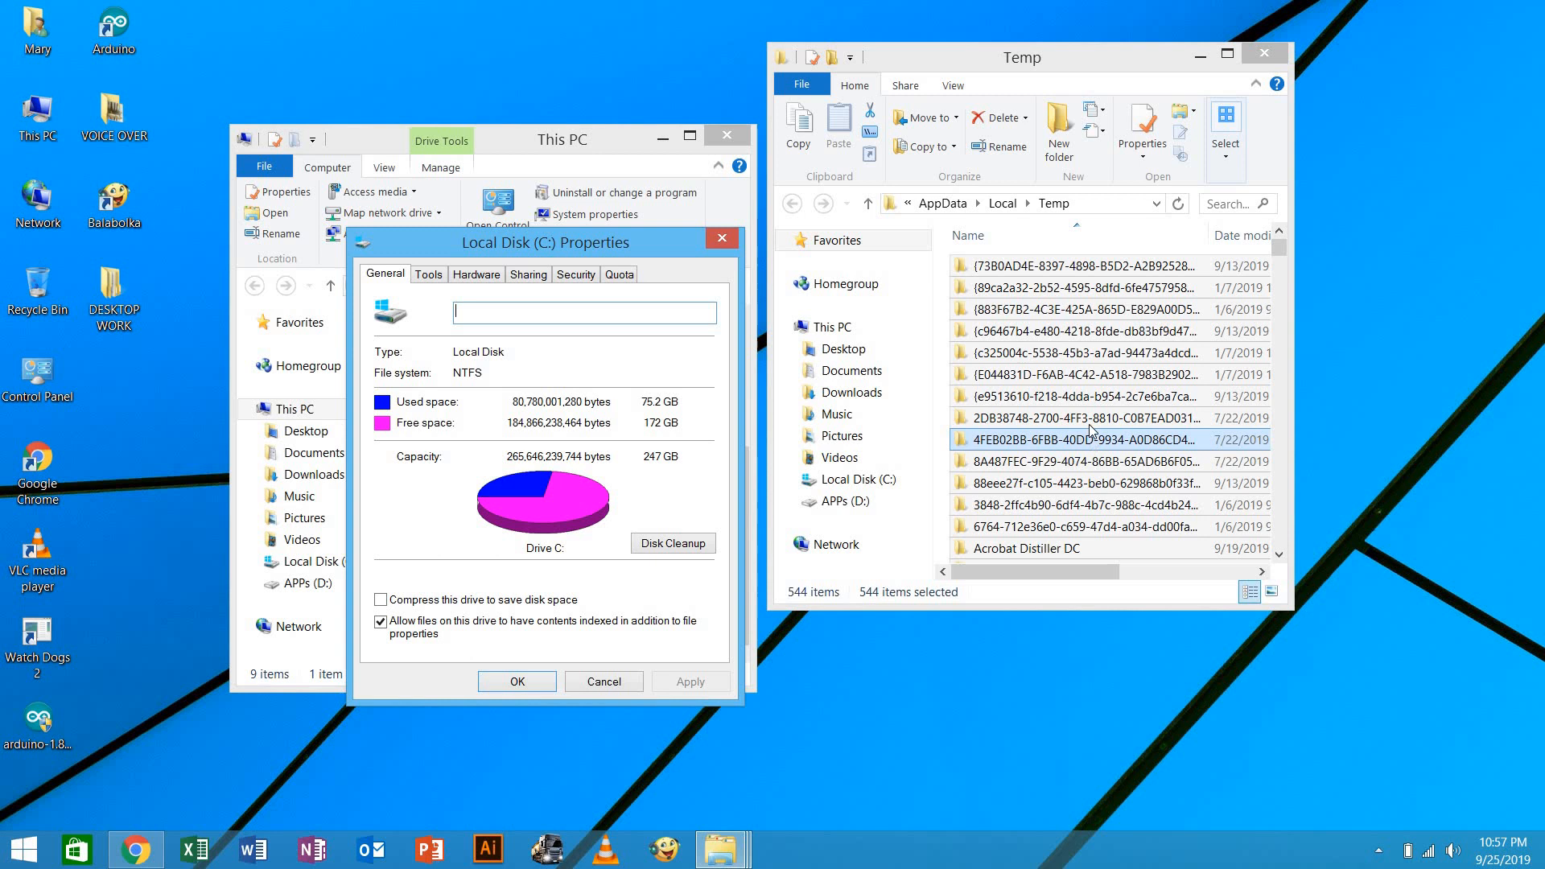
pyautogui.click(1069, 483)
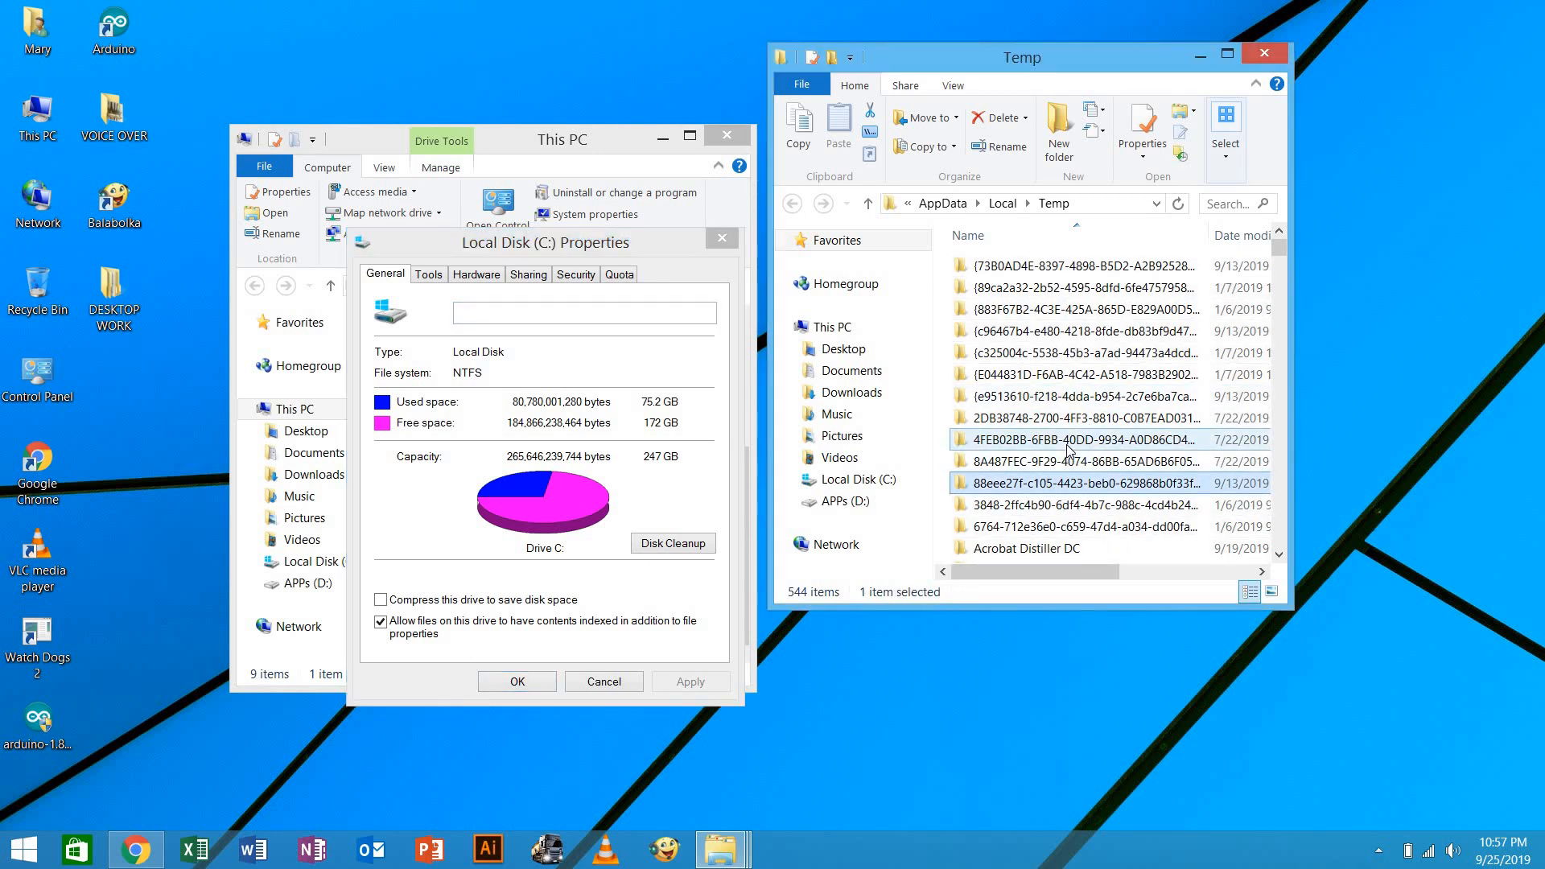
# Permanently delete all 544 Temp items, skipping and cancelling the files still in use
pyautogui.press('ctrl+a')
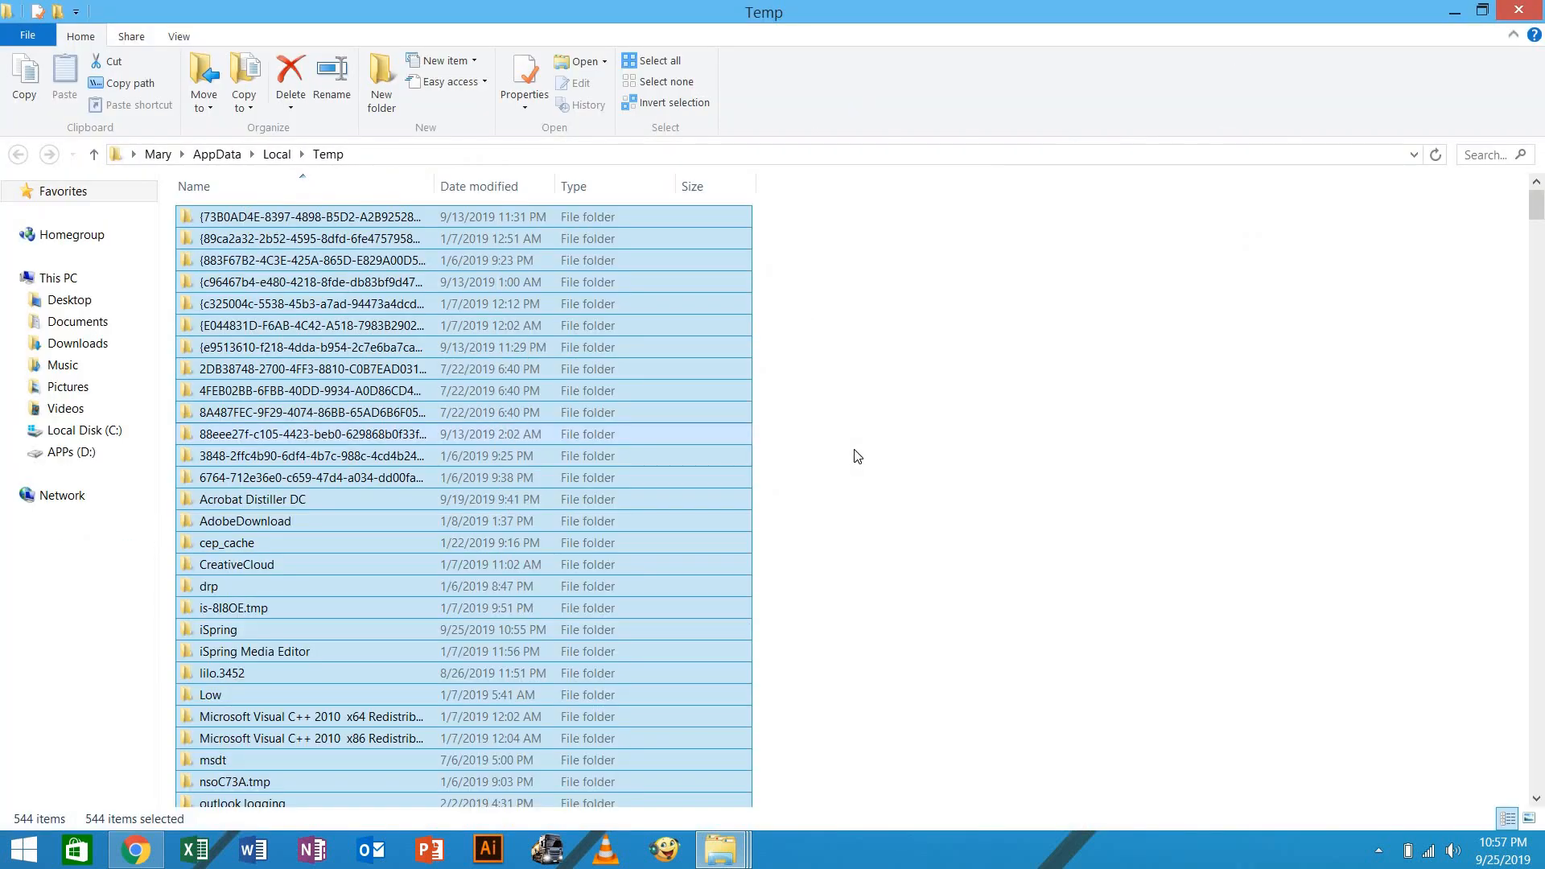
pyautogui.click(277, 435)
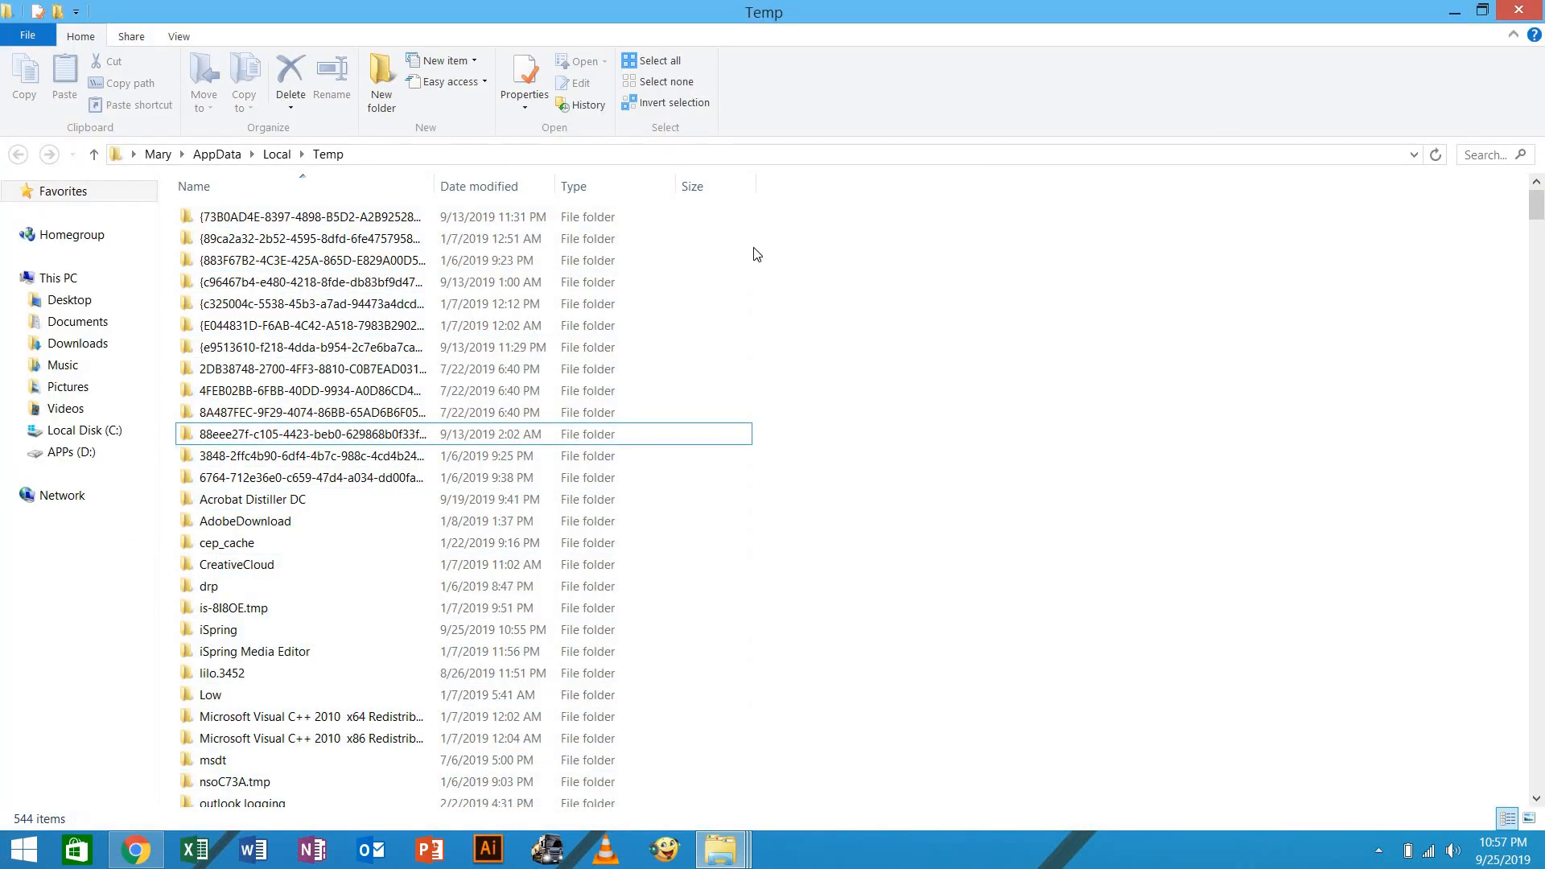
pyautogui.moveTo(582, 495)
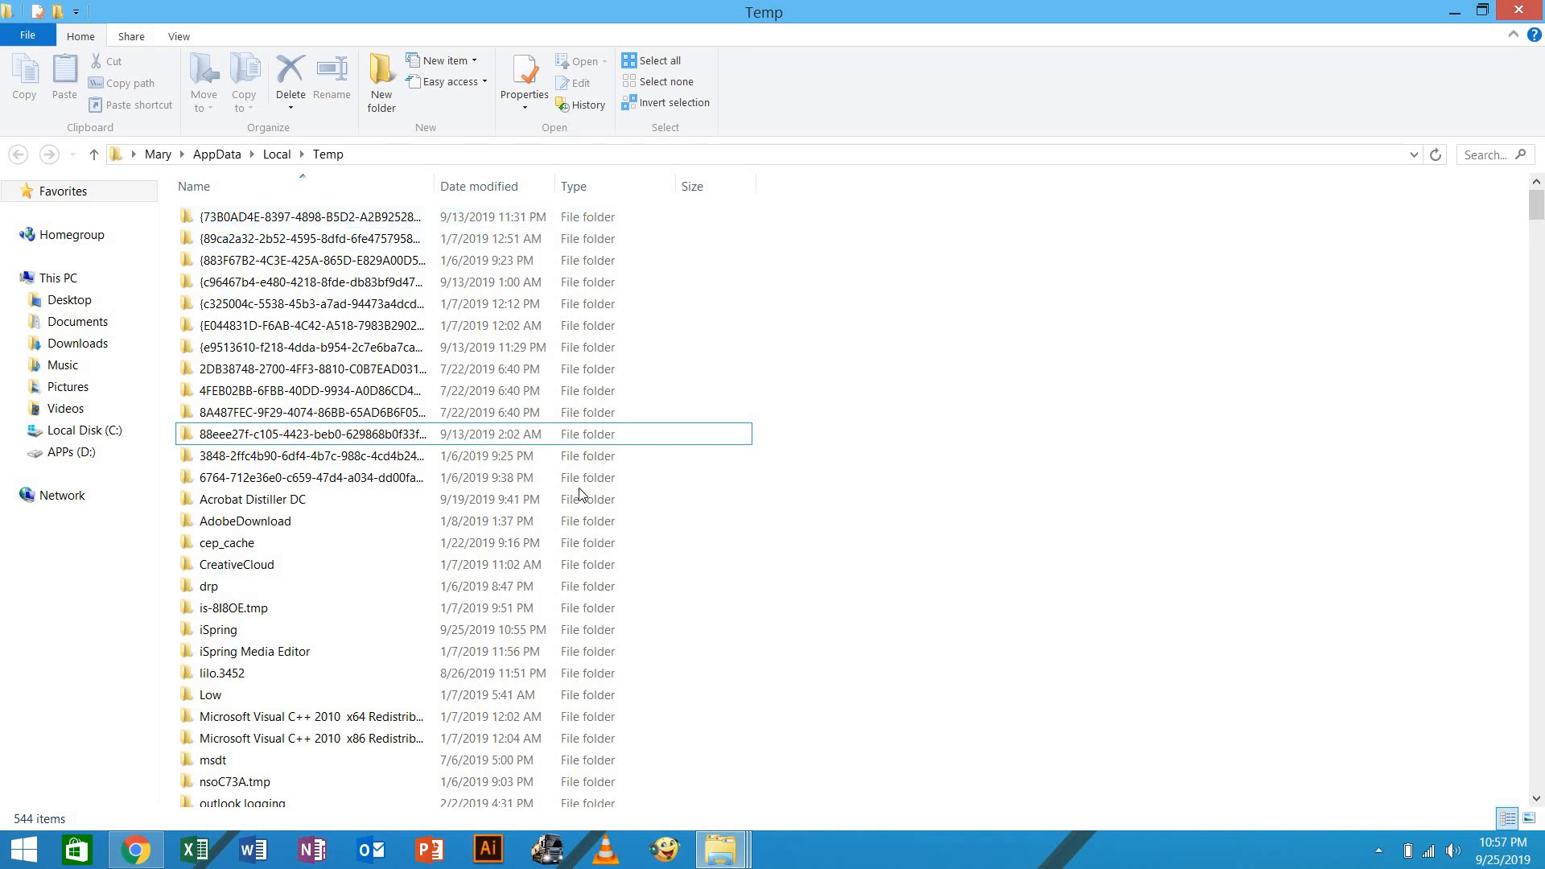
pyautogui.moveTo(926, 434)
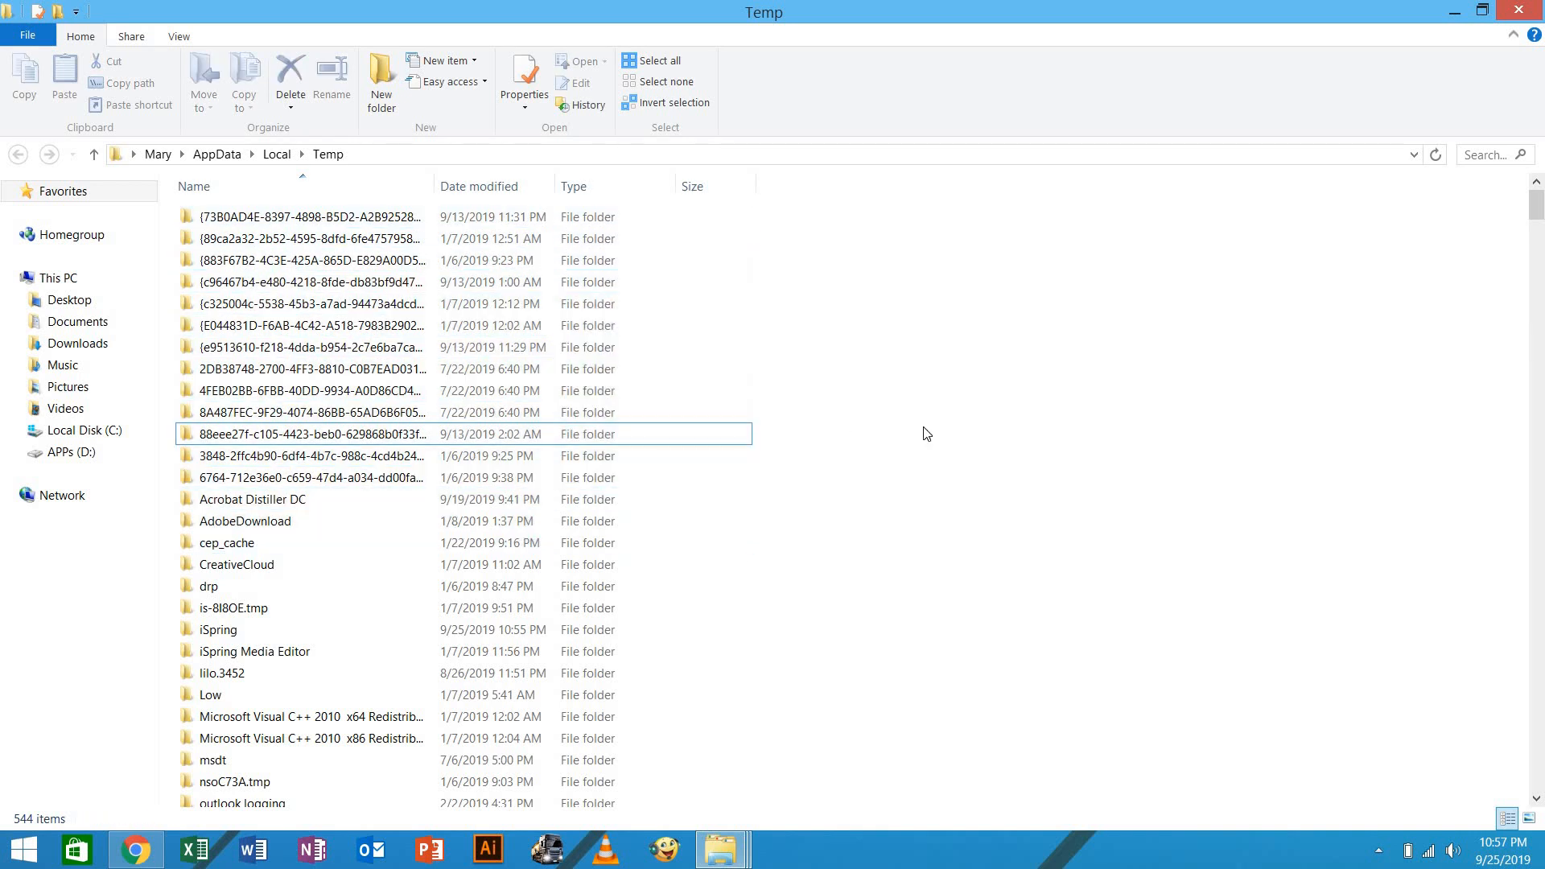
pyautogui.click(660, 62)
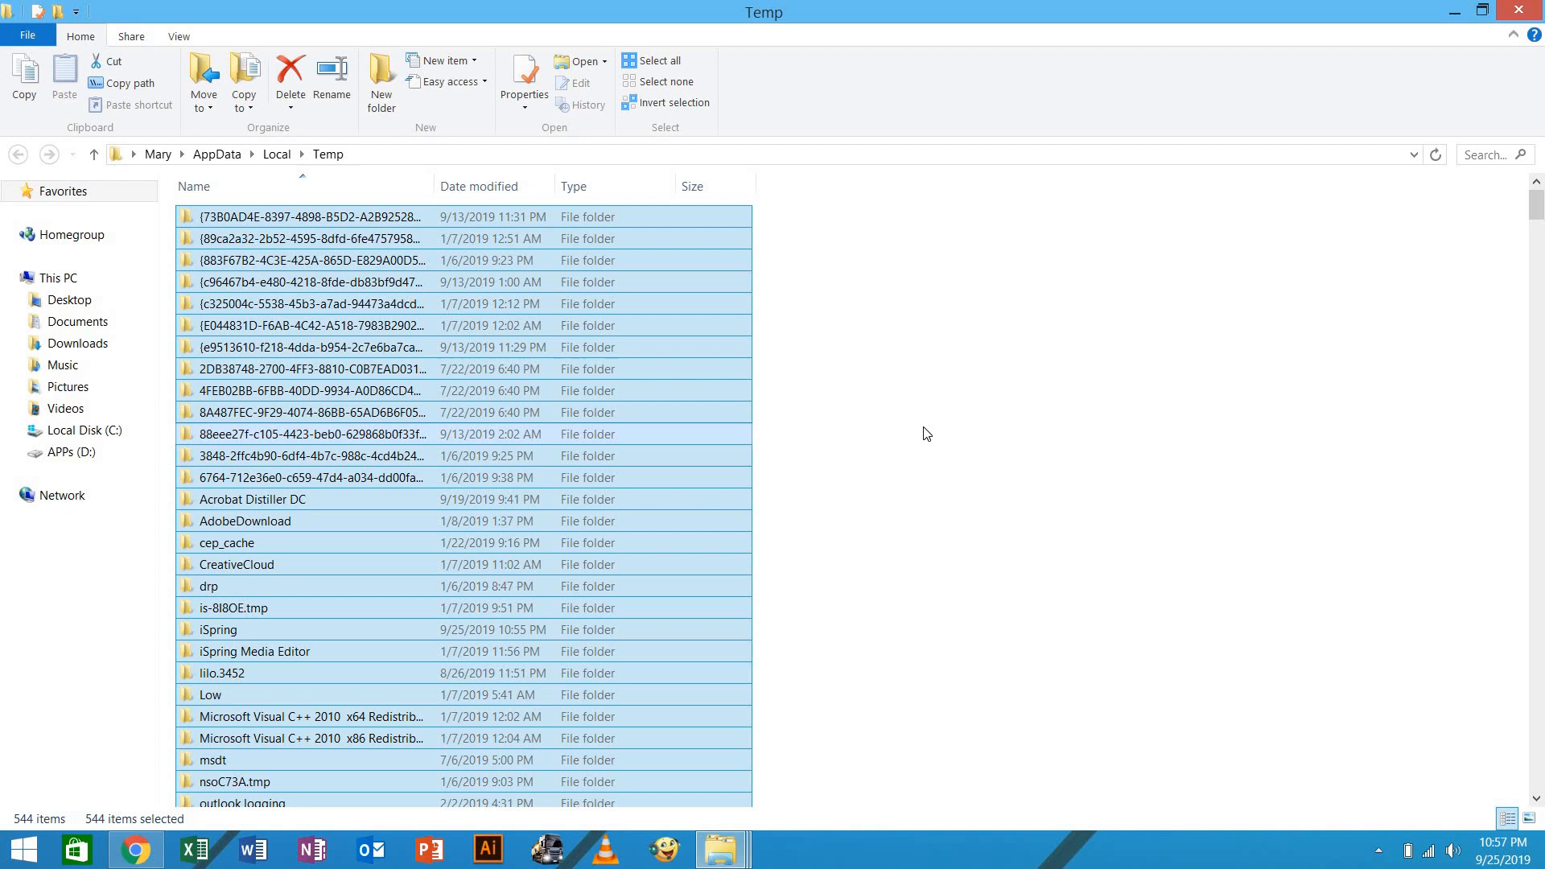
pyautogui.moveTo(737, 51)
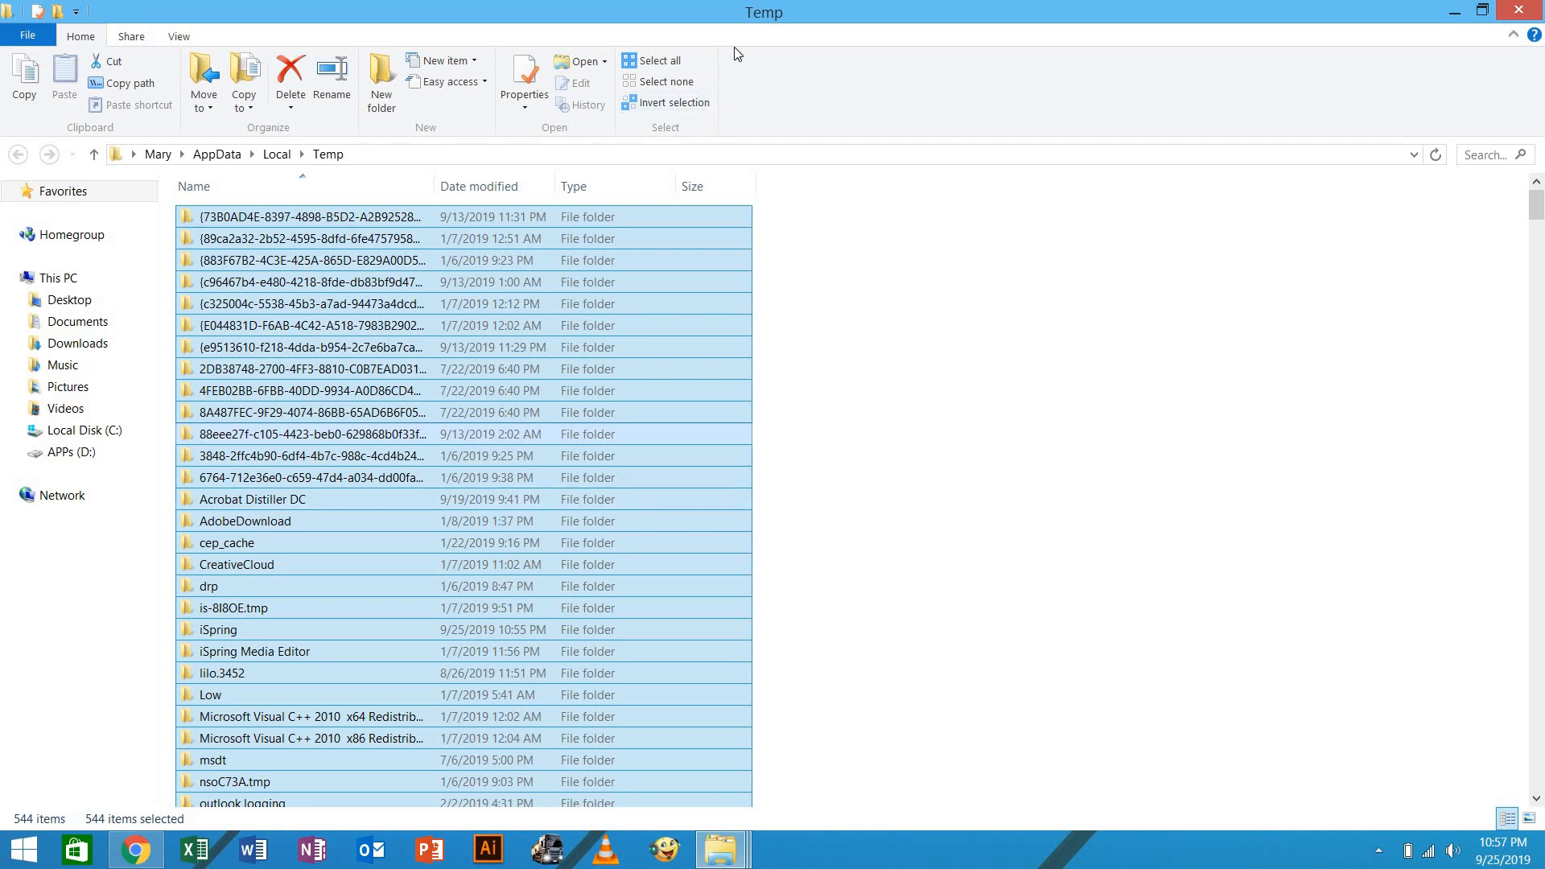
pyautogui.moveTo(1033, 58)
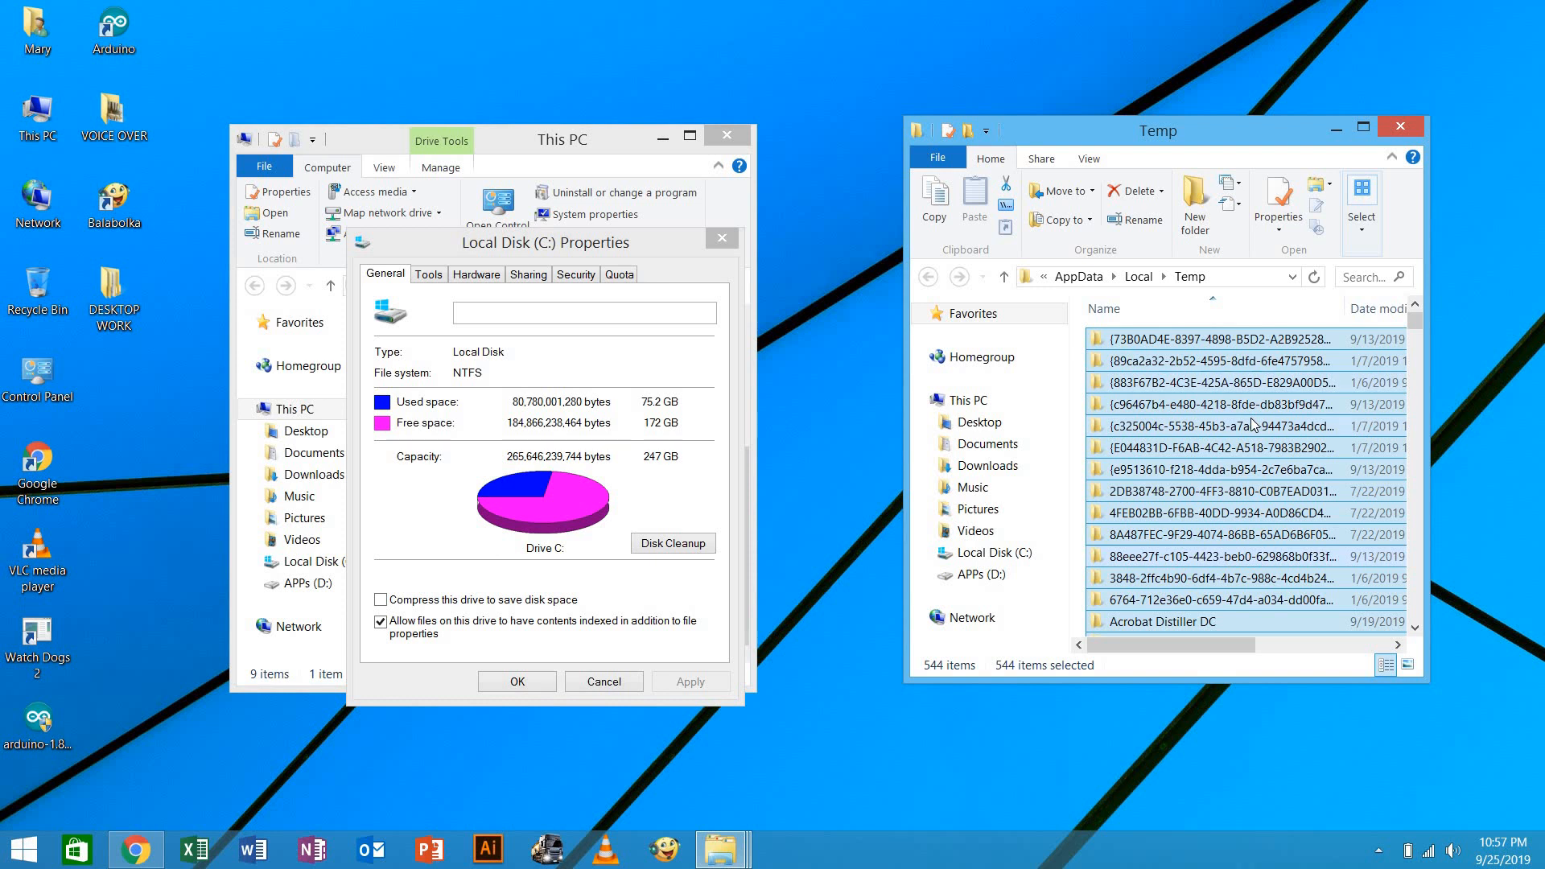
pyautogui.click(1136, 190)
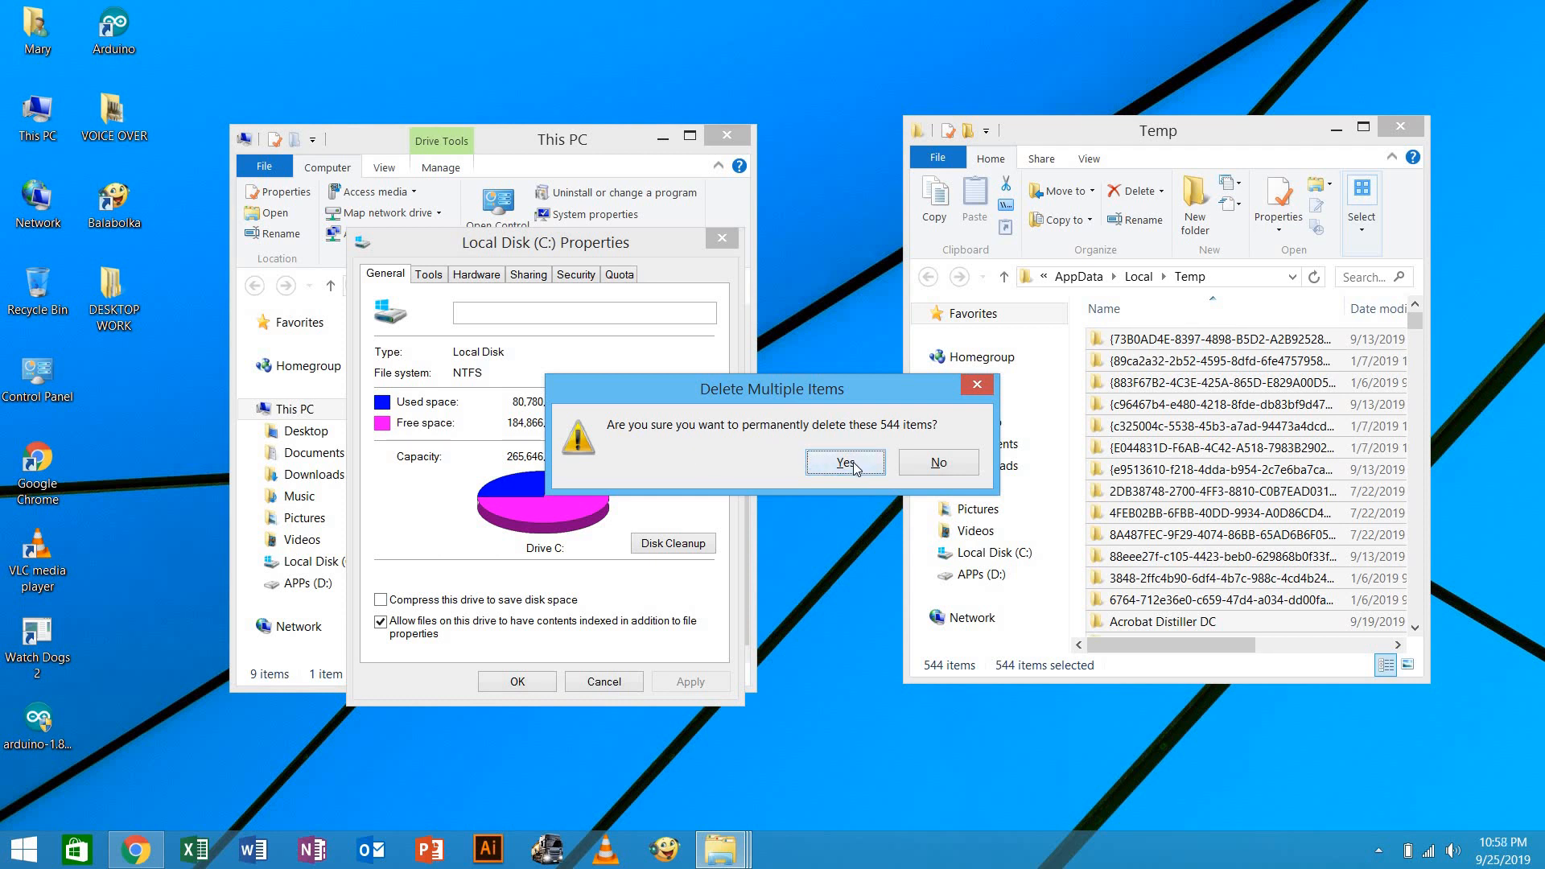
pyautogui.click(845, 462)
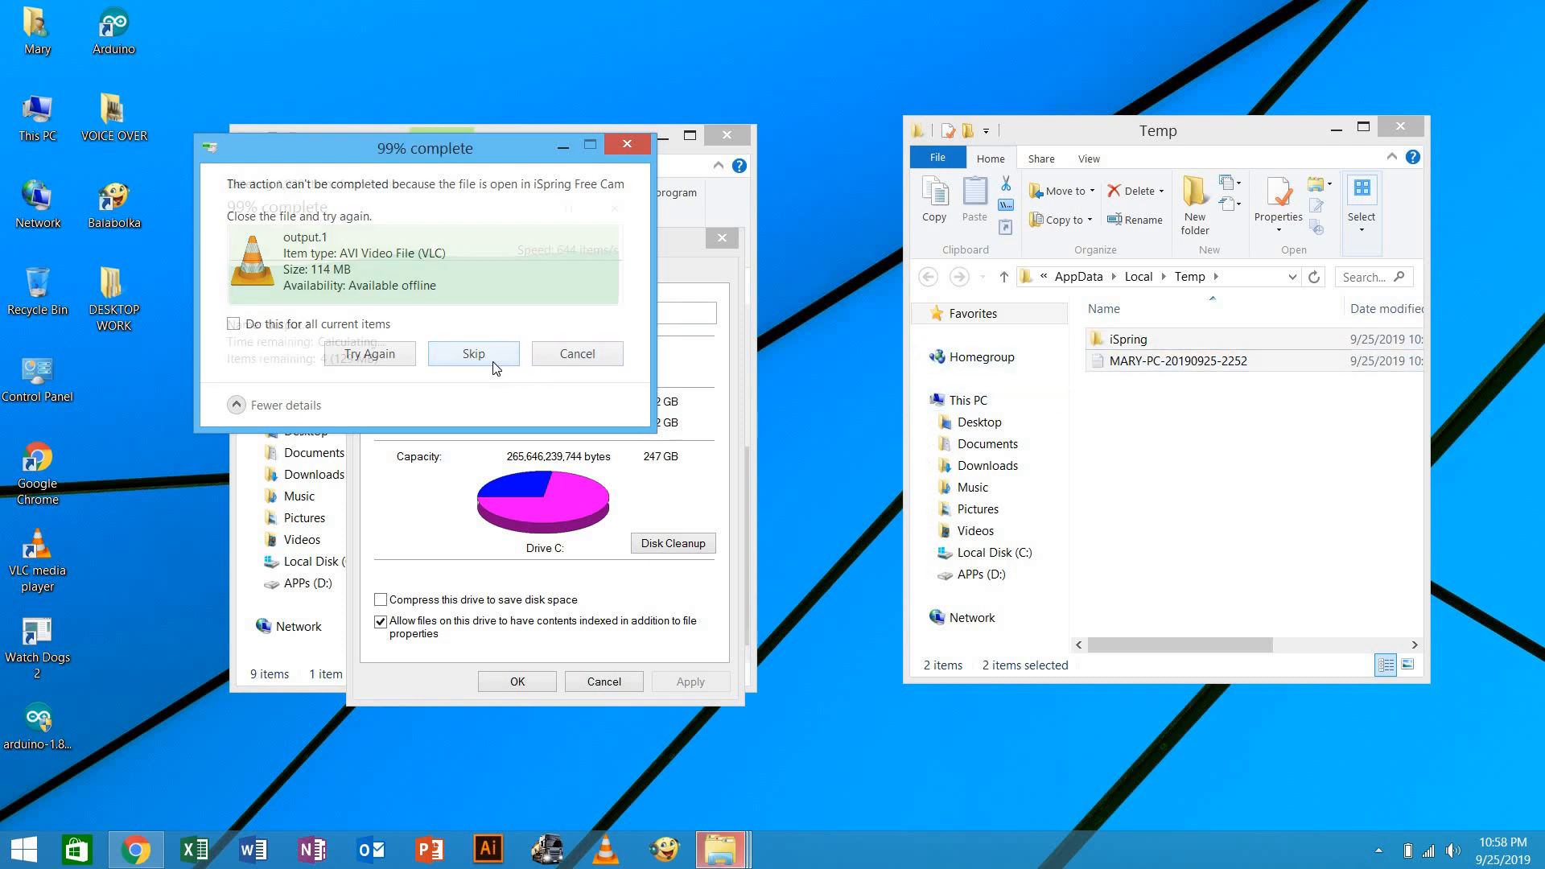
pyautogui.click(473, 354)
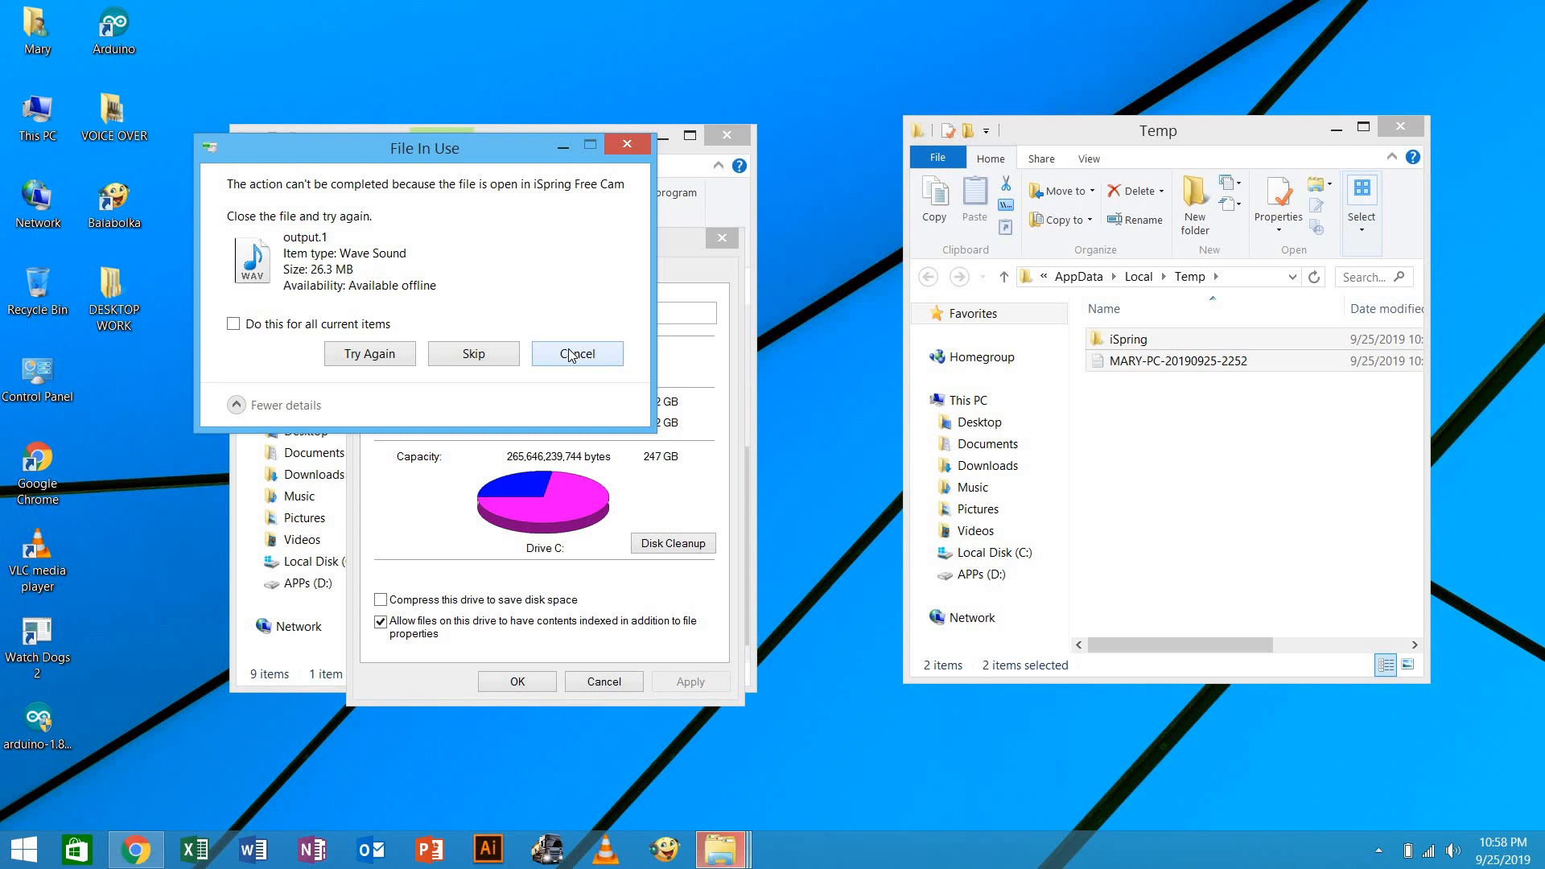
pyautogui.click(577, 352)
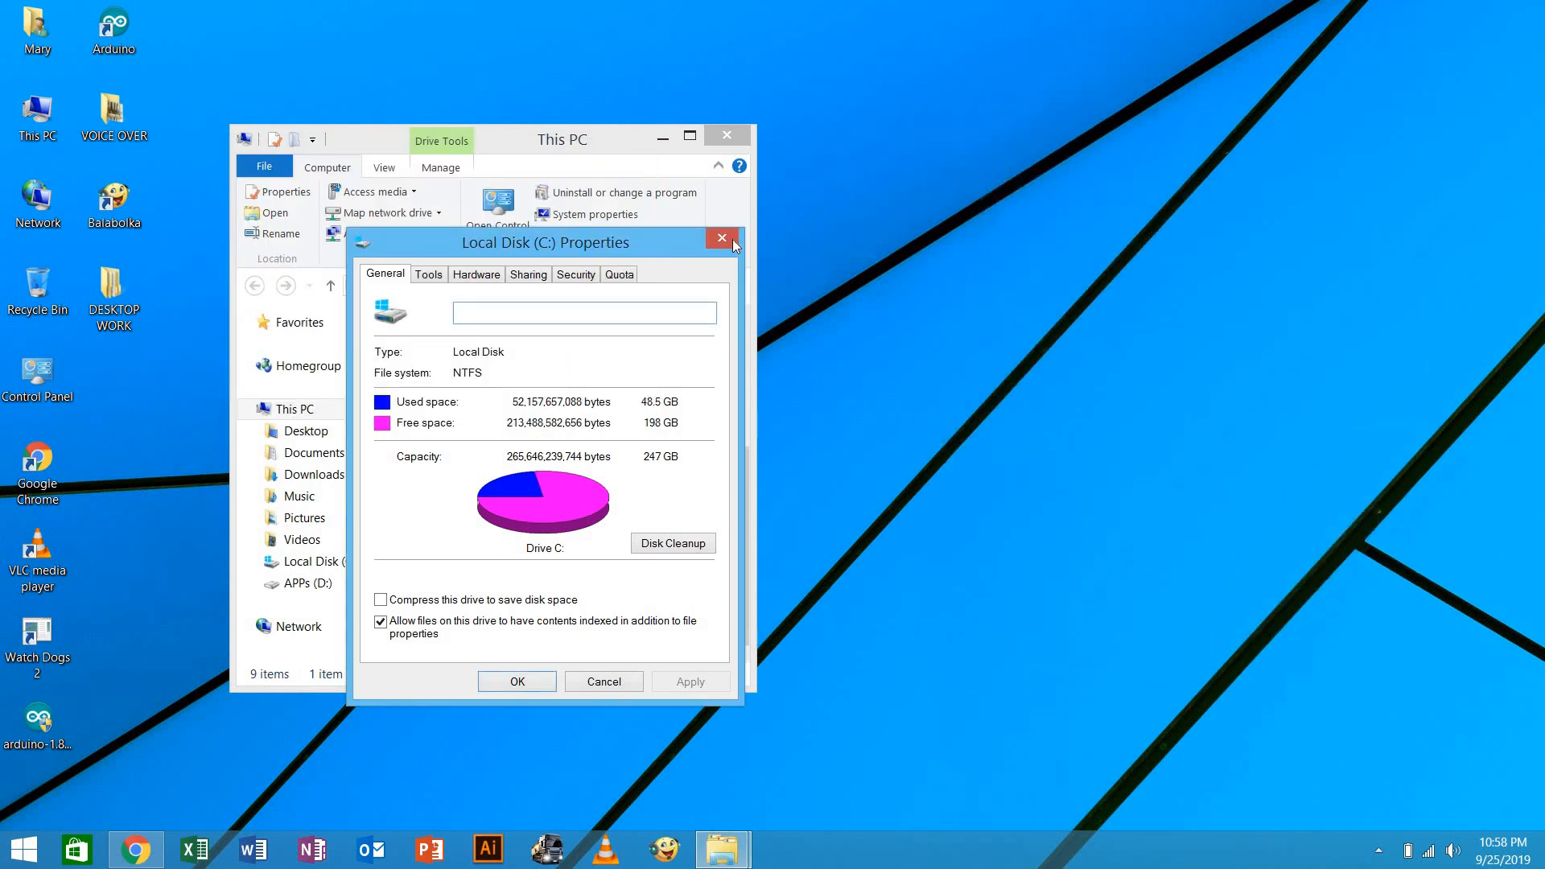
# Reopen drive C: properties to confirm 198 GB free, then close it and This PC
pyautogui.click(721, 238)
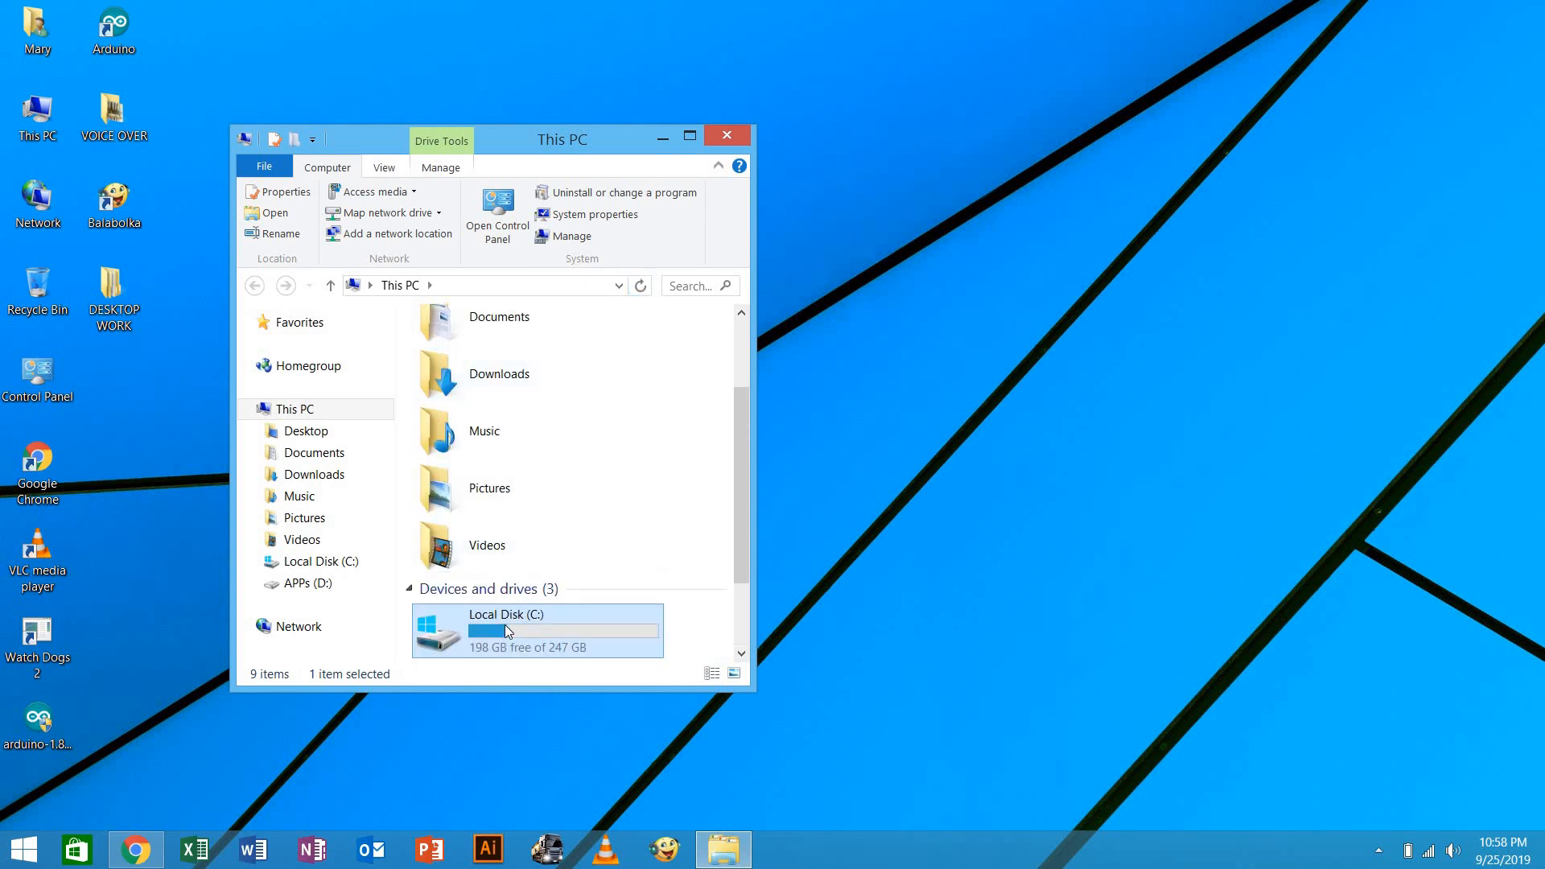
pyautogui.rightClick(507, 631)
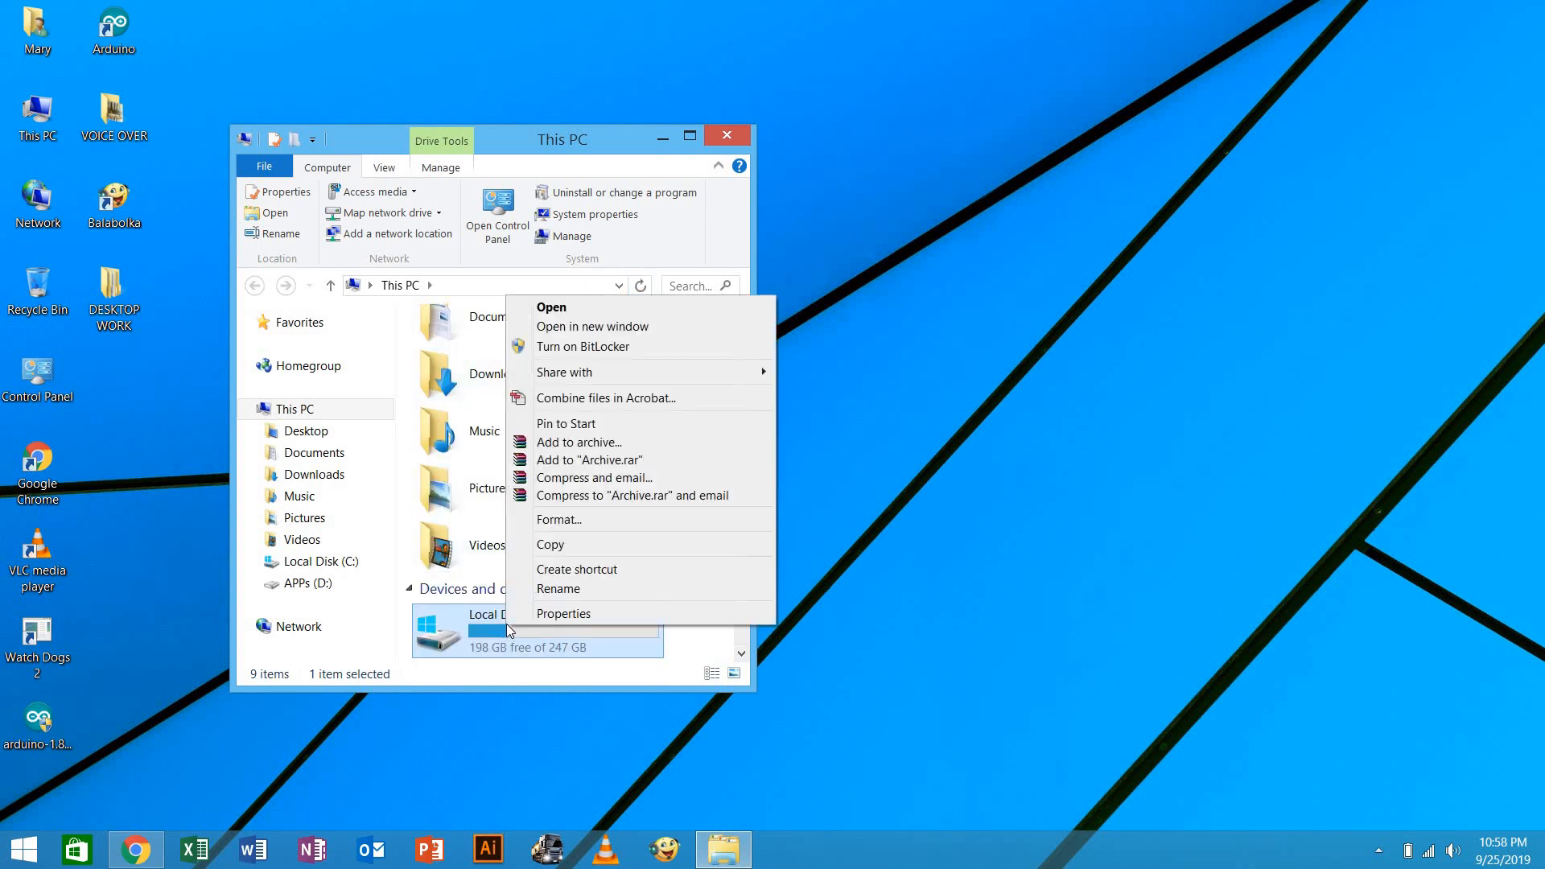
pyautogui.click(564, 614)
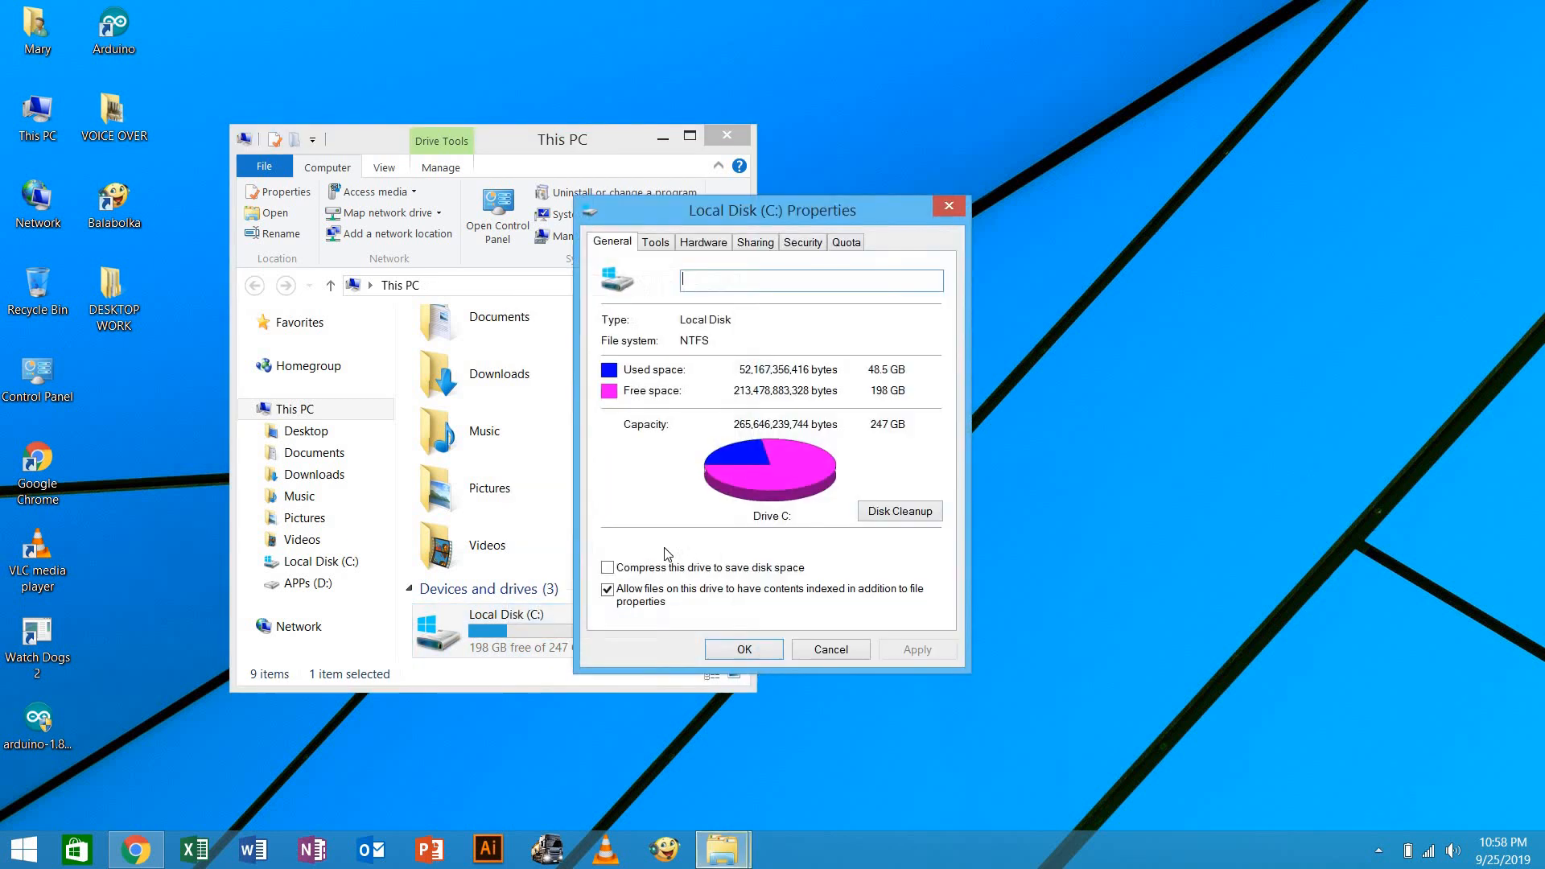
pyautogui.moveTo(887, 404)
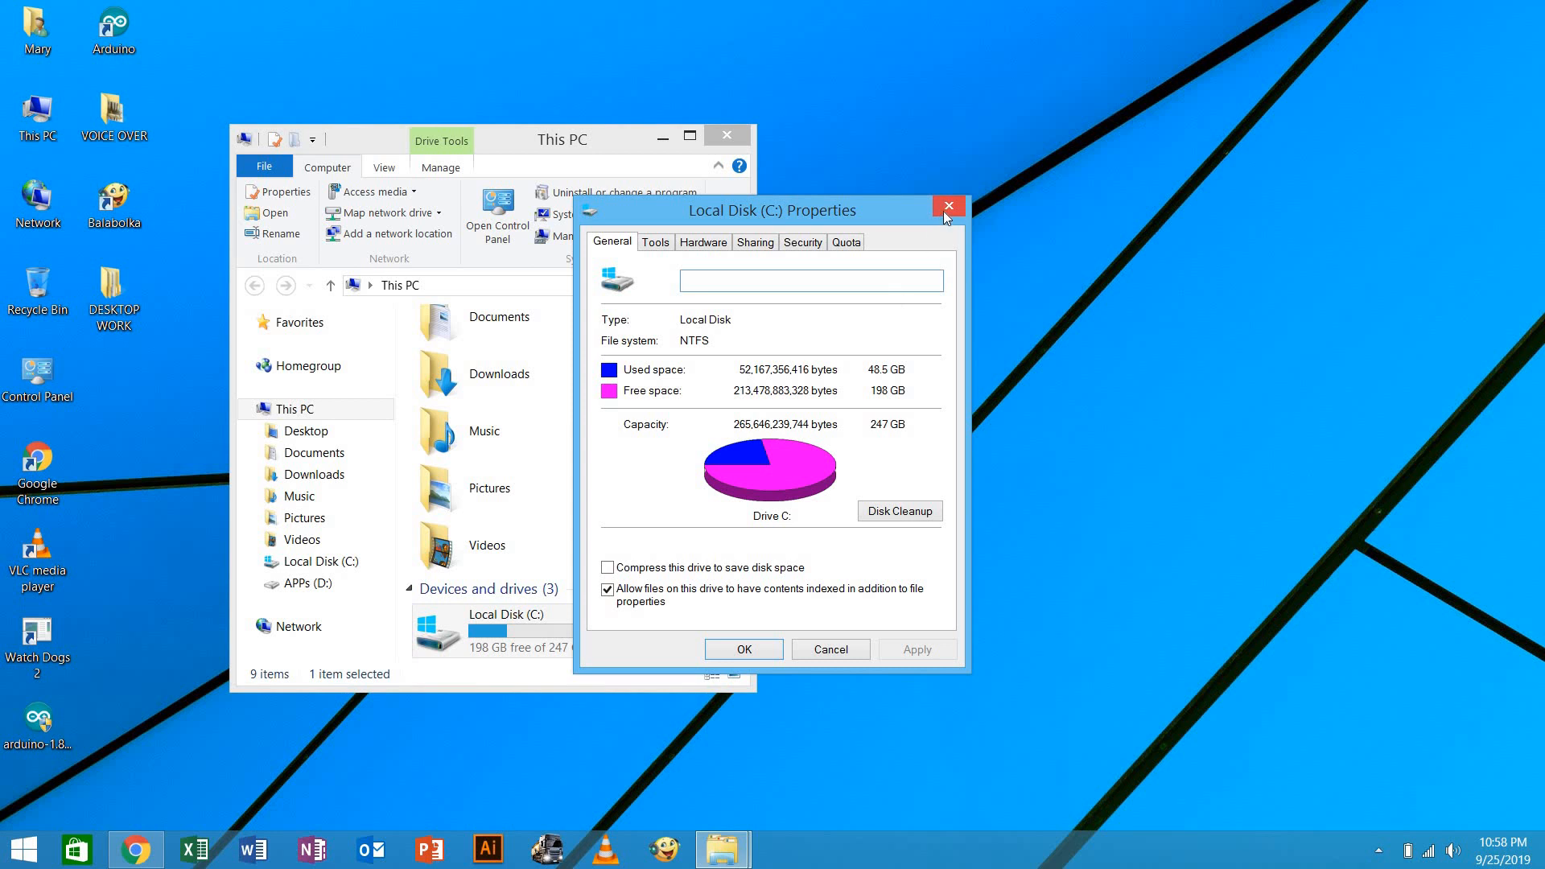
pyautogui.click(948, 206)
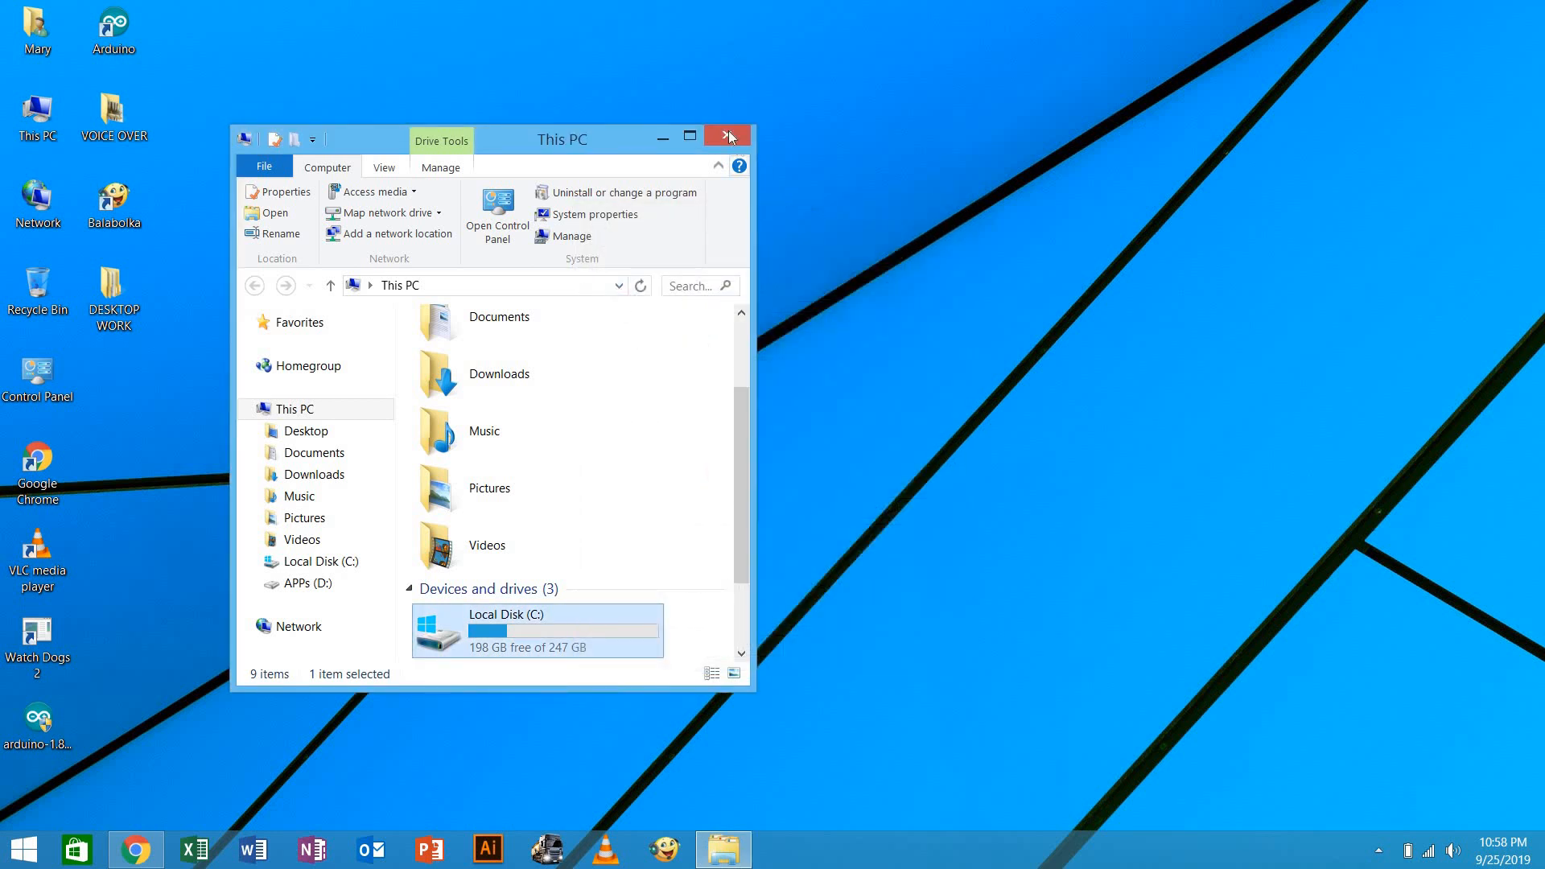
pyautogui.click(728, 135)
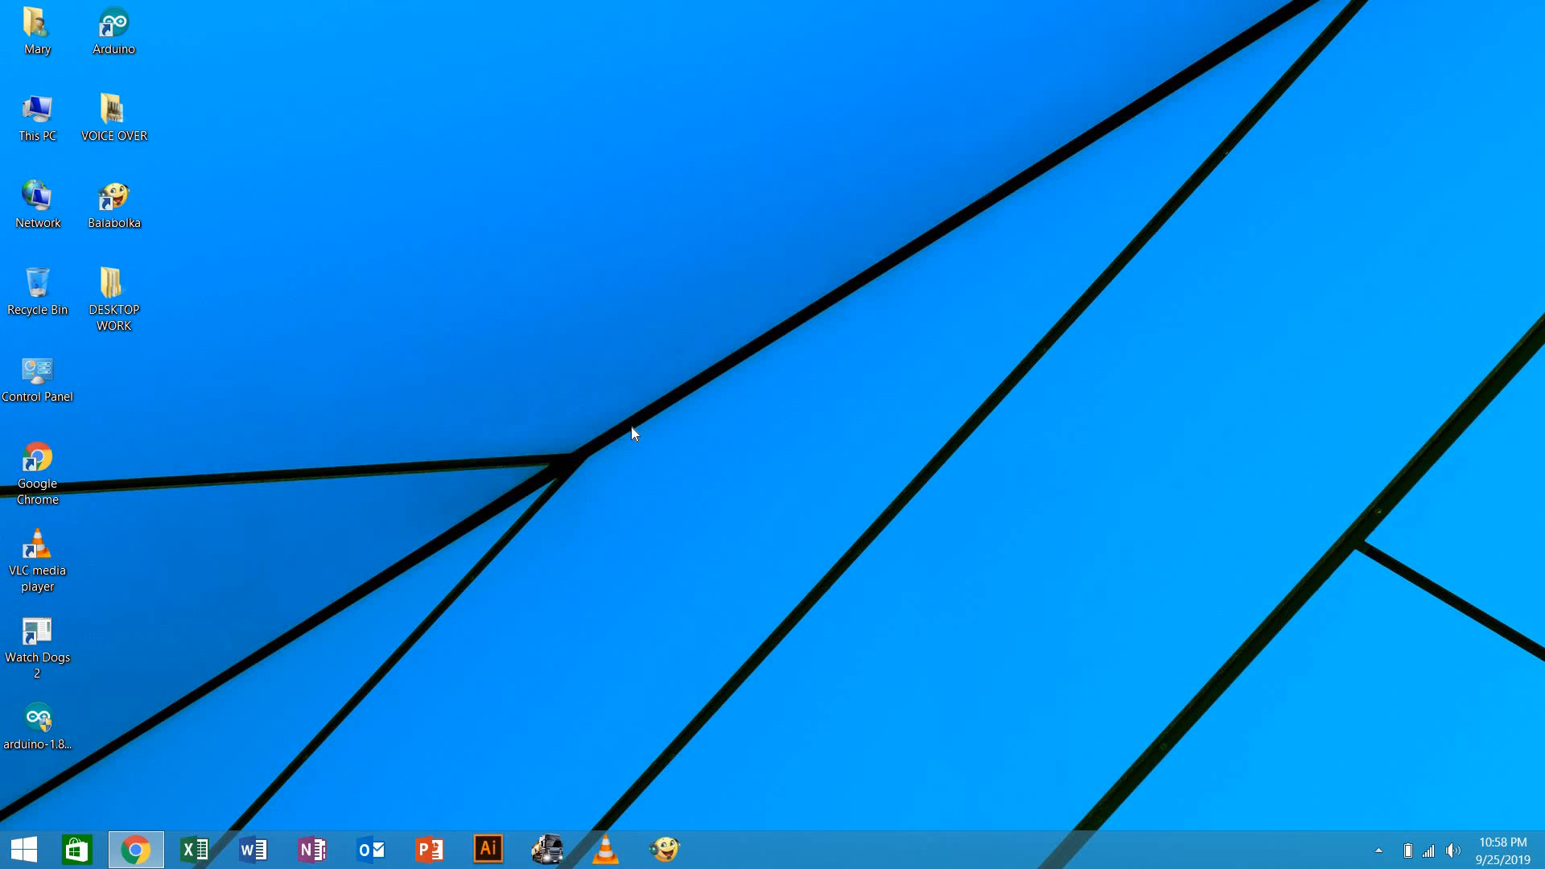
# Open the Prefetch folder from the Run dialog and grant permanent access to it
pyautogui.press('Win+r')
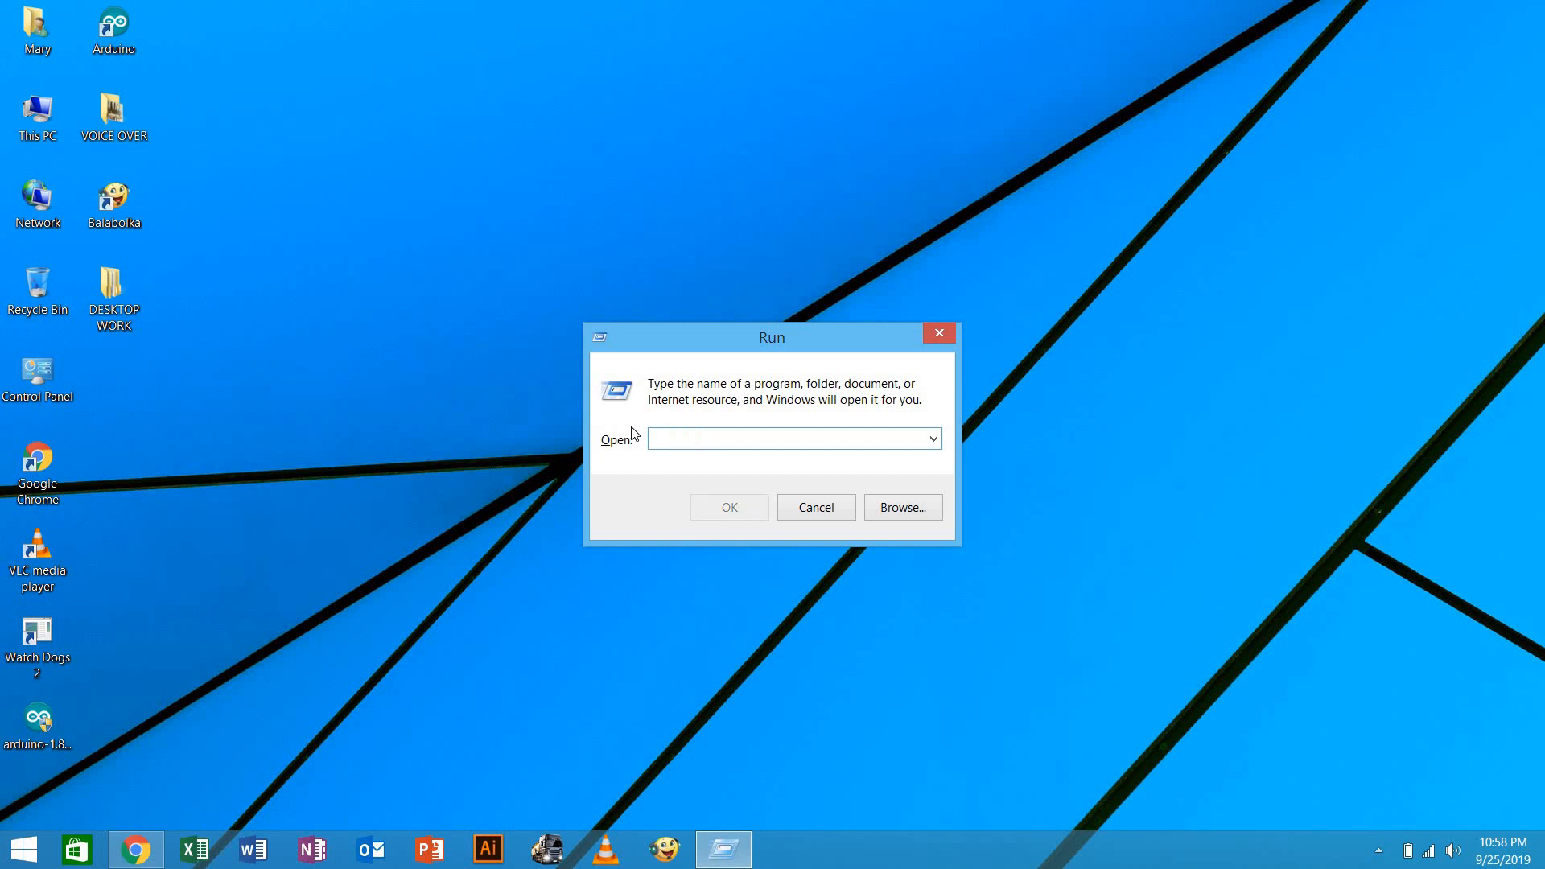
pyautogui.write('pr')
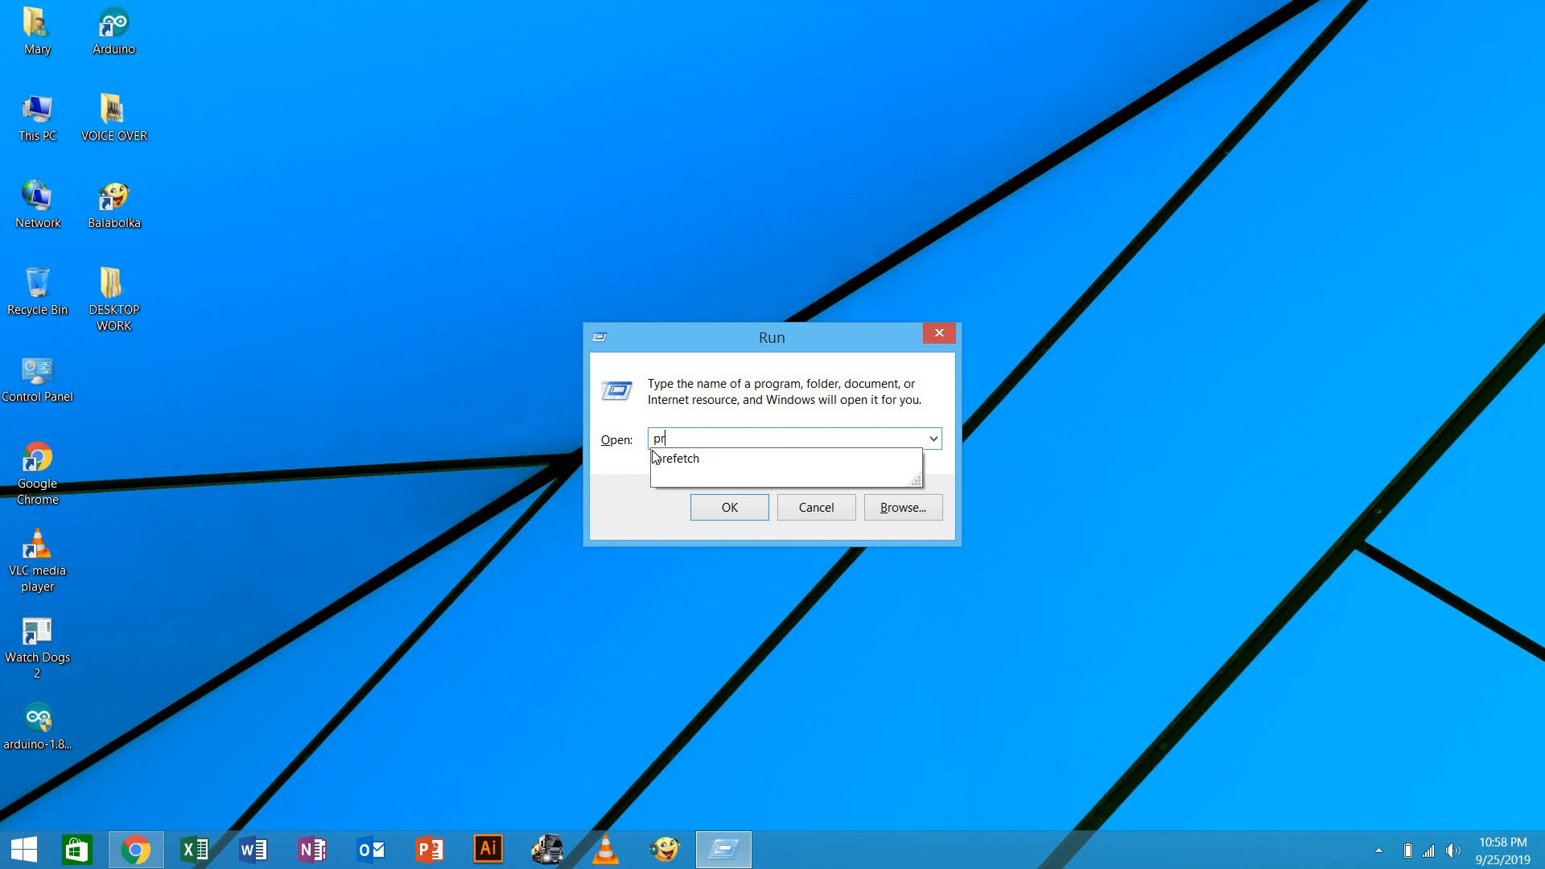
pyautogui.moveTo(663, 464)
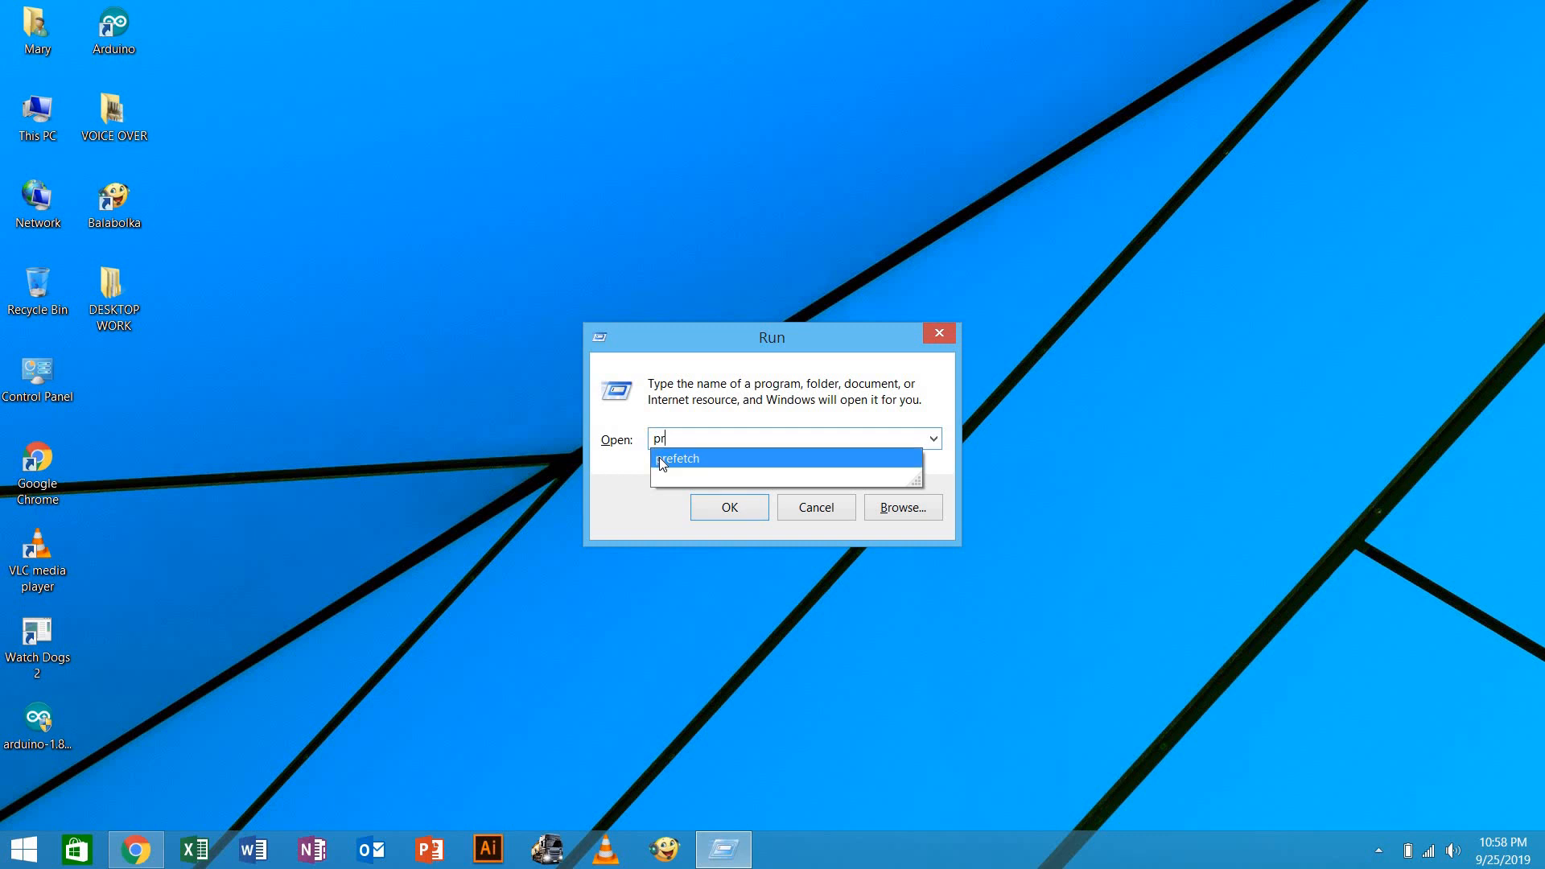
pyautogui.click(678, 458)
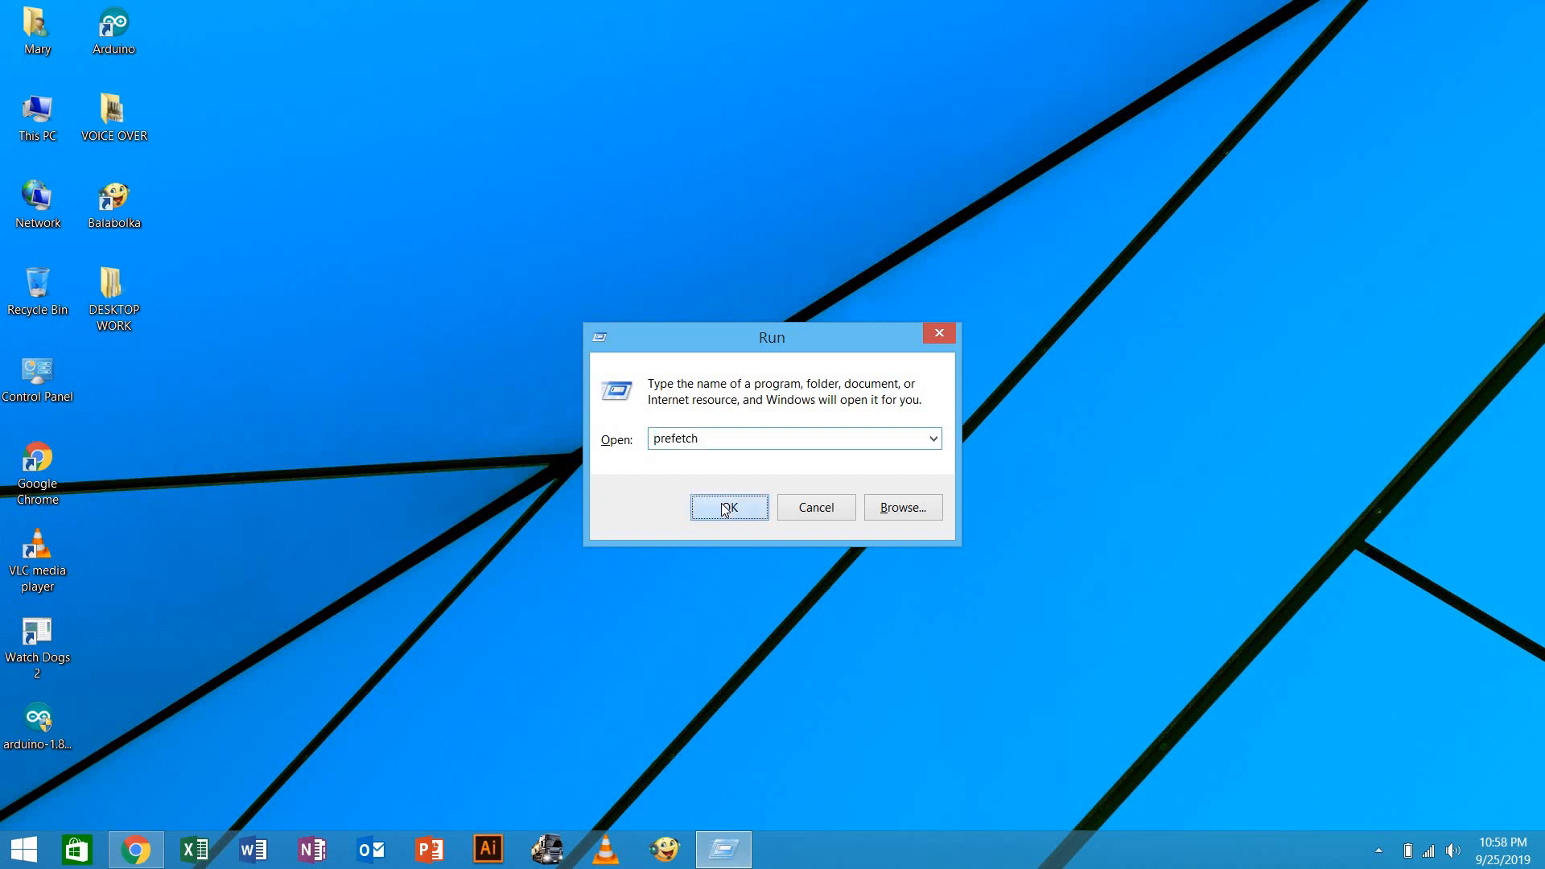
pyautogui.click(729, 507)
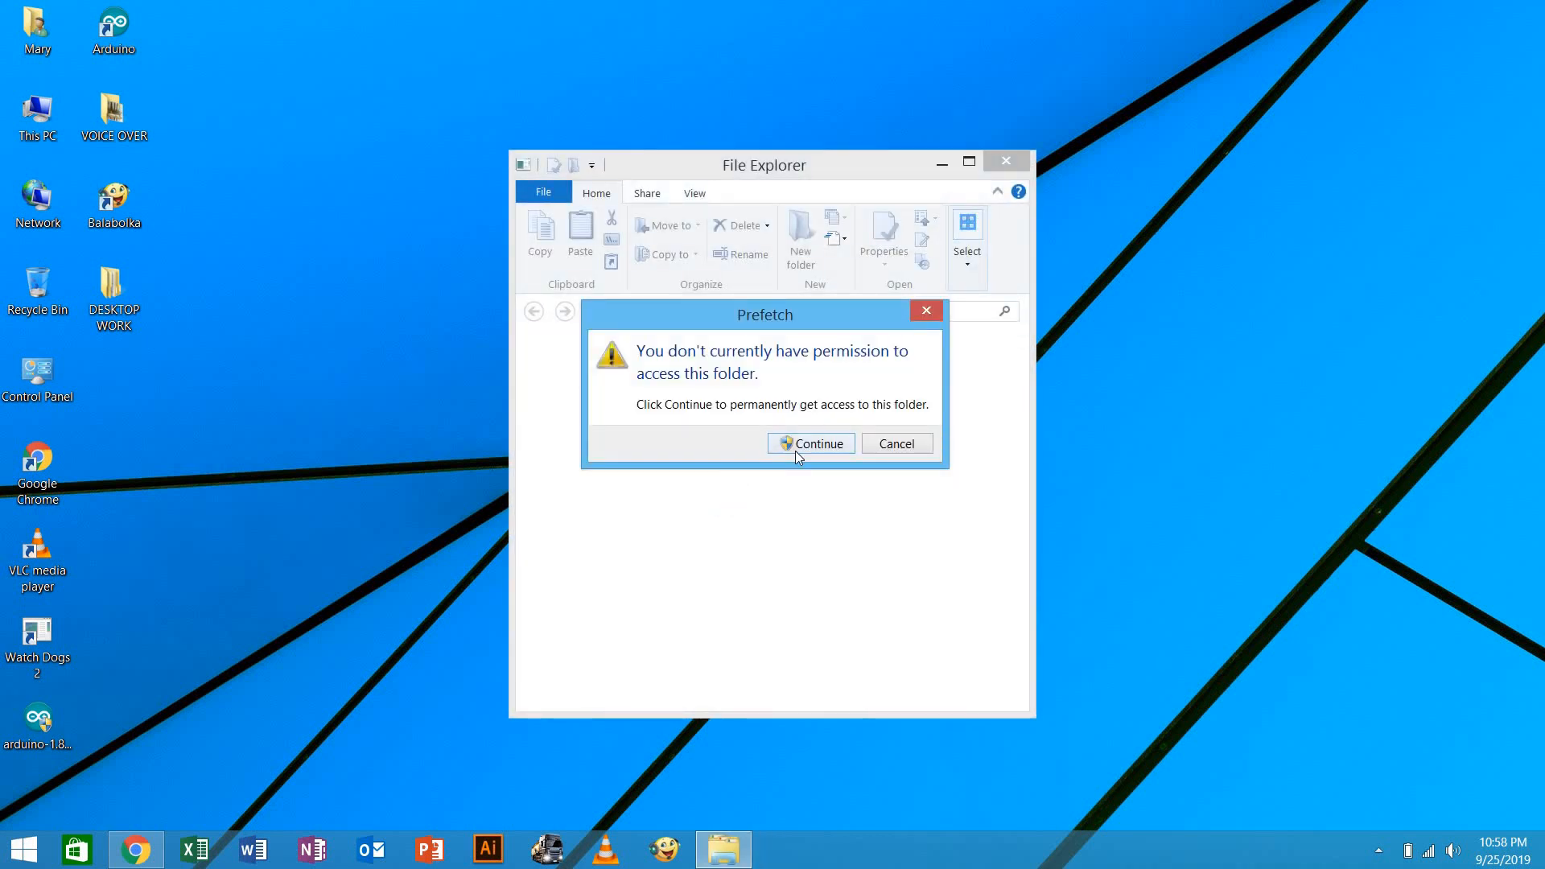
pyautogui.click(819, 444)
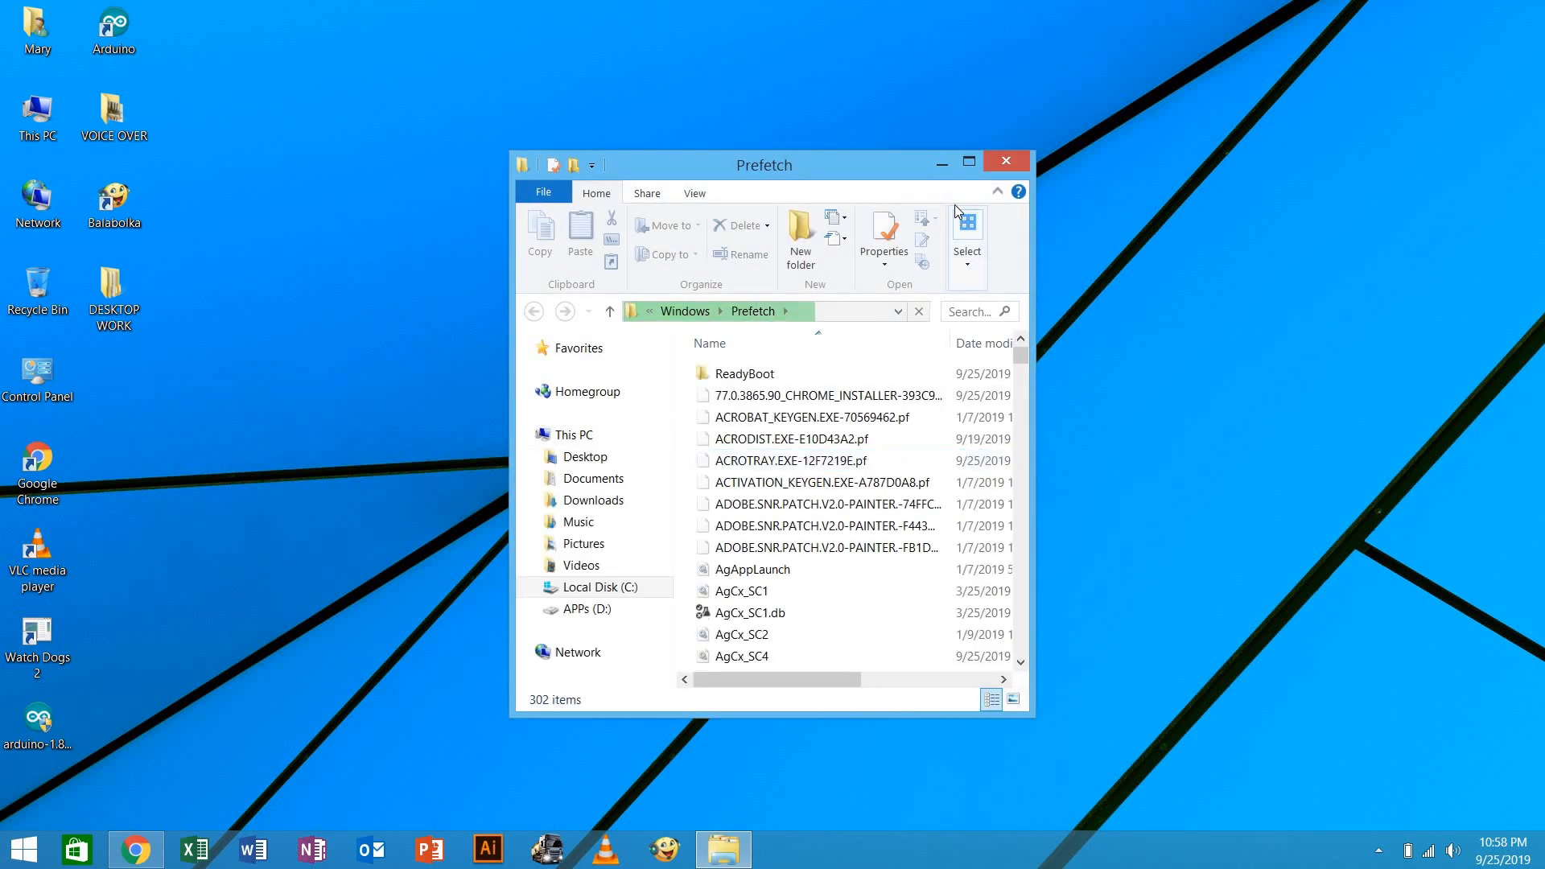
# Select all 303 Prefetch items (31.9 MB), check their size and permanently delete them
pyautogui.click(969, 161)
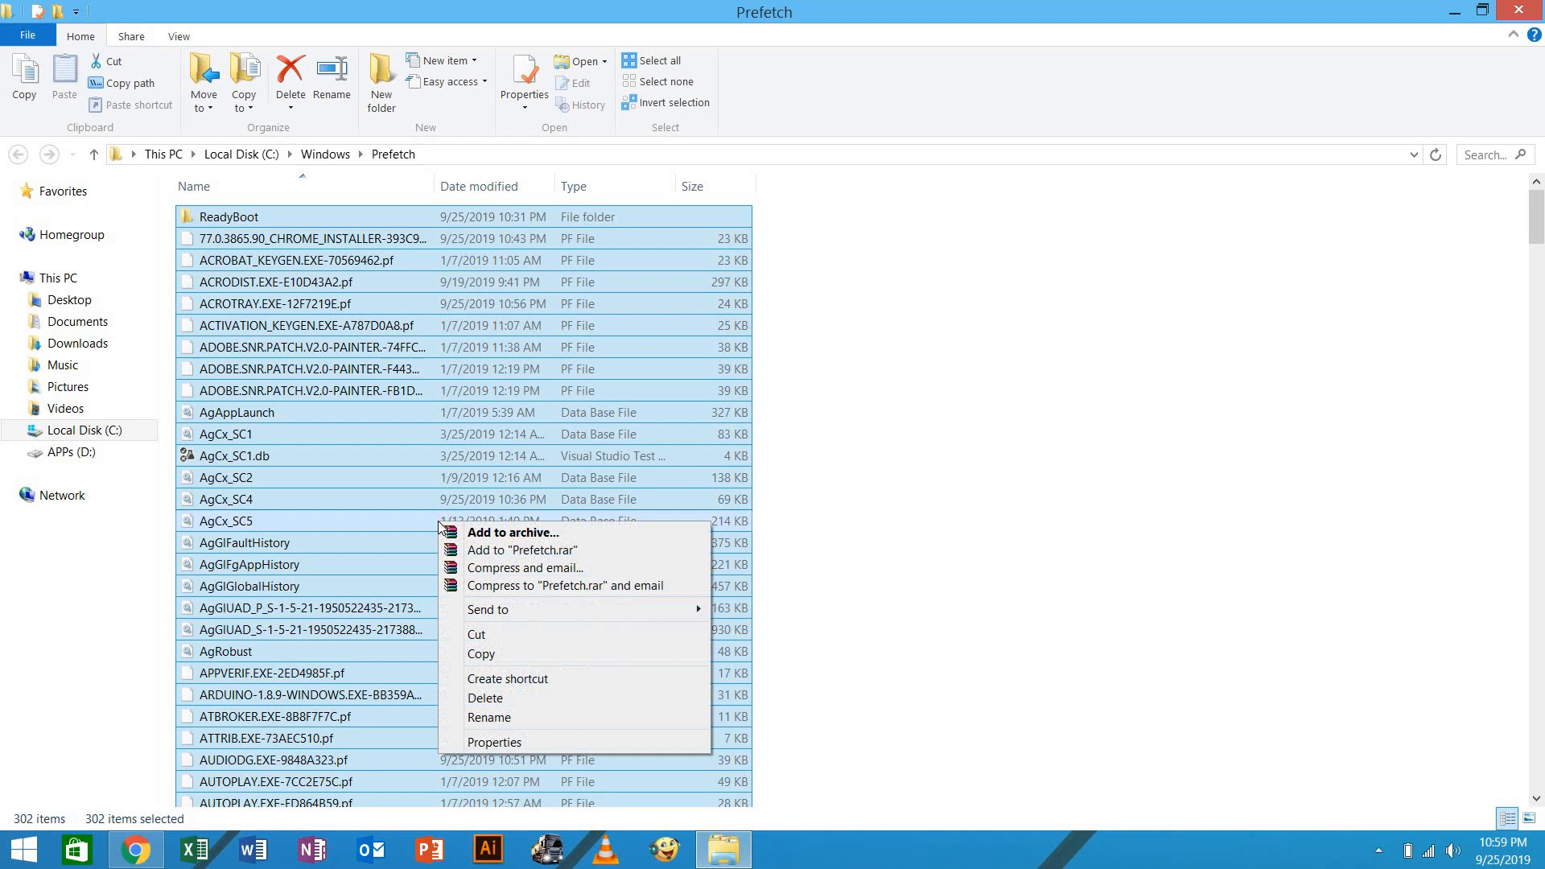
pyautogui.click(494, 742)
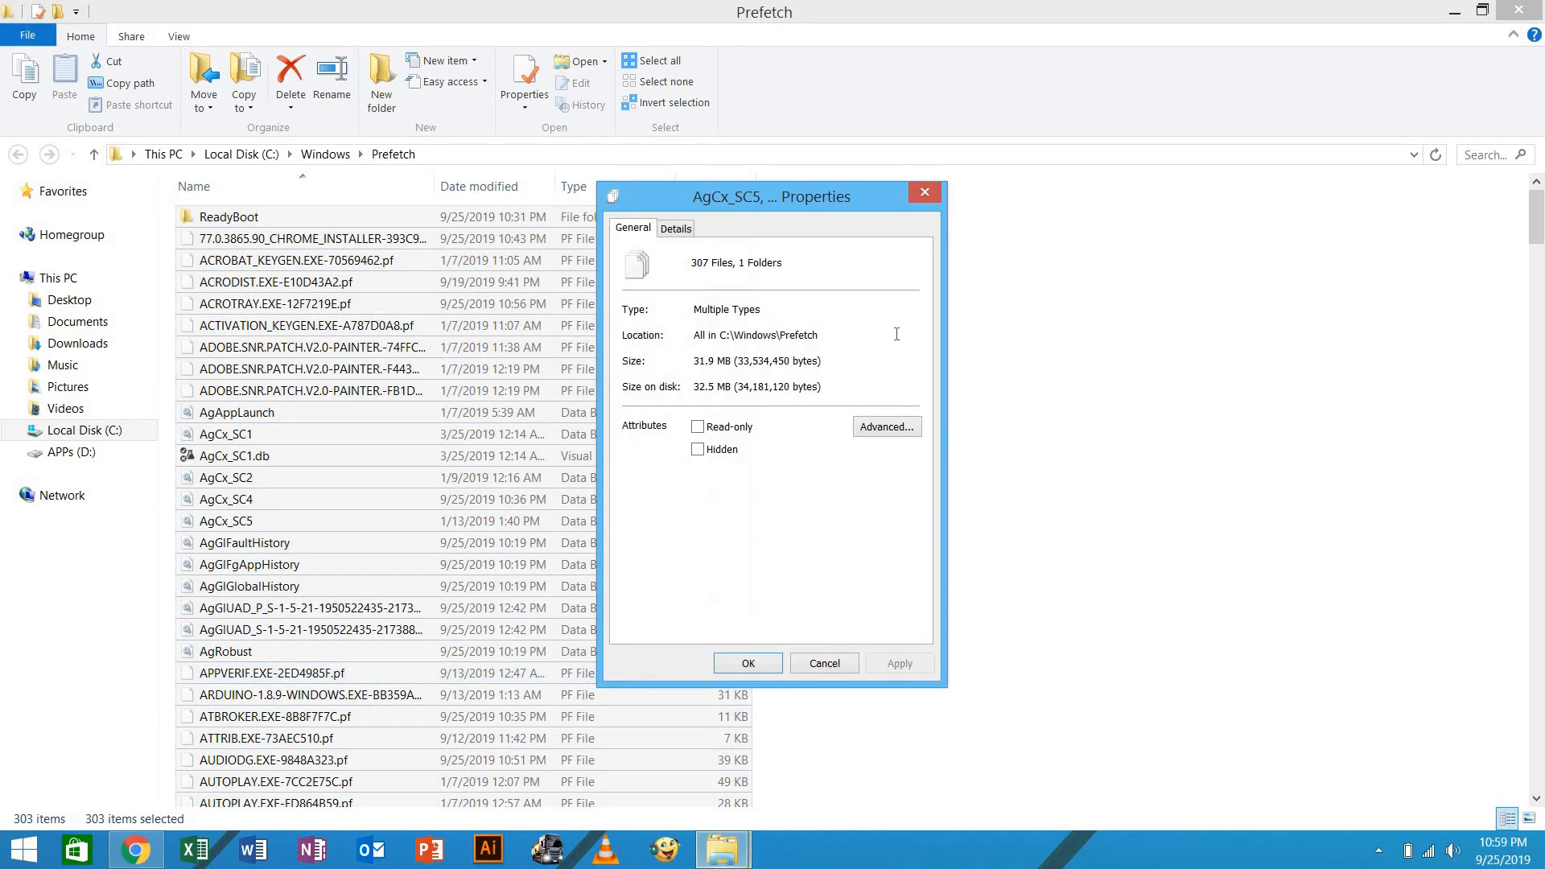
pyautogui.click(824, 663)
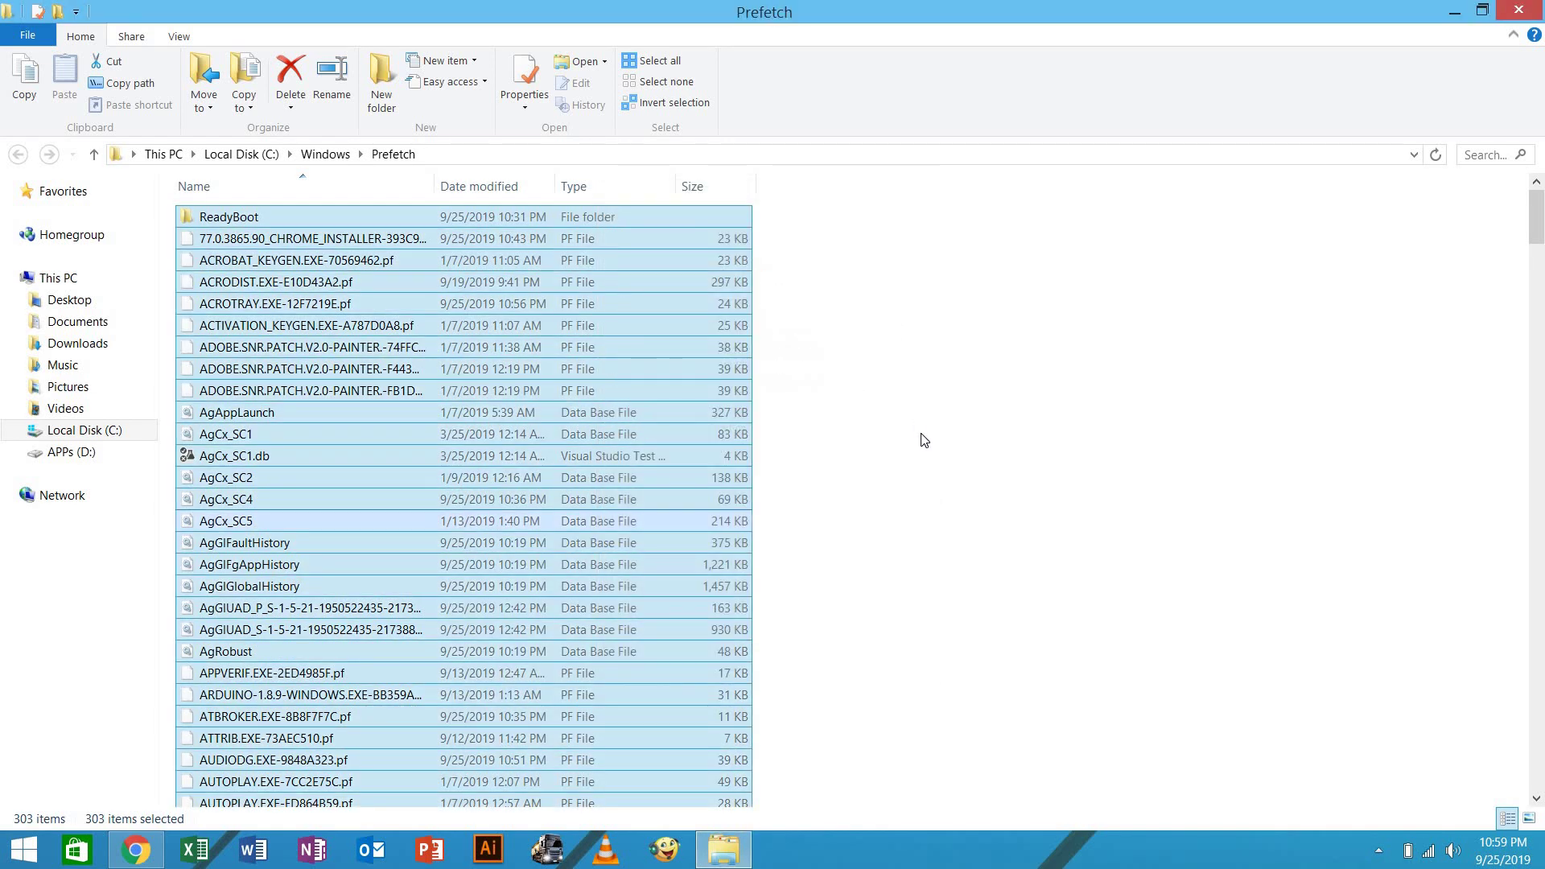
pyautogui.click(290, 72)
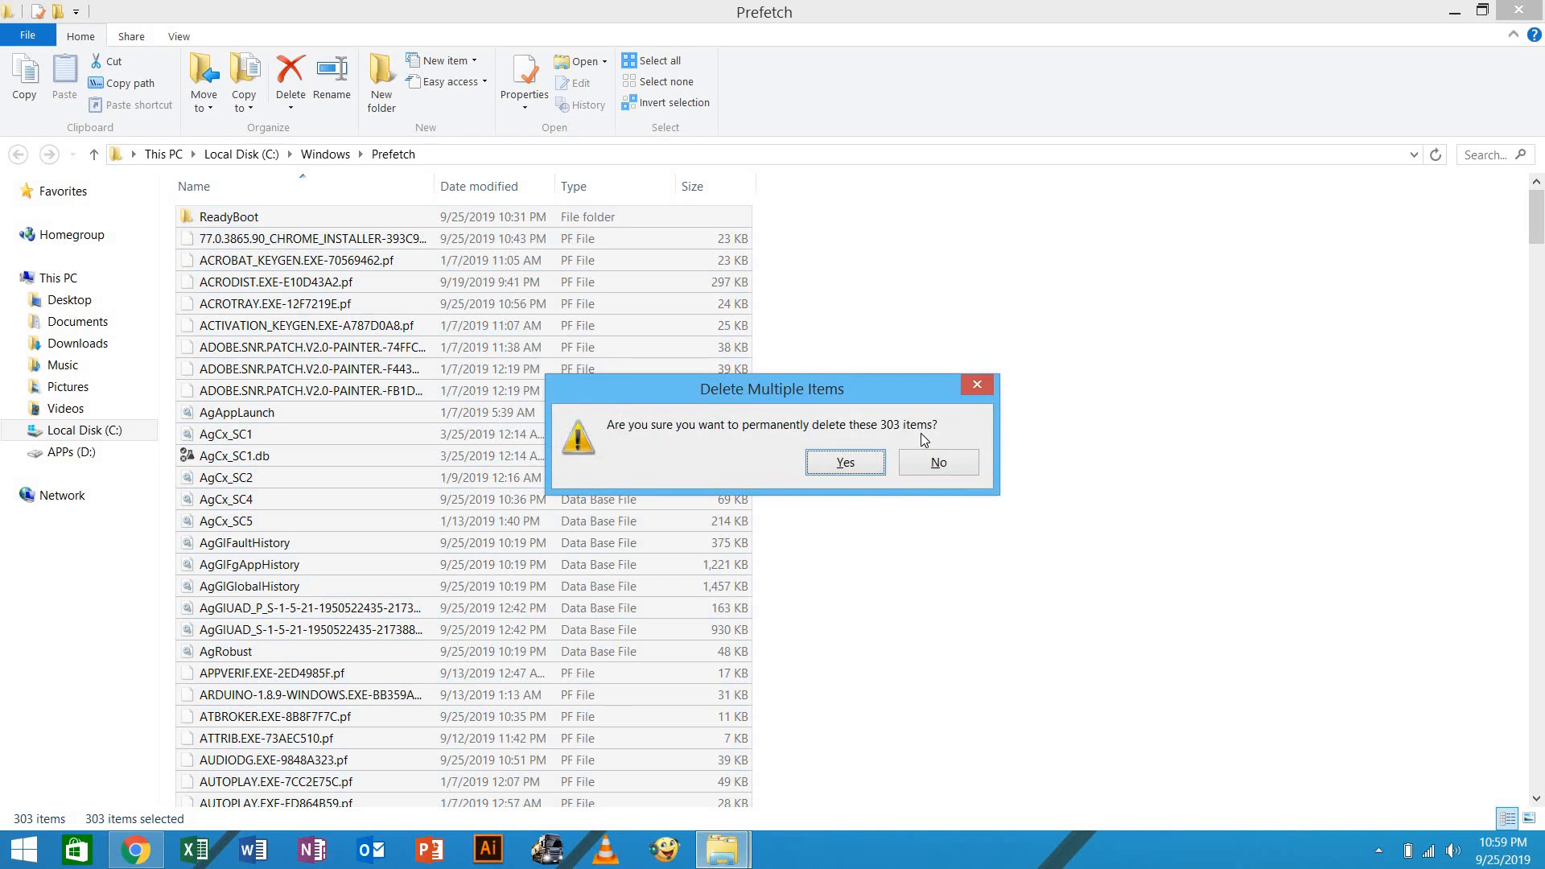
pyautogui.click(845, 462)
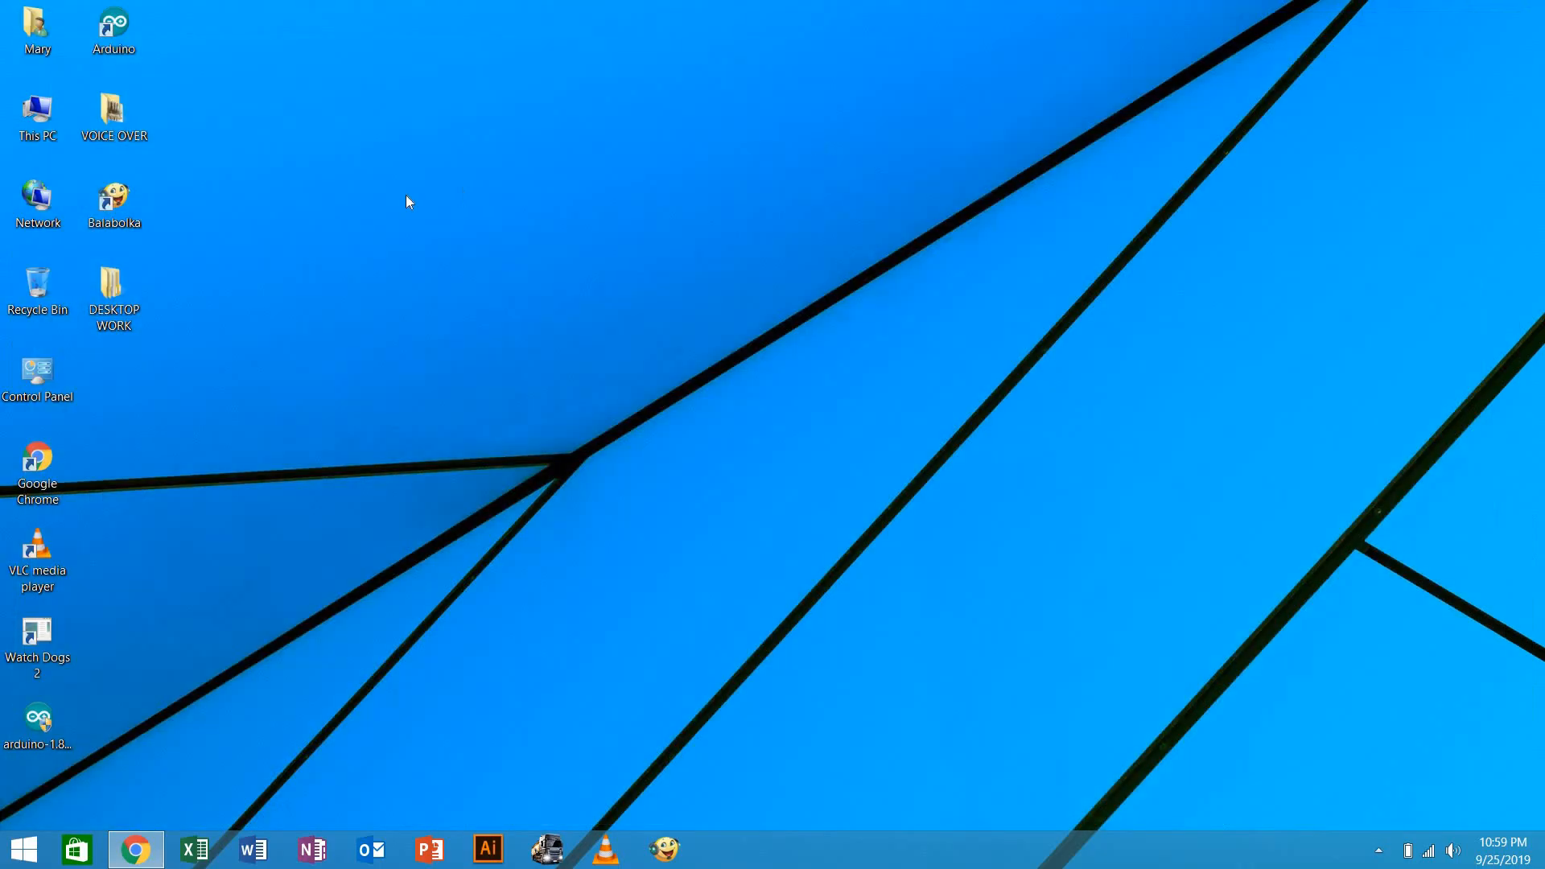
# Open This PC and show Local Disk (C:) properties: 198 GB free of 247 GB
pyautogui.doubleClick(39, 109)
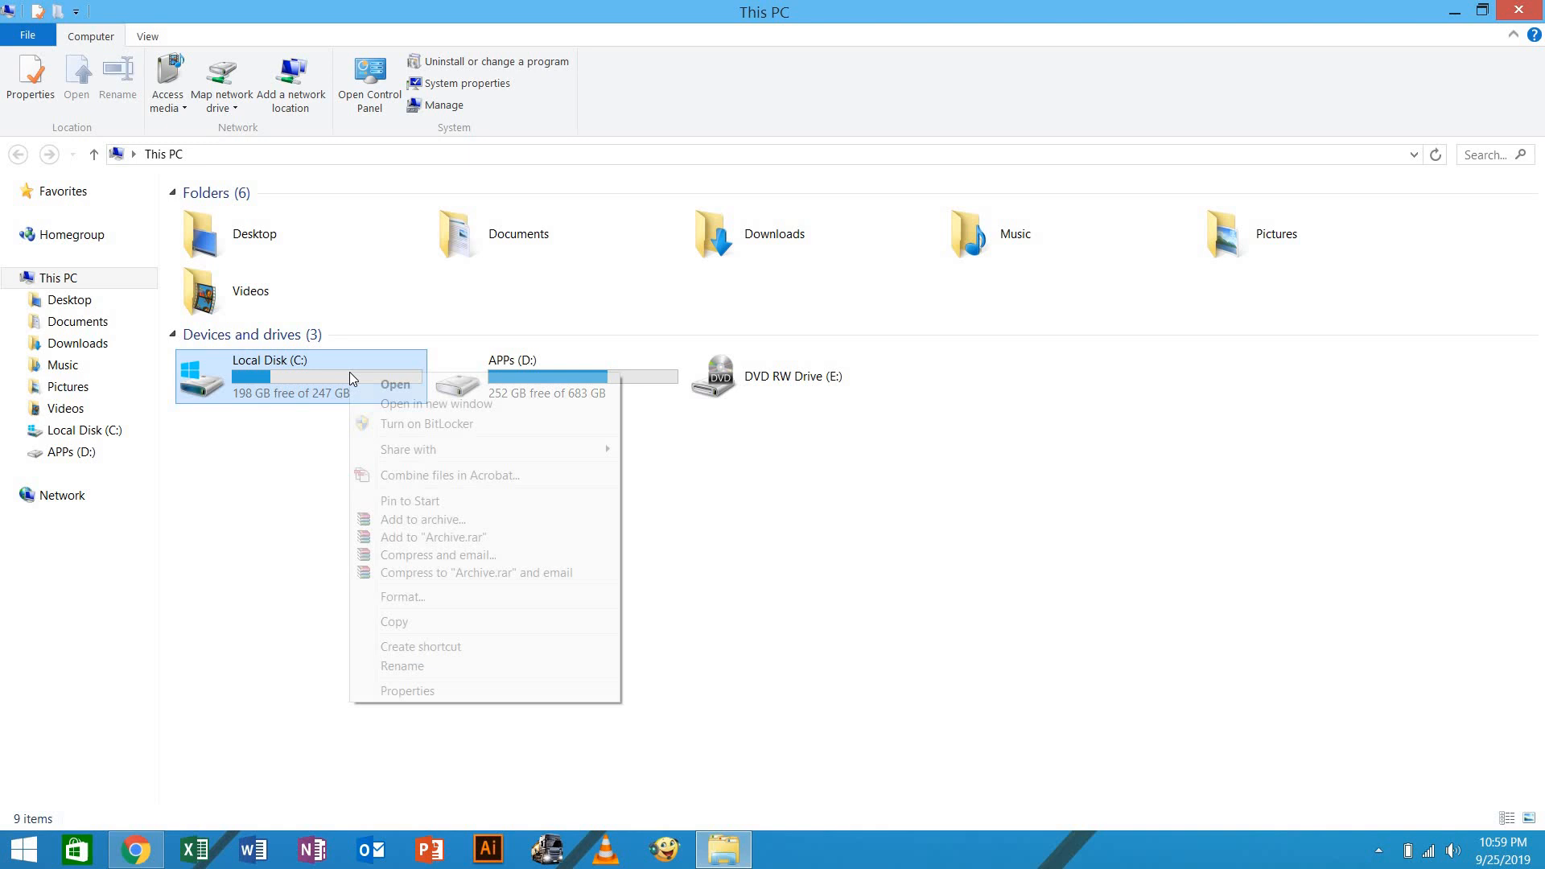
pyautogui.click(331, 390)
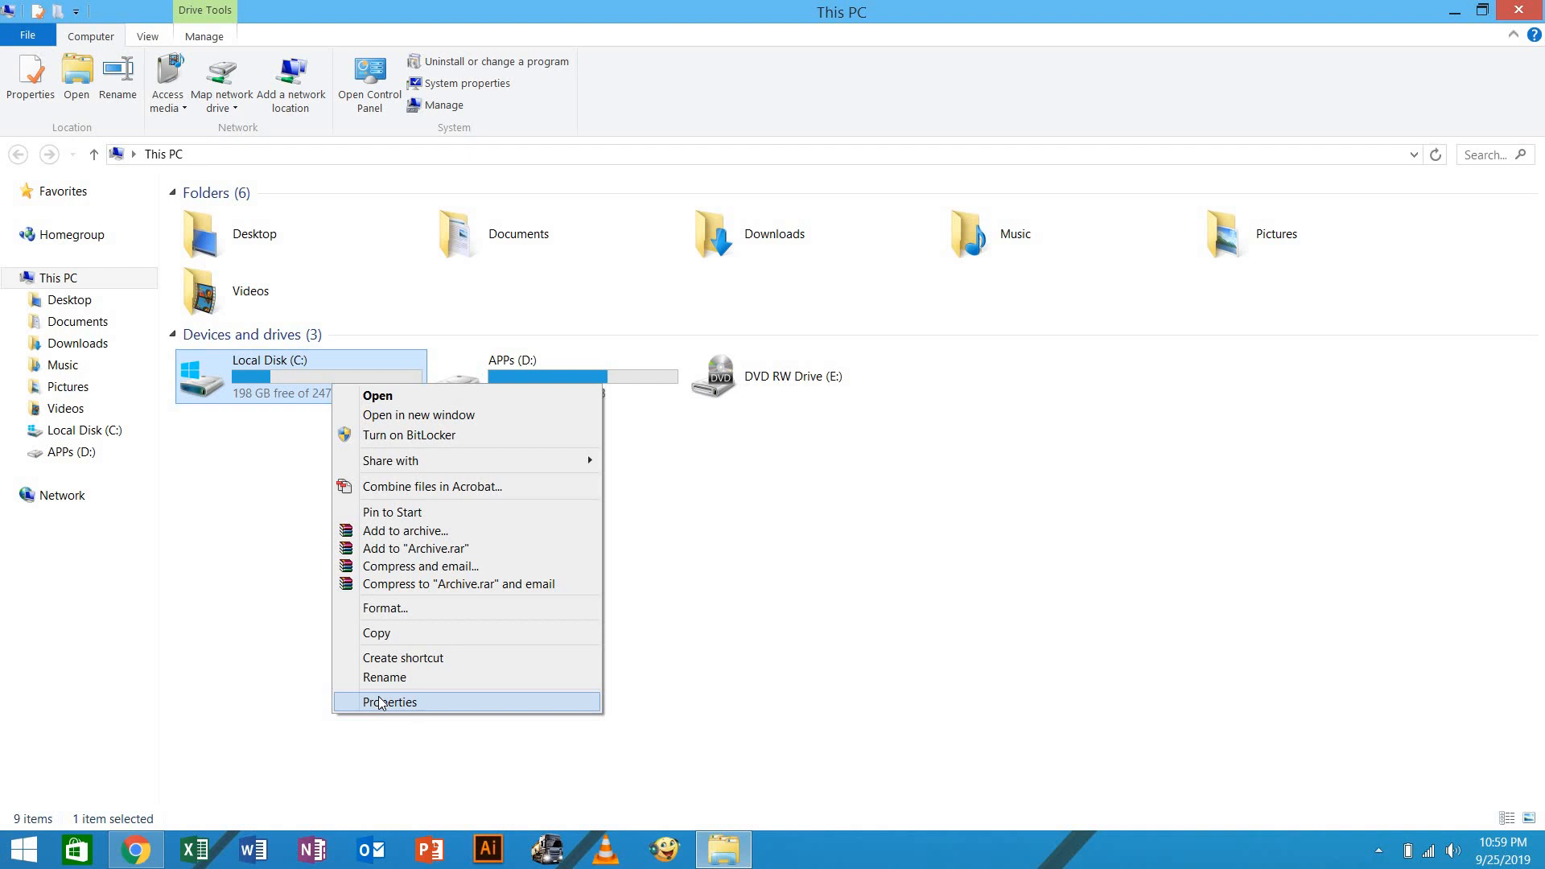
pyautogui.click(389, 702)
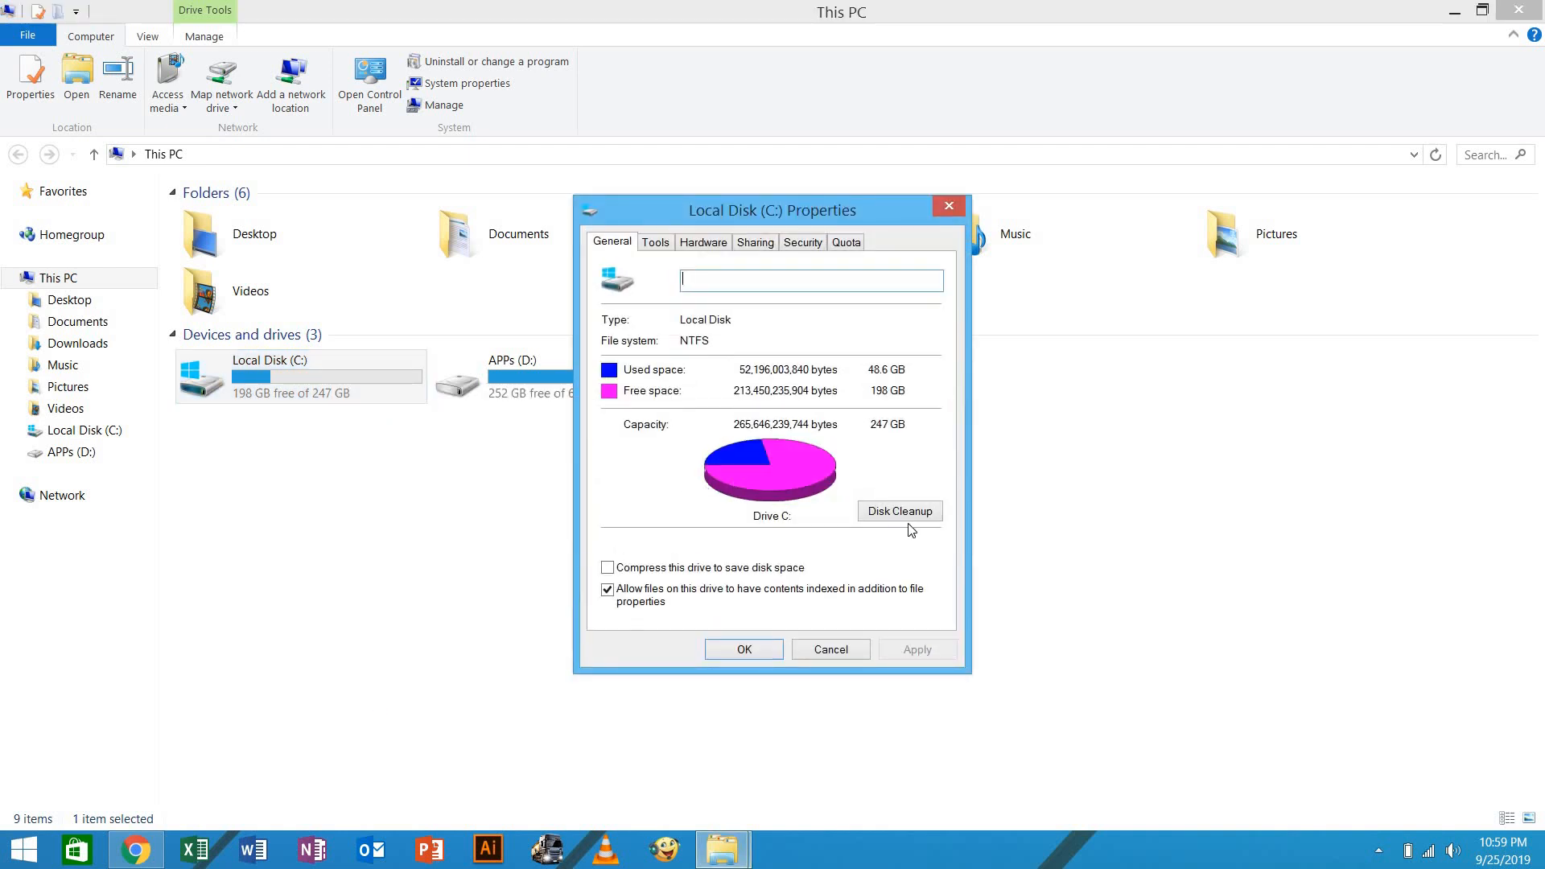
# Run Disk Cleanup on C: with Offline webpages, error reports, Recycle Bin and Temporary files, deleting 464 MB
pyautogui.click(900, 512)
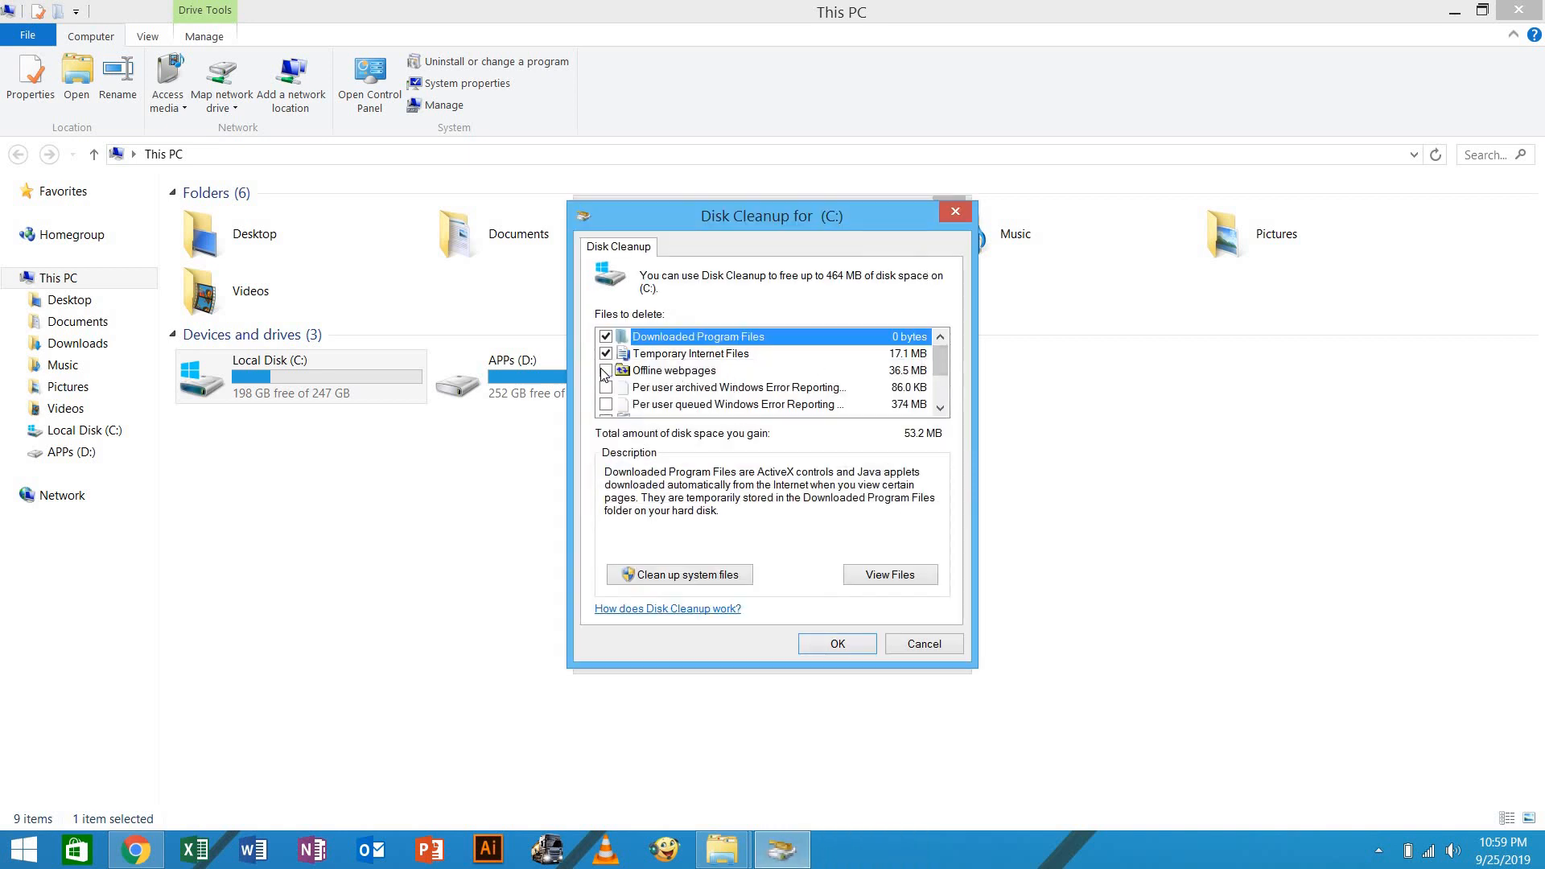
pyautogui.click(605, 370)
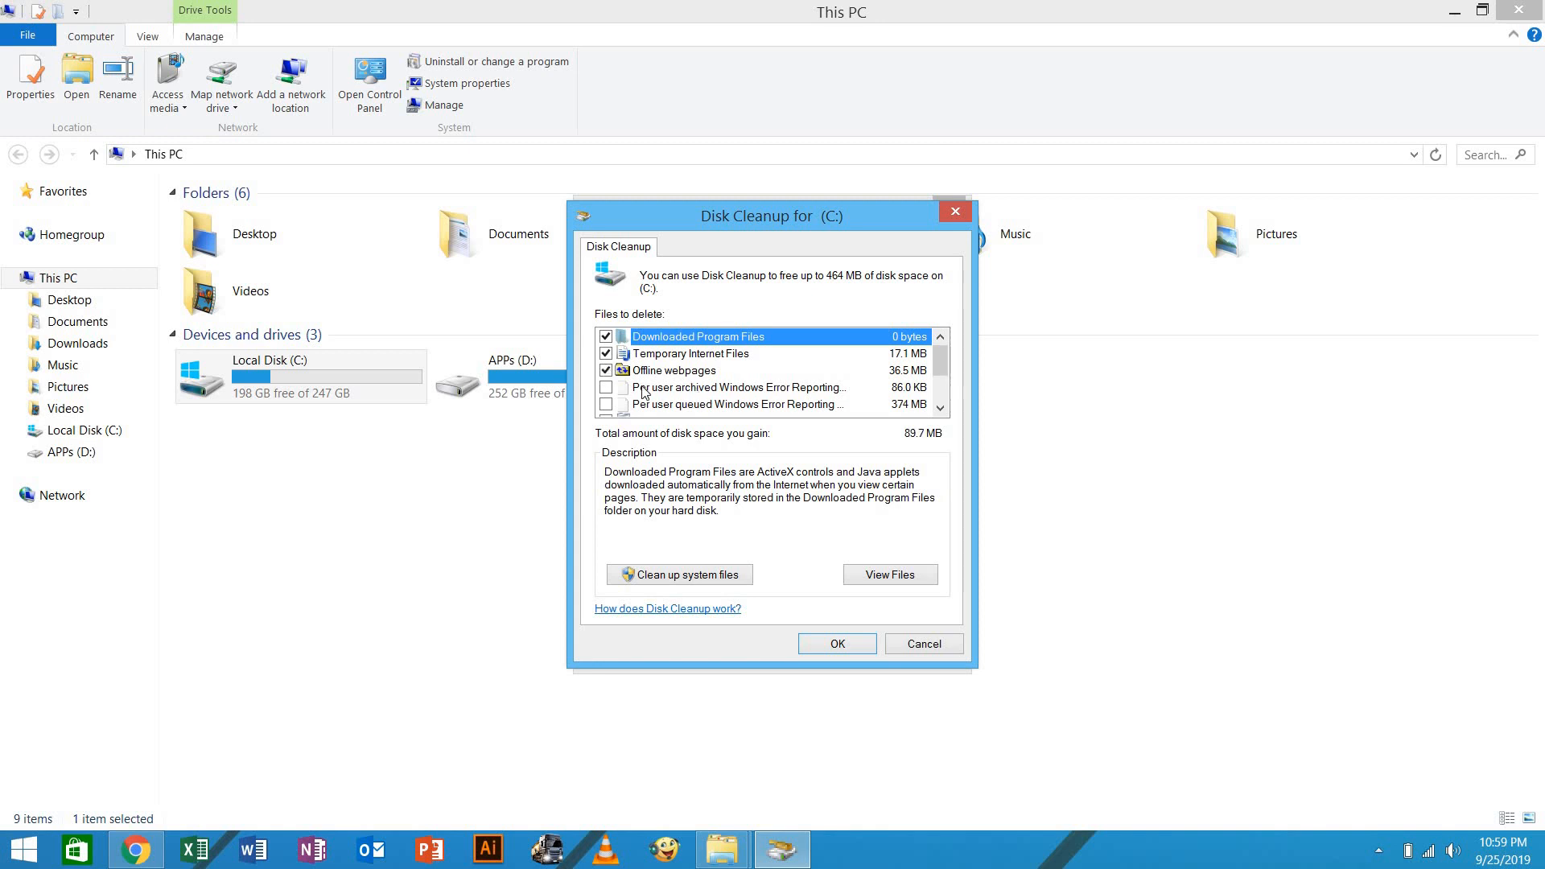
pyautogui.click(605, 387)
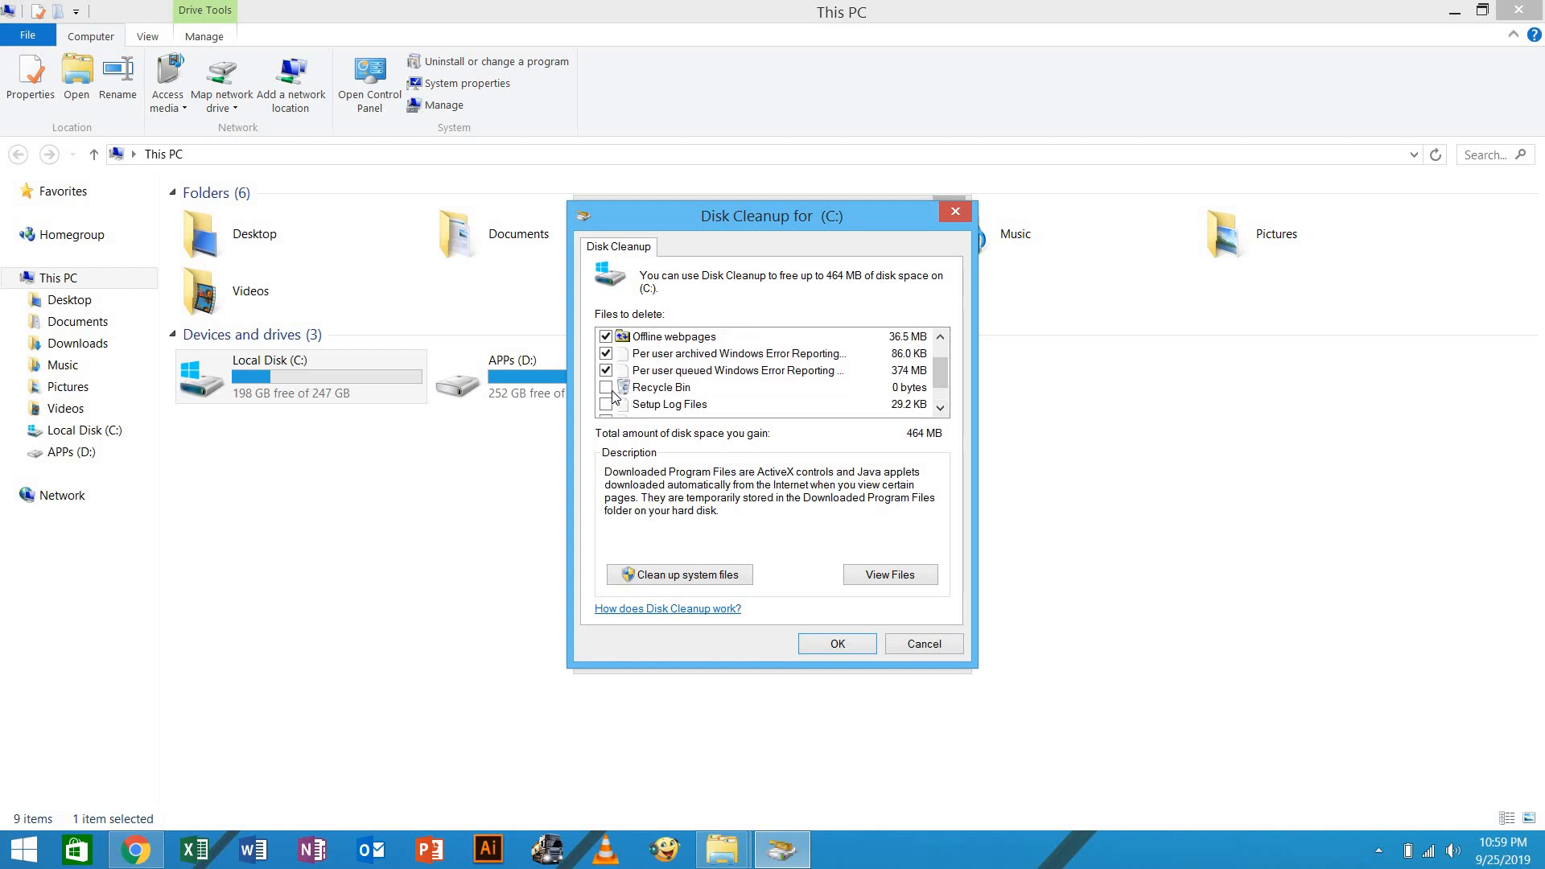
pyautogui.click(605, 386)
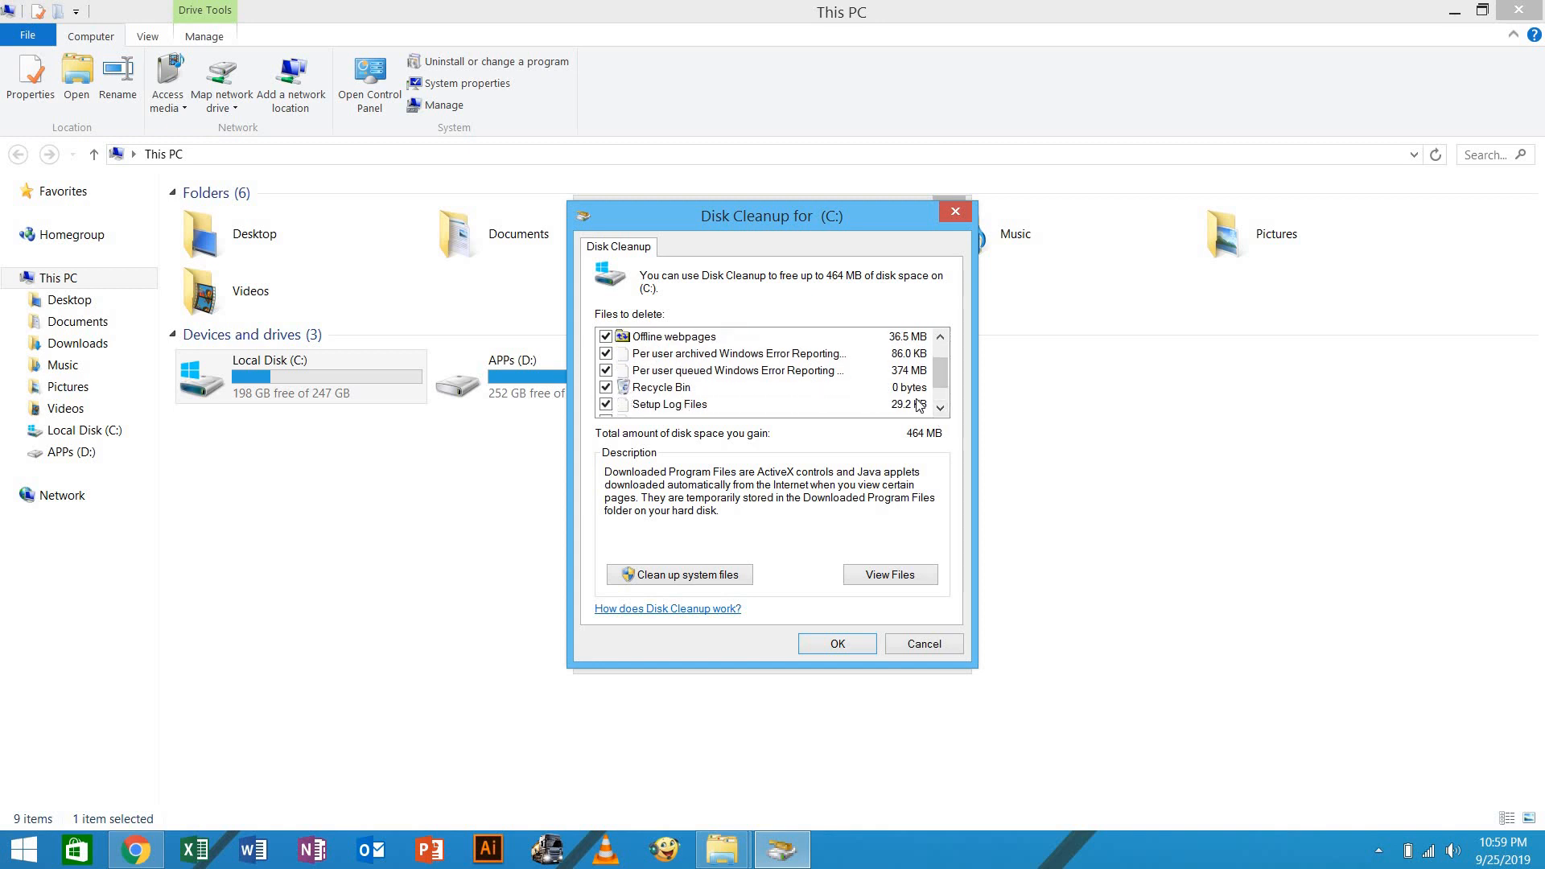
pyautogui.scroll(-3)
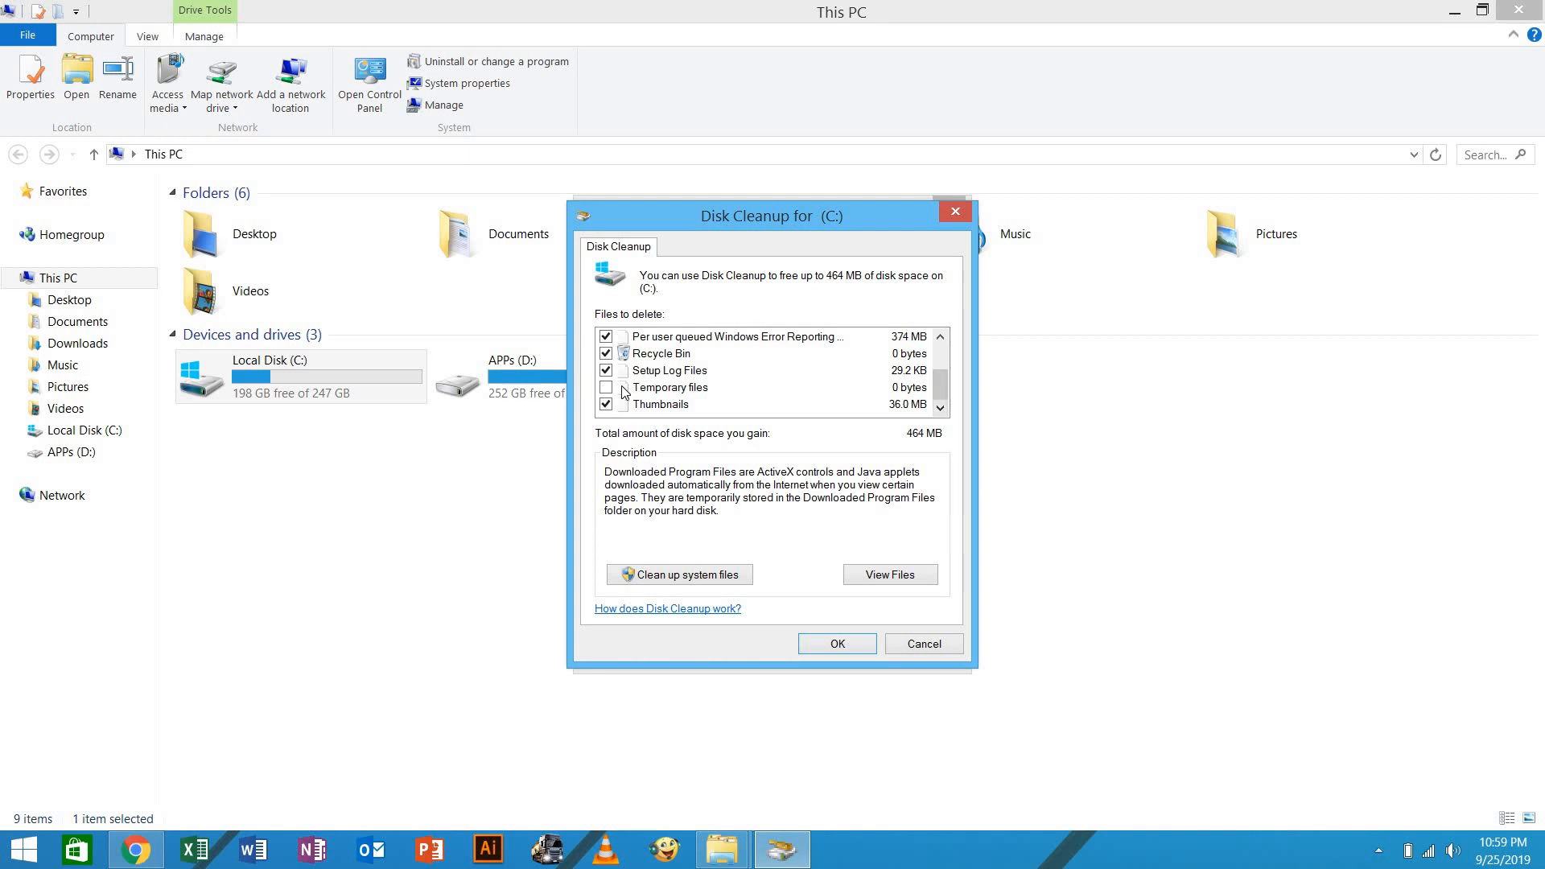
pyautogui.click(606, 387)
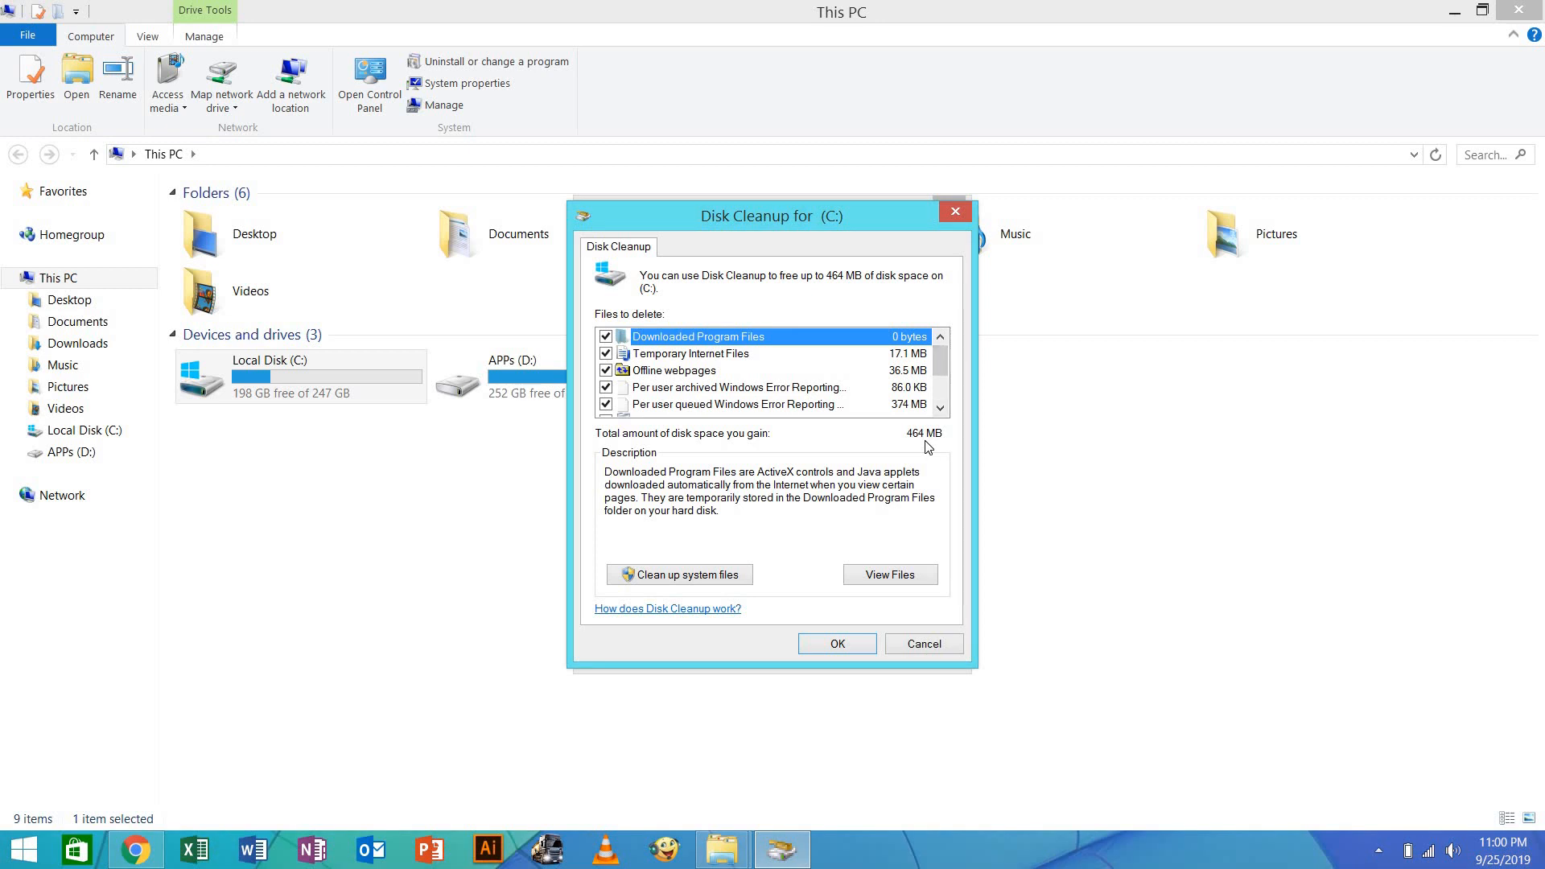
pyautogui.moveTo(908, 489)
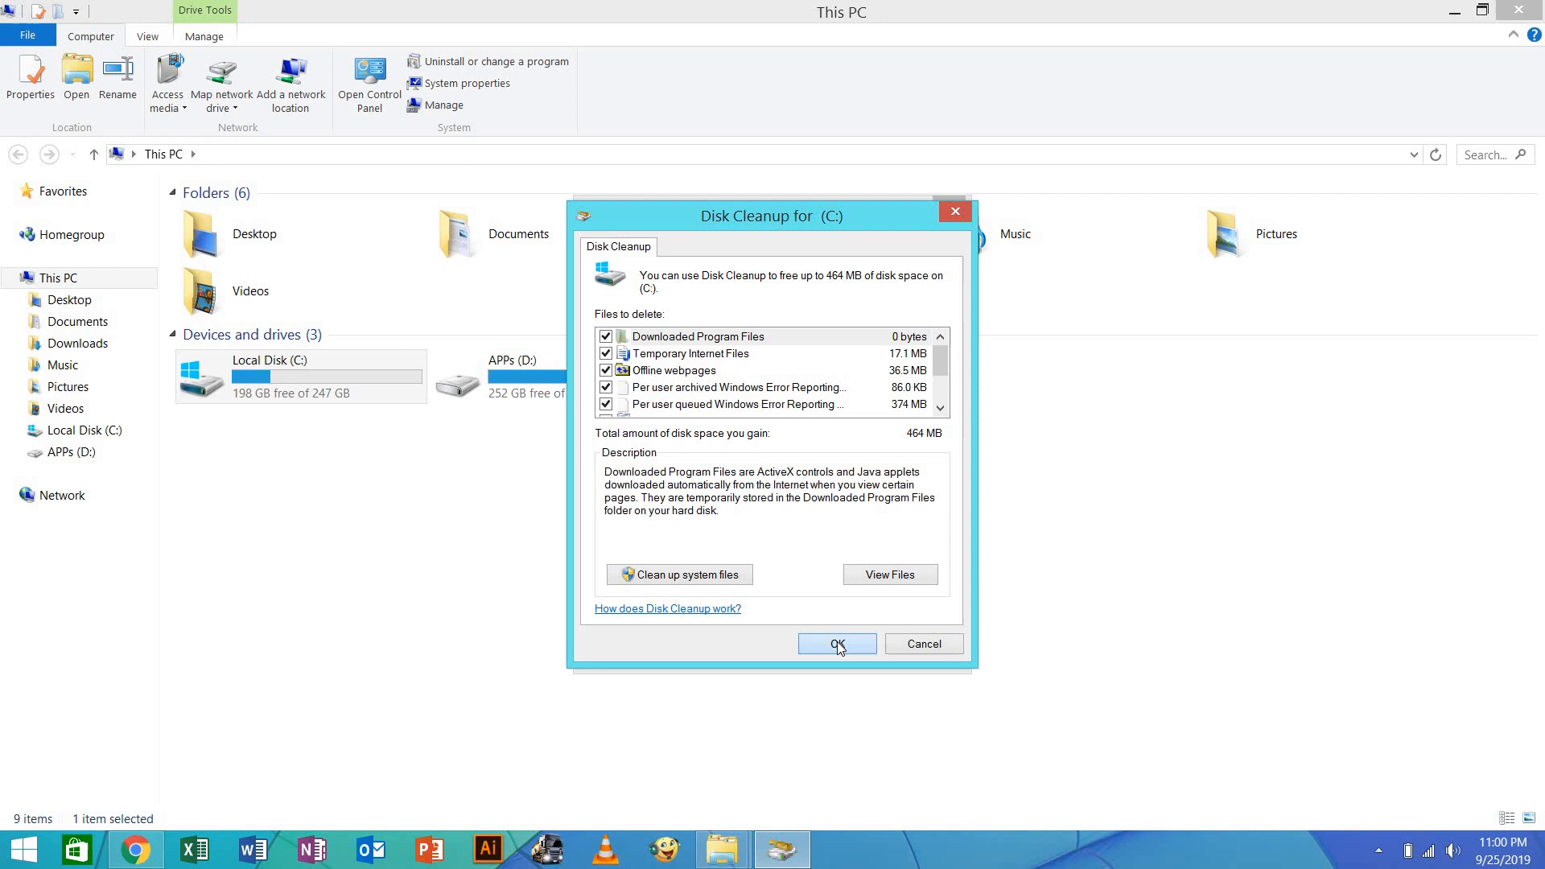
pyautogui.click(837, 644)
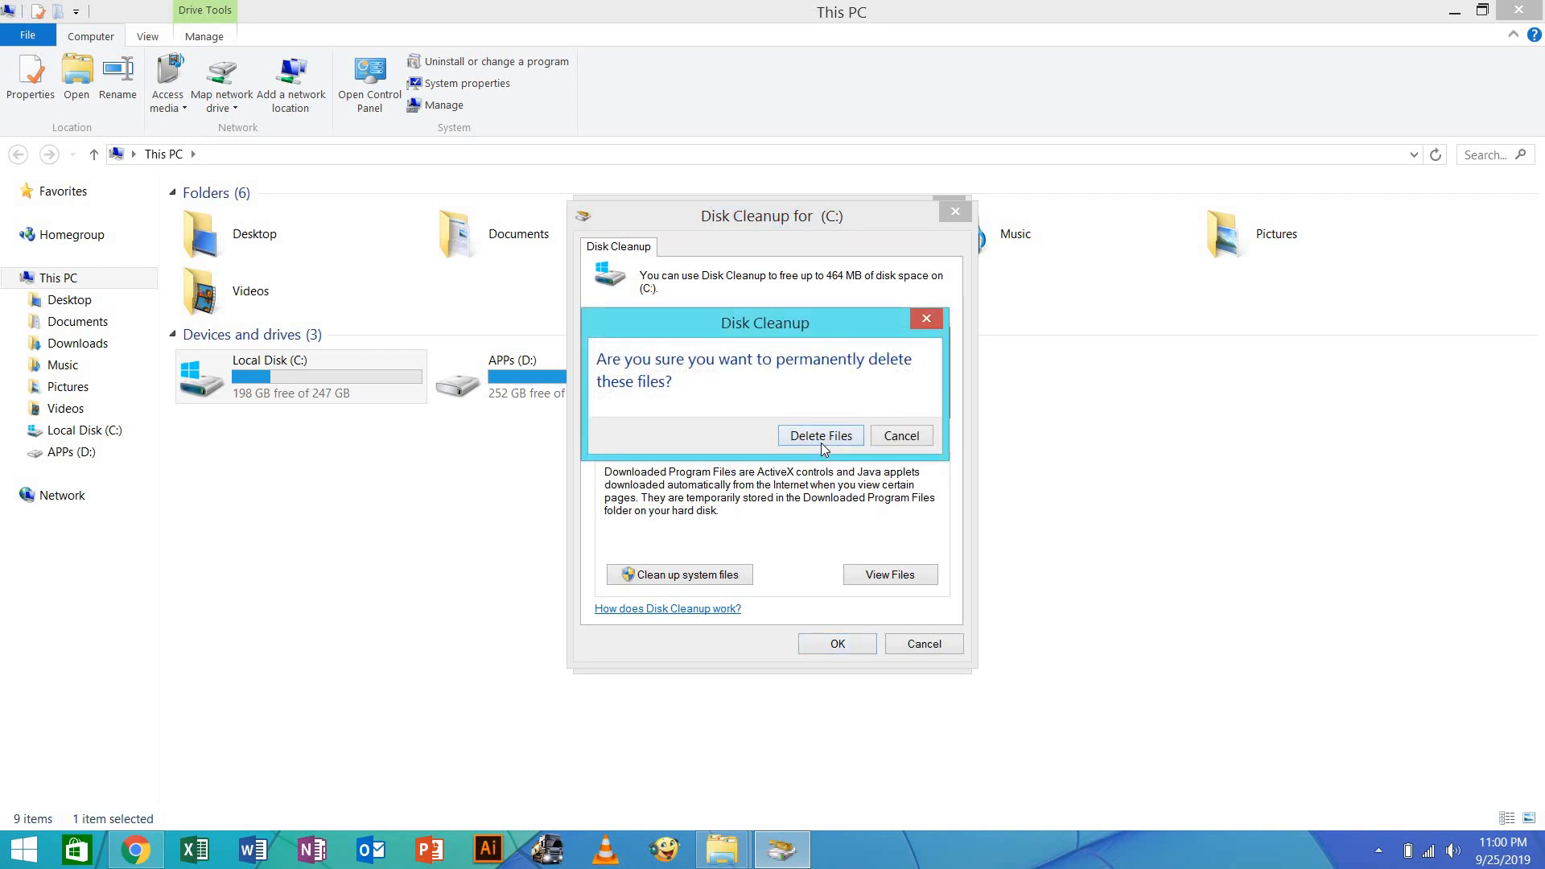
pyautogui.click(821, 434)
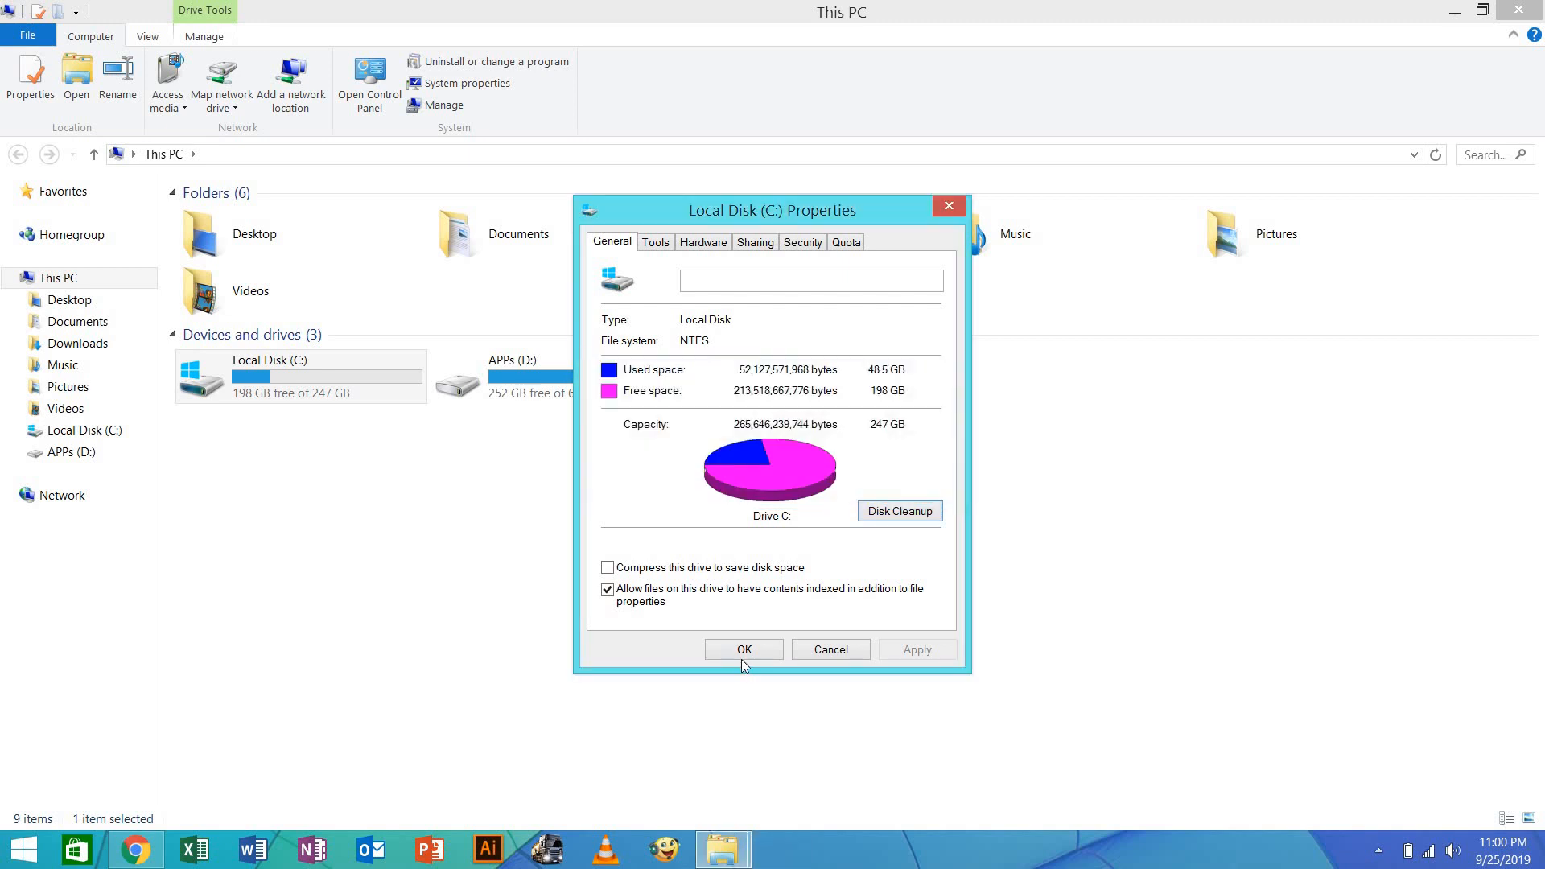
# Run Disk Cleanup on APPs (D:), find 0 bytes to free and cancel without deleting
pyautogui.click(744, 649)
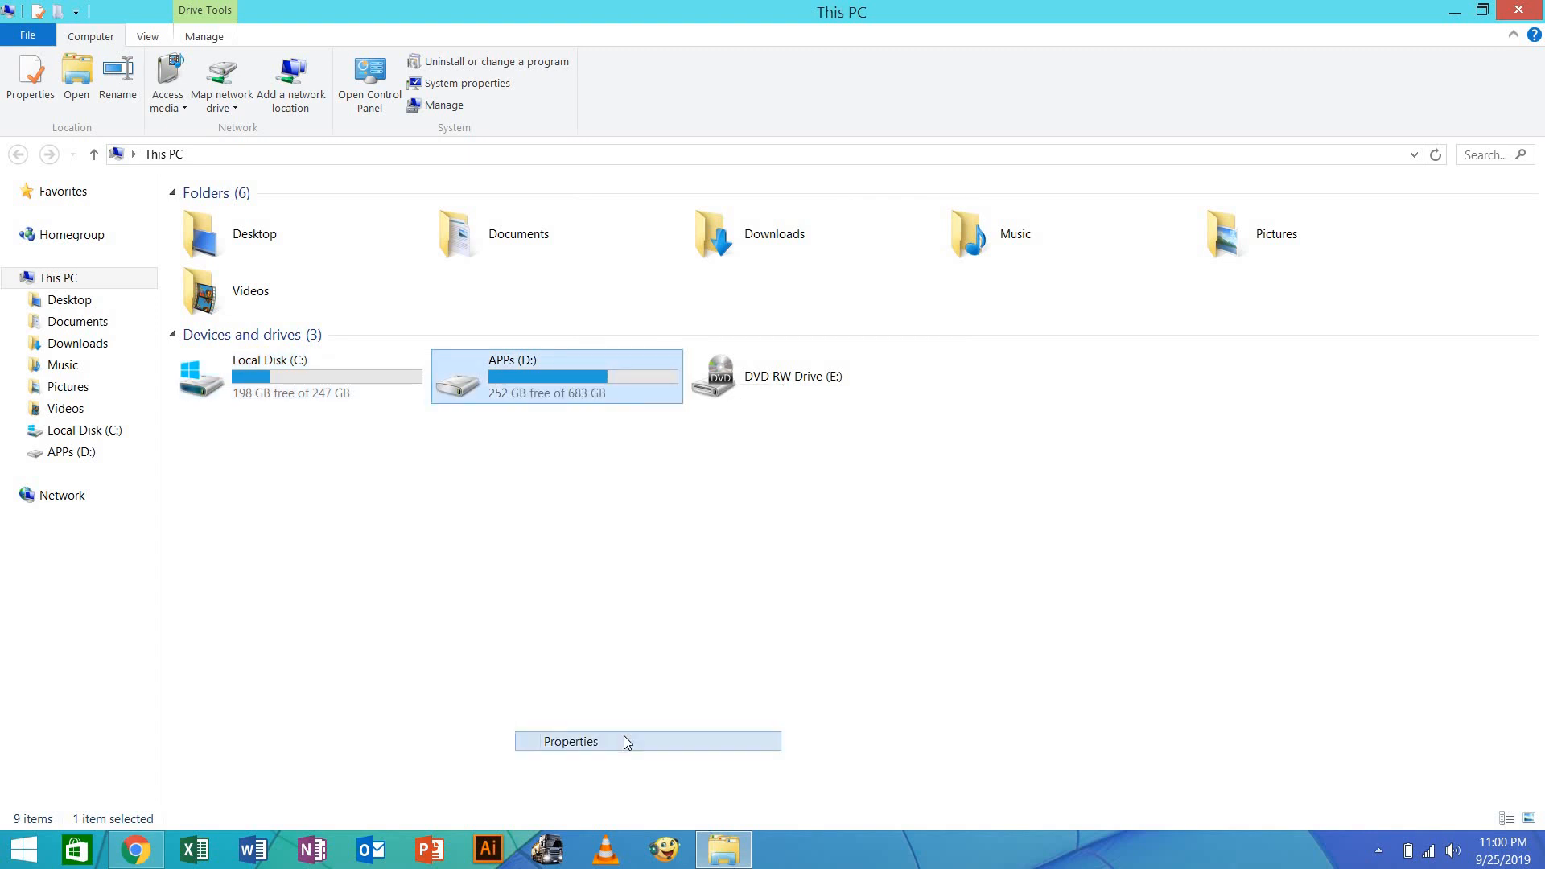
pyautogui.click(570, 741)
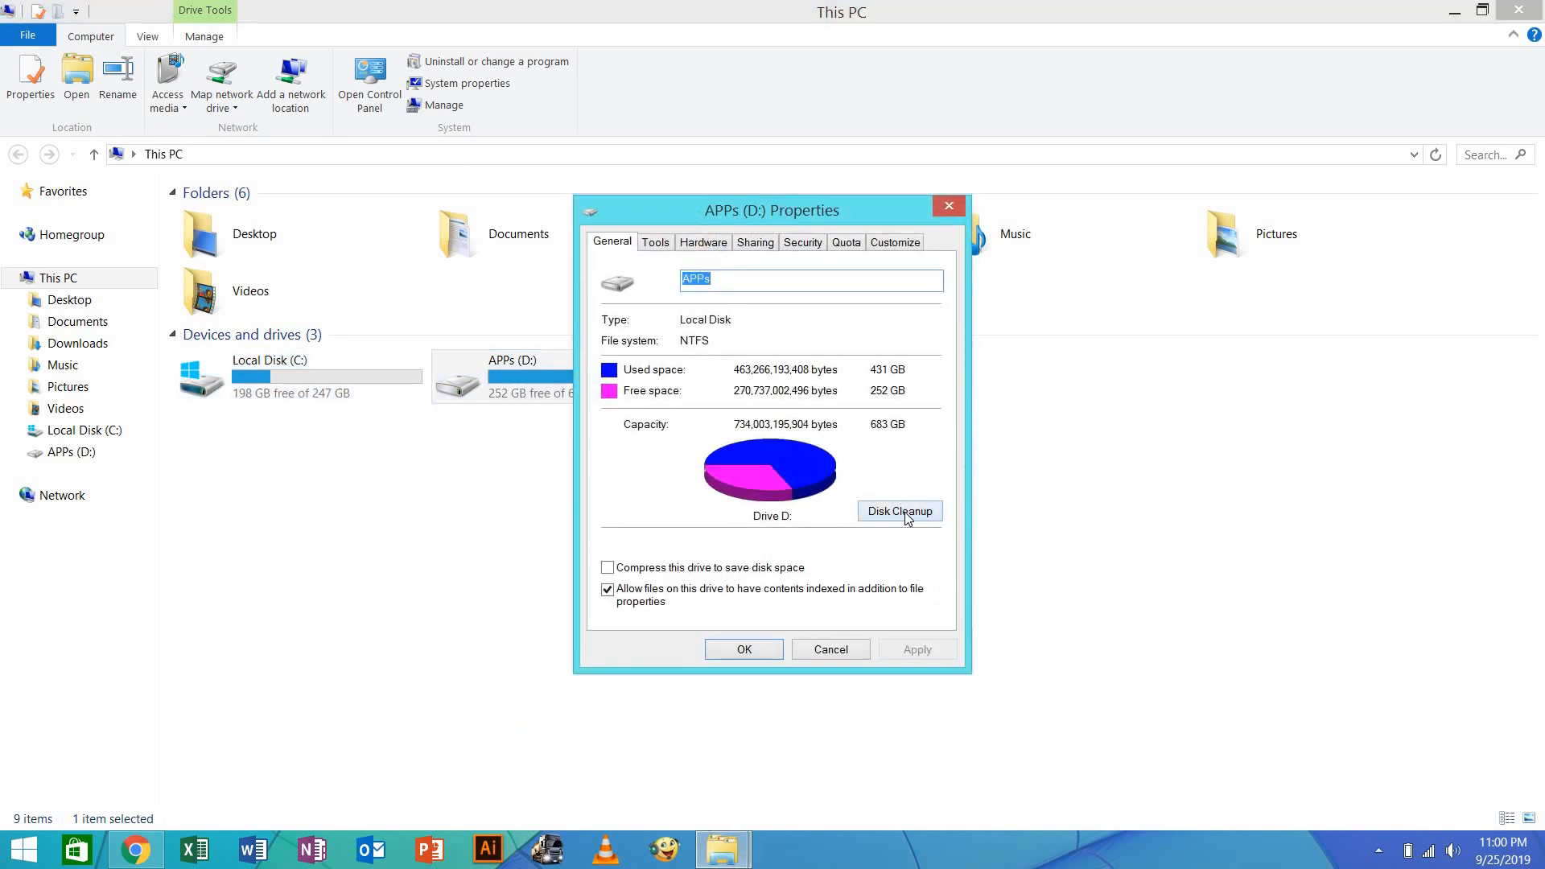
pyautogui.click(900, 512)
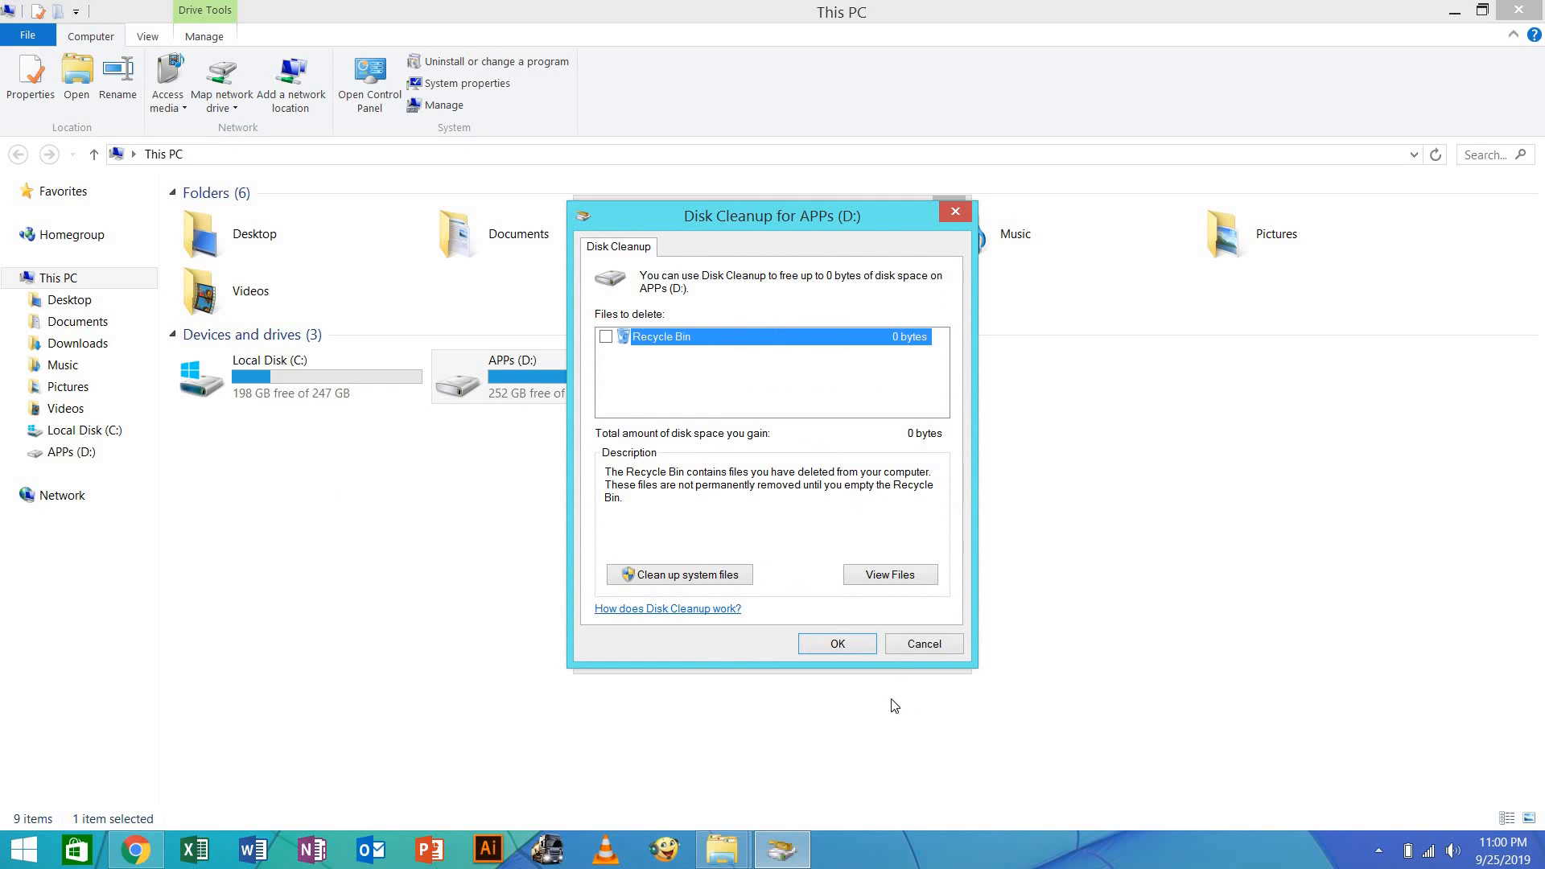
pyautogui.click(924, 644)
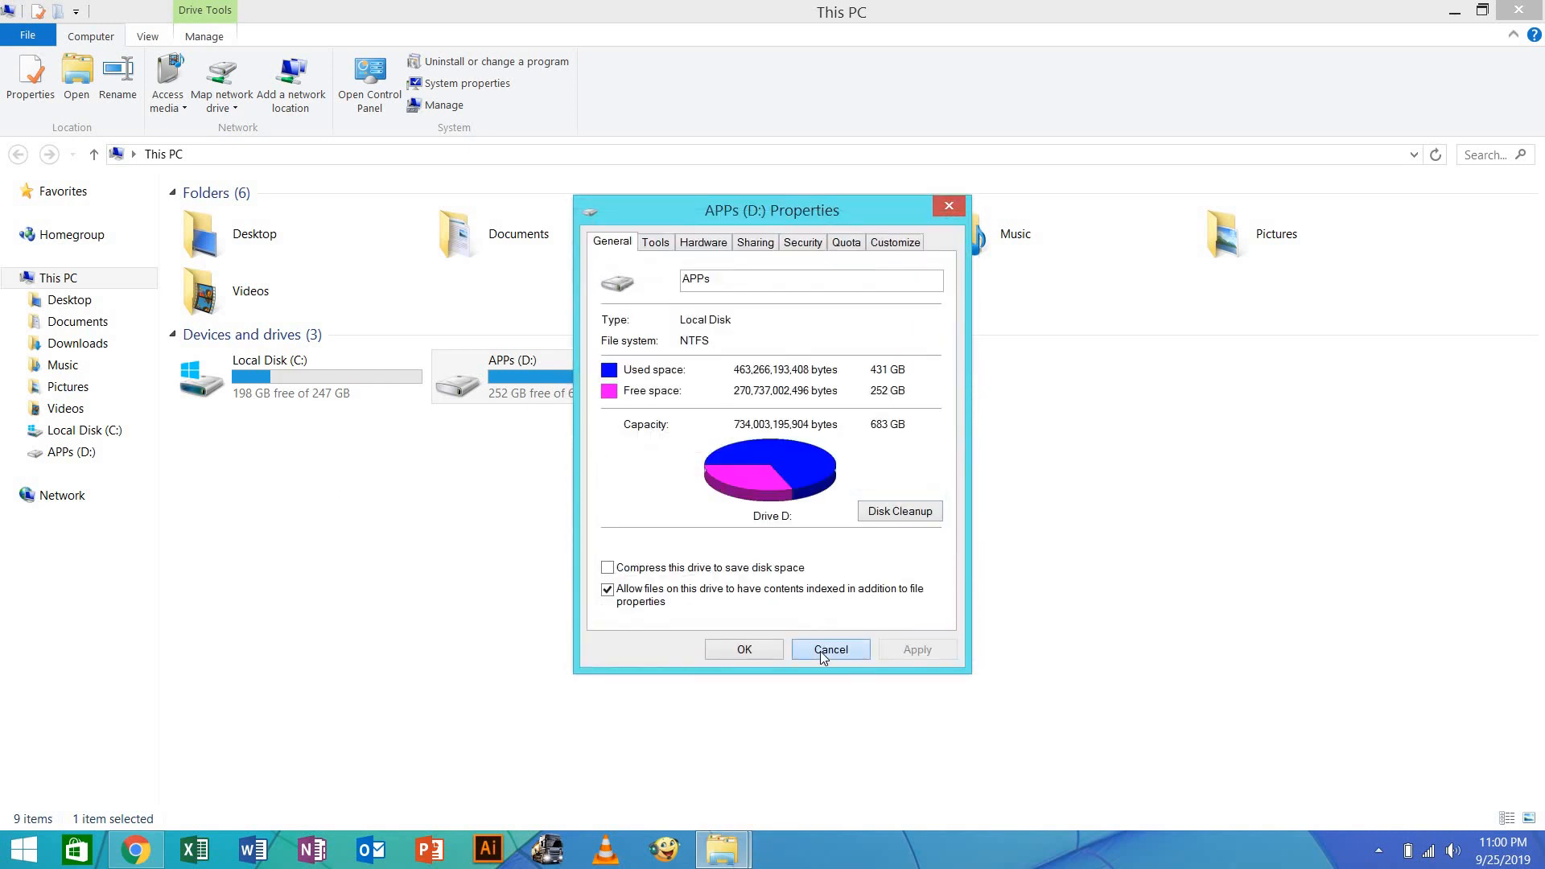
# Cancel APPs (D:) Properties and reopen Local Disk (C:) Properties on its Tools page
pyautogui.click(831, 649)
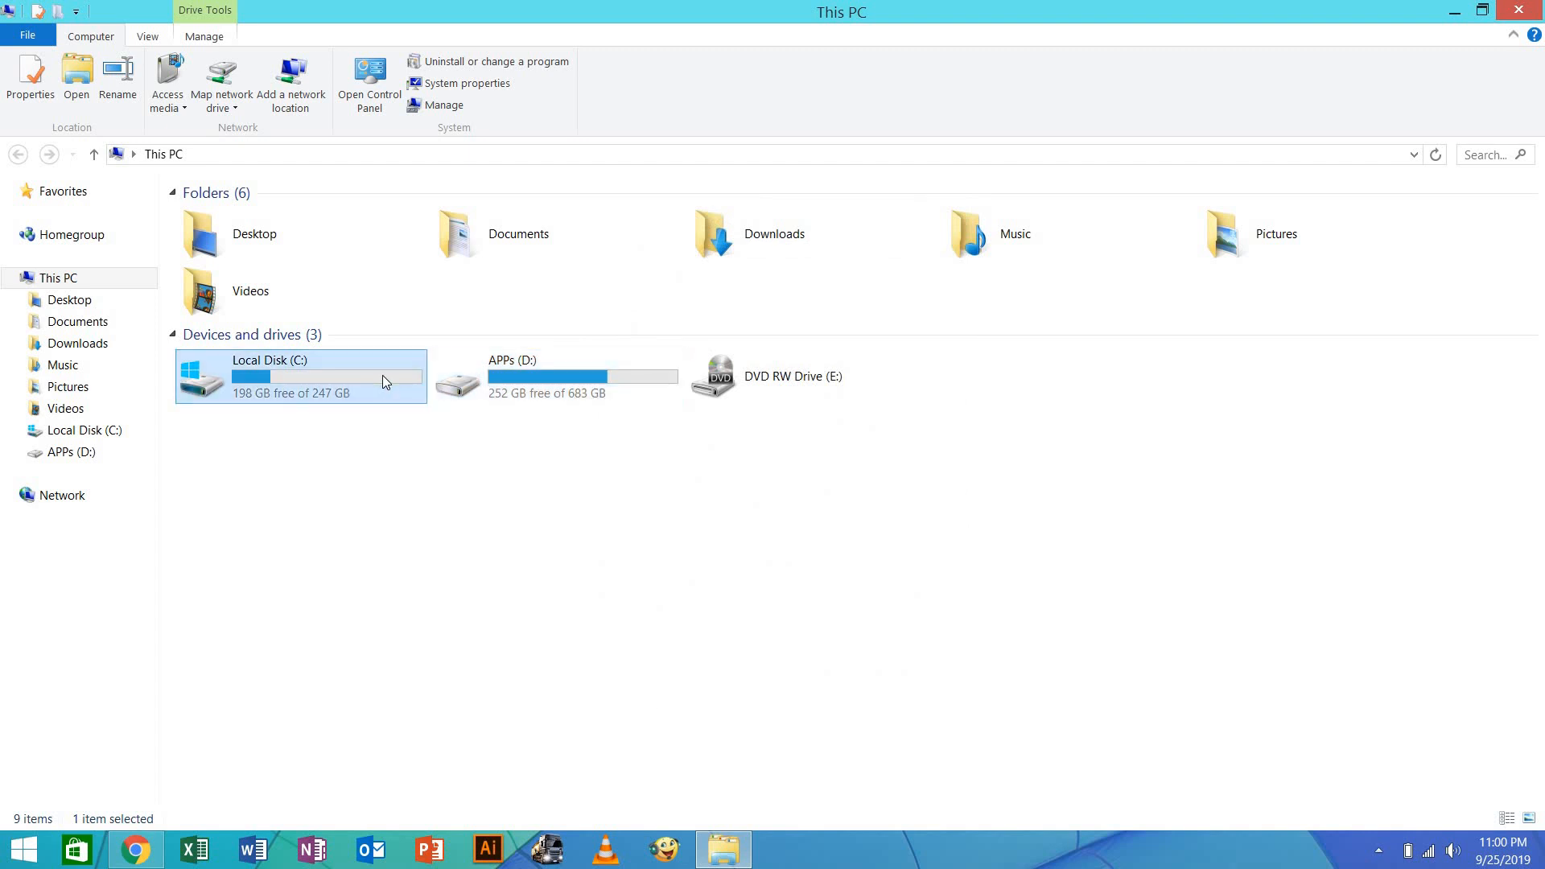
pyautogui.click(29, 72)
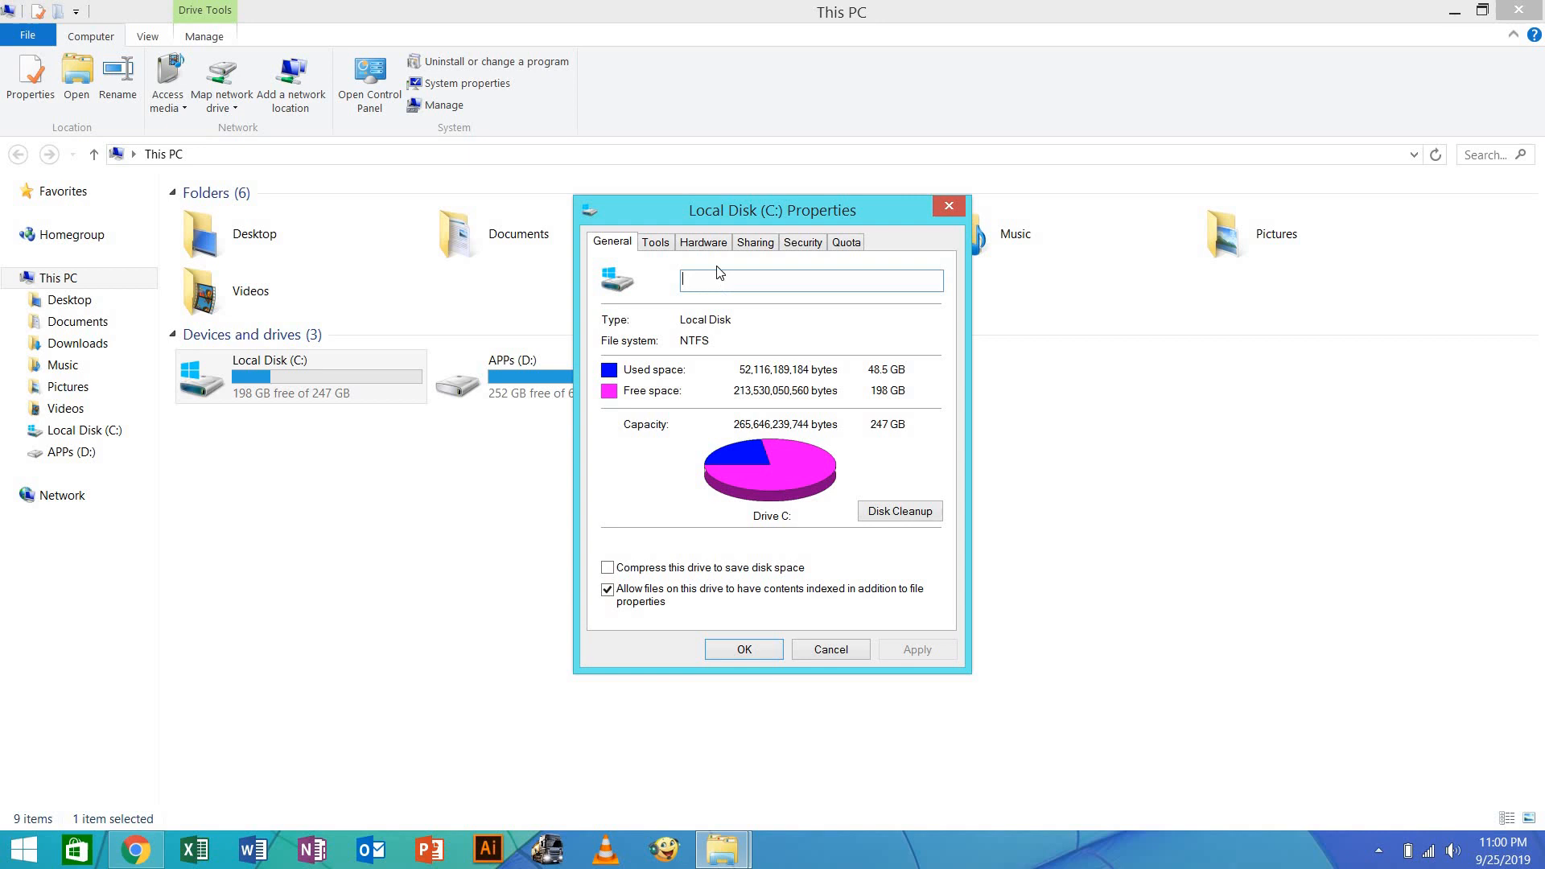
pyautogui.click(656, 242)
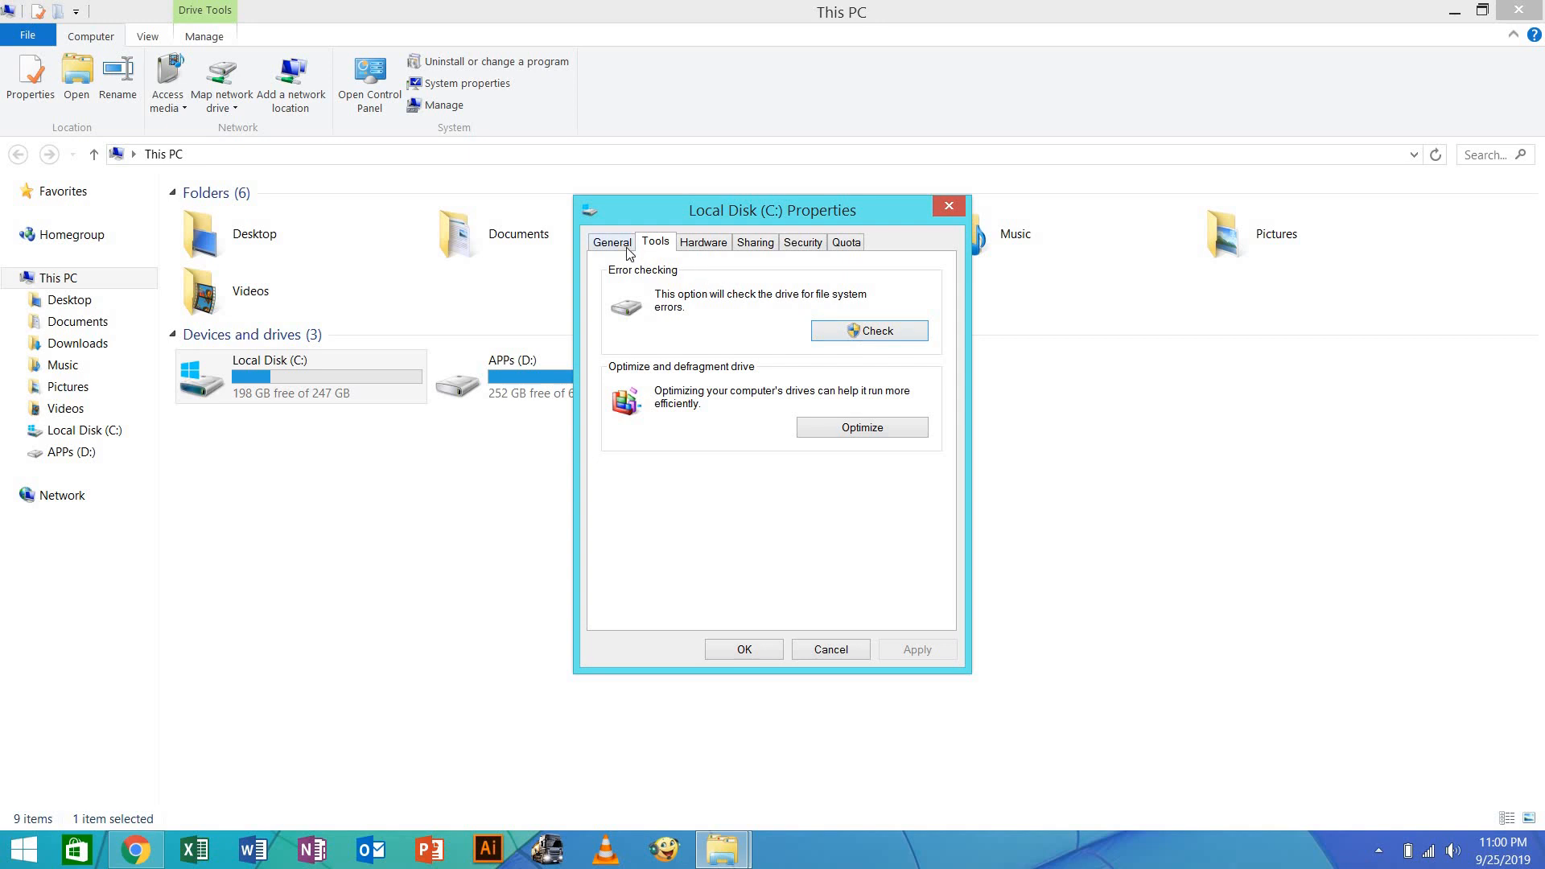
pyautogui.click(612, 242)
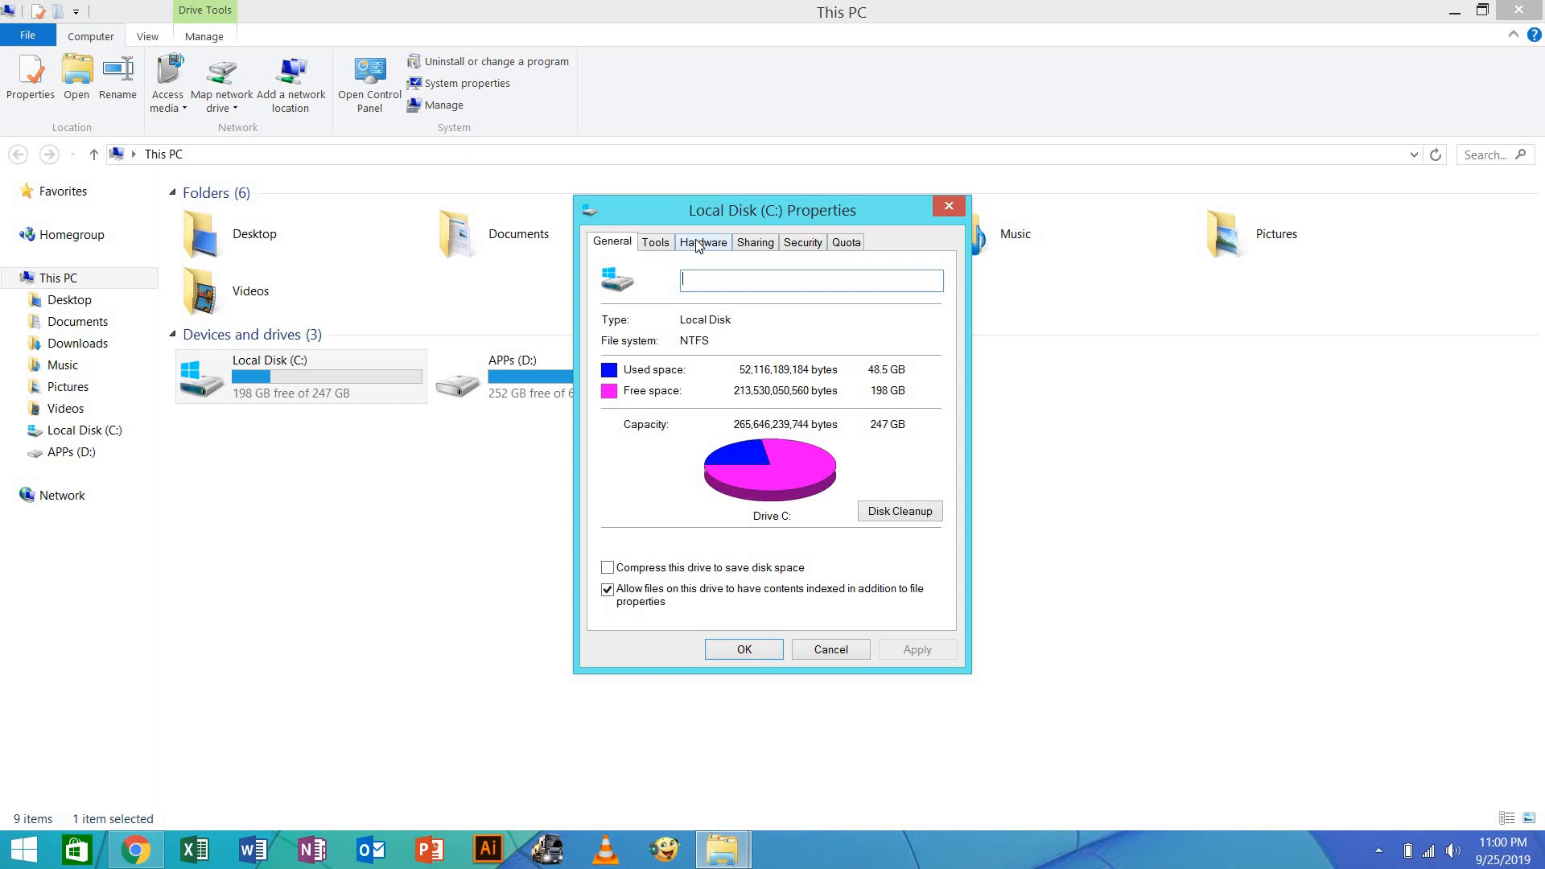
pyautogui.moveTo(721, 250)
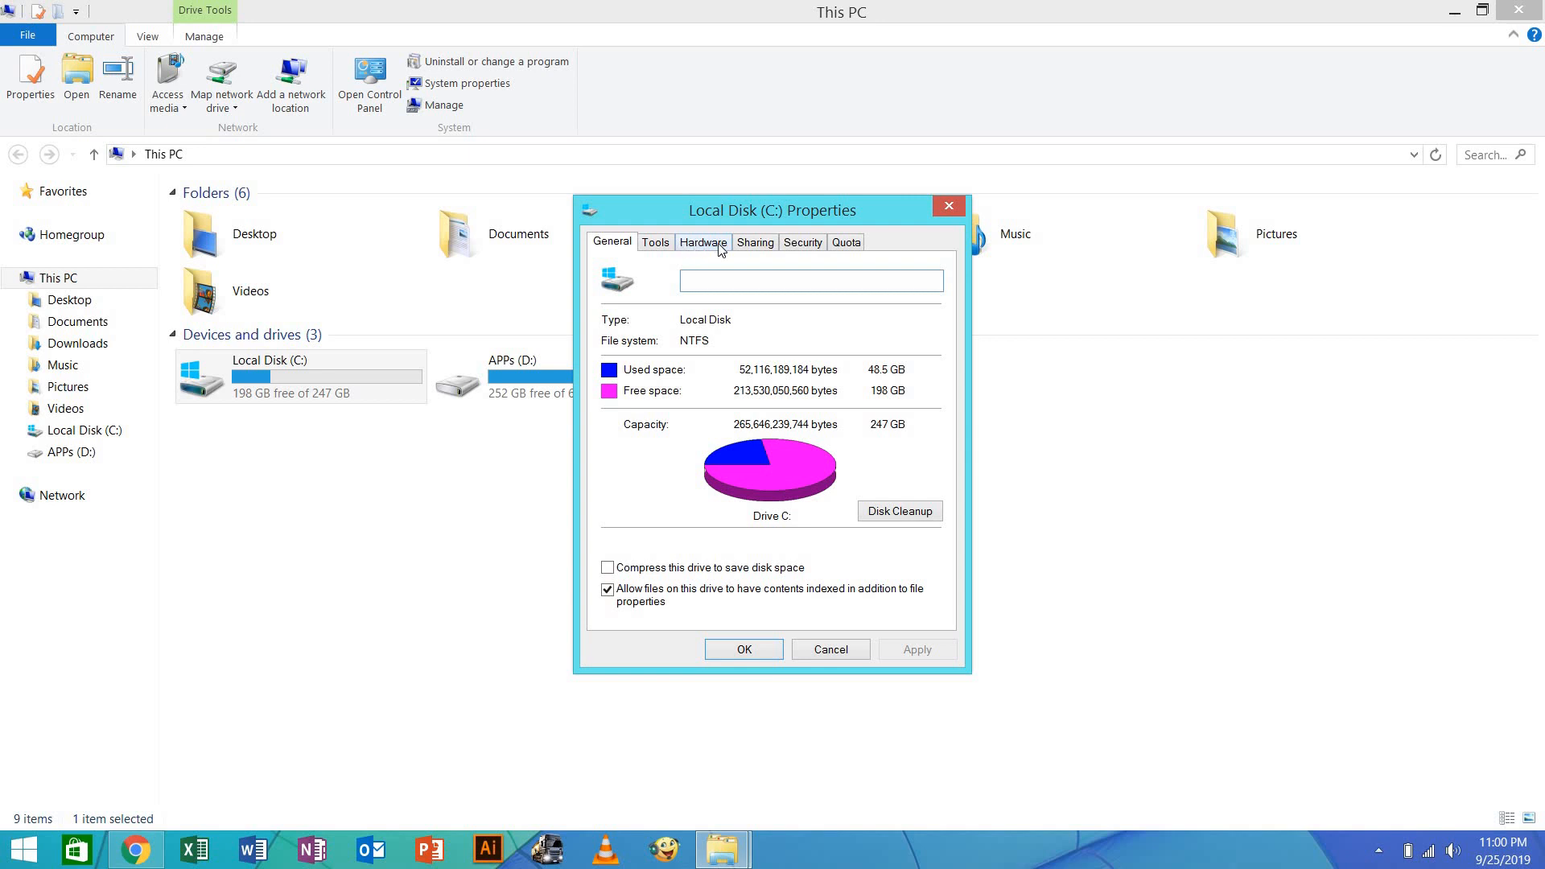
pyautogui.click(655, 242)
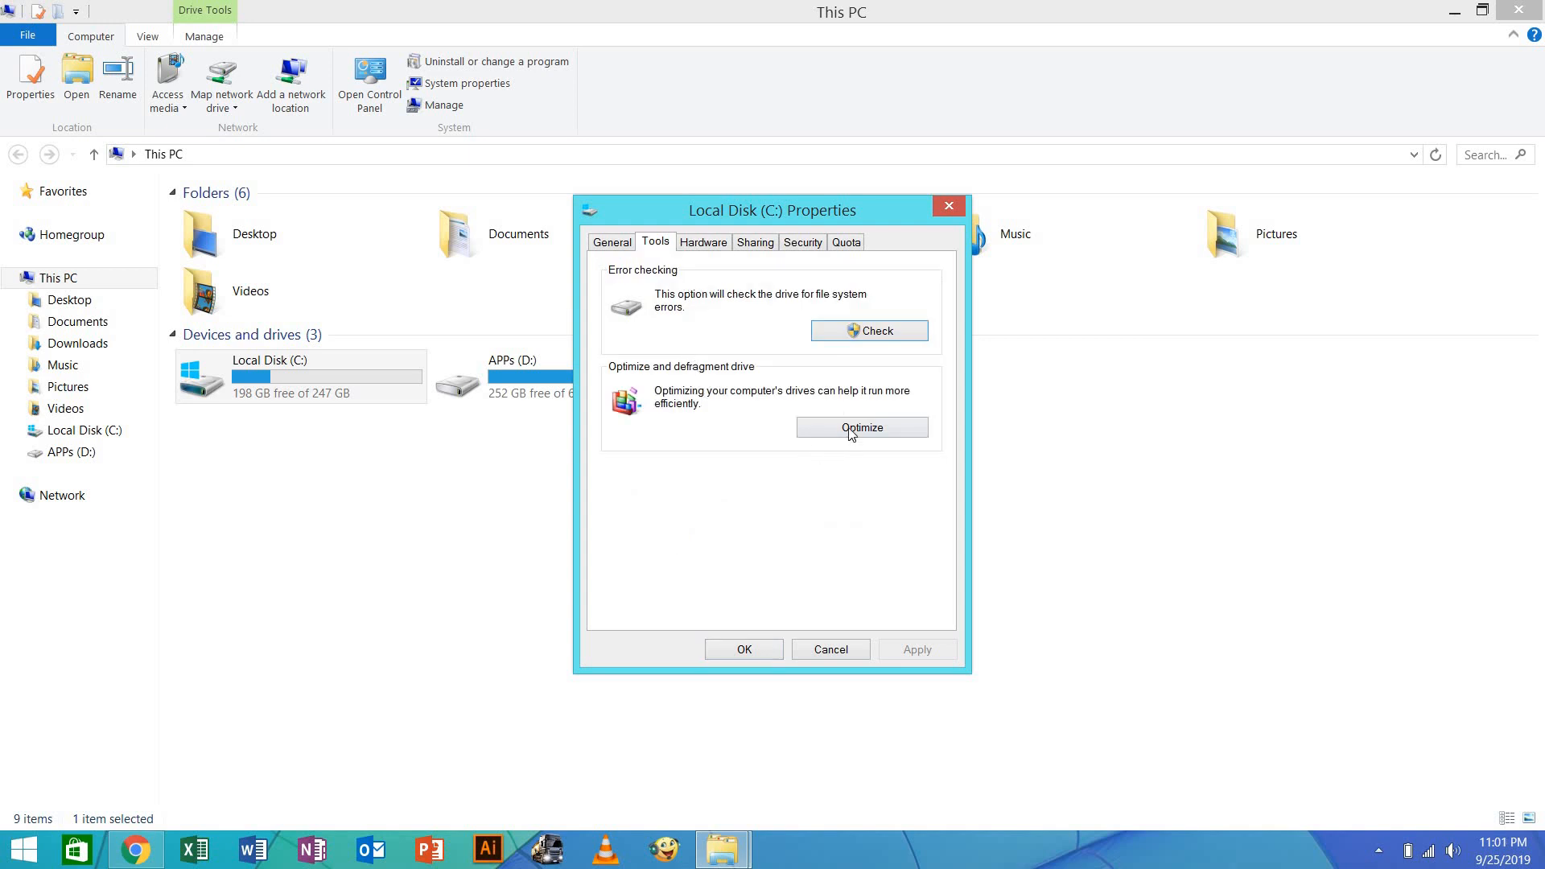
# Analyze C: (3% fragmented) and APPs (D:) (0%) in Optimize Drives, then start defragmenting C:
pyautogui.click(861, 428)
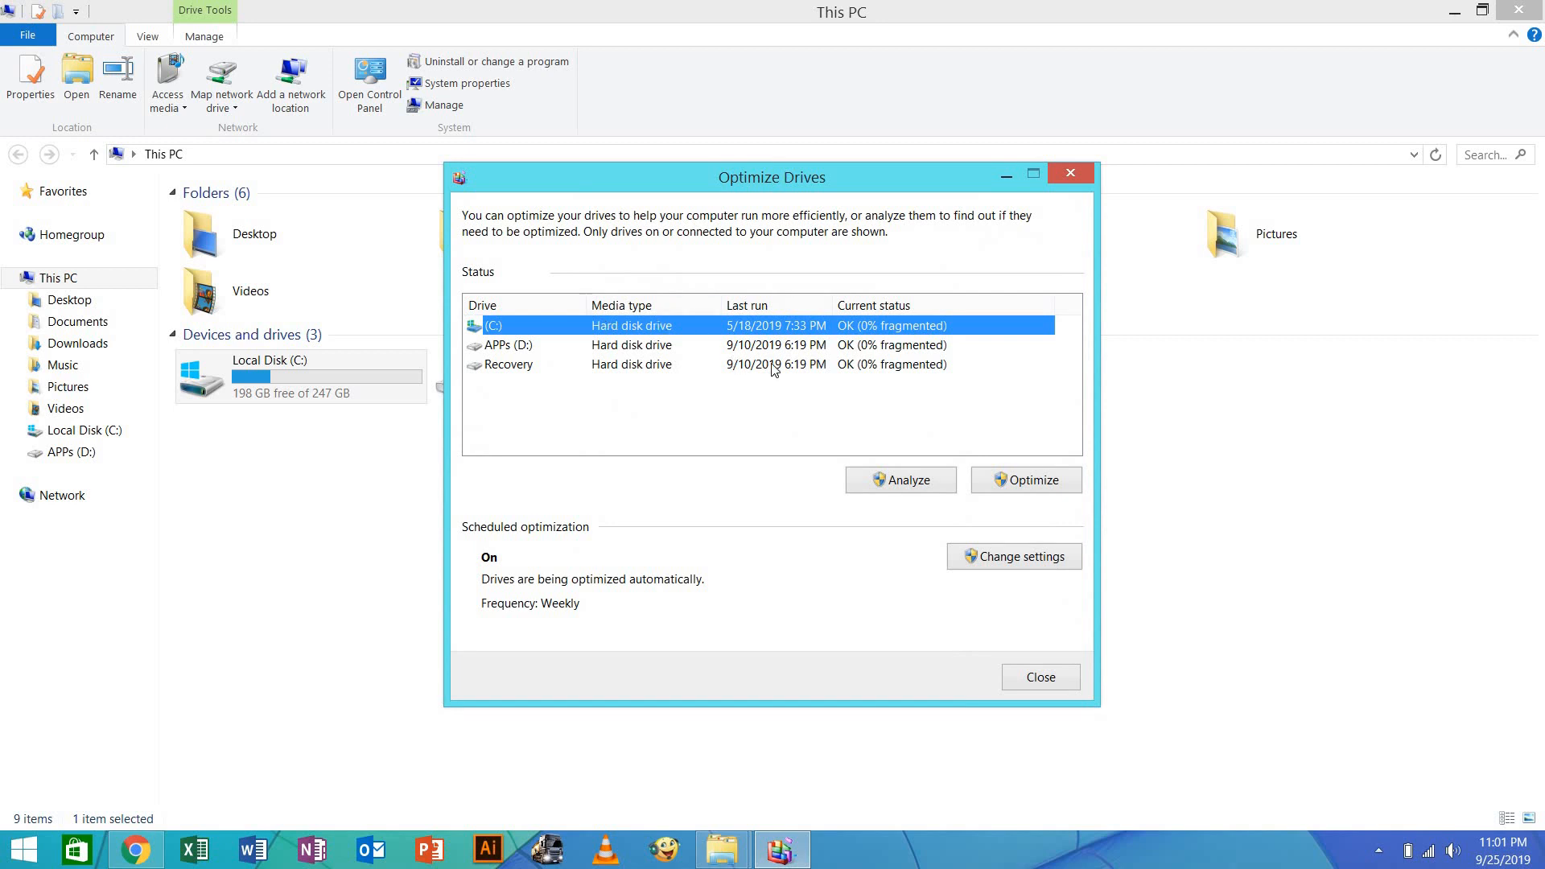
pyautogui.moveTo(877, 338)
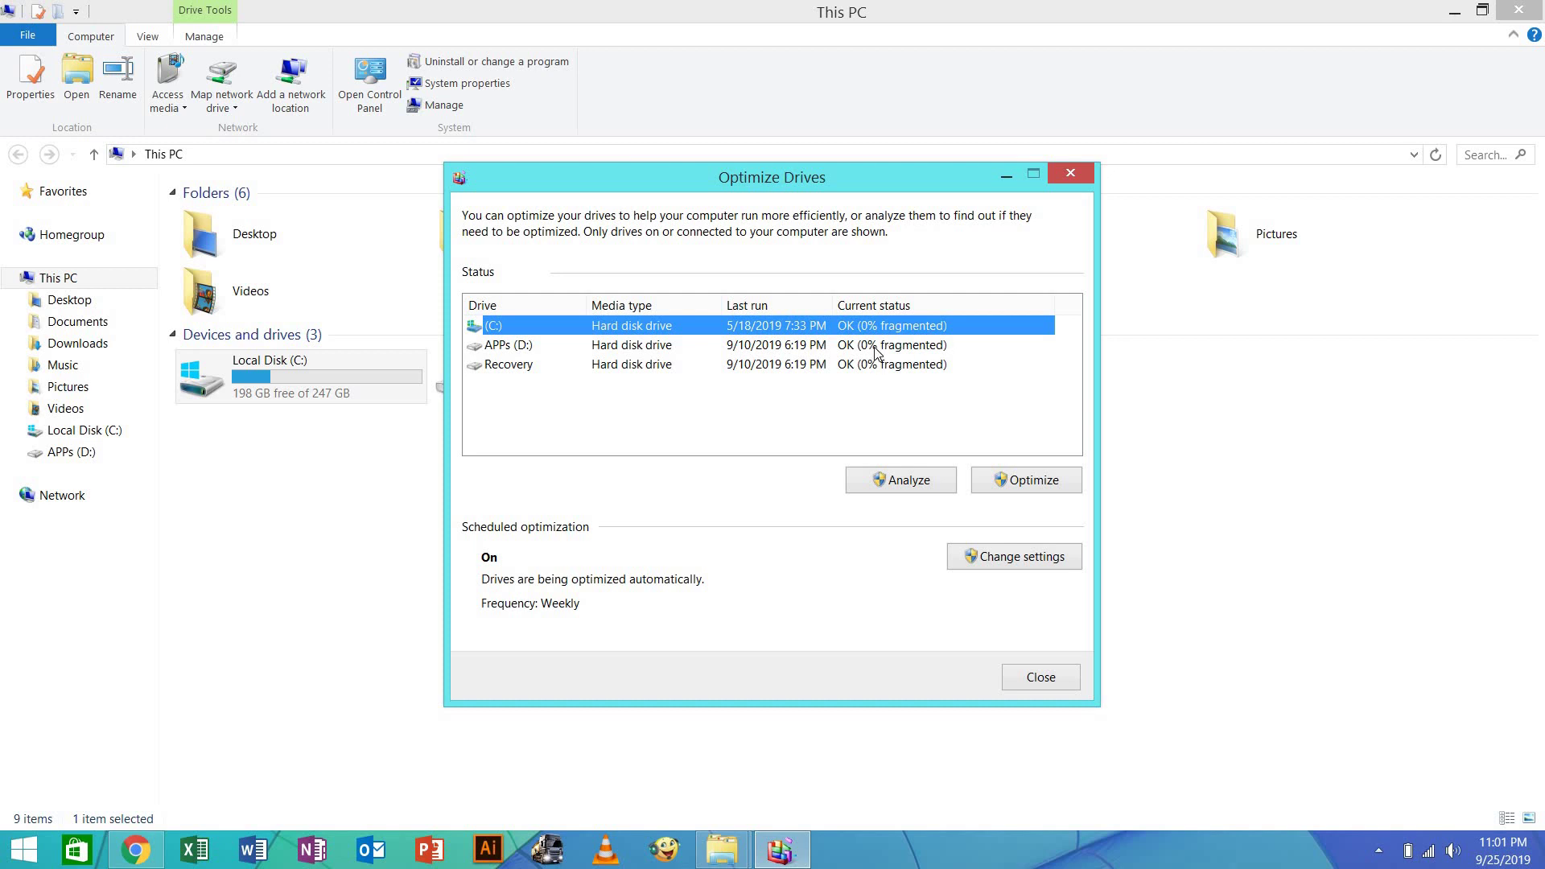
pyautogui.click(901, 480)
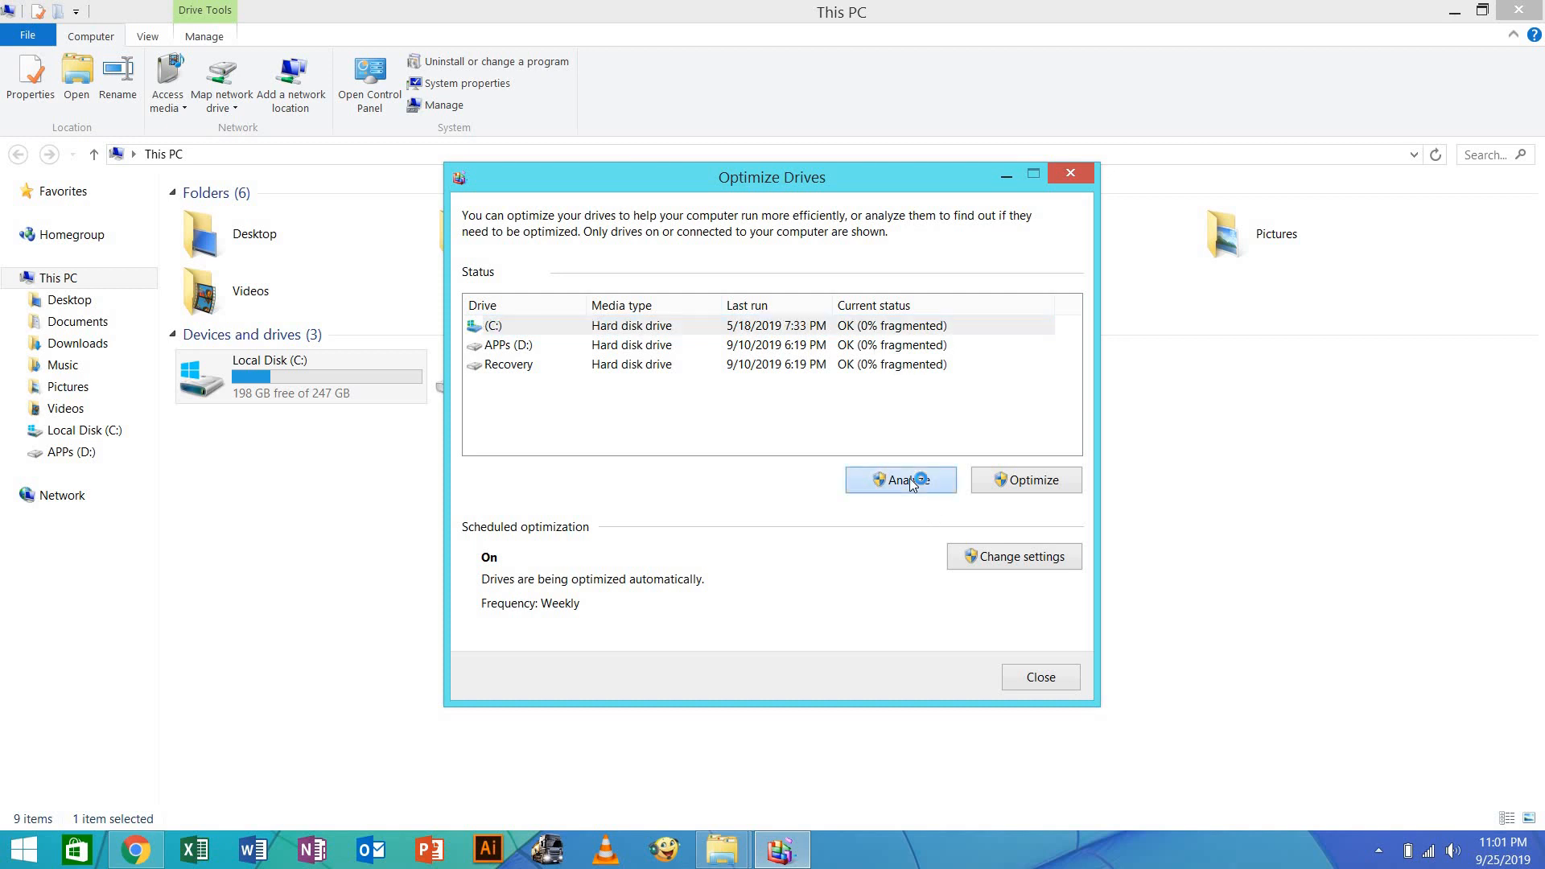
pyautogui.click(901, 480)
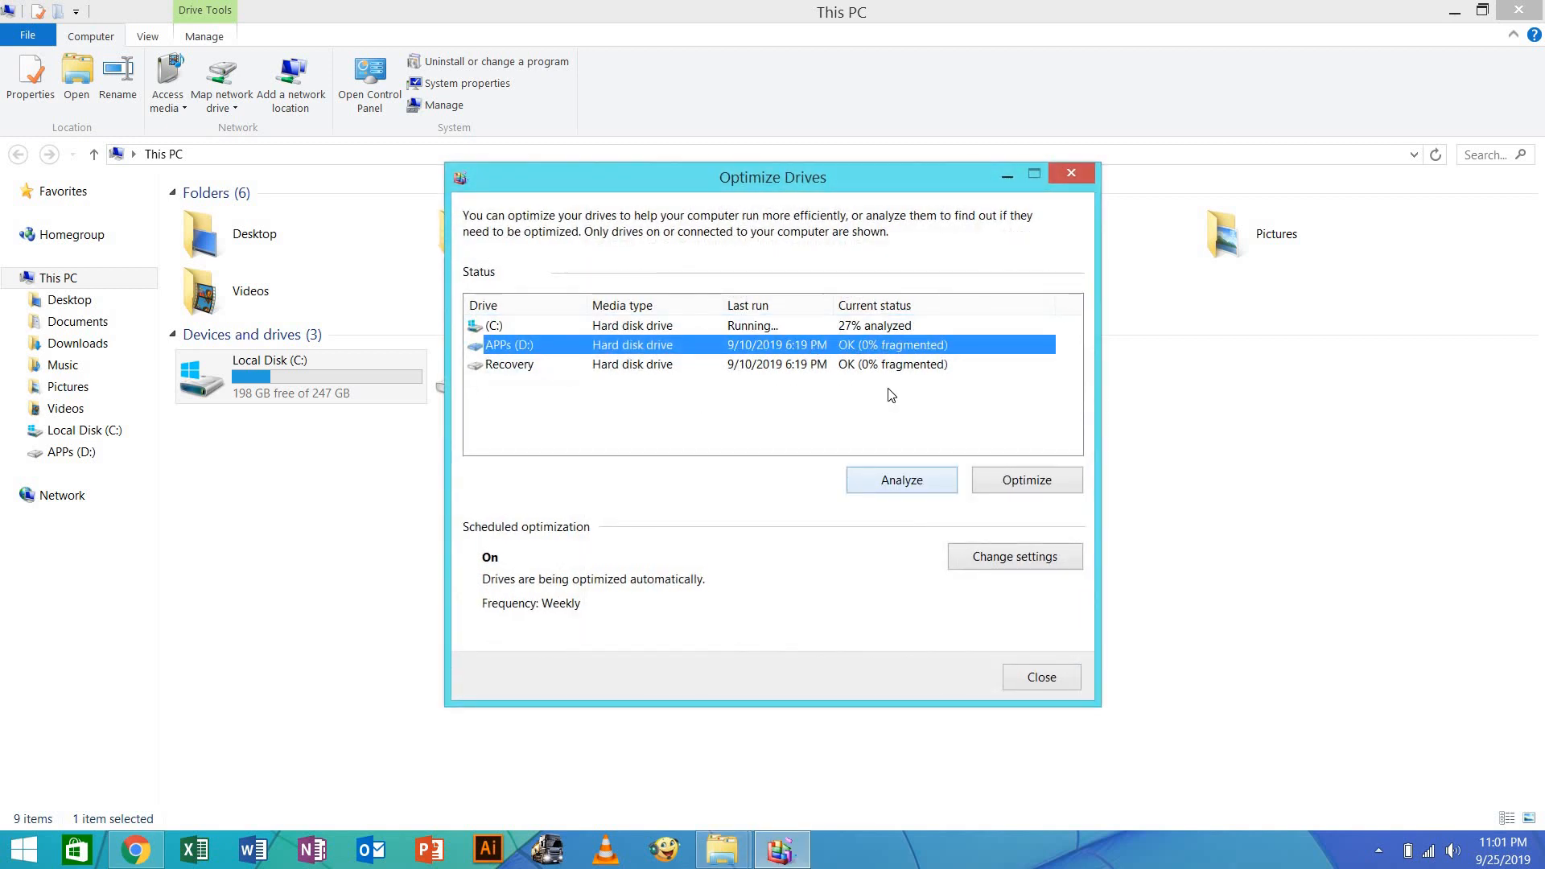
pyautogui.click(901, 480)
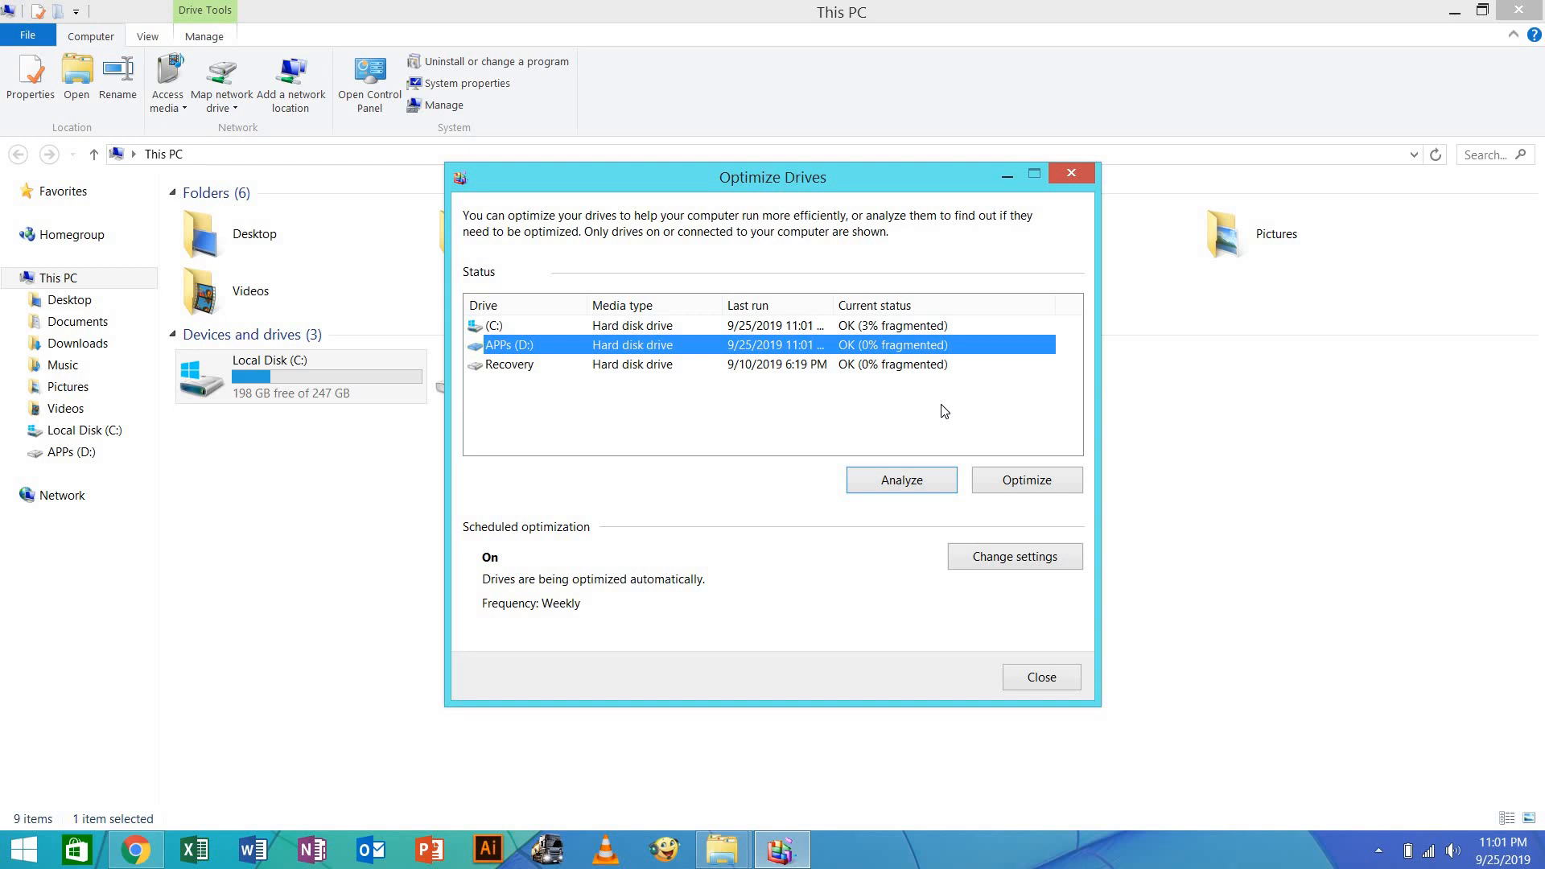
pyautogui.moveTo(905, 335)
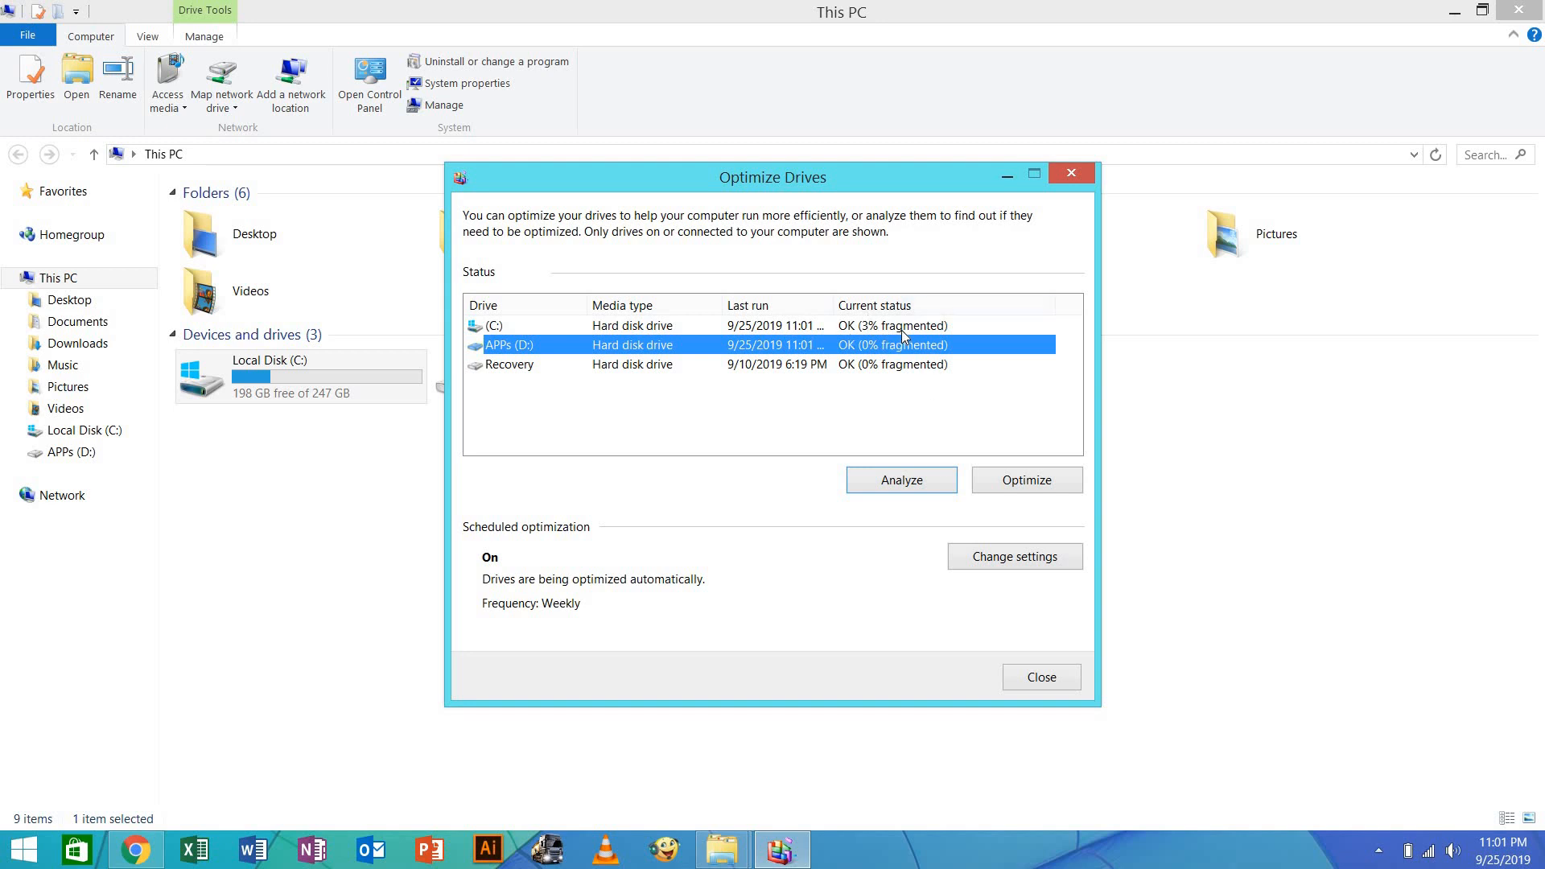
pyautogui.moveTo(869, 331)
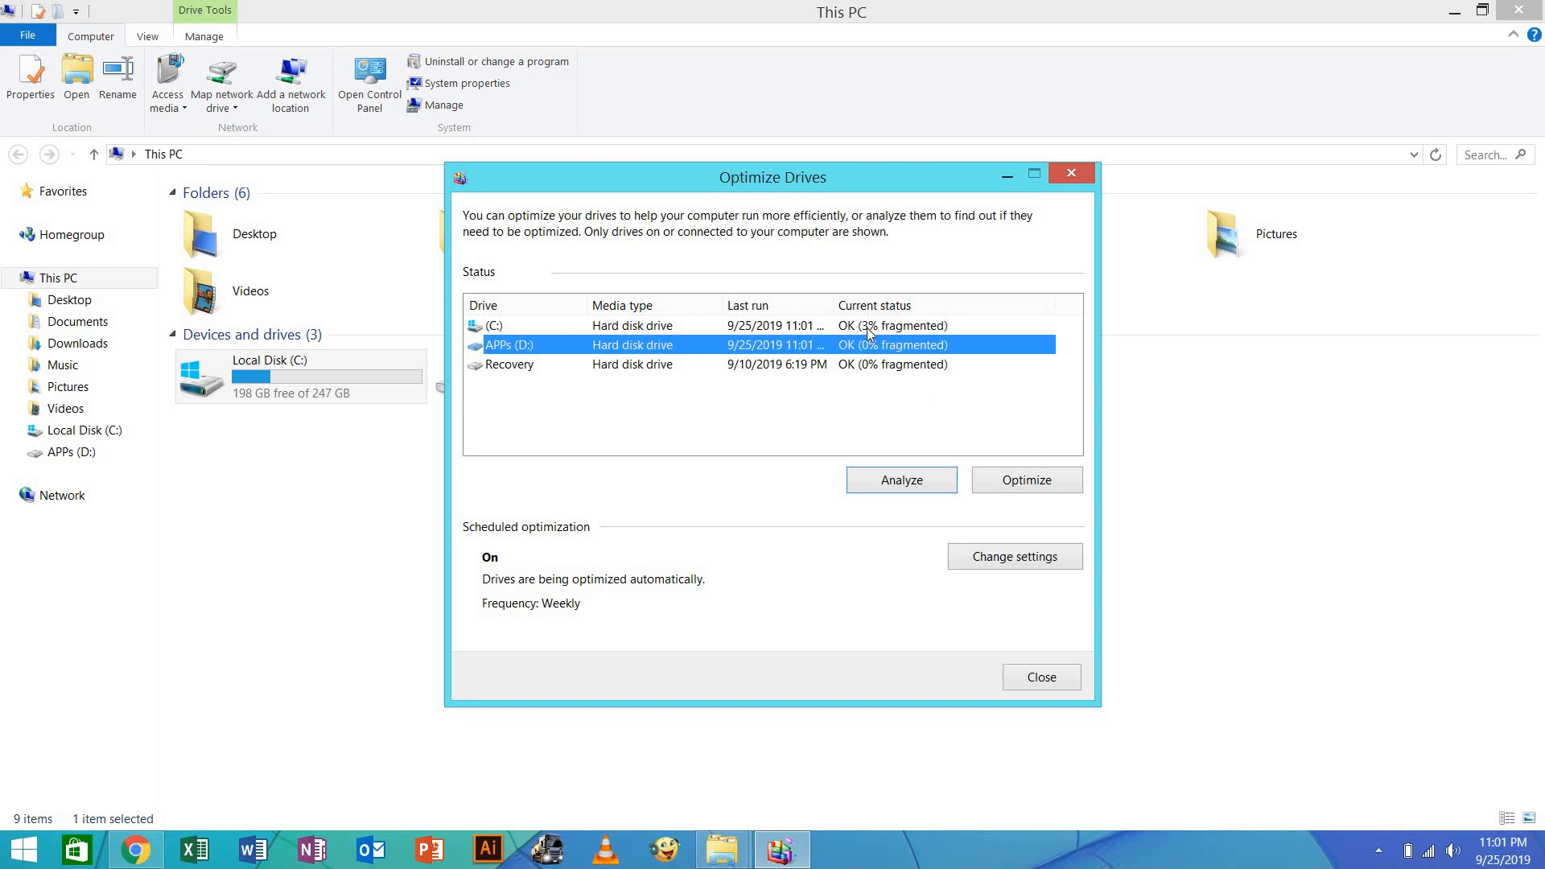
pyautogui.click(518, 325)
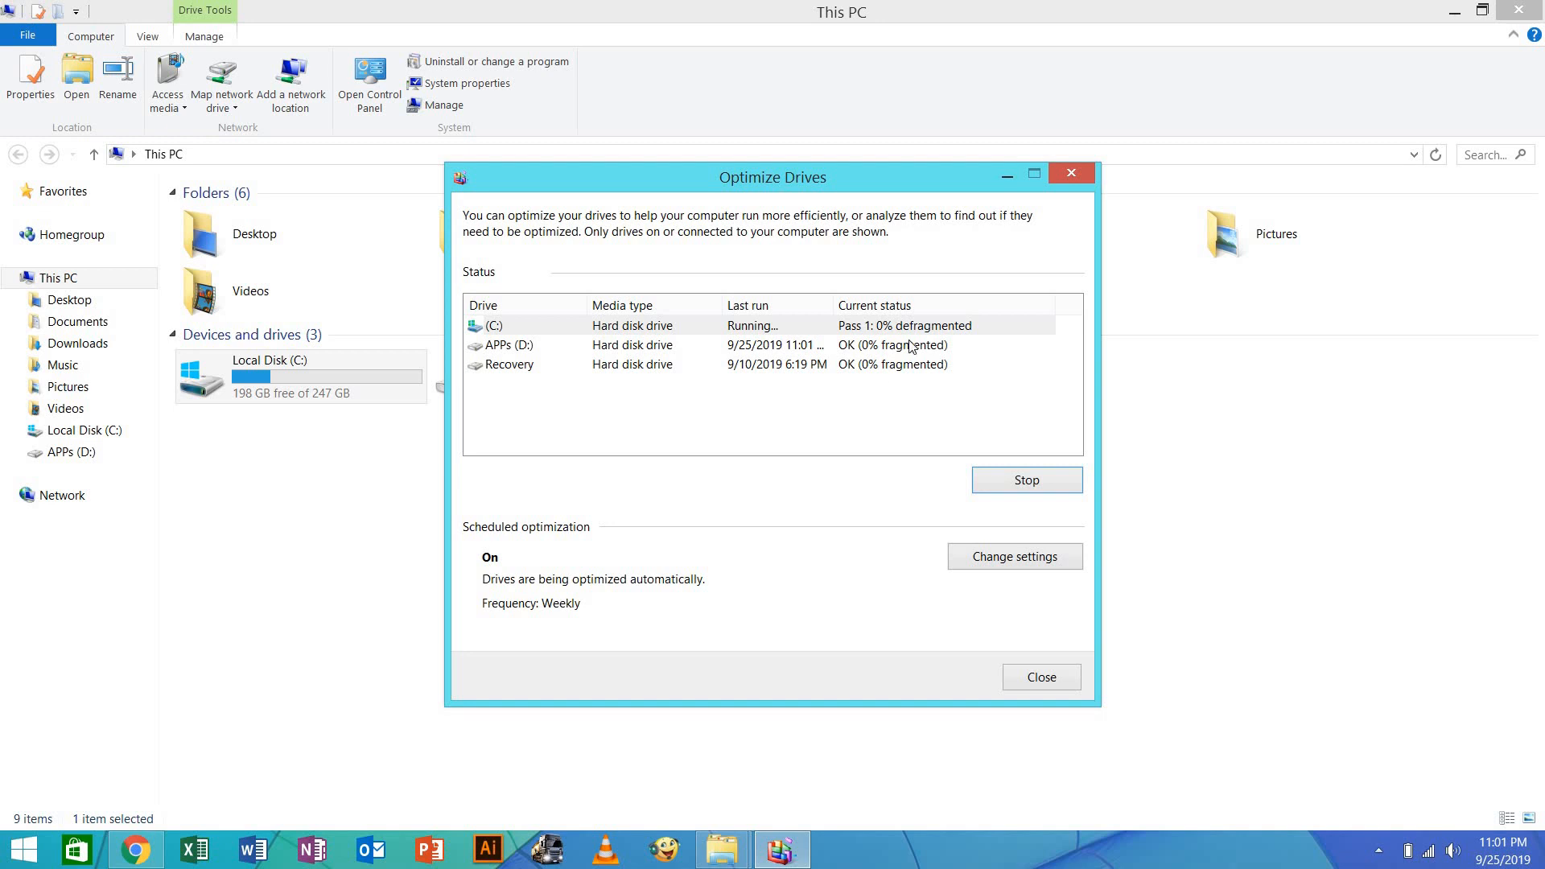
pyautogui.moveTo(934, 320)
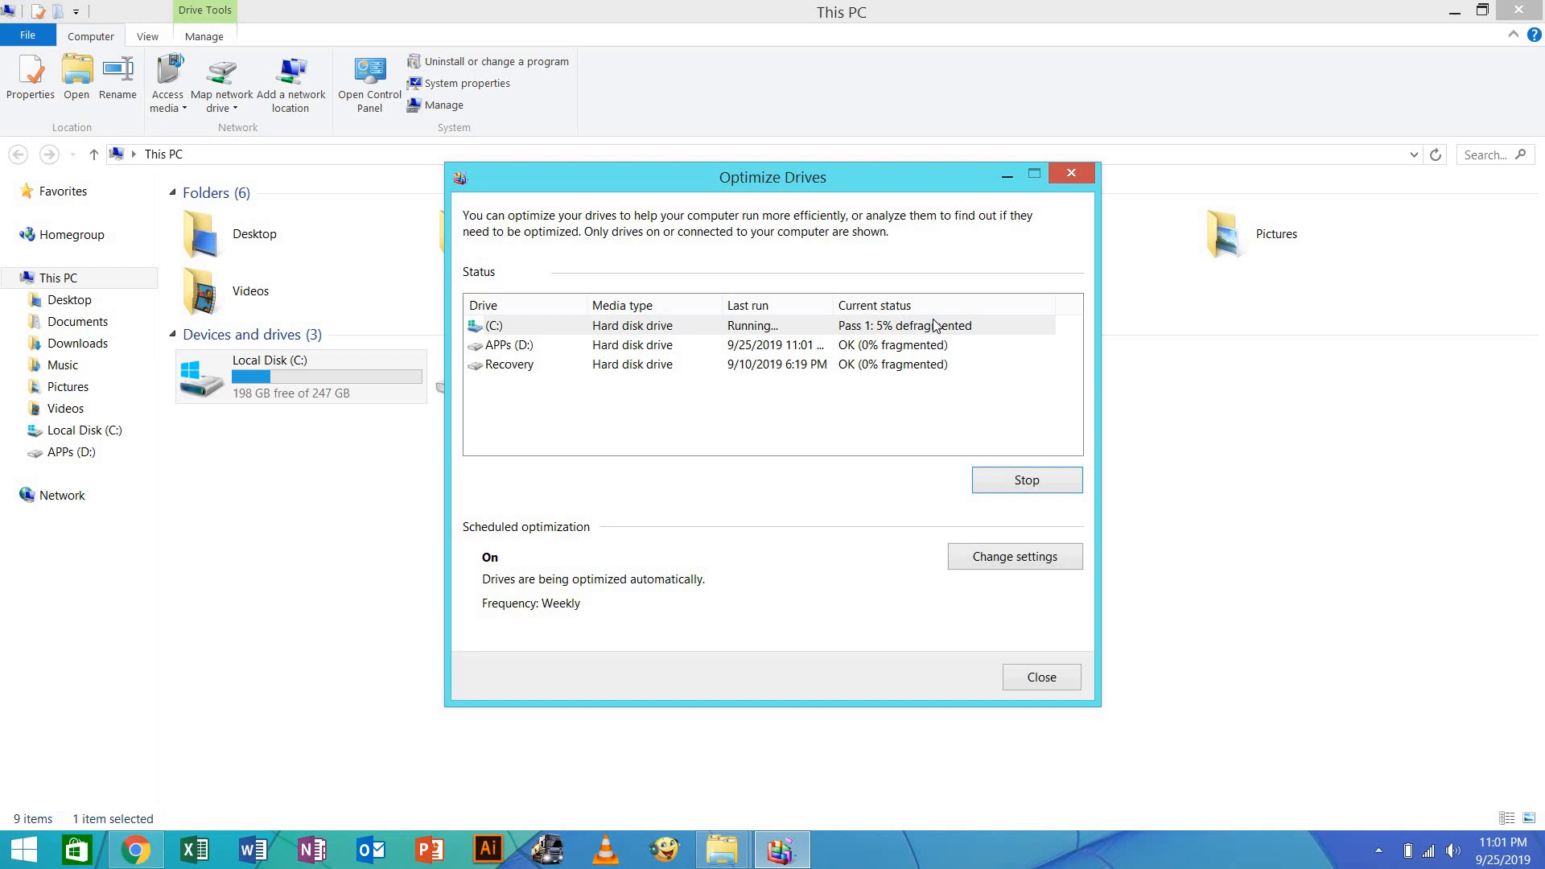
pyautogui.moveTo(913, 334)
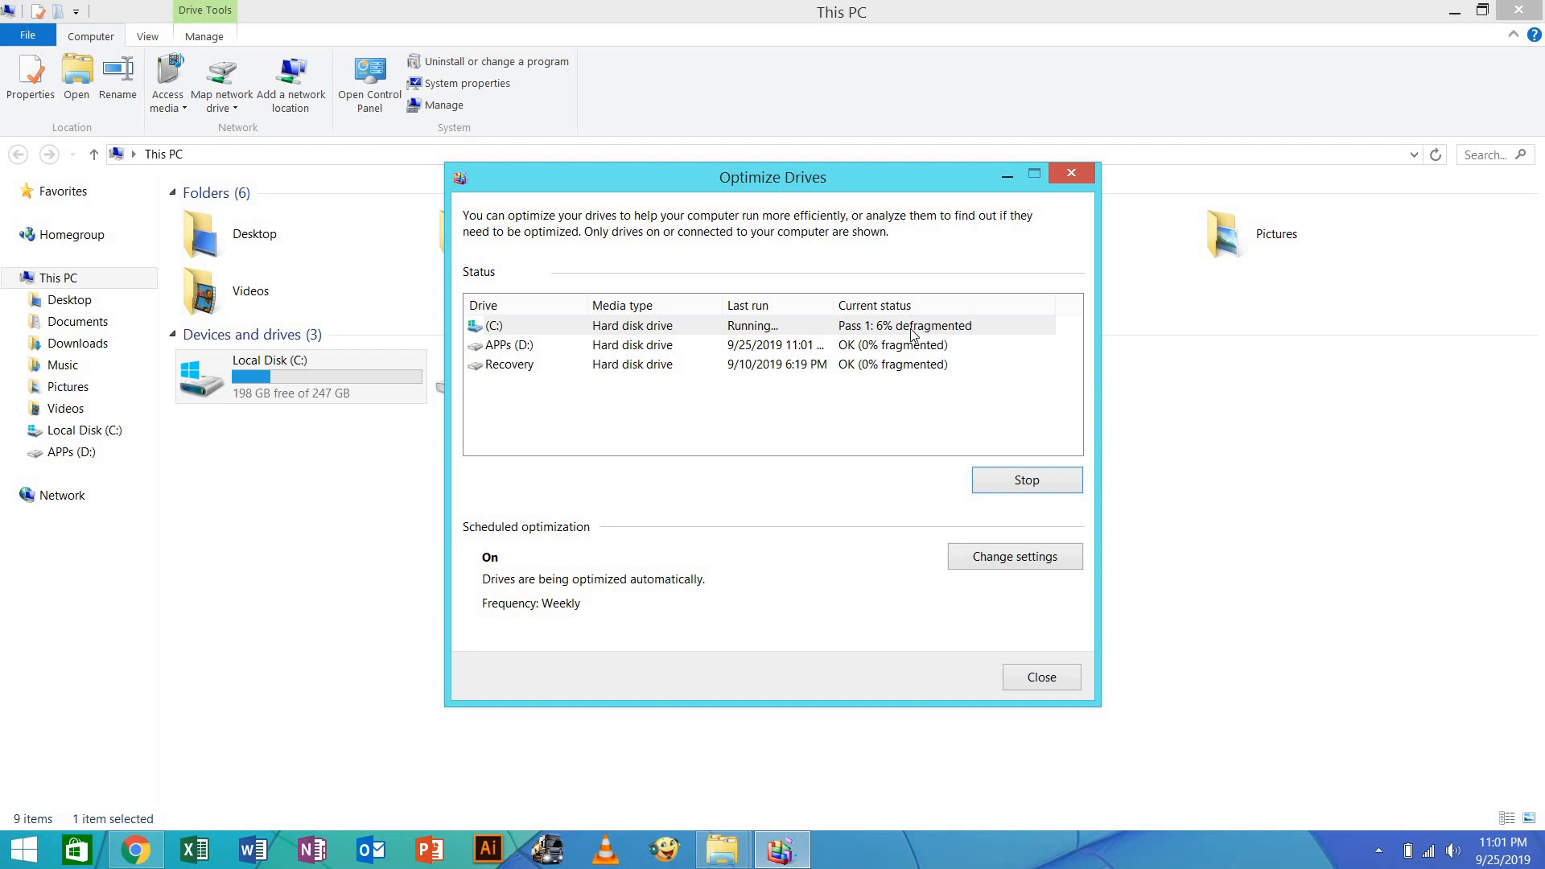
pyautogui.moveTo(879, 338)
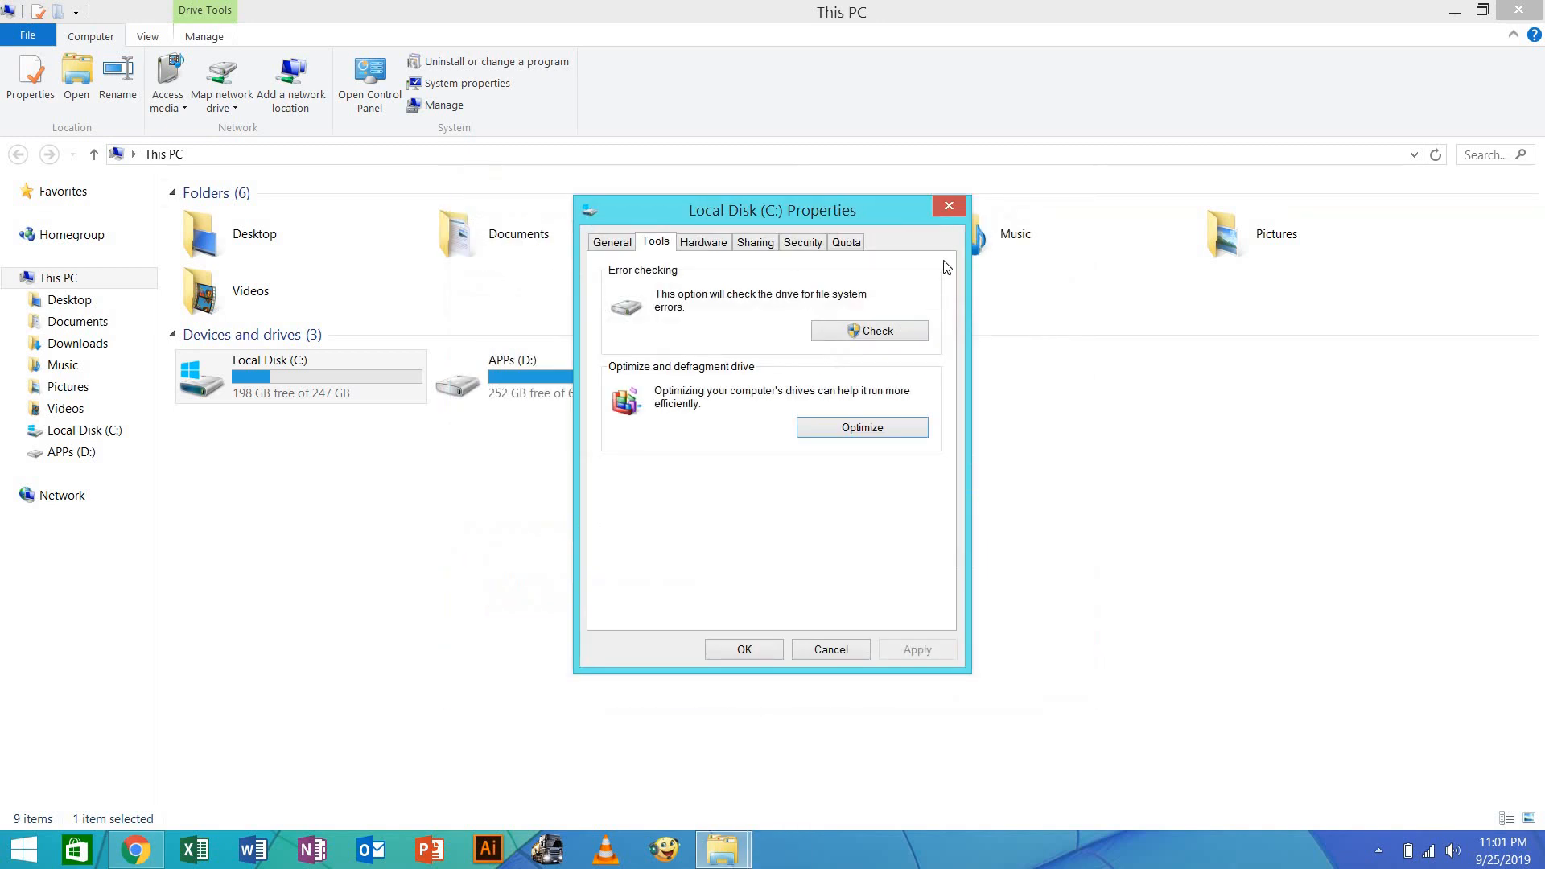
pyautogui.moveTo(859, 428)
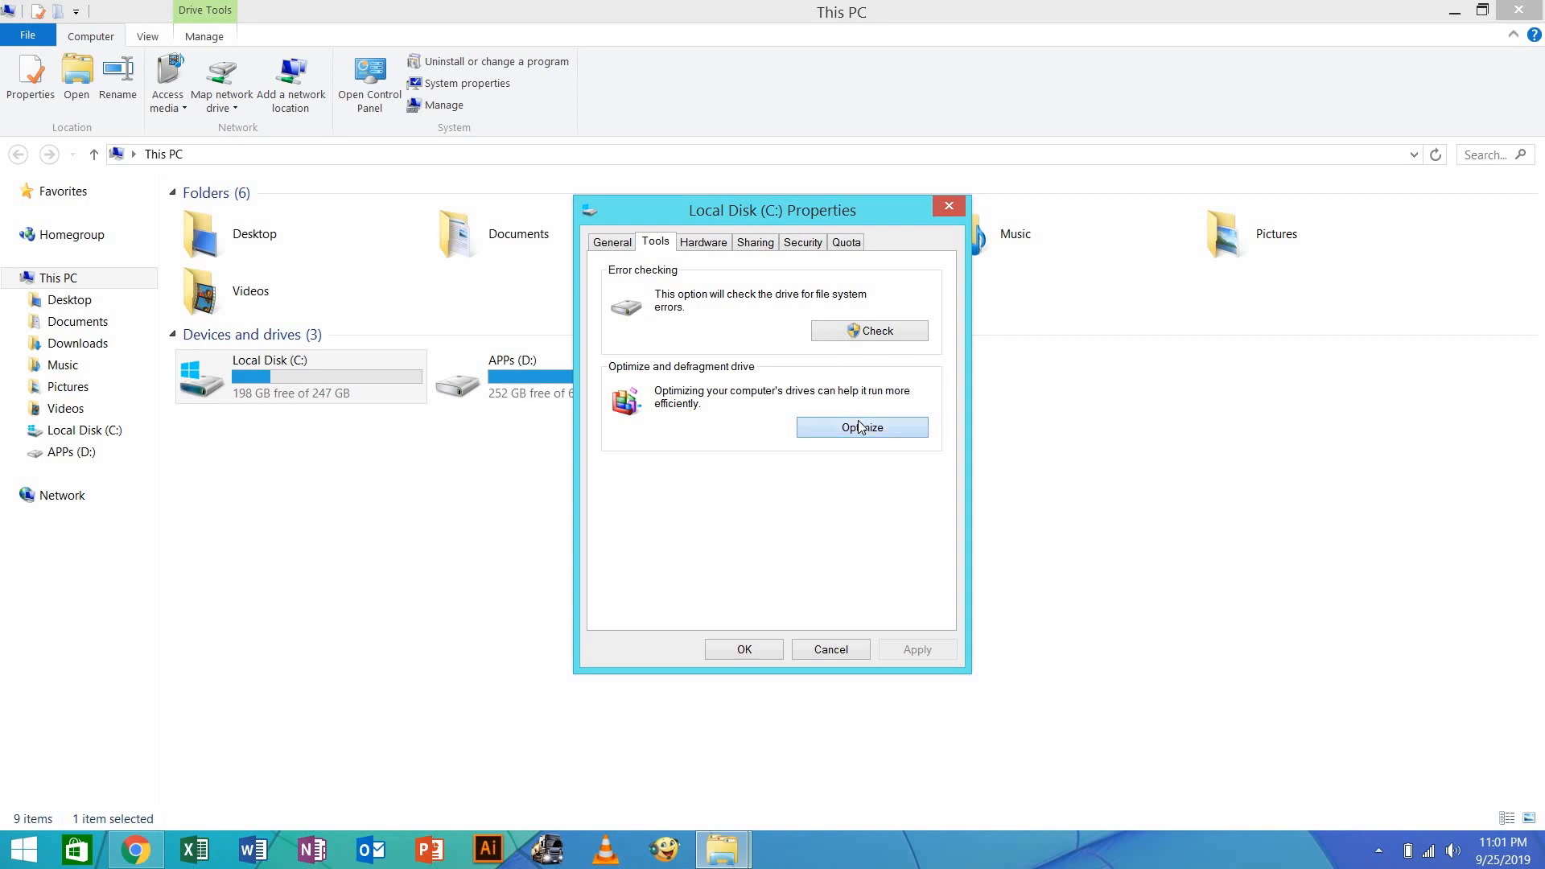
# Reopen Optimize Drives to watch C: defragmentation reach pass 1 at 10%
pyautogui.click(861, 427)
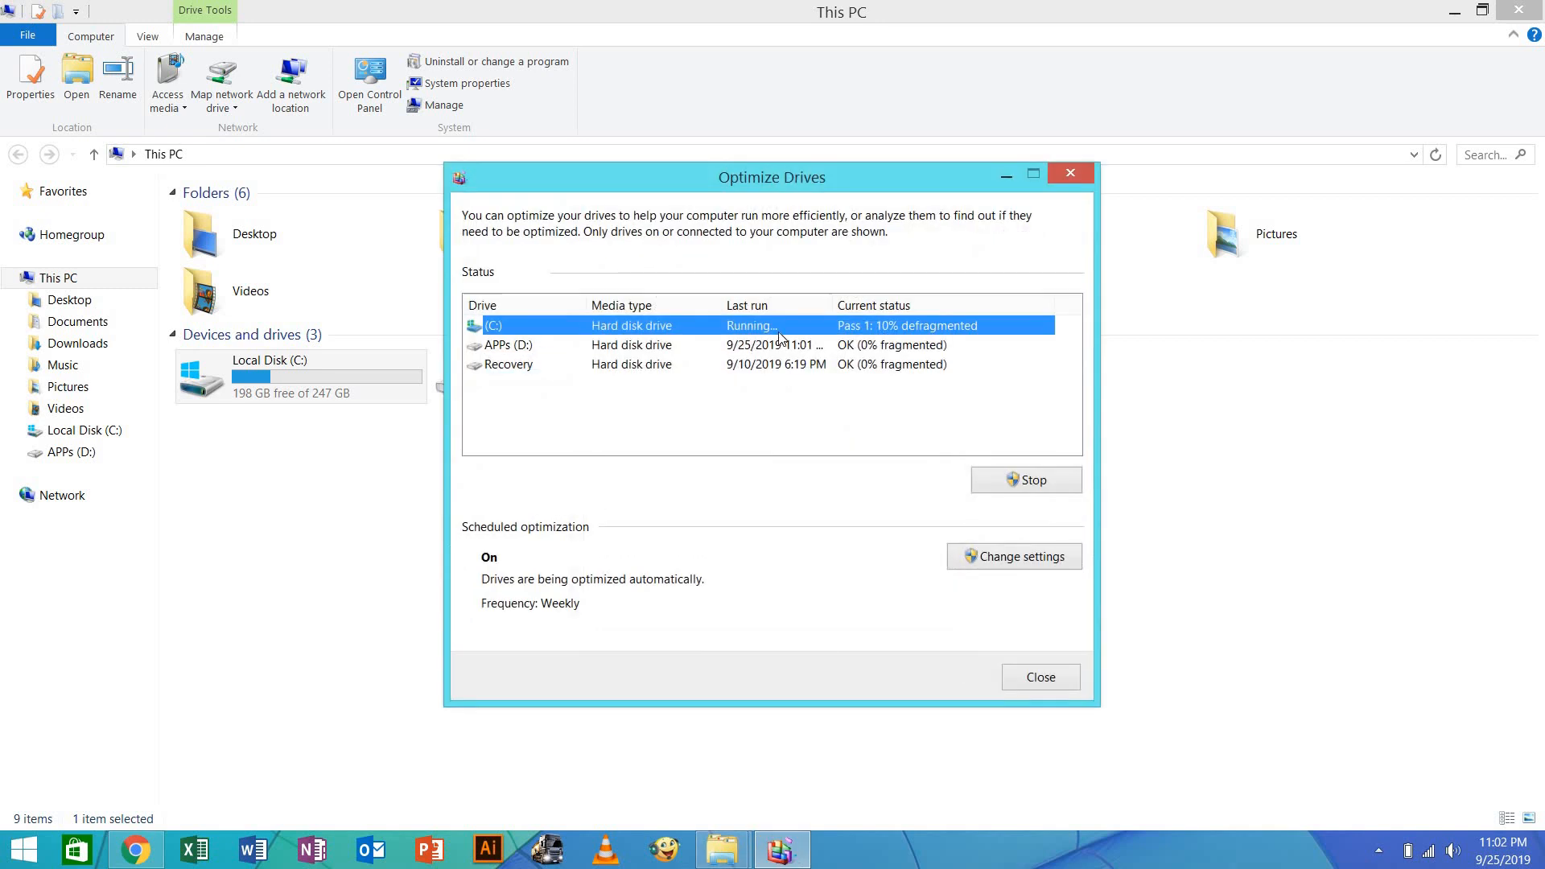
pyautogui.moveTo(965, 287)
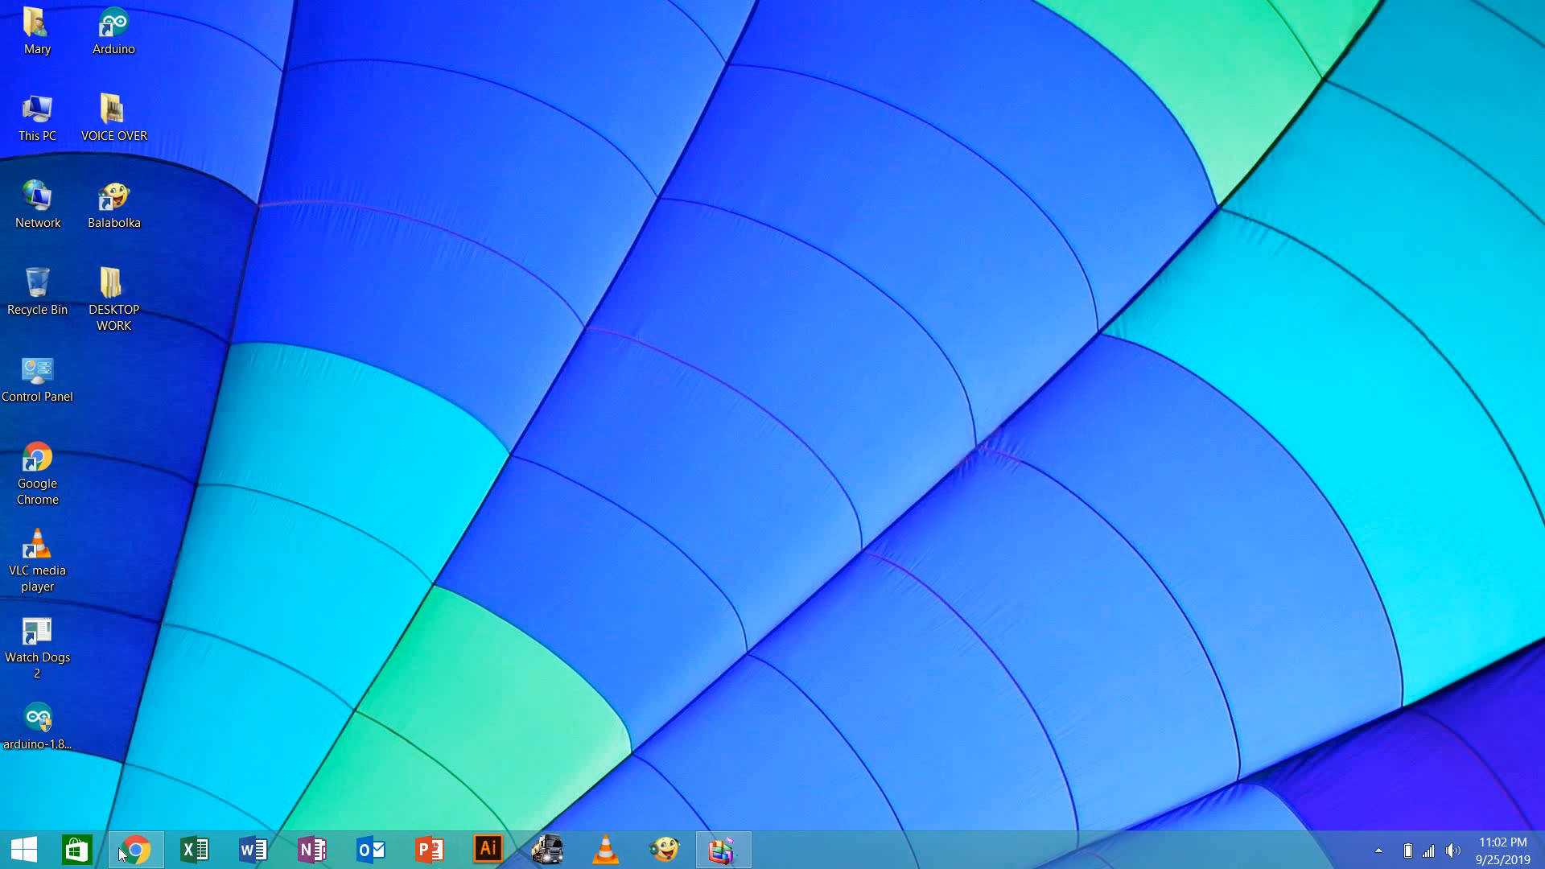
# Refresh the desktop twice from its right-click menu
pyautogui.click(13, 844)
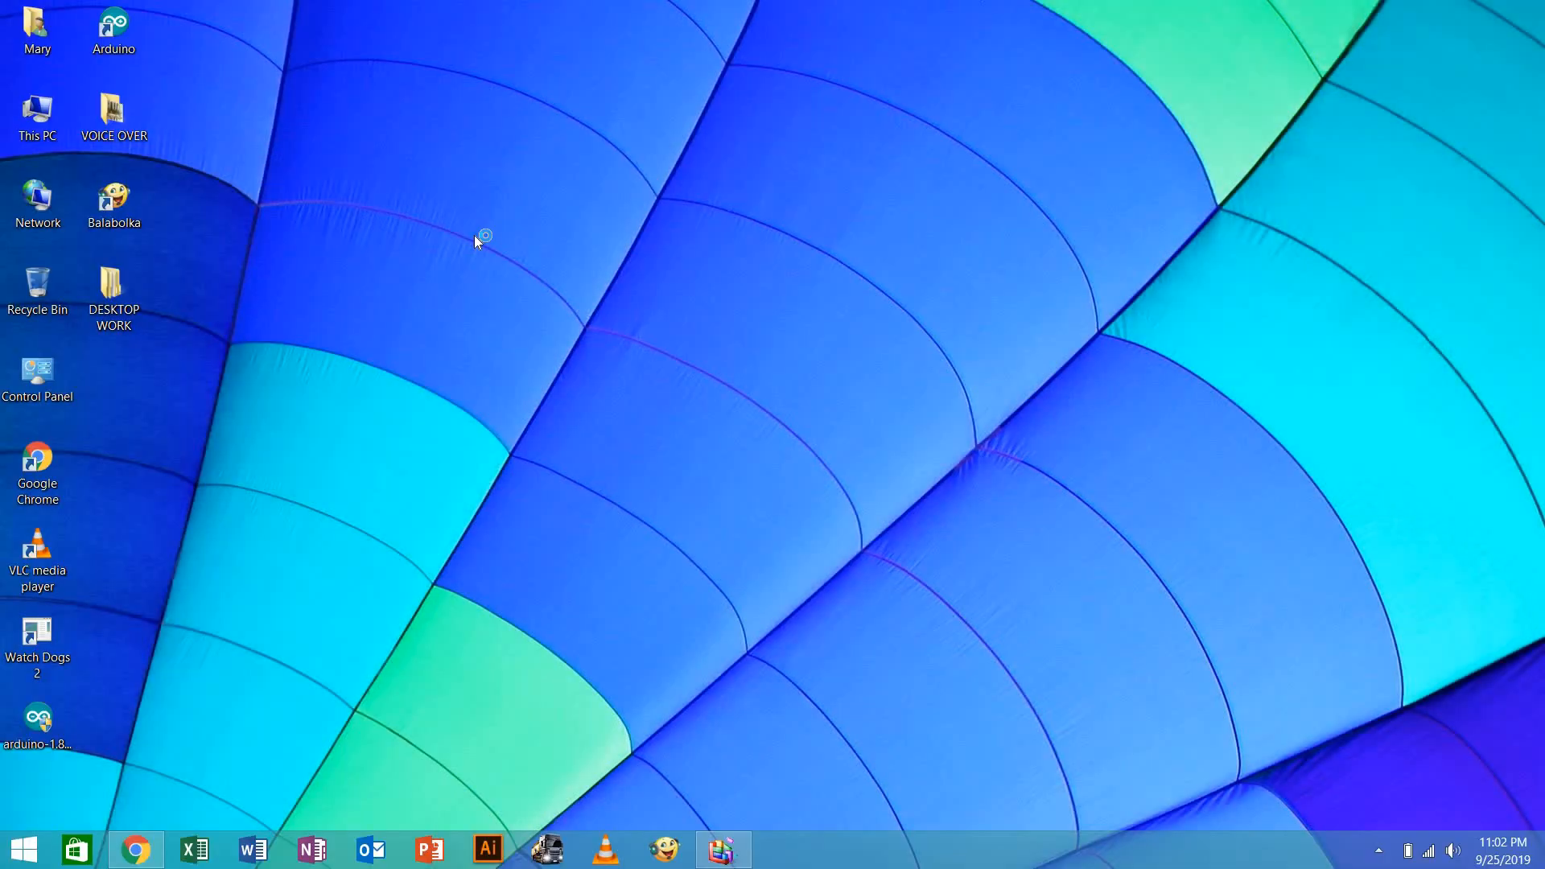
pyautogui.moveTo(758, 277)
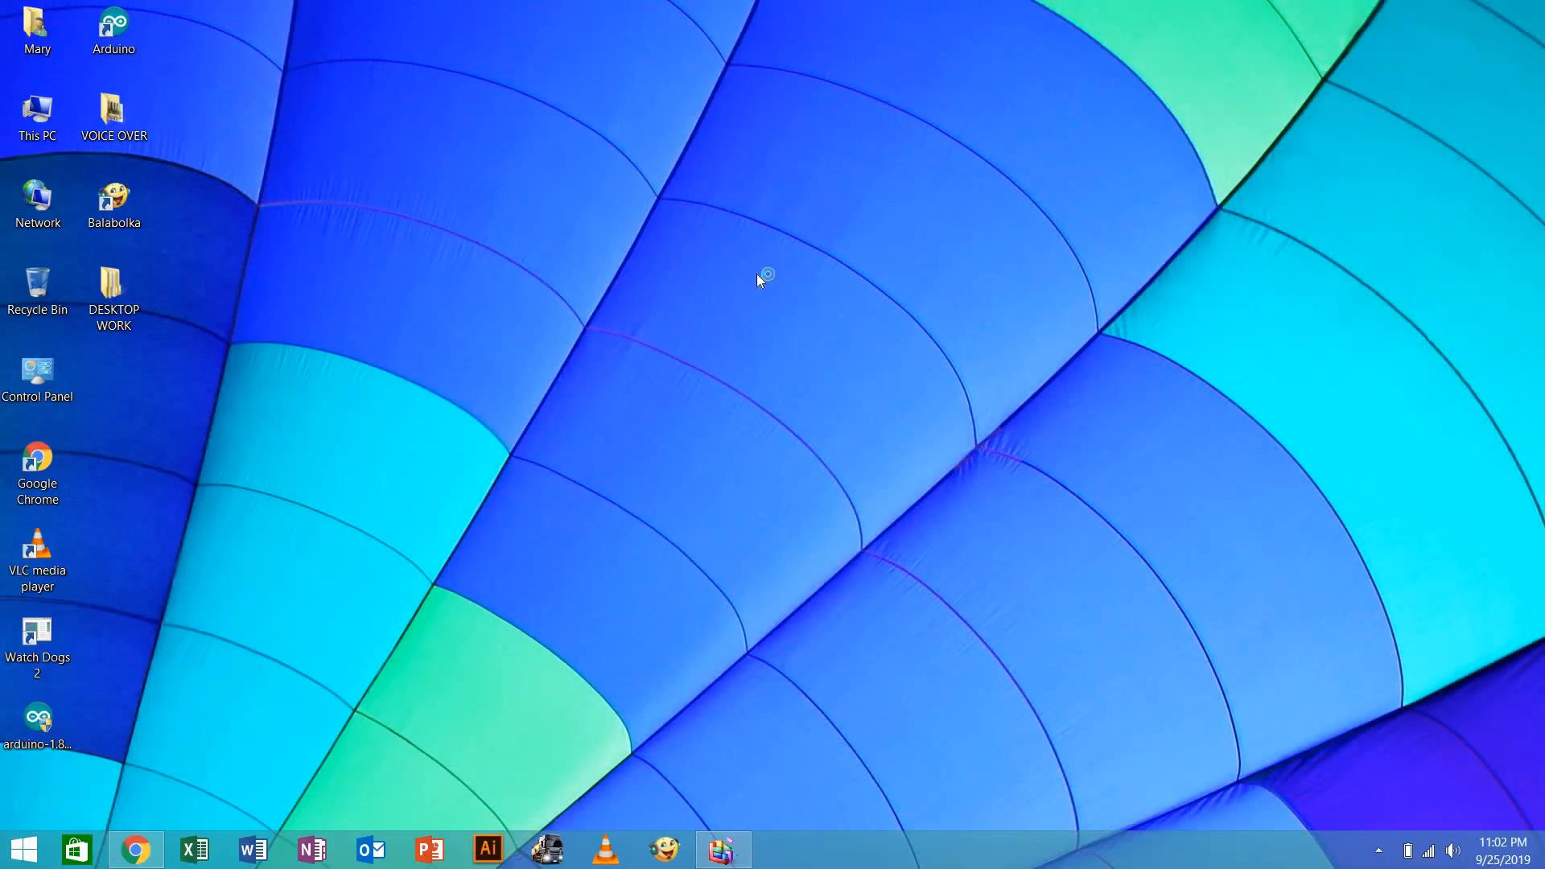
pyautogui.rightClick(768, 277)
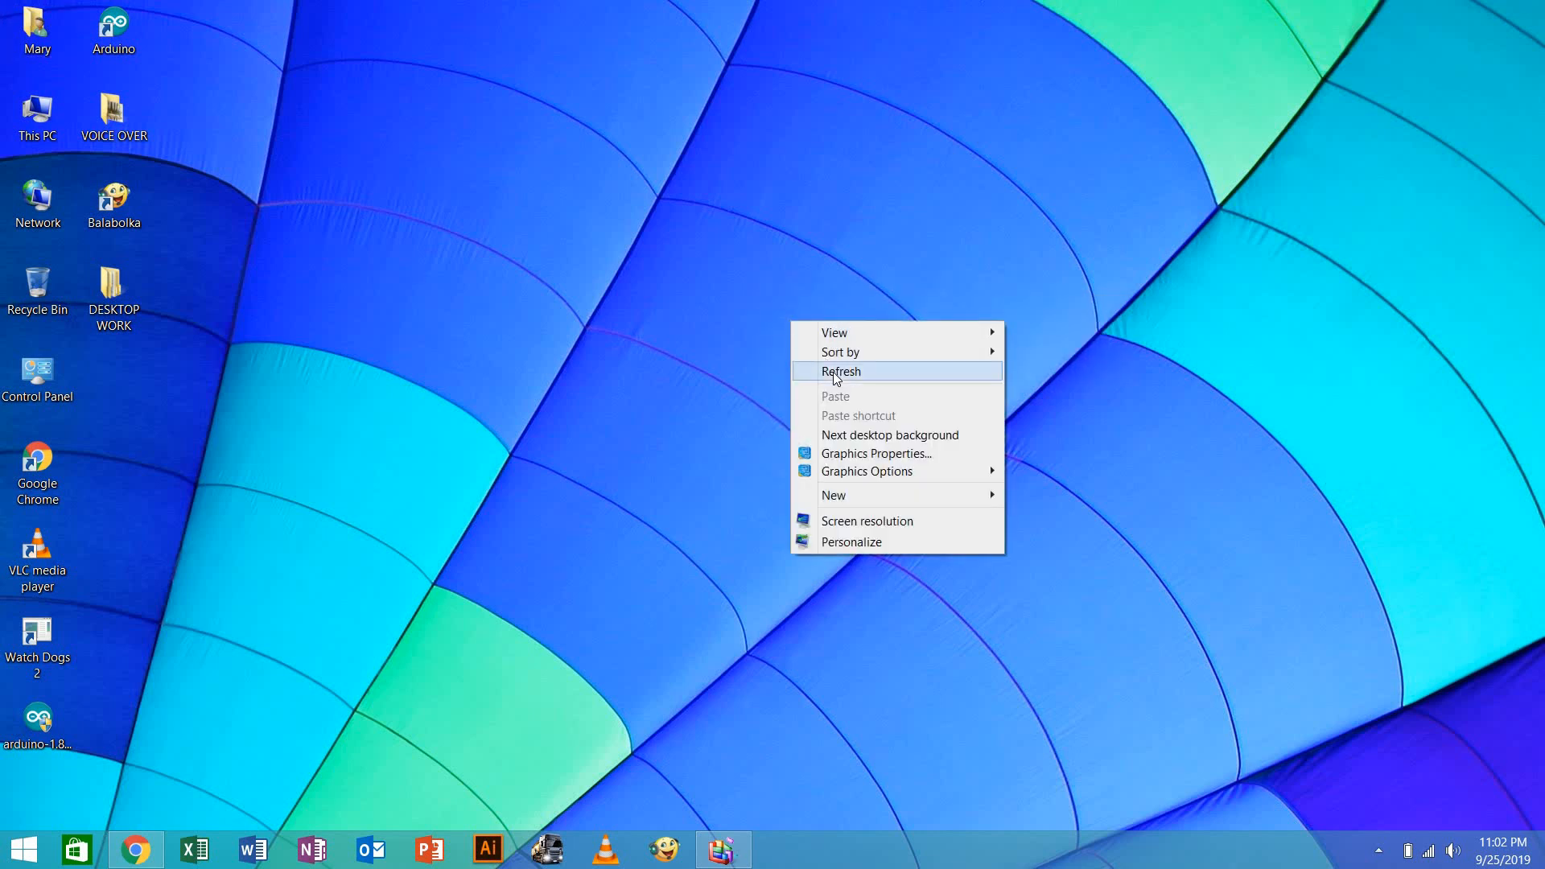
pyautogui.click(840, 371)
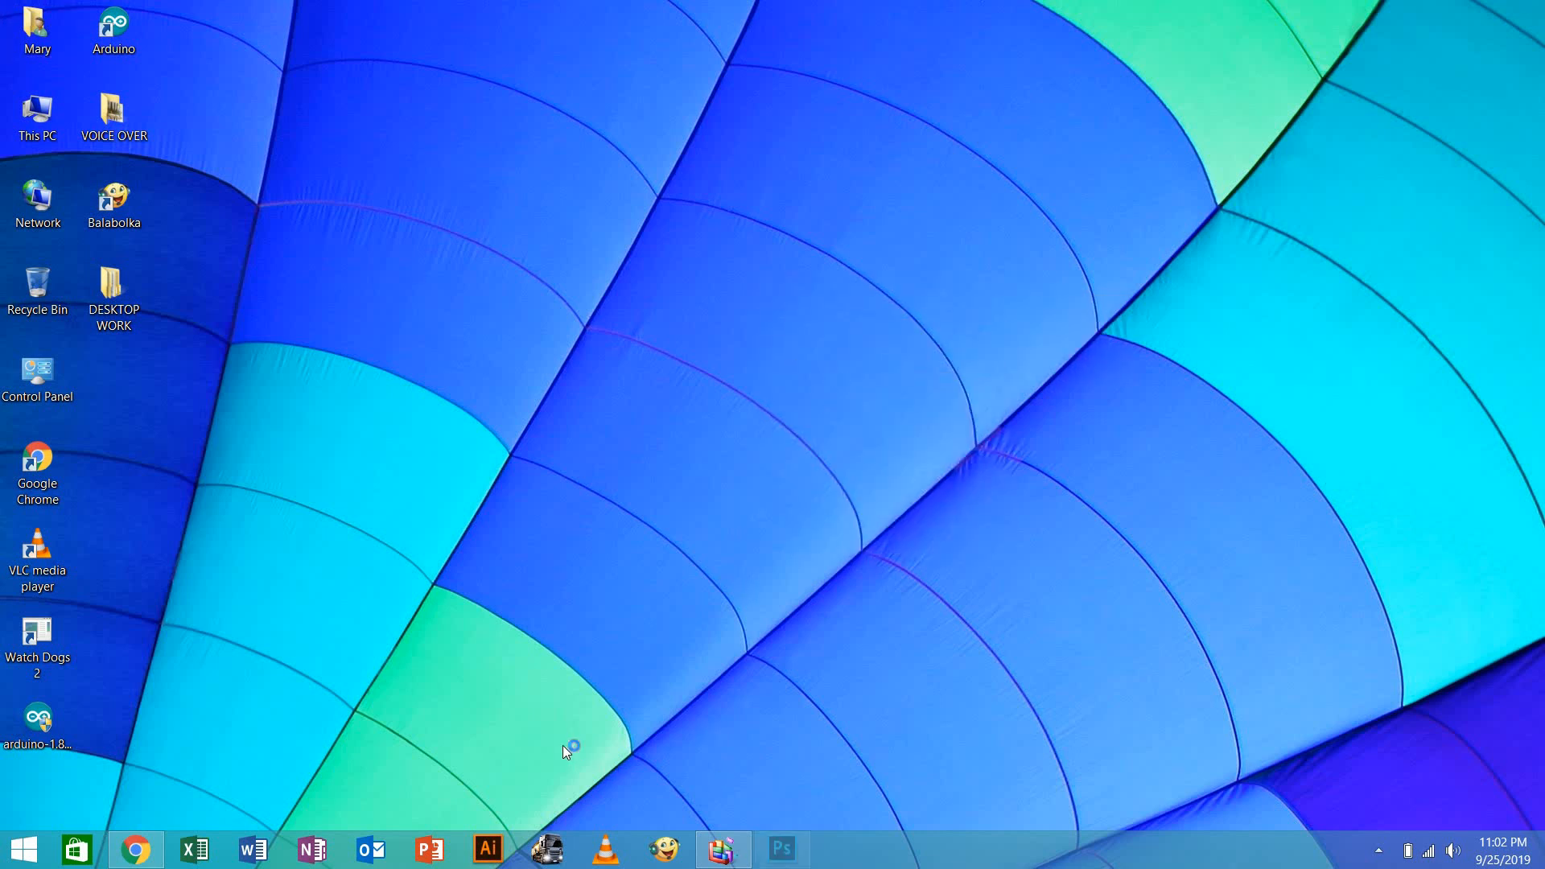
pyautogui.click(783, 848)
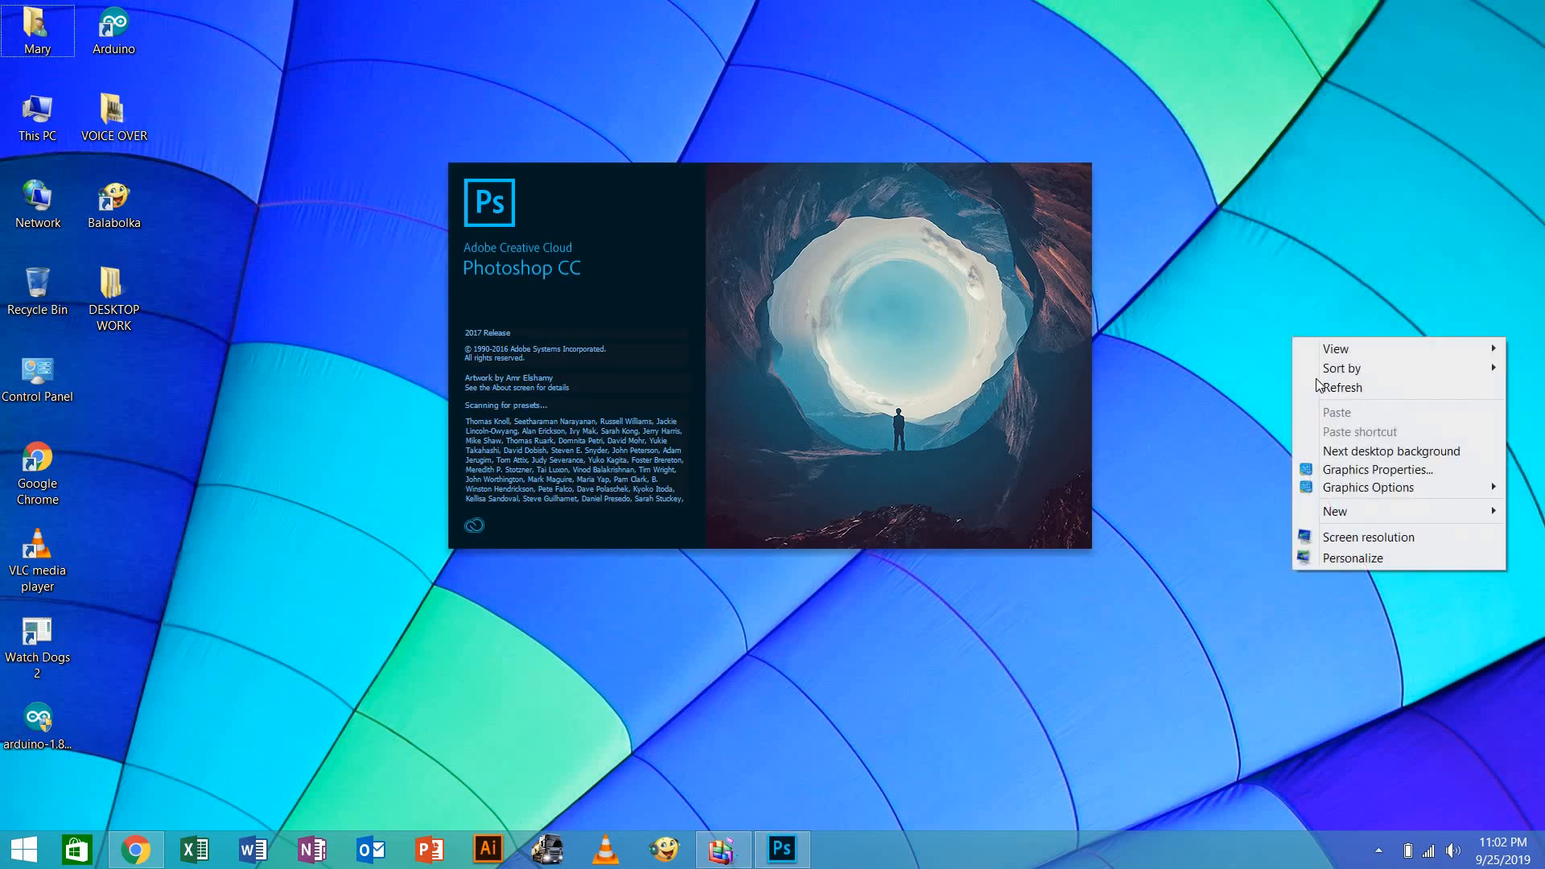
pyautogui.click(330, 696)
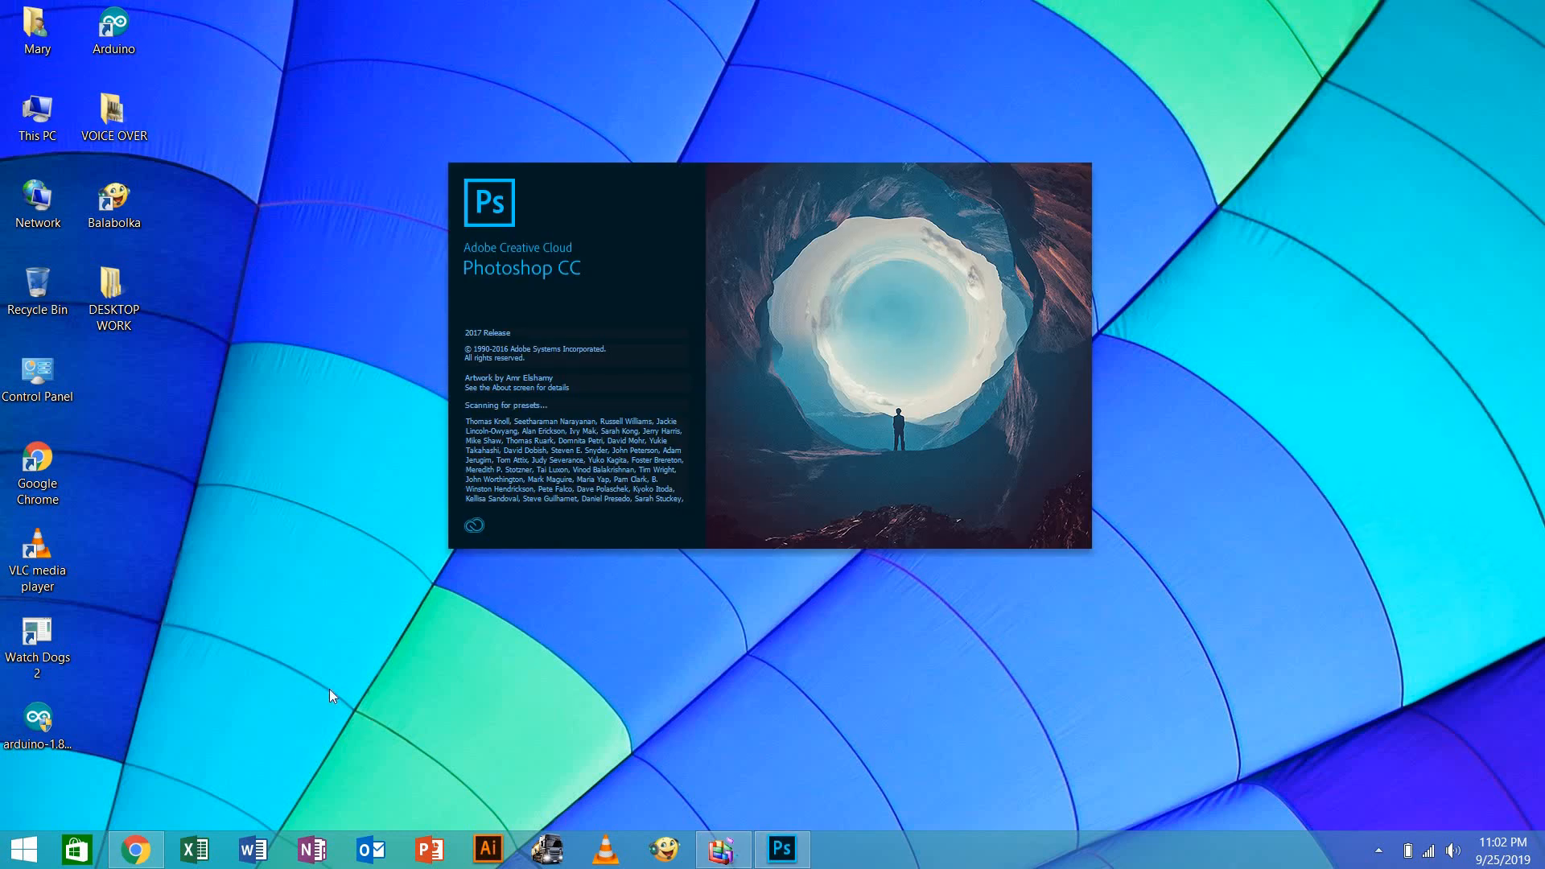
pyautogui.moveTo(1050, 272)
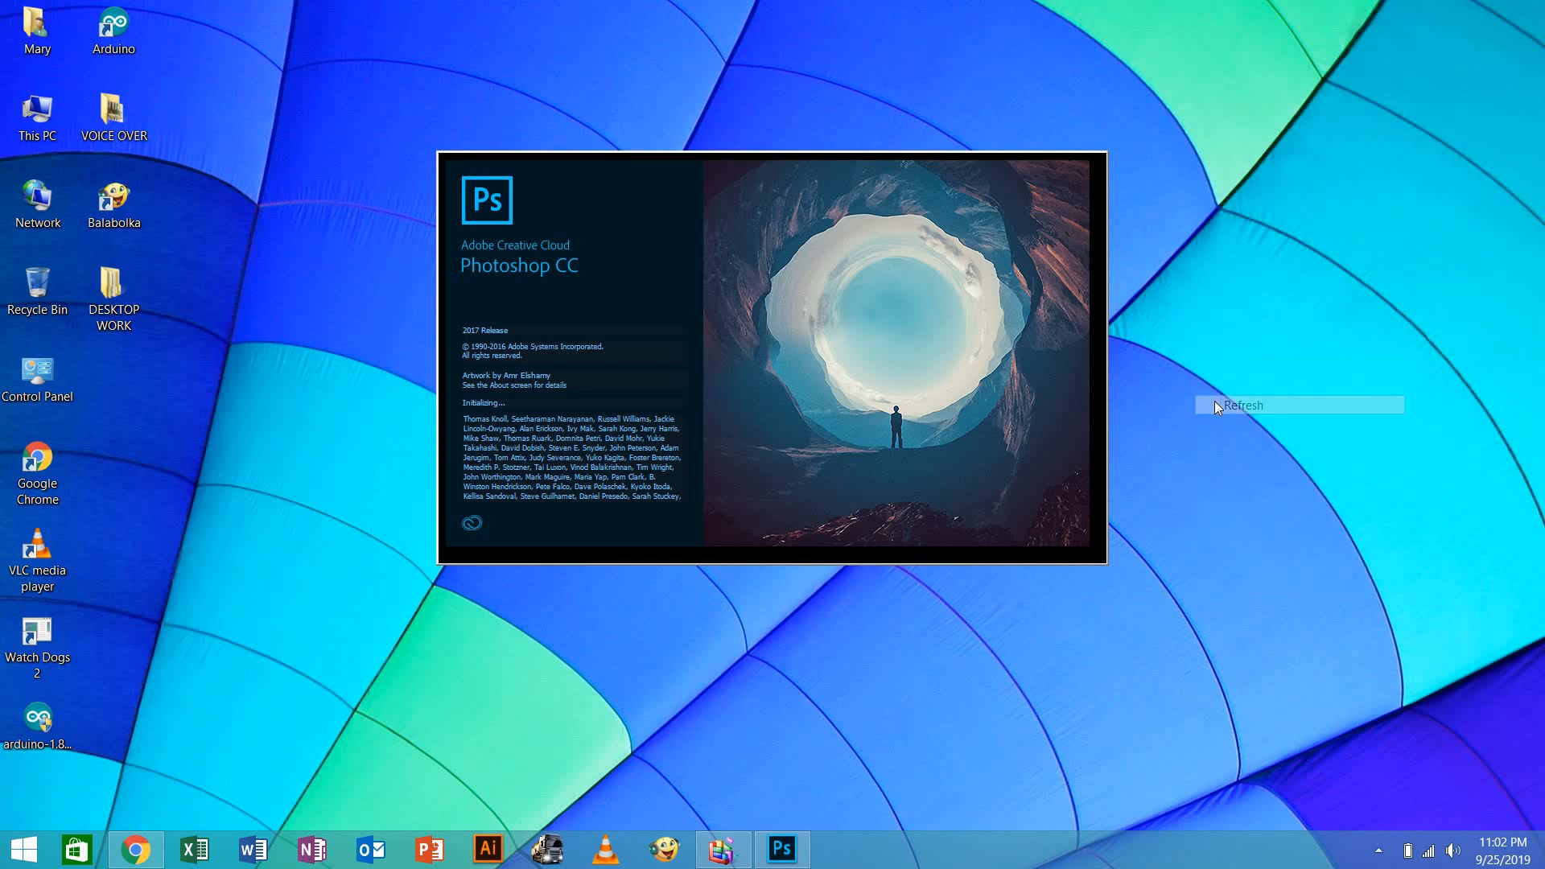
# Launch Photoshop and open This PC in a File Explorer window
pyautogui.click(35, 110)
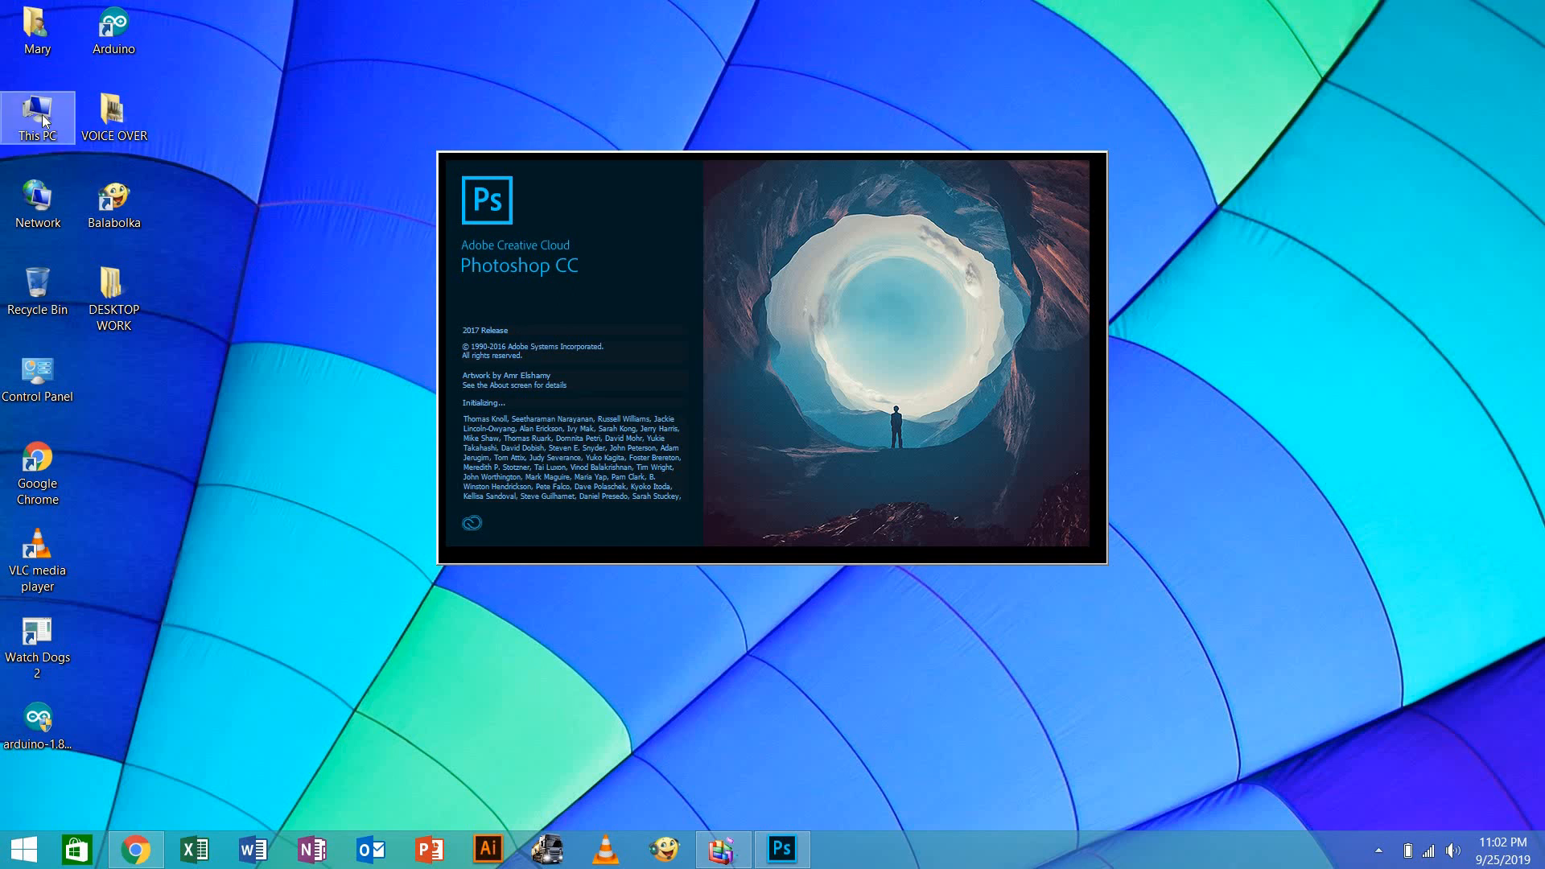
pyautogui.doubleClick(37, 107)
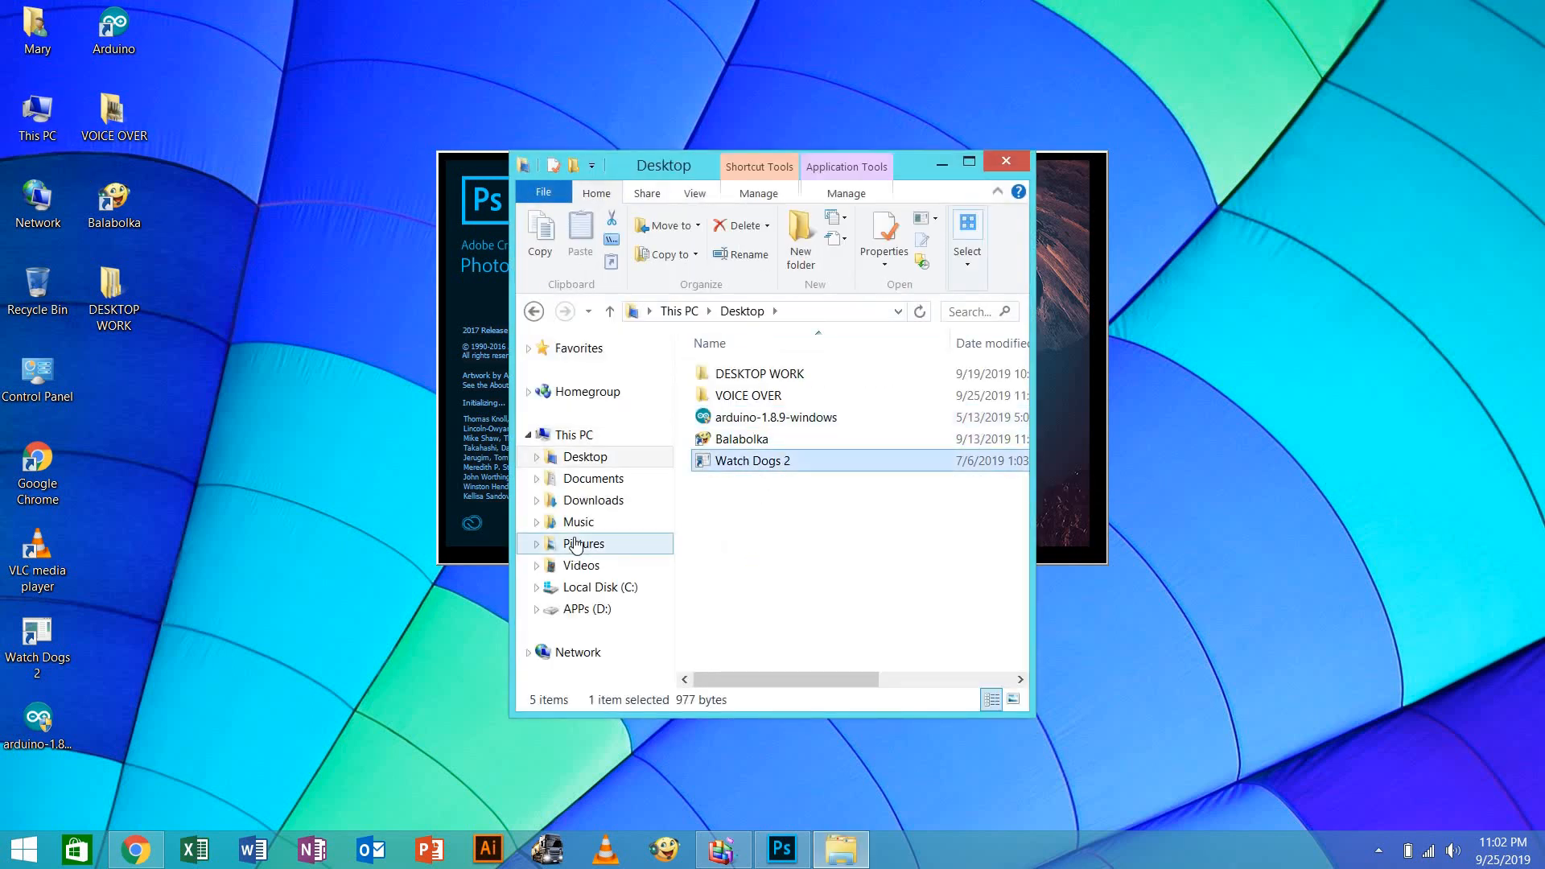
# Browse Music, Documents, Corel and the empty Corel Content folder, then minimize Explorer to reveal Photoshop CC 2017
pyautogui.click(578, 521)
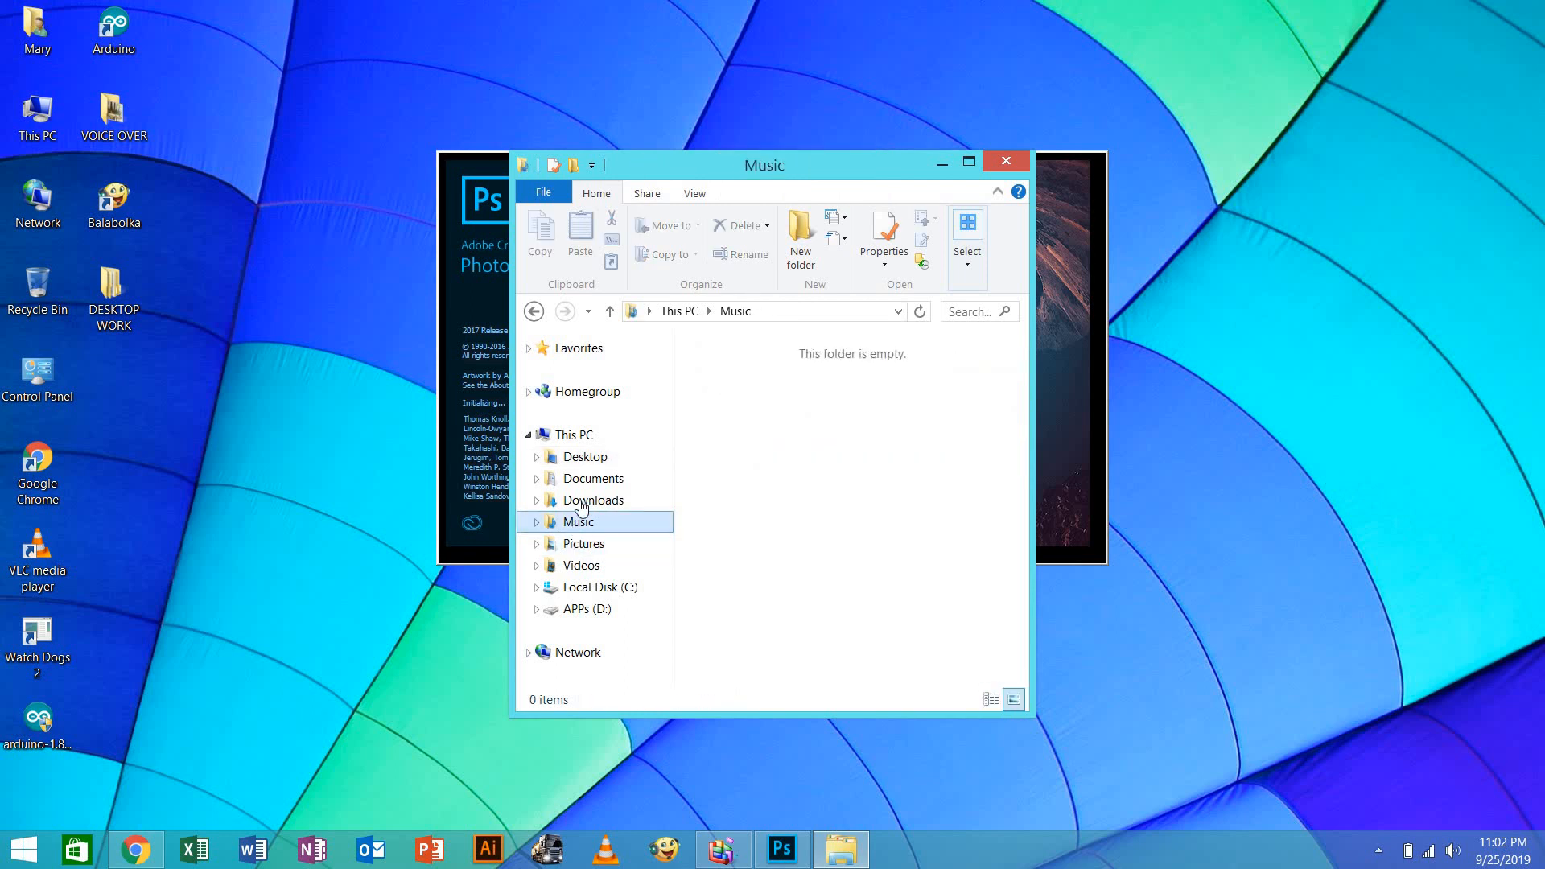
pyautogui.click(593, 478)
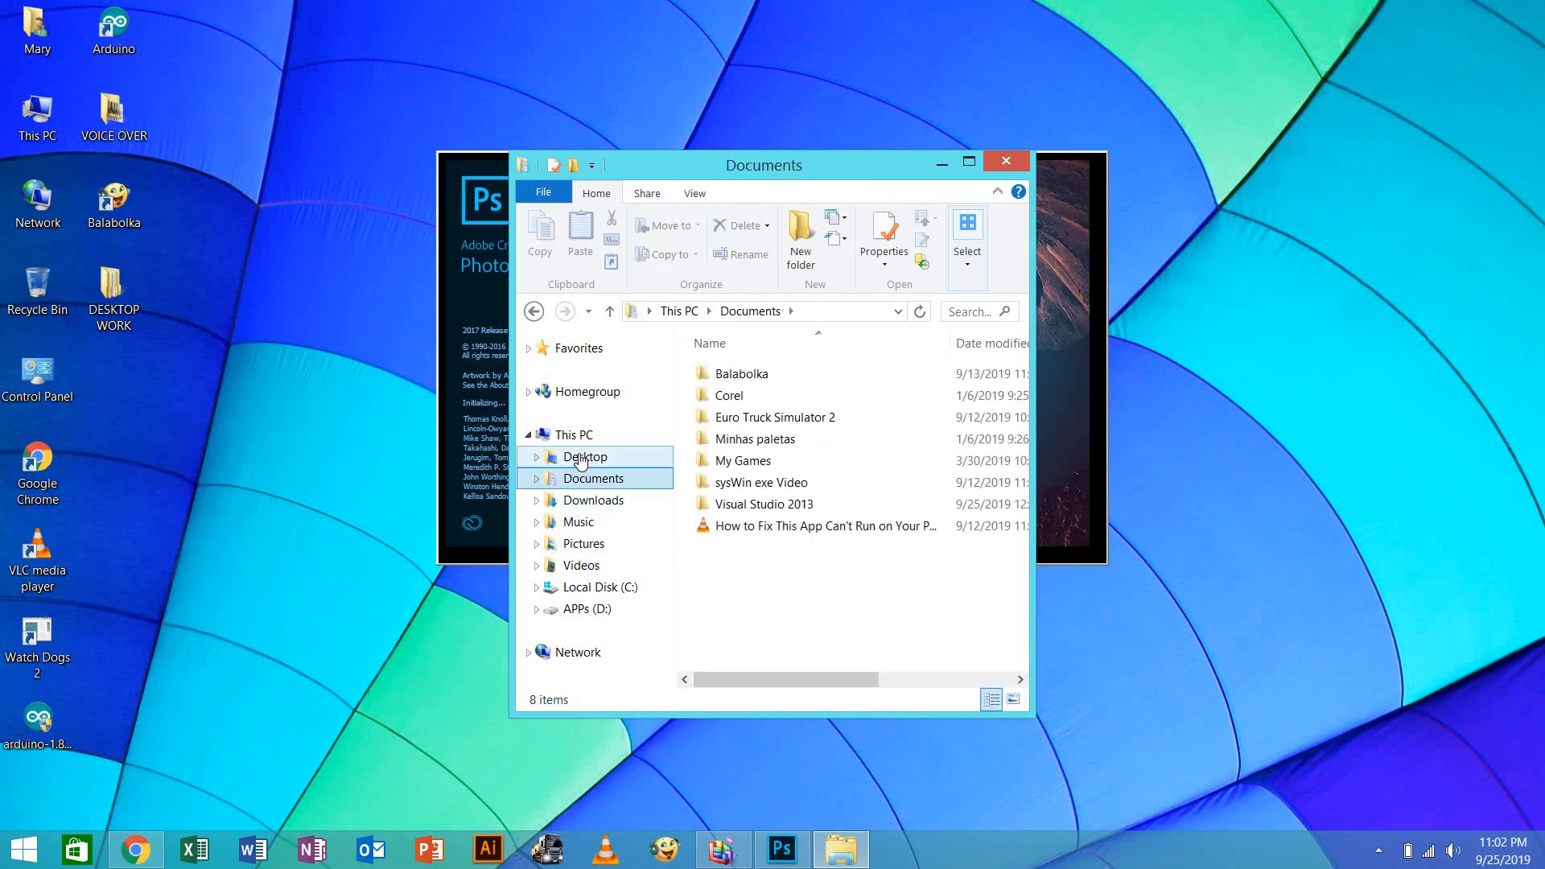
pyautogui.doubleClick(727, 396)
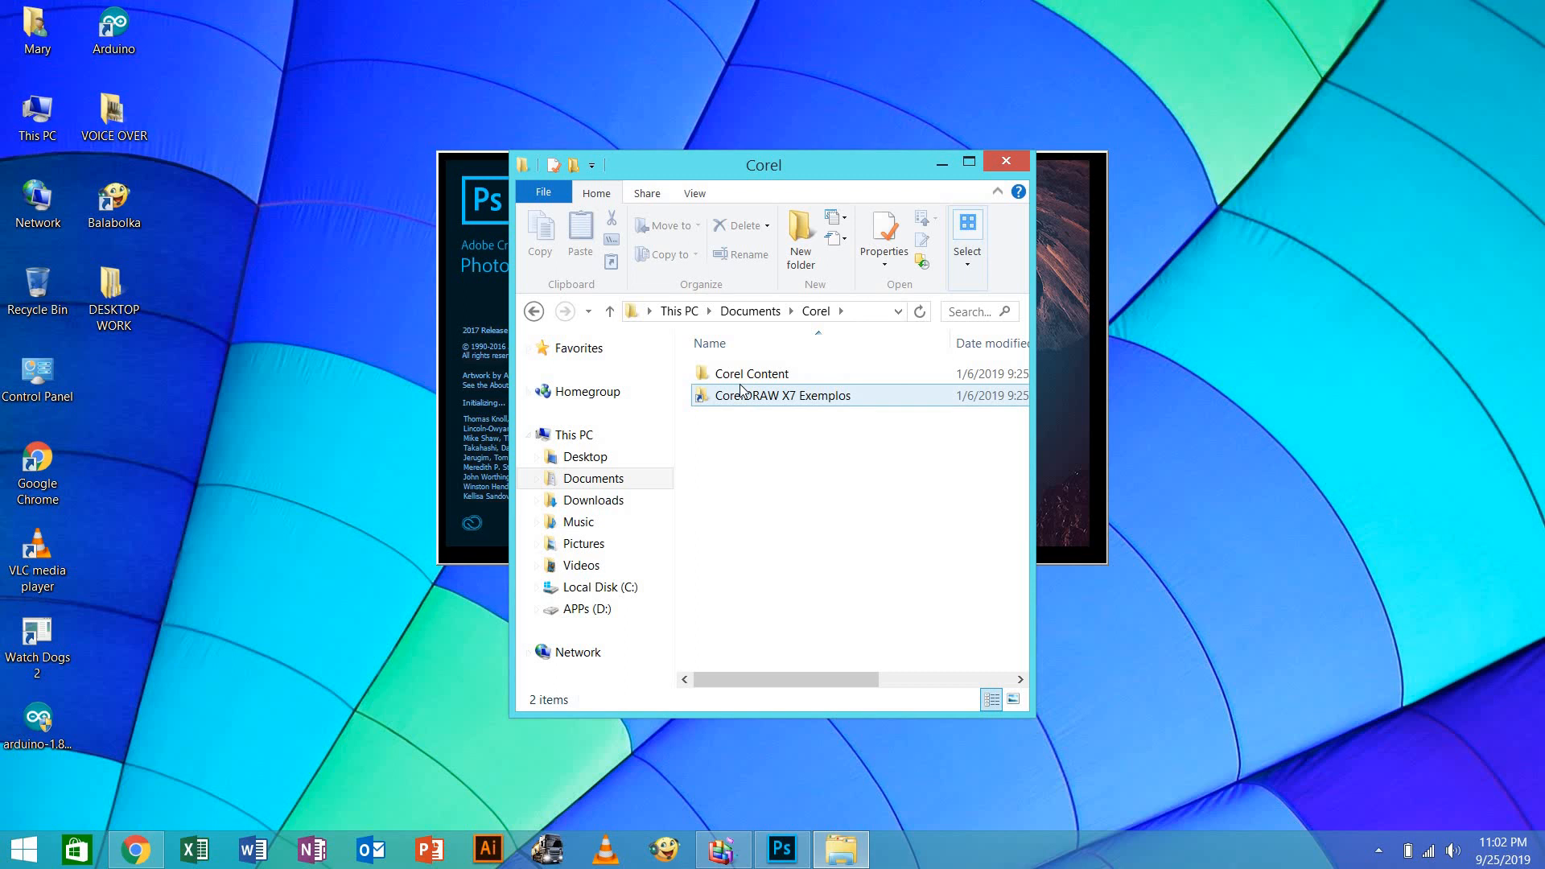
pyautogui.doubleClick(784, 396)
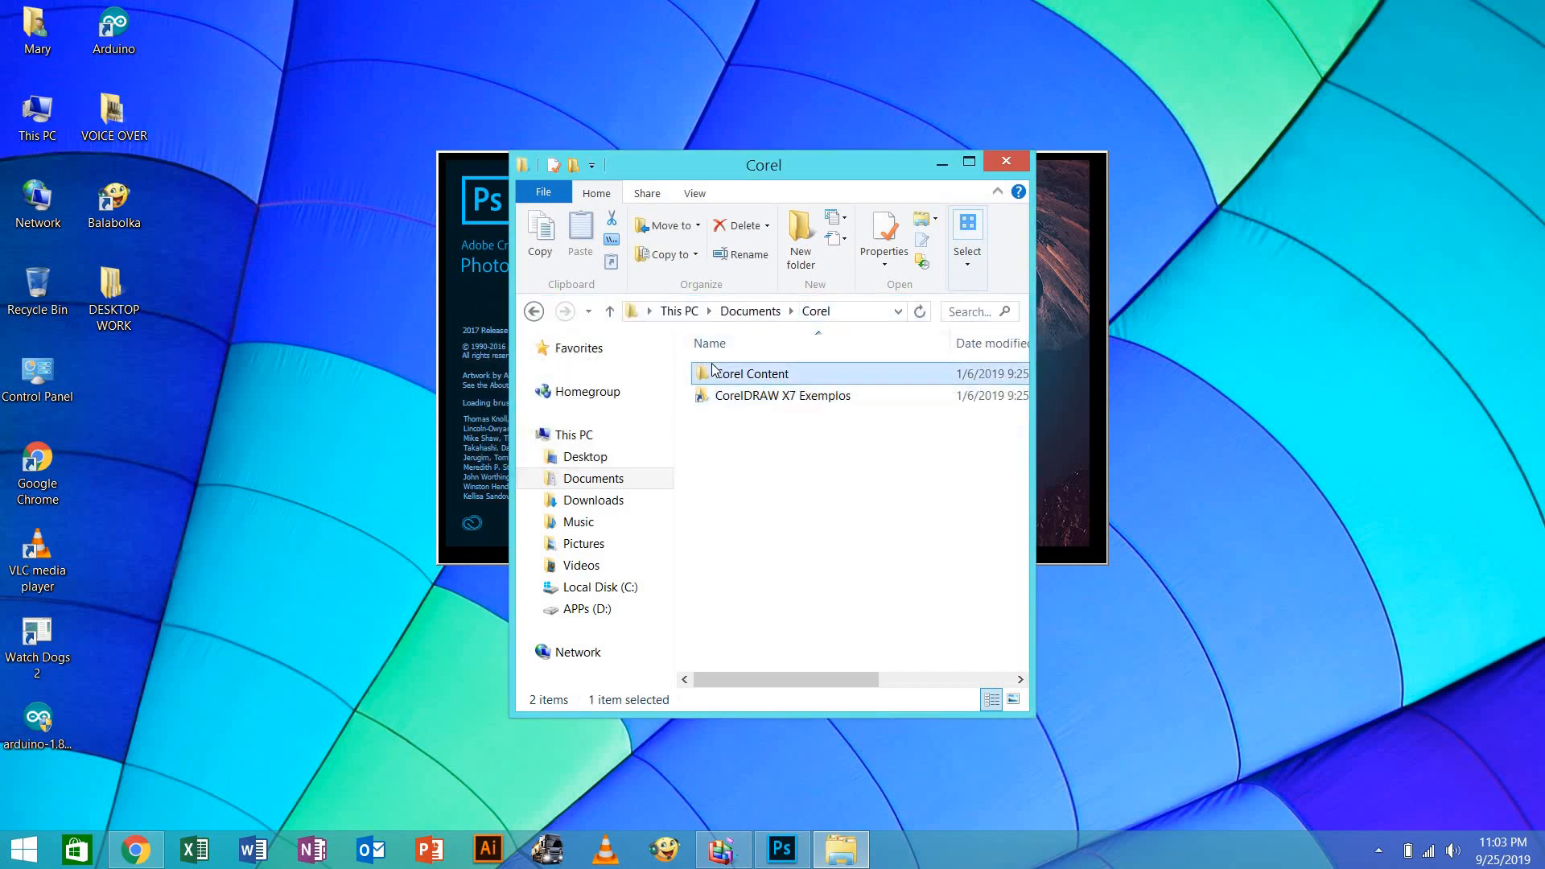
pyautogui.click(784, 850)
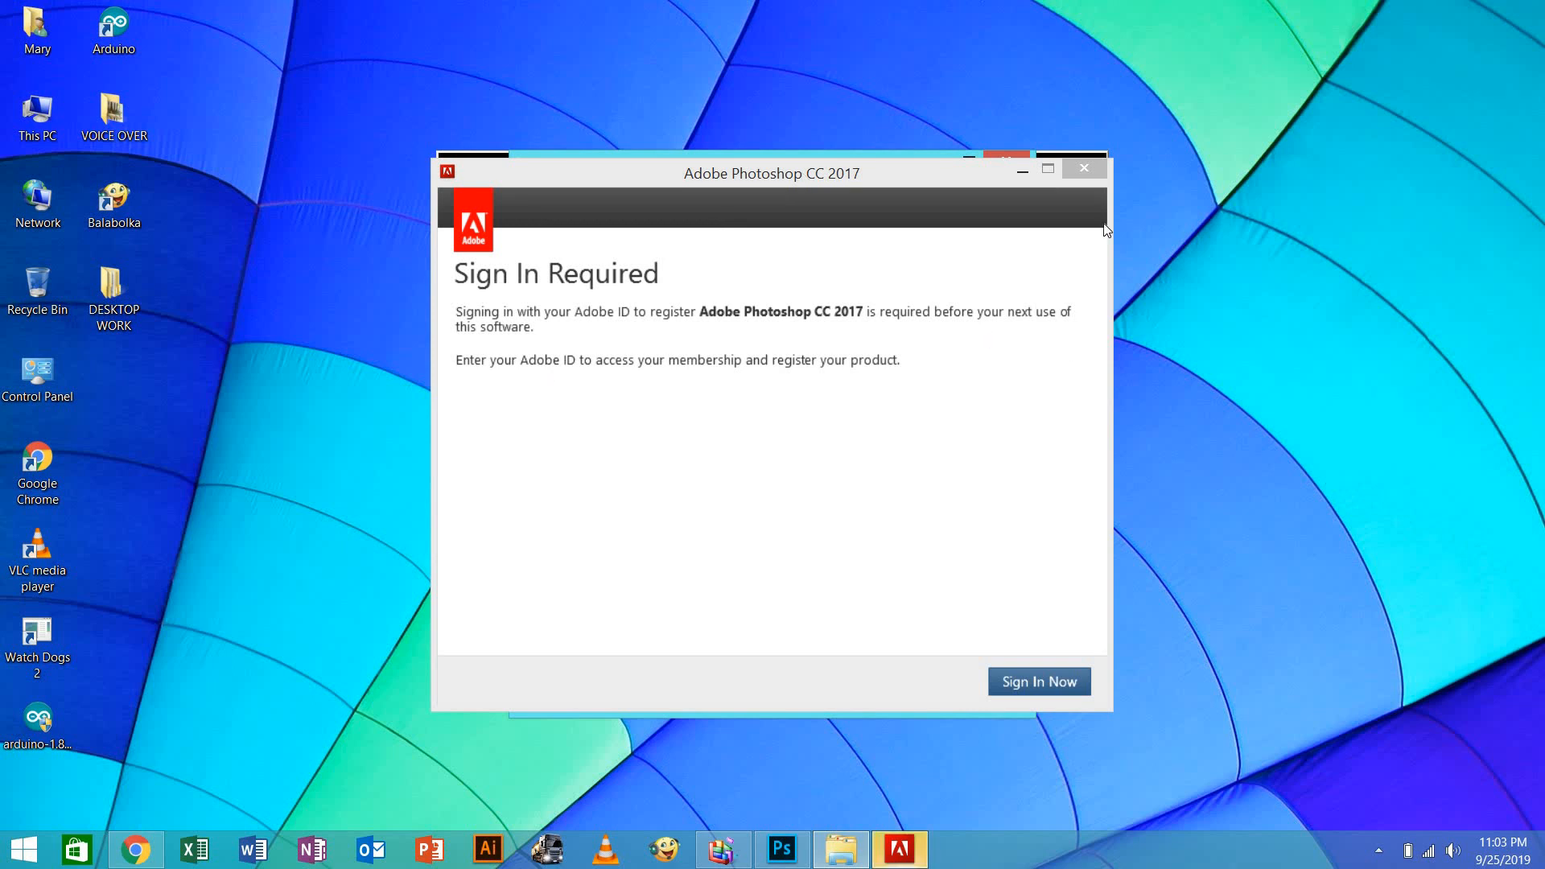
pyautogui.click(1085, 167)
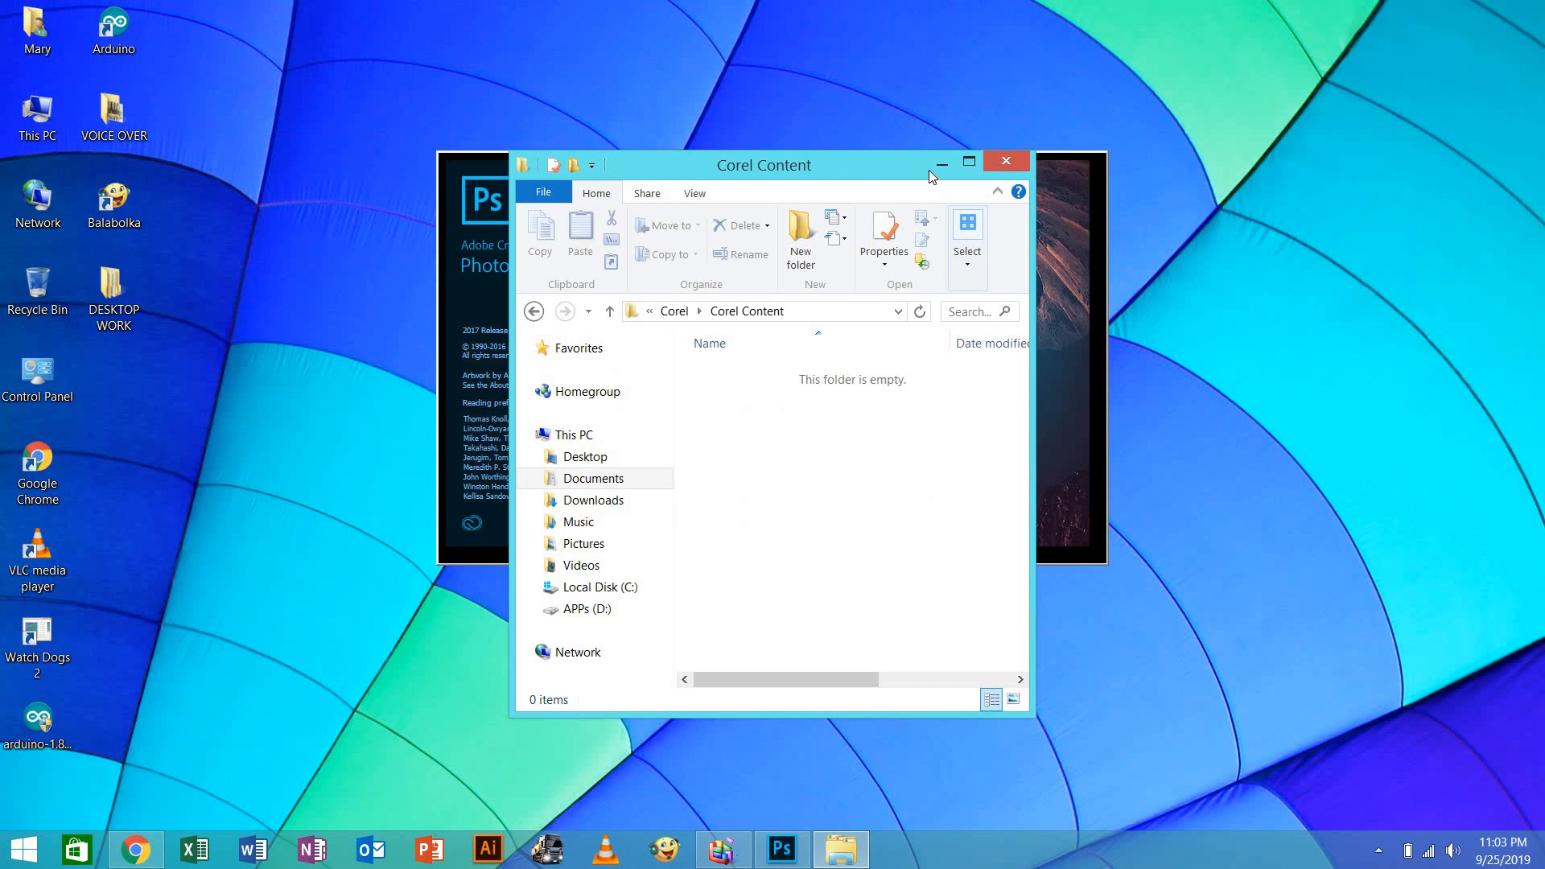
pyautogui.click(1004, 161)
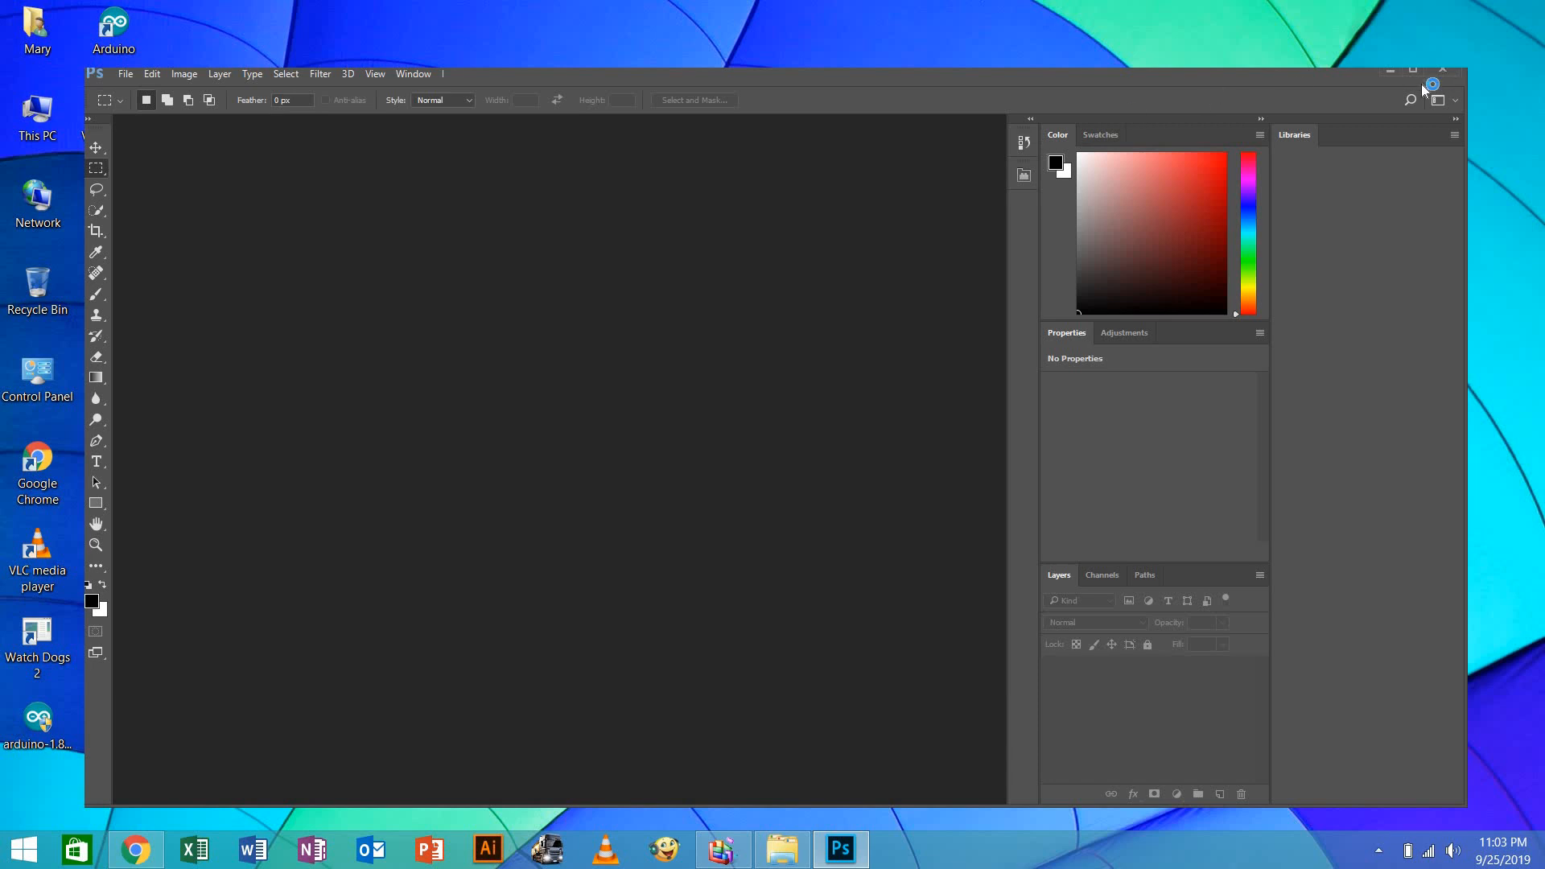
pyautogui.moveTo(1092, 737)
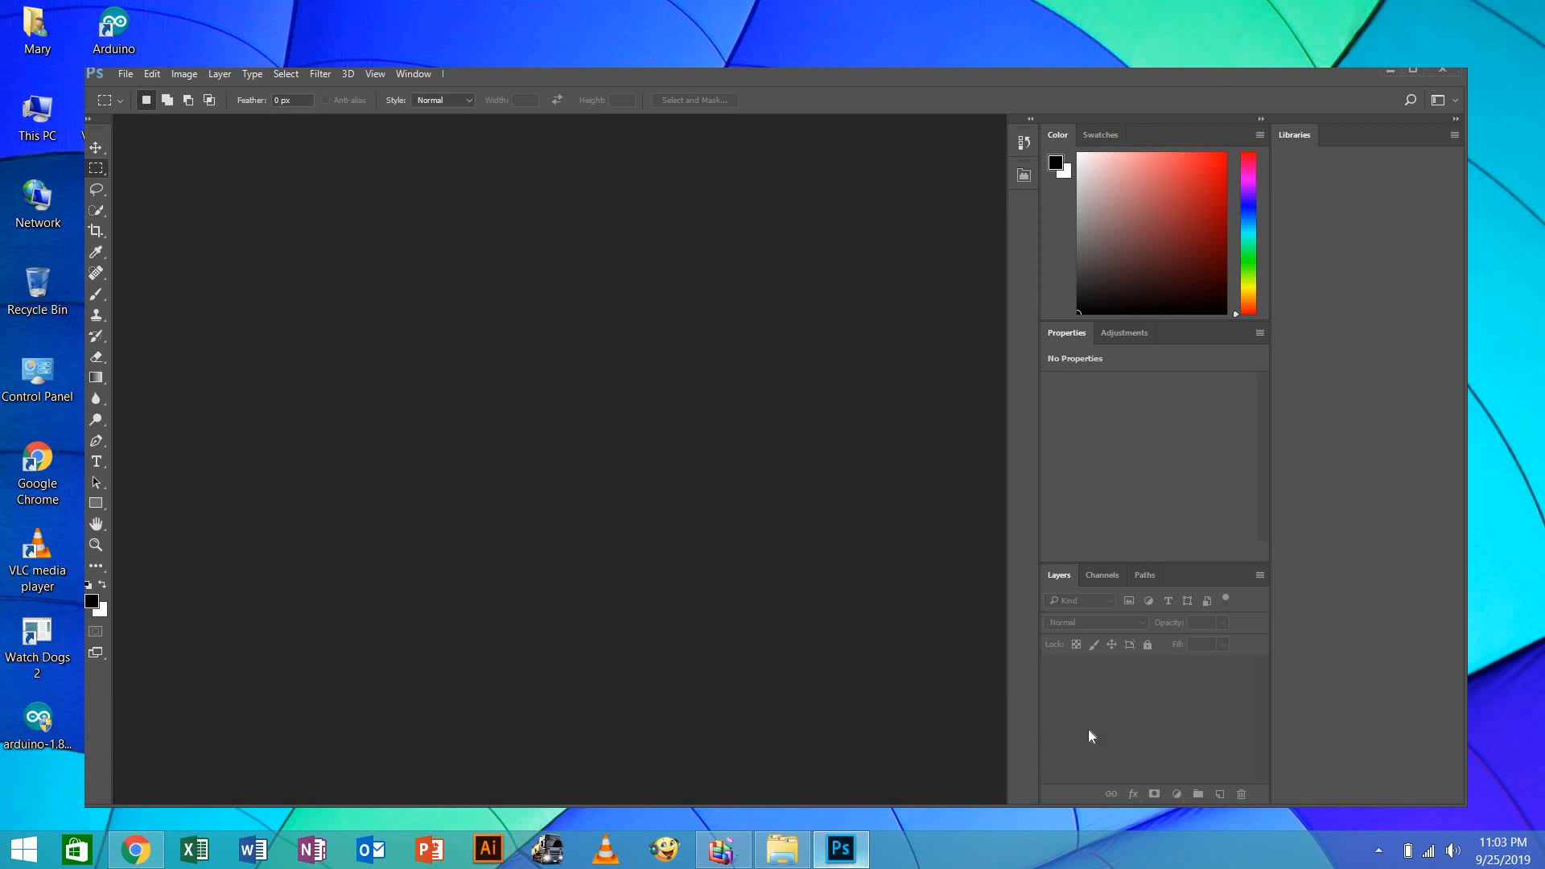